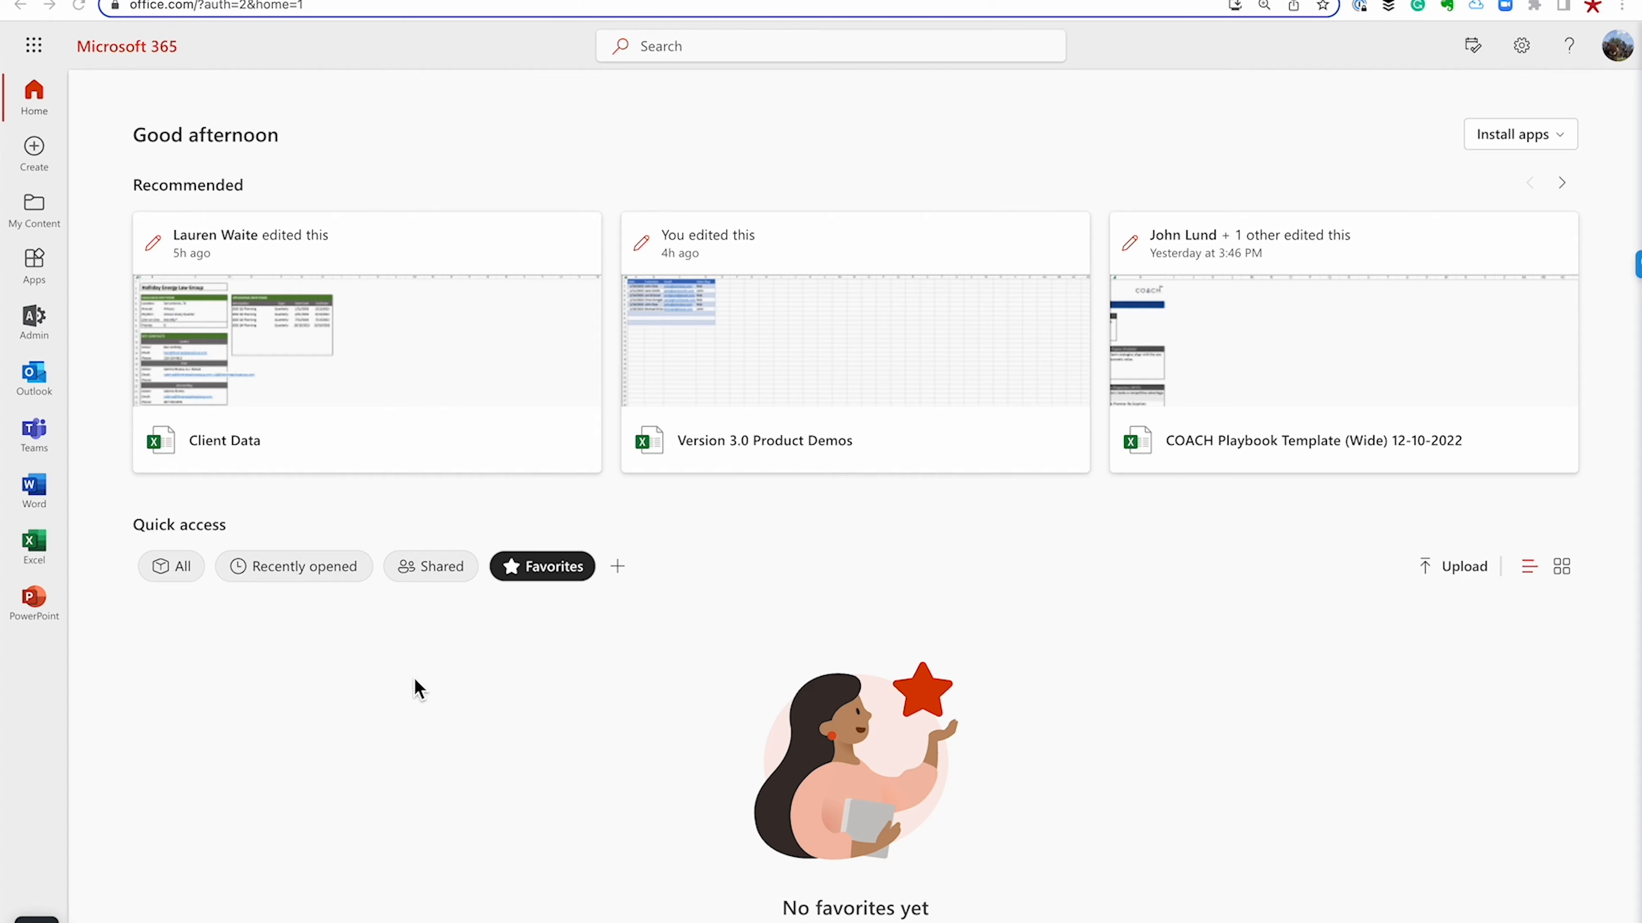
mouse_move(42, 188)
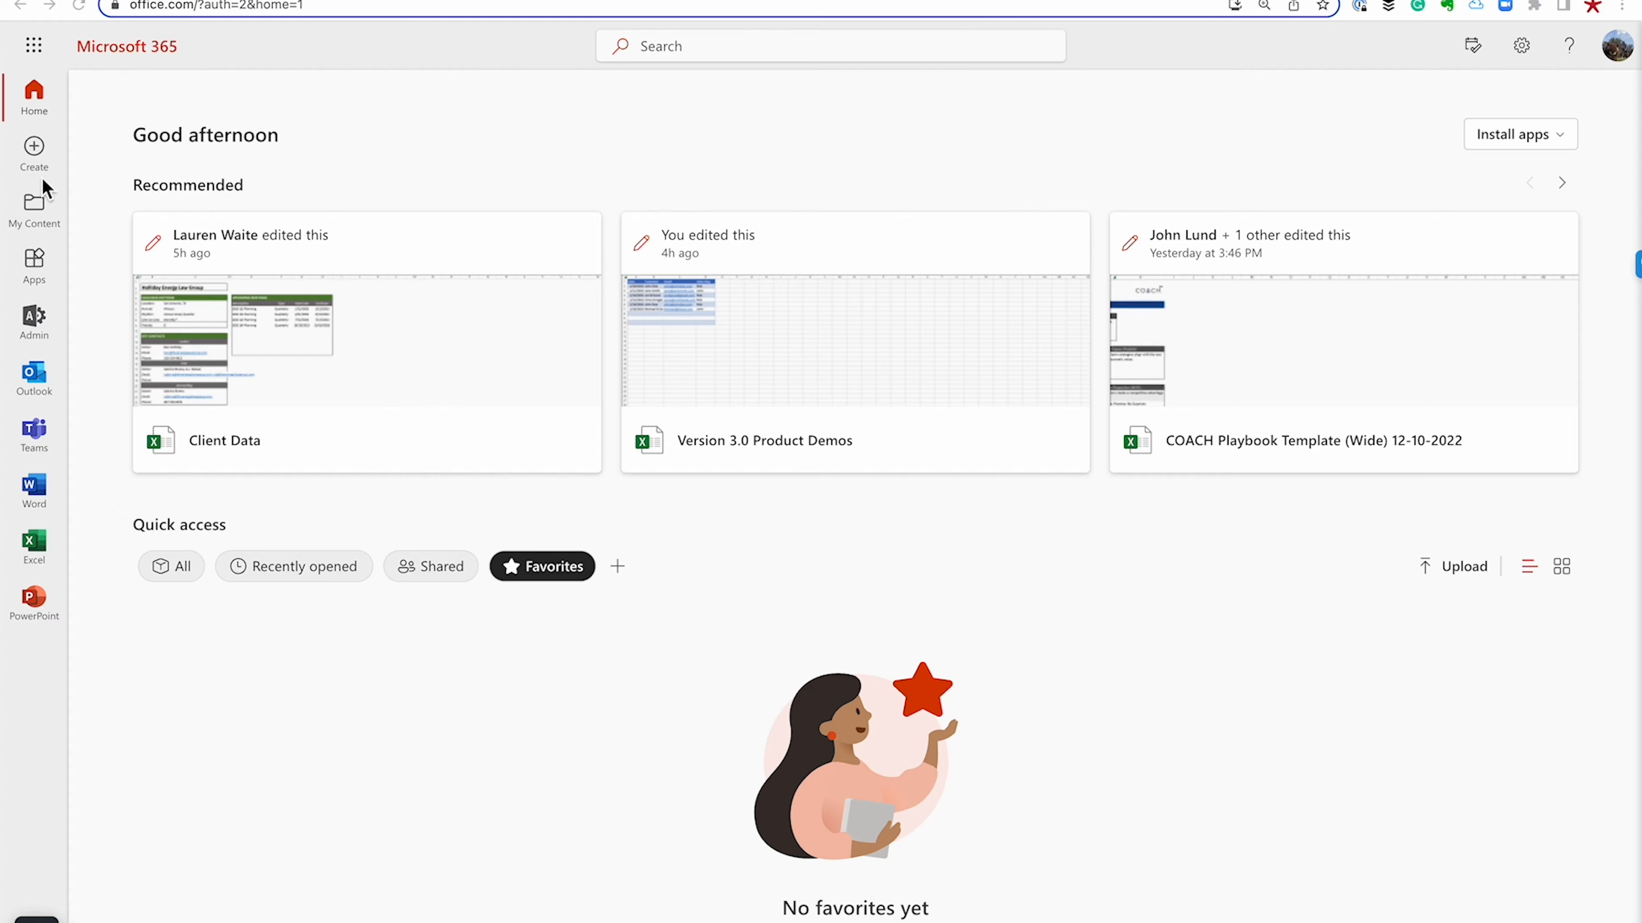
Launch Planner from the Microsoft 365 app launcher
left_click(33, 45)
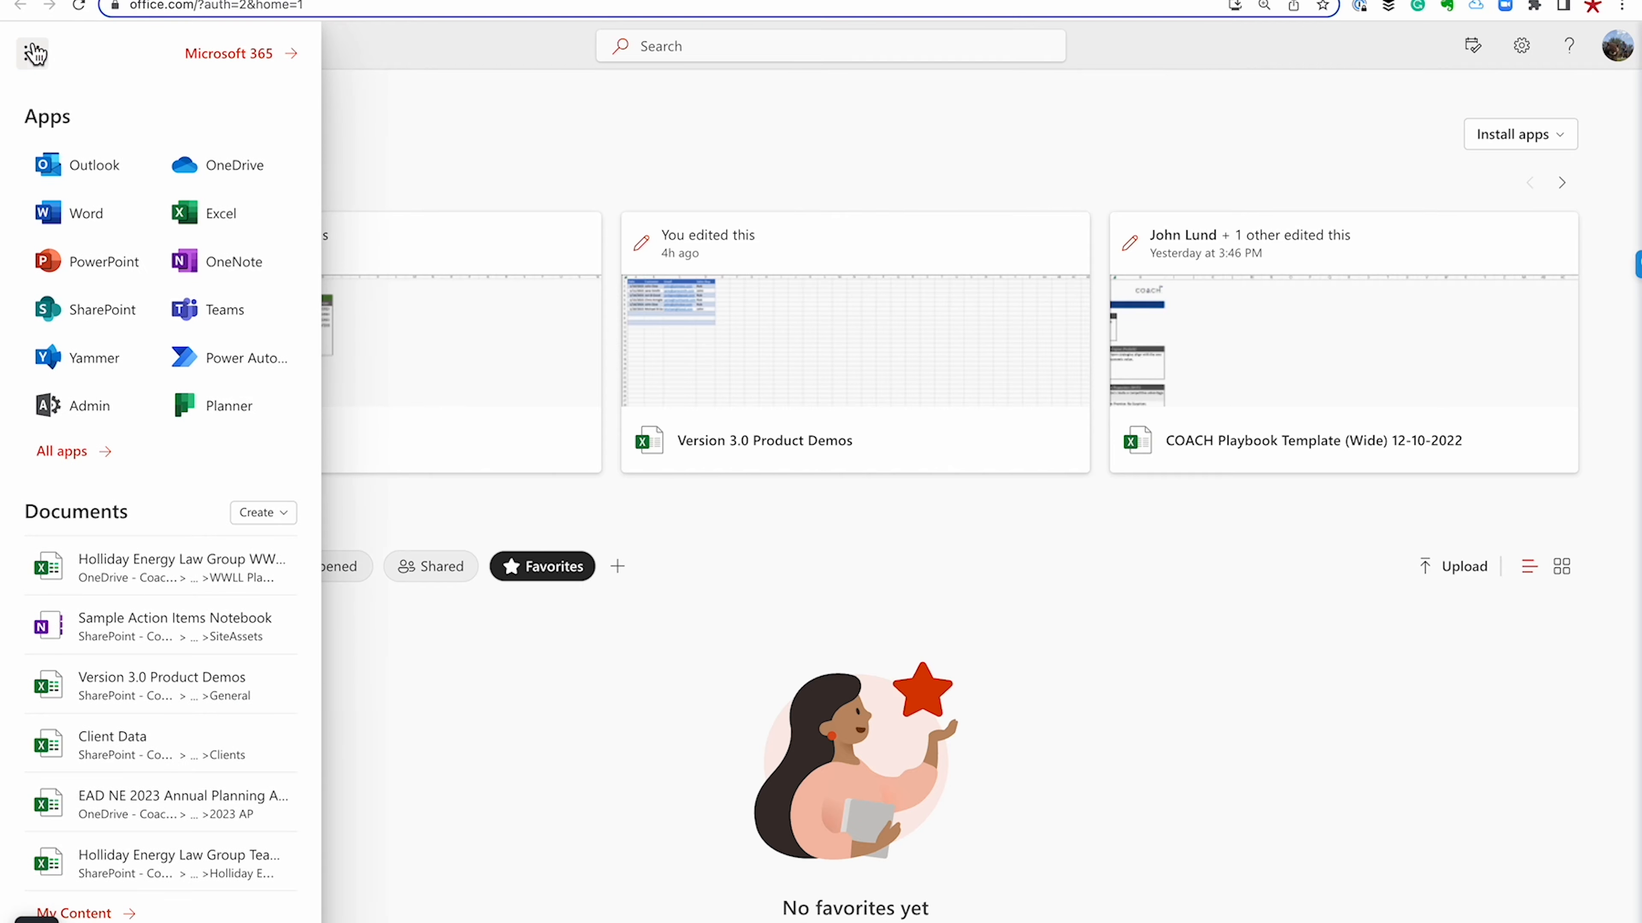
mouse_move(227, 407)
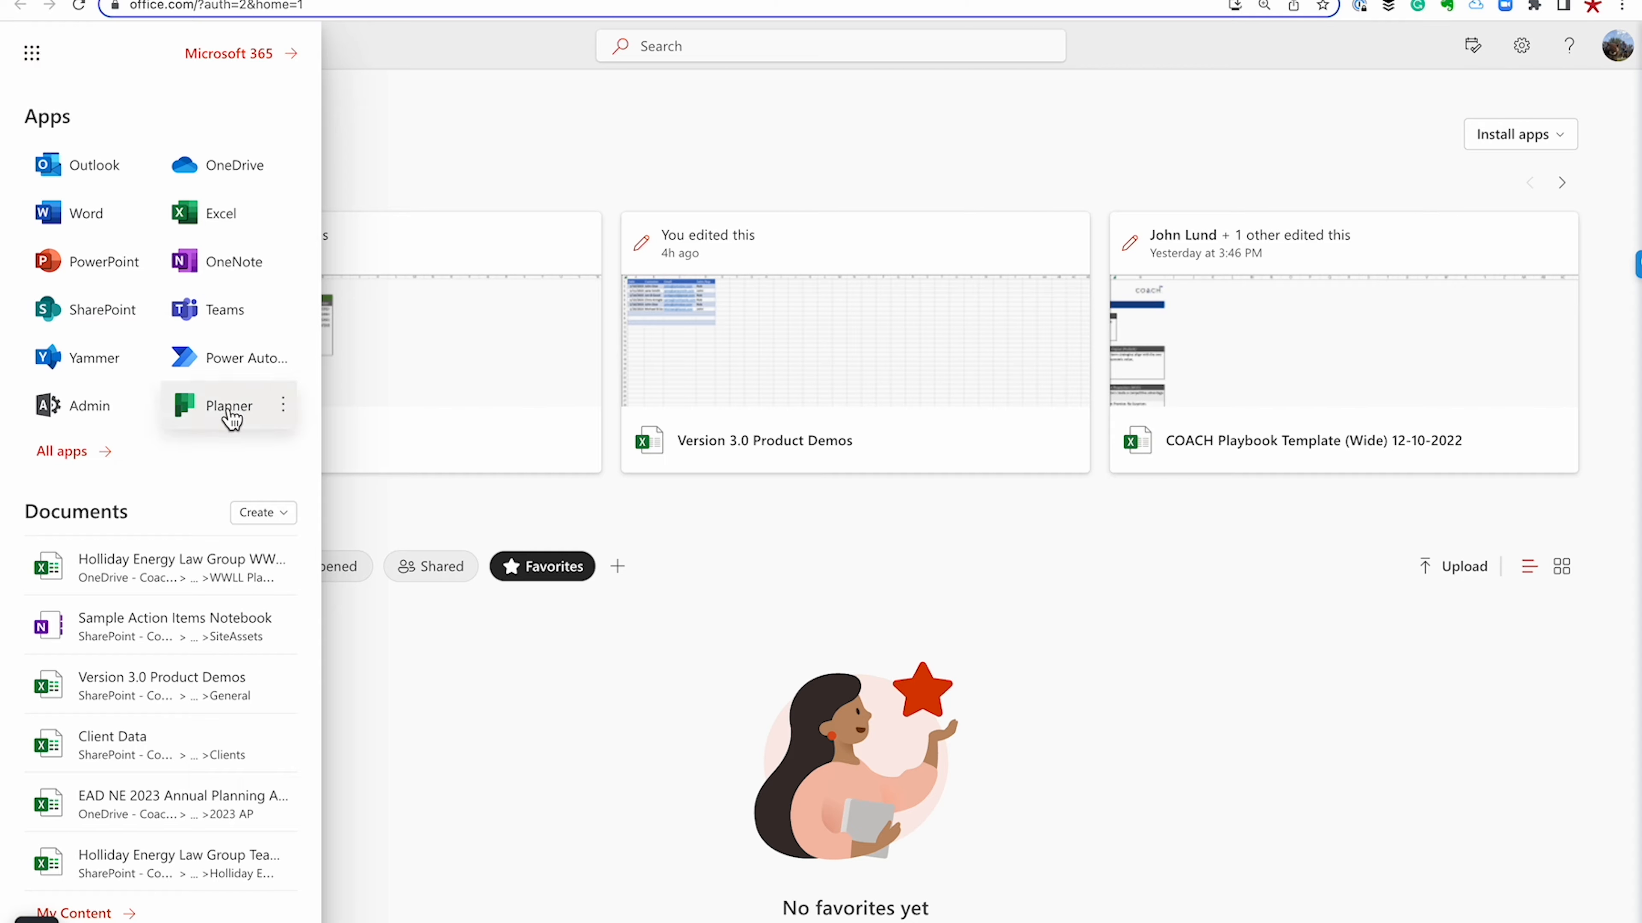
left_click(226, 405)
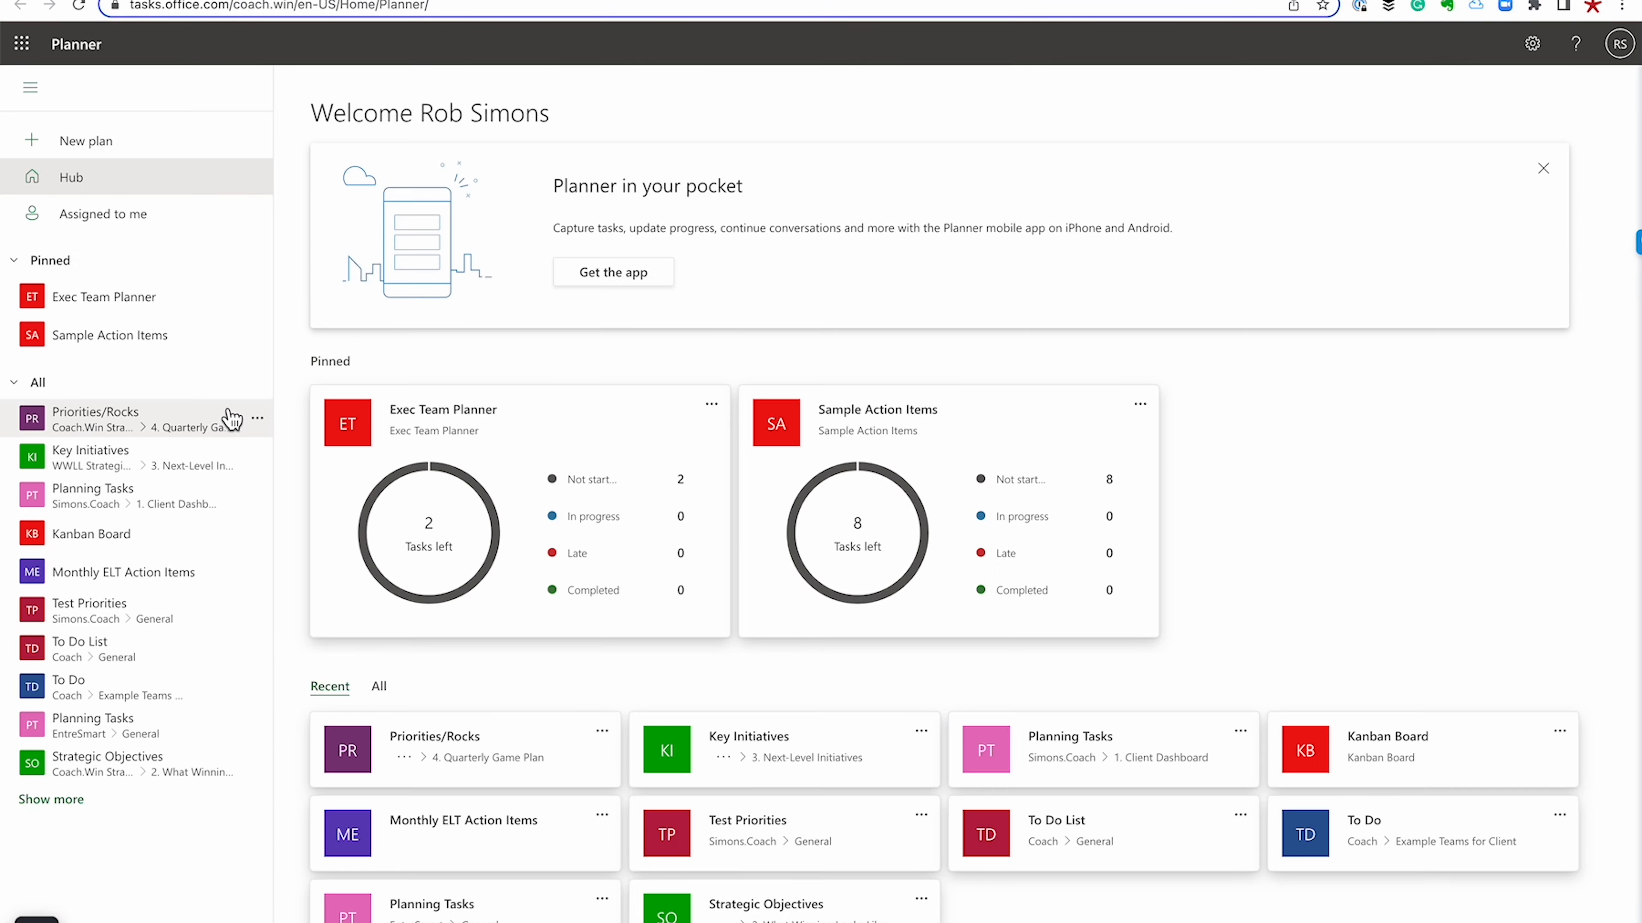
Create a new private plan named 'ELT Action Items'
left_click(84, 139)
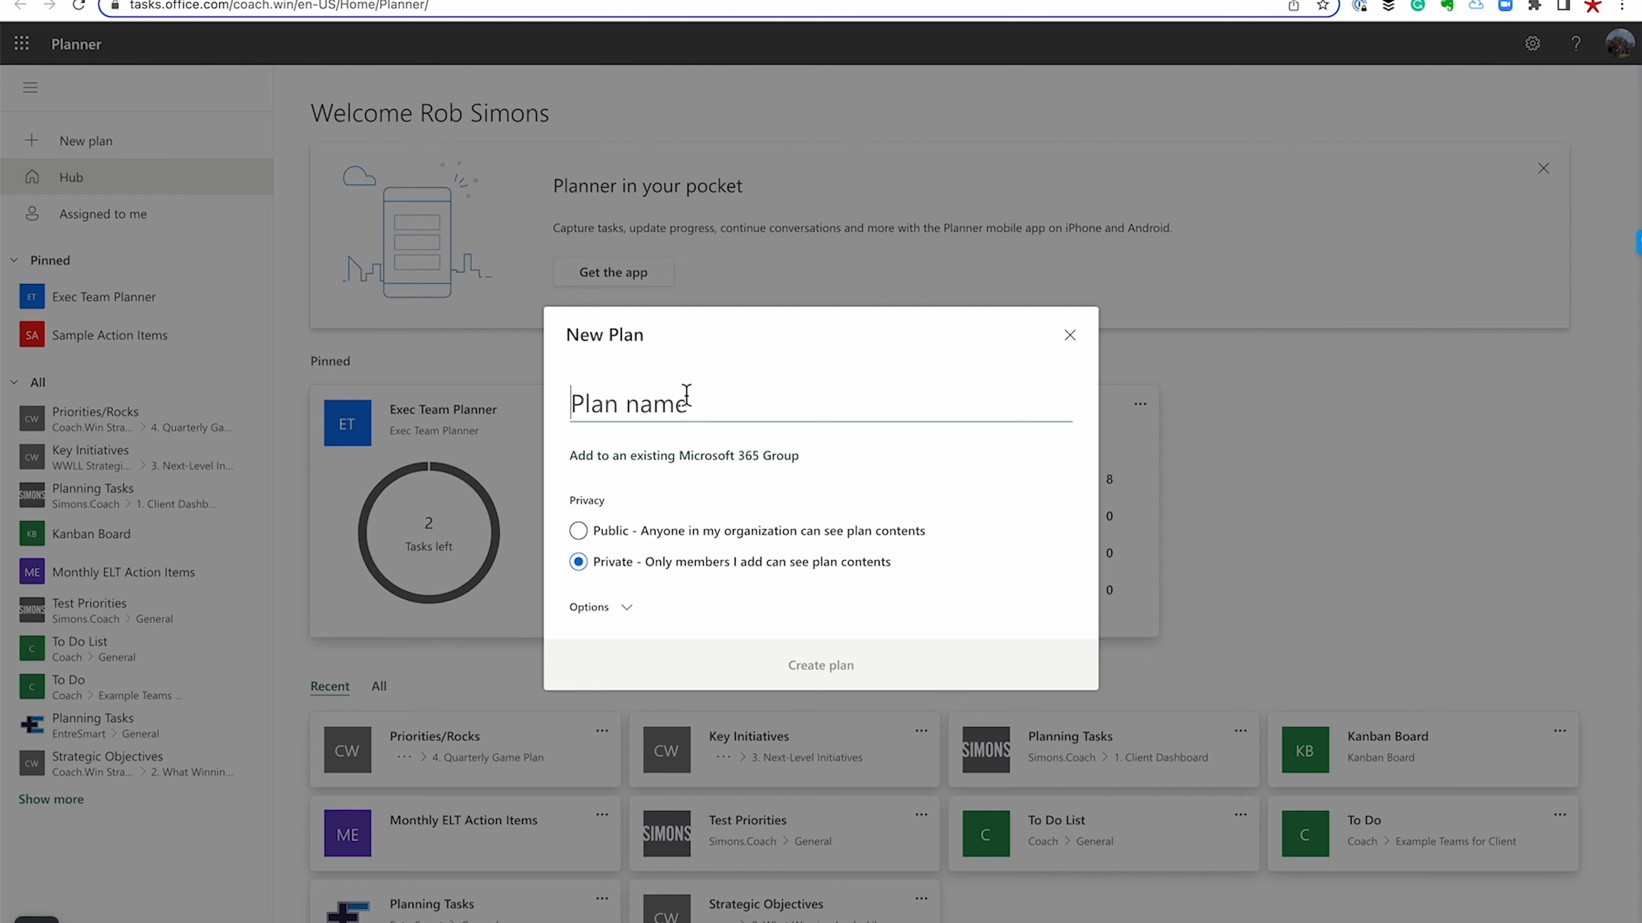
type("ELT")
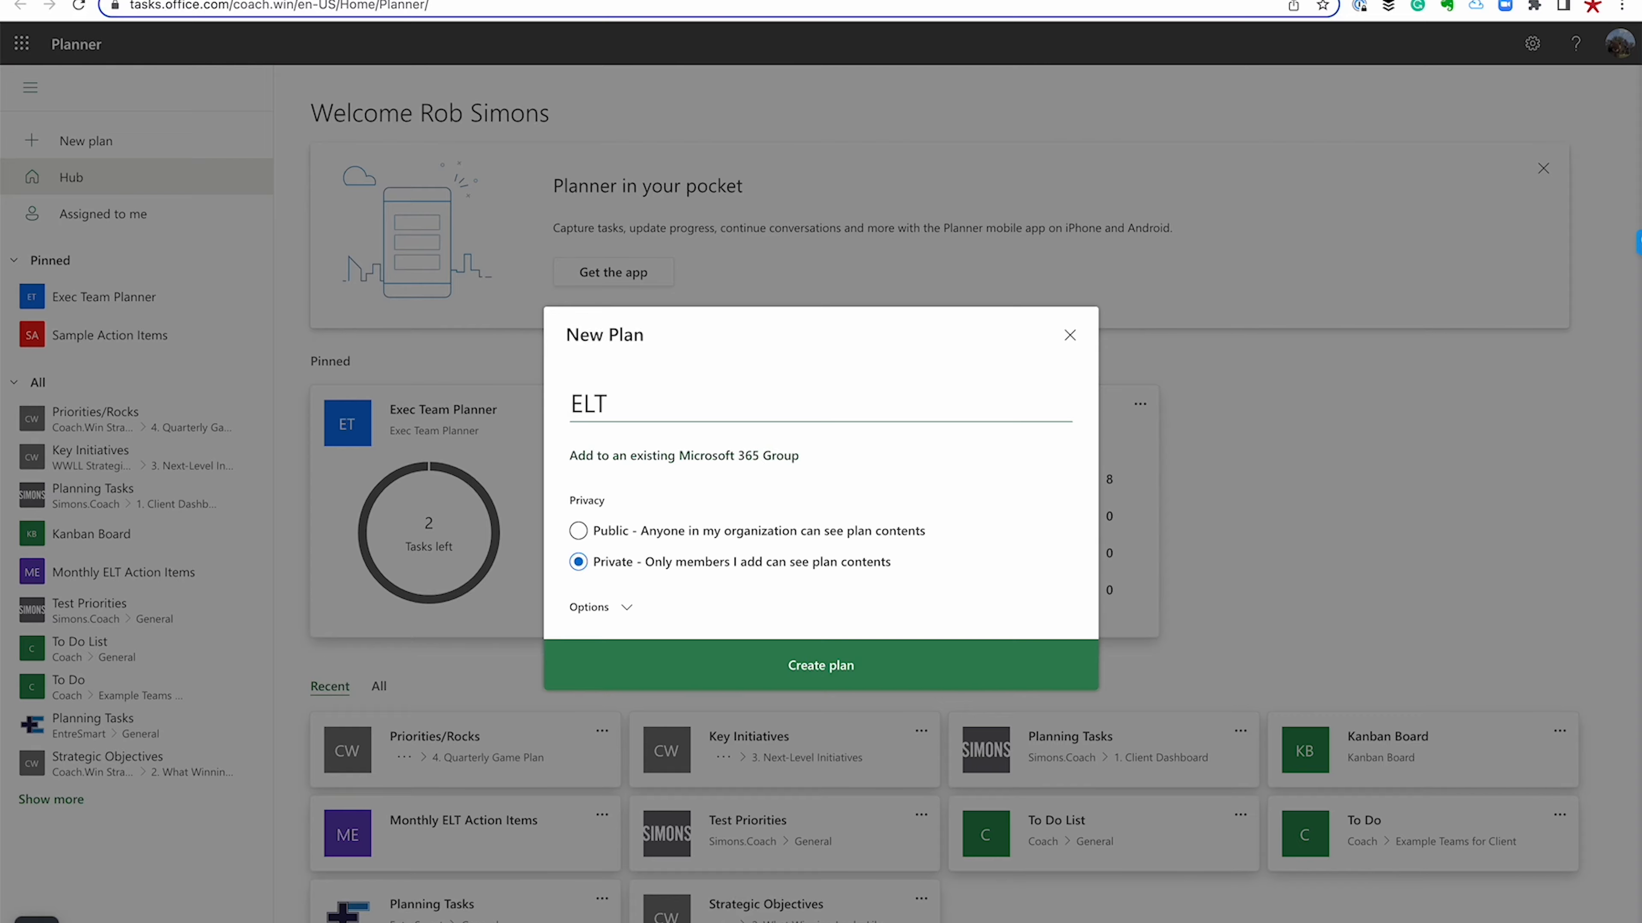
type("Action Item")
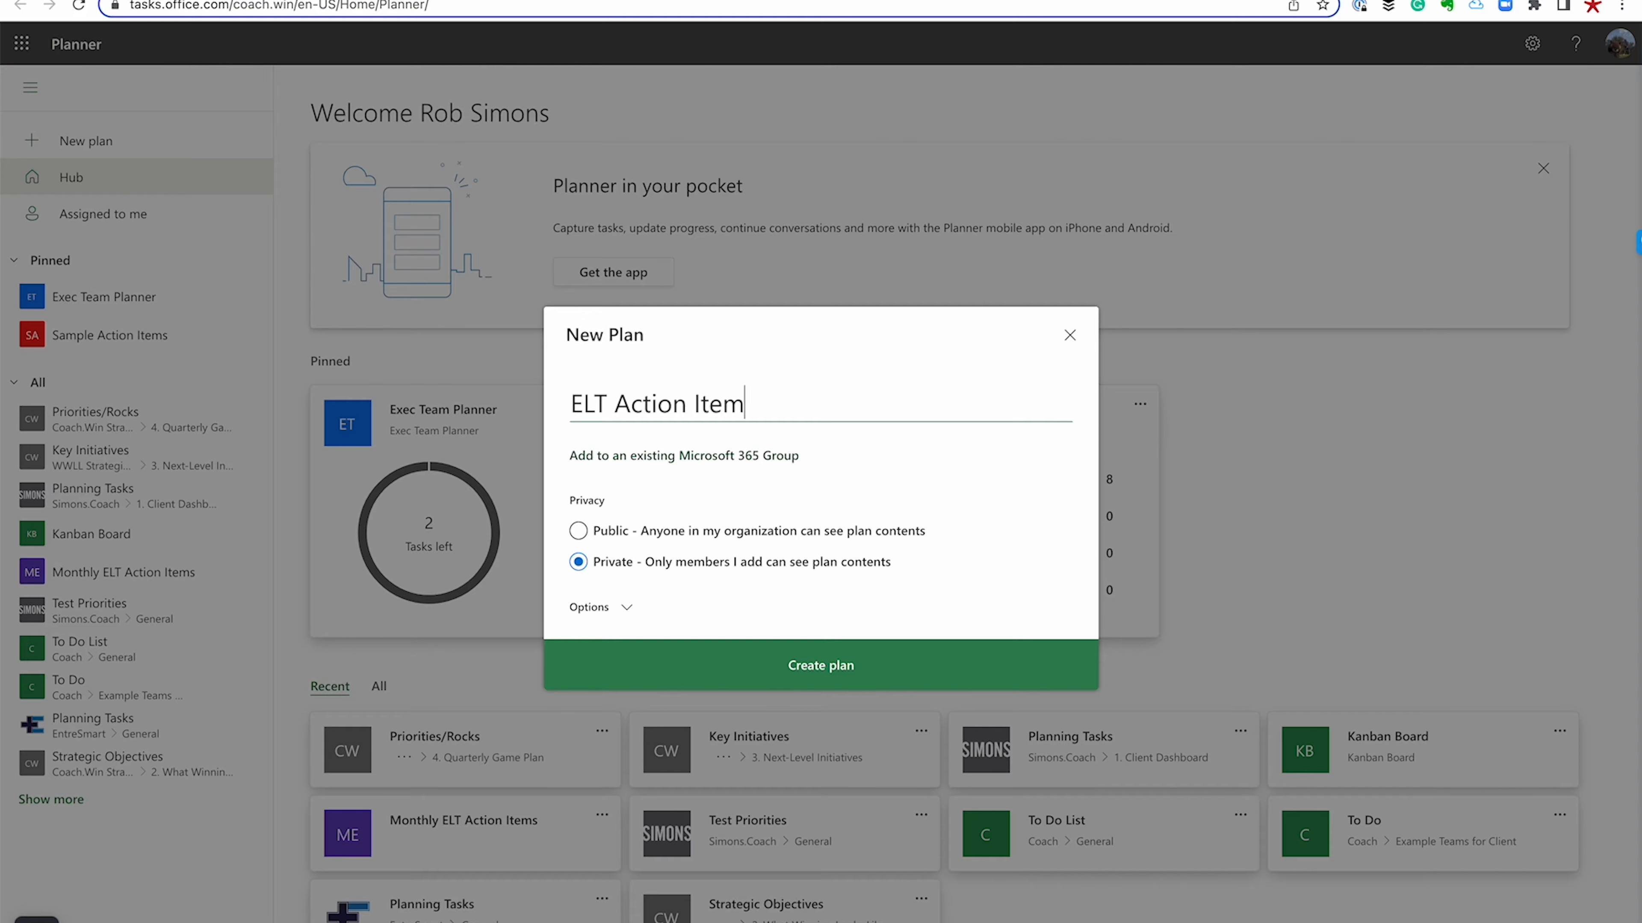
type("s")
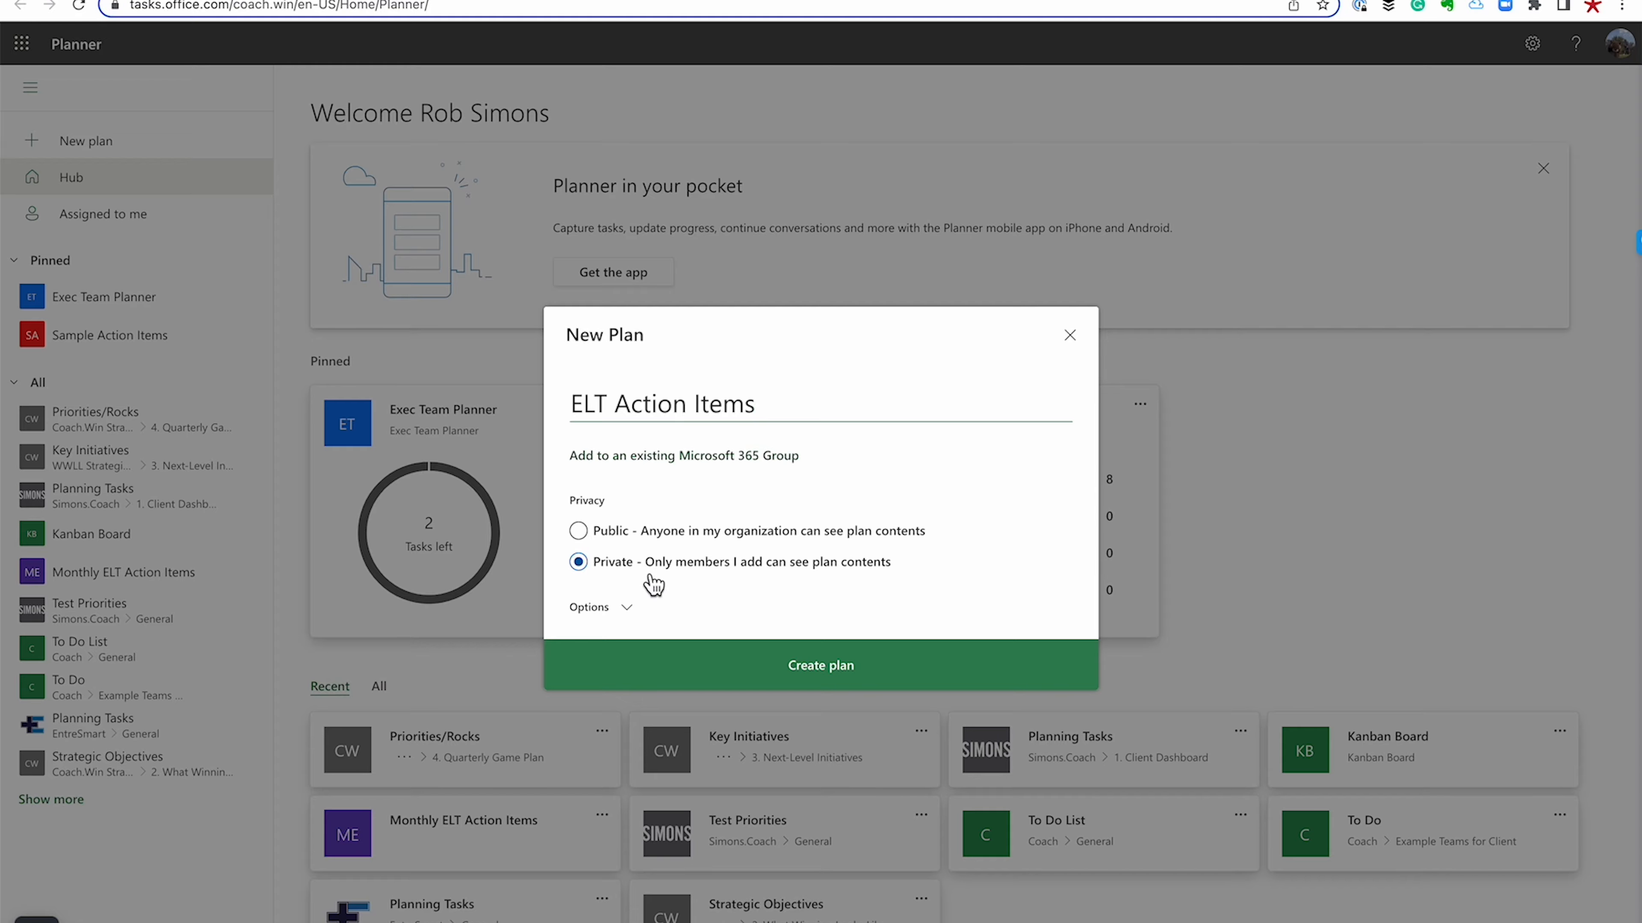
mouse_move(820, 666)
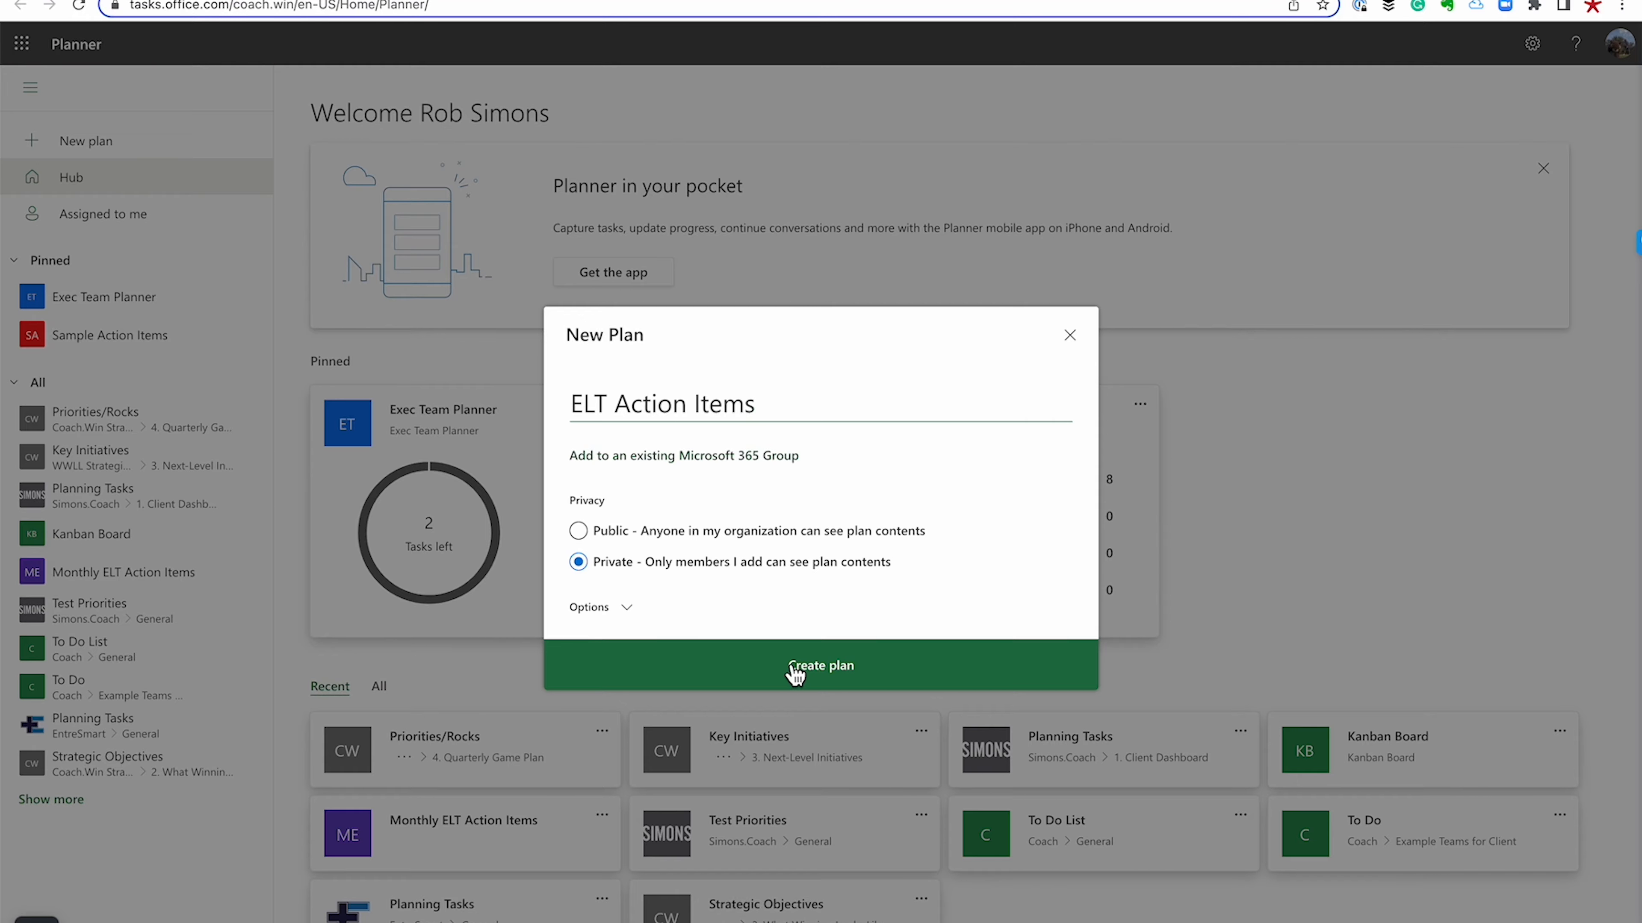
left_click(820, 666)
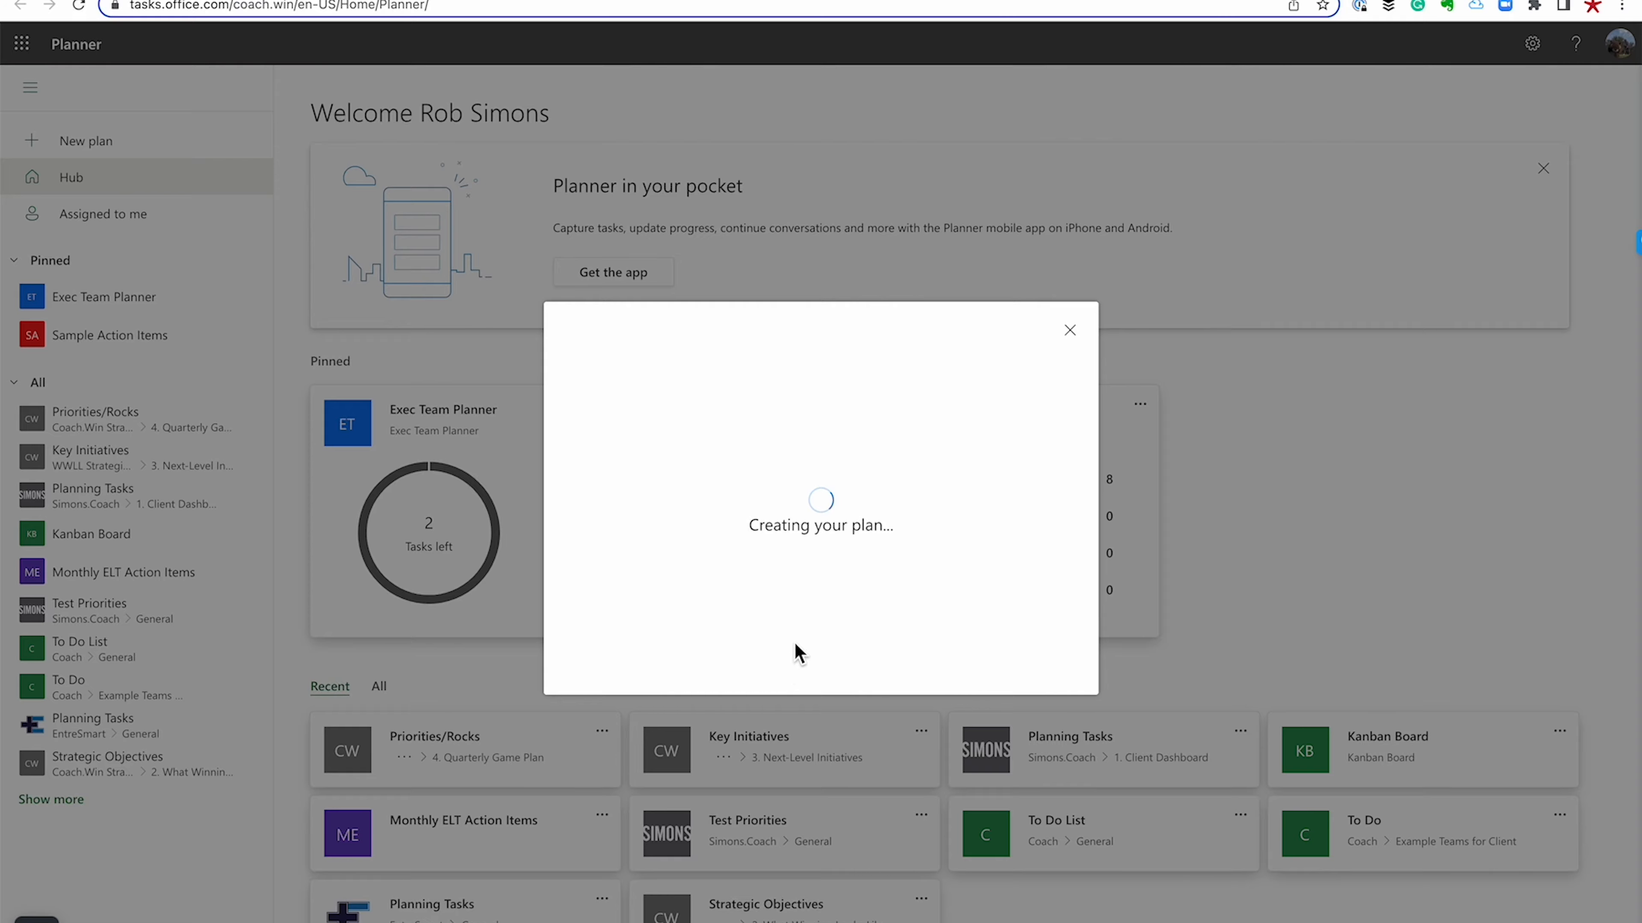
mouse_move(807, 413)
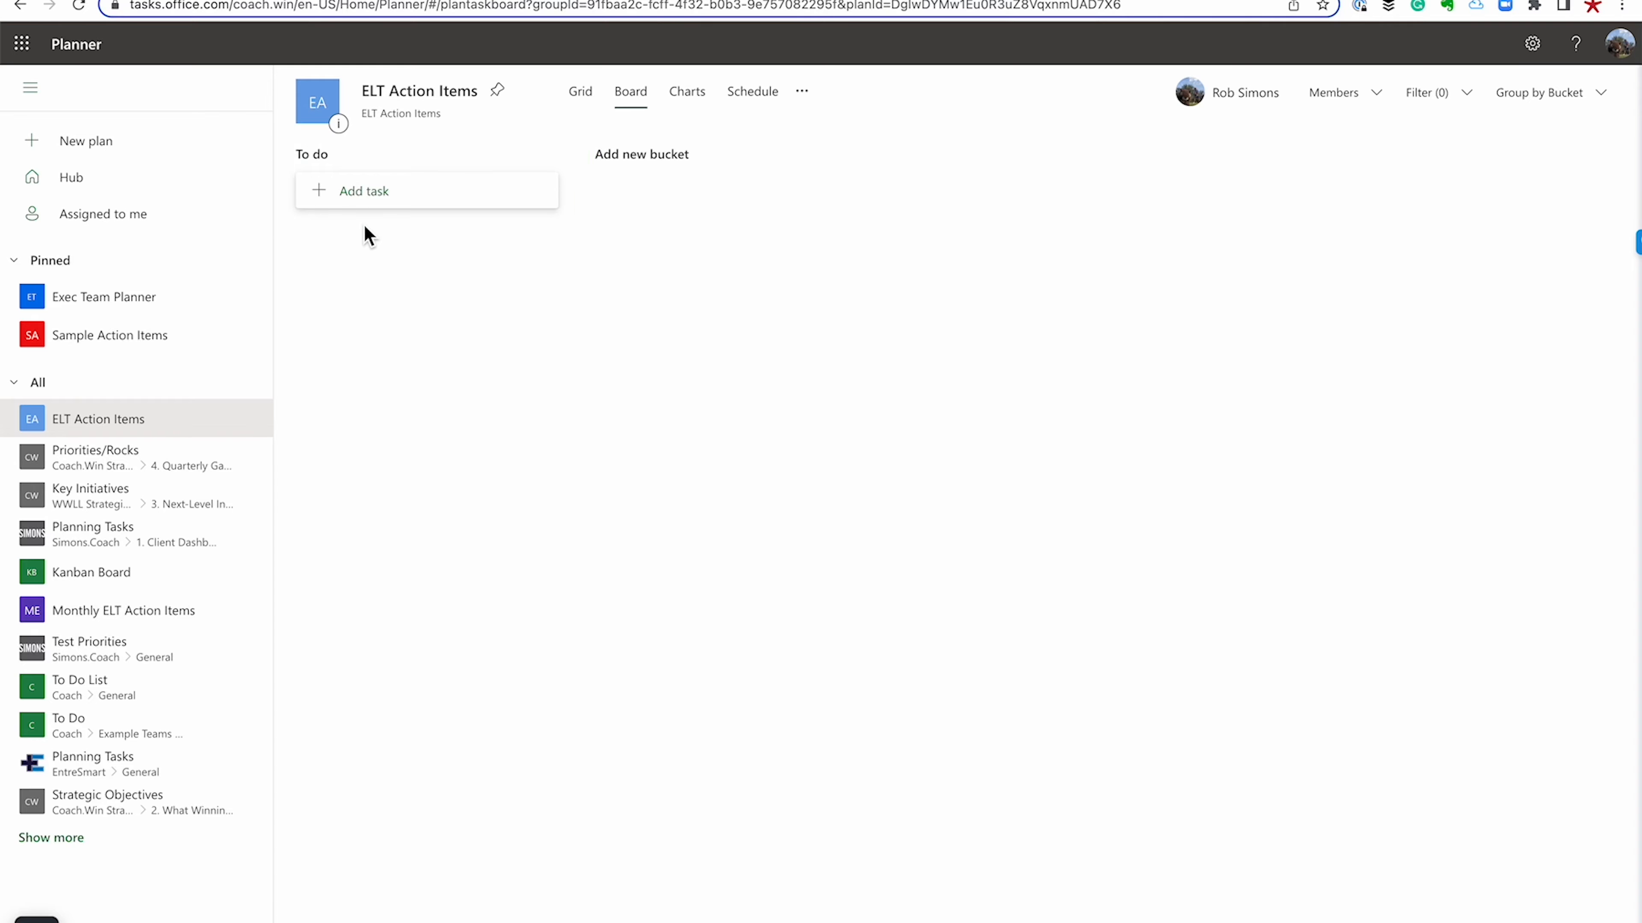
mouse_move(364, 199)
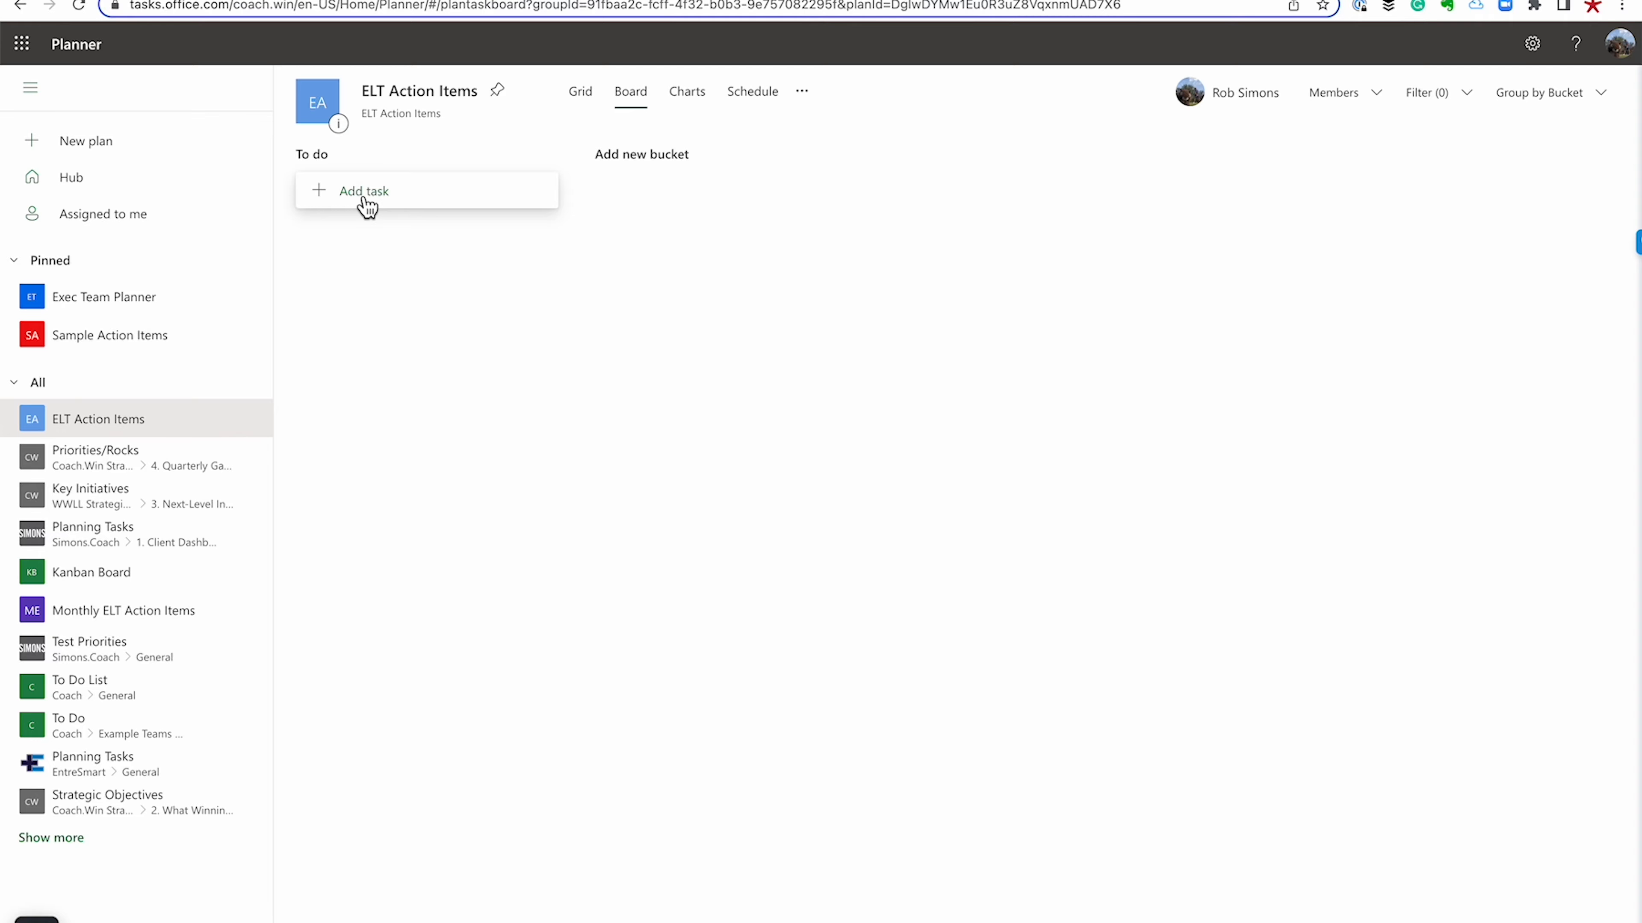
Add To do task 'Communicate the 2023 Strategic Planning Calendar', due 01/13/2023, assigned to yourself
left_click(363, 191)
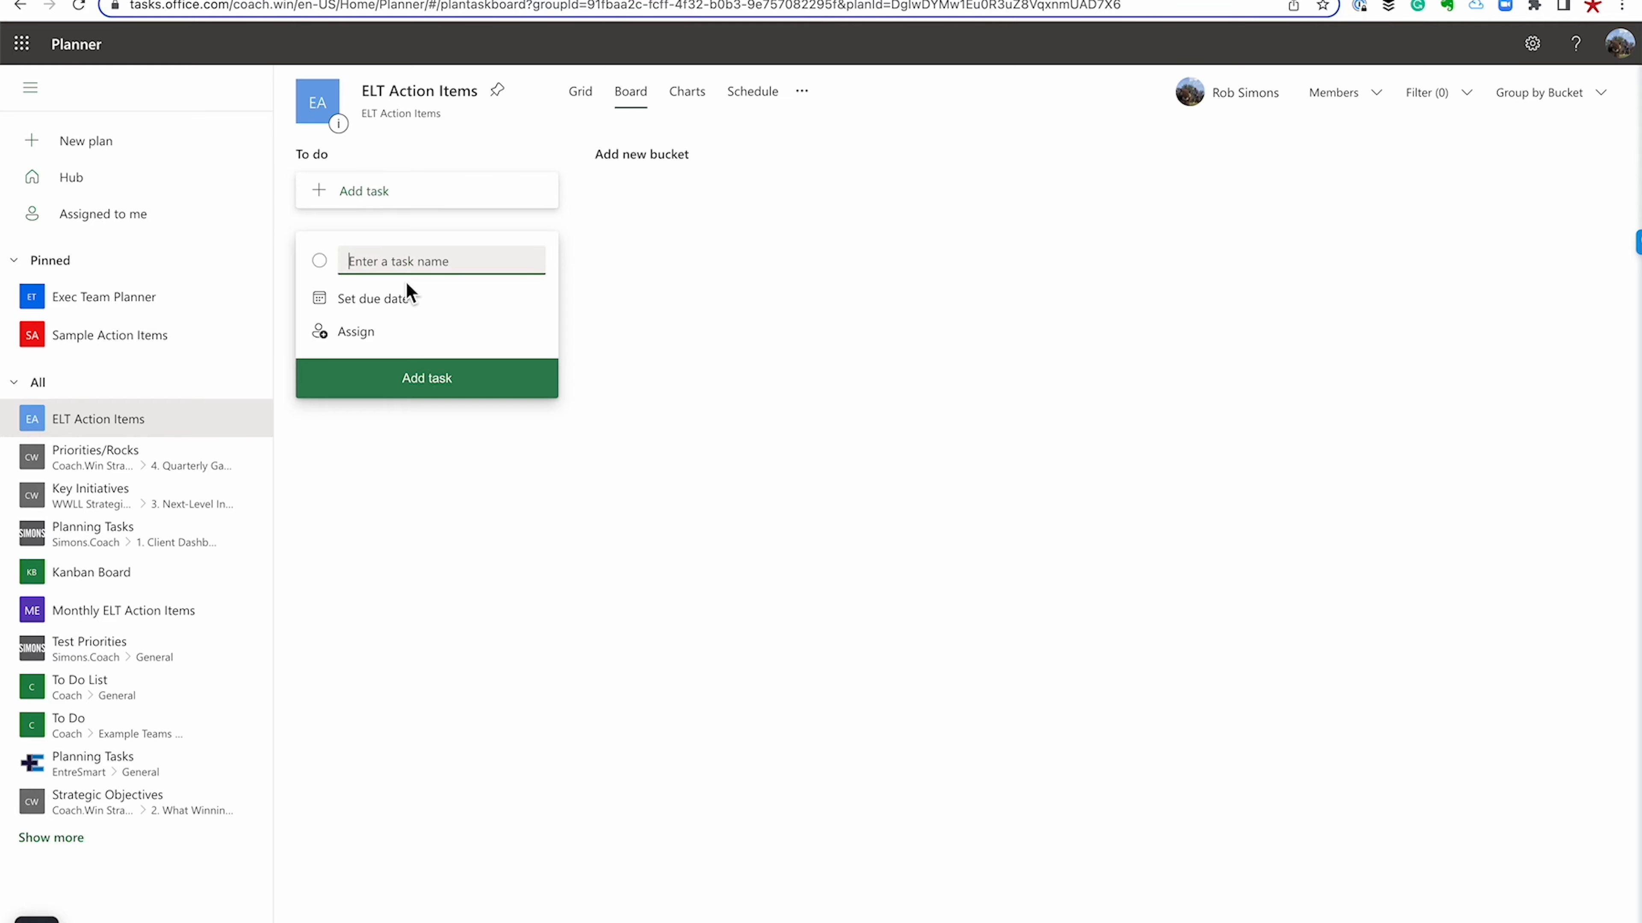
type("Communicate t")
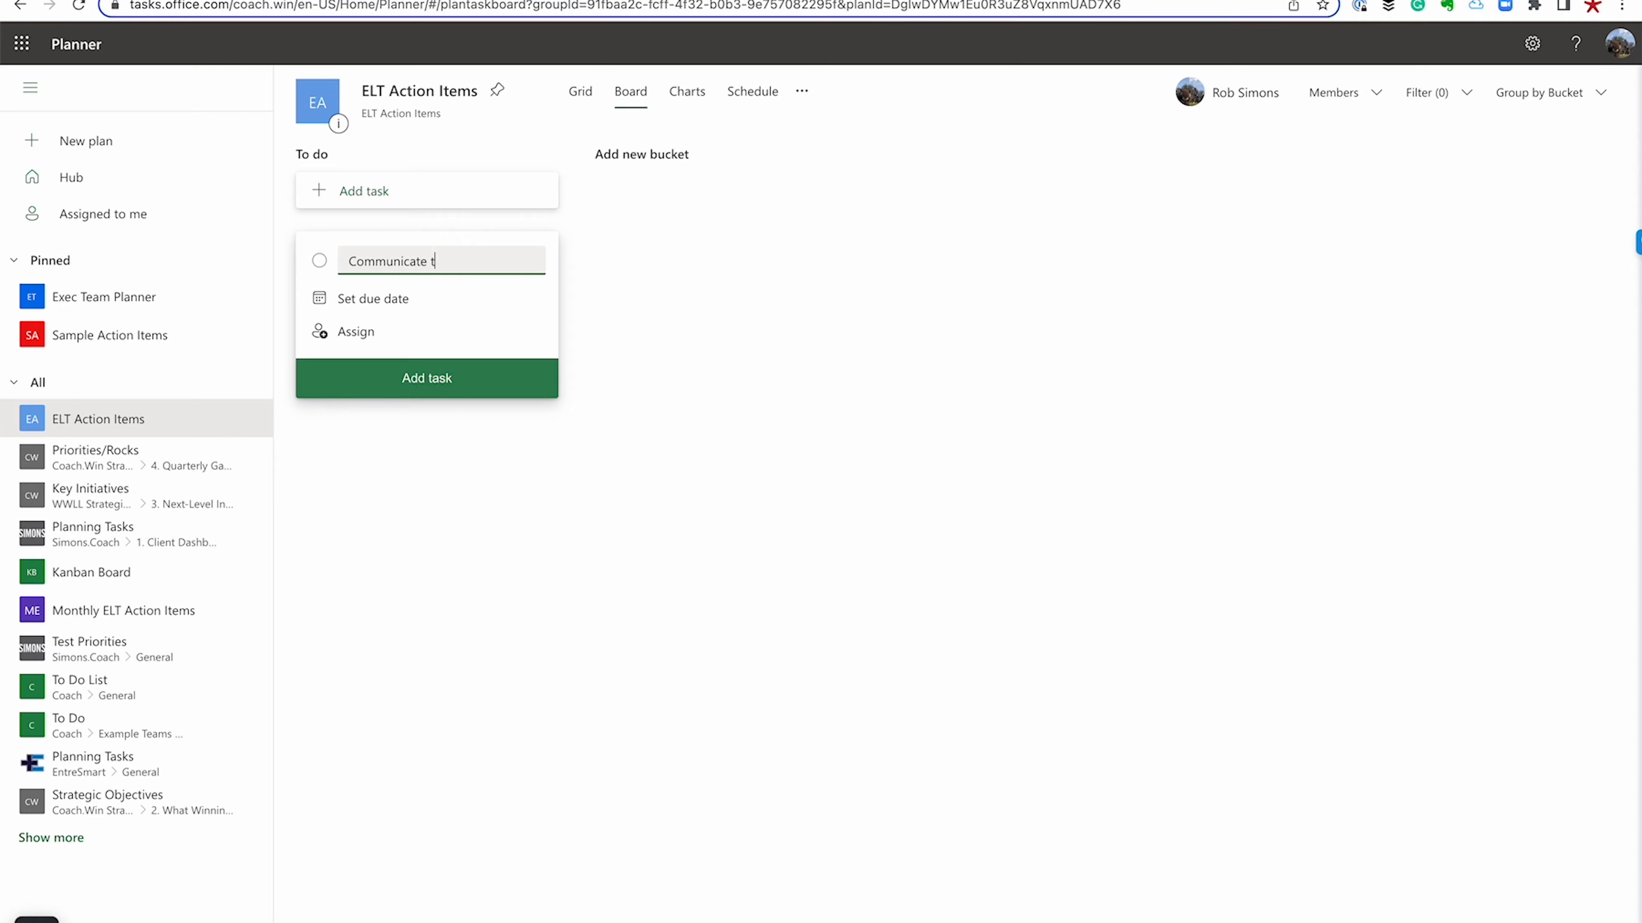
type("he 2023 St")
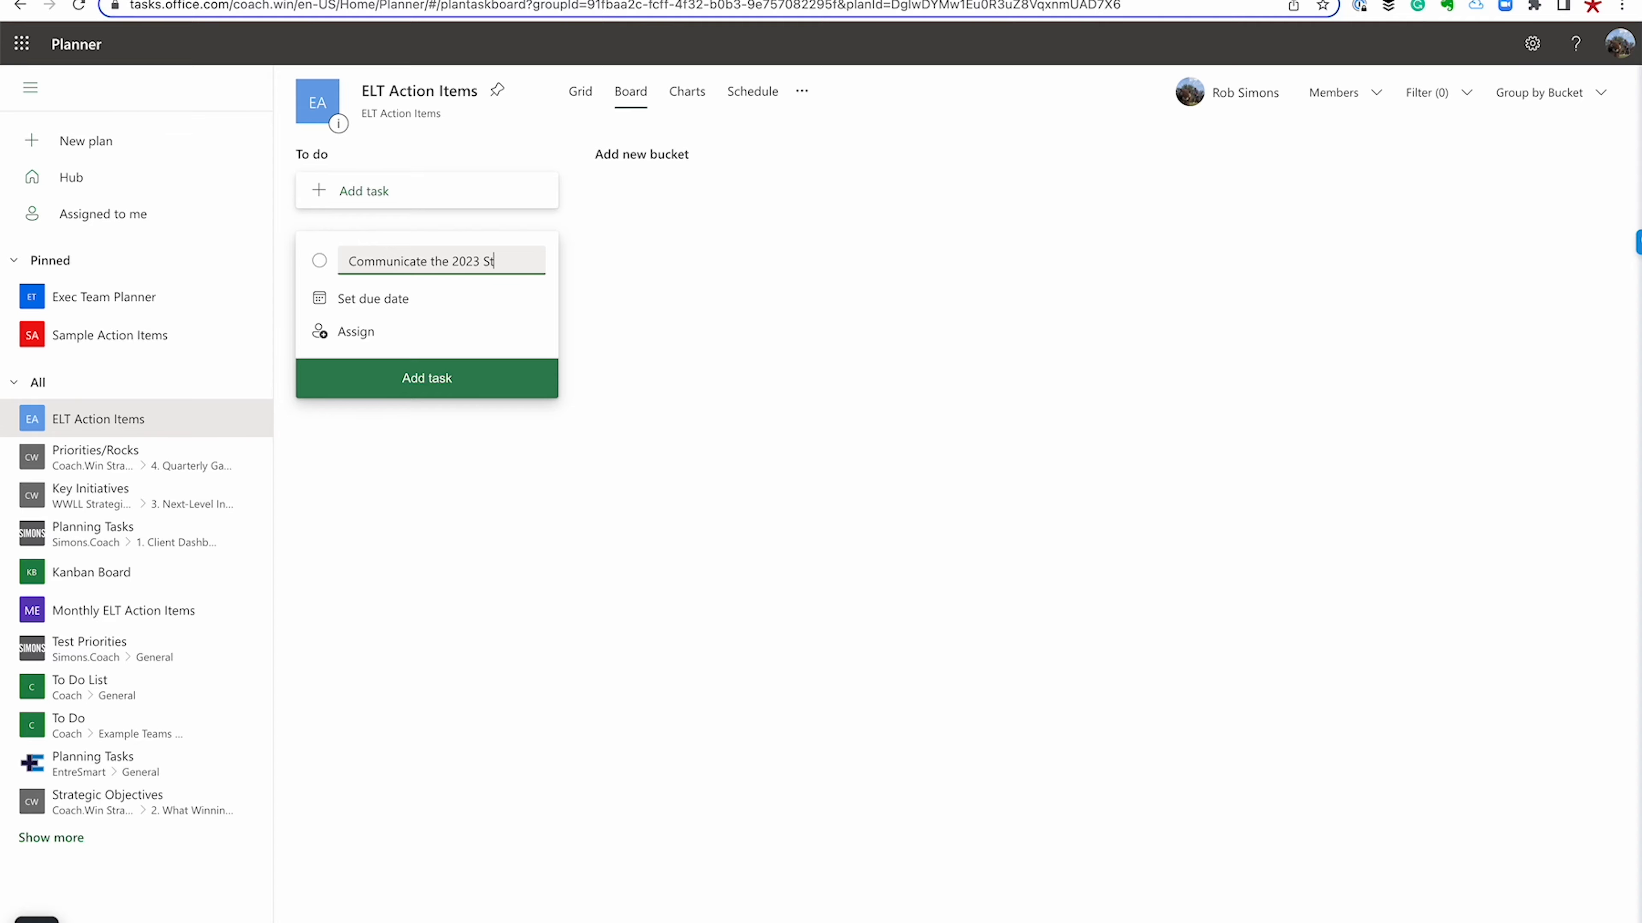
type("Strategic Plann")
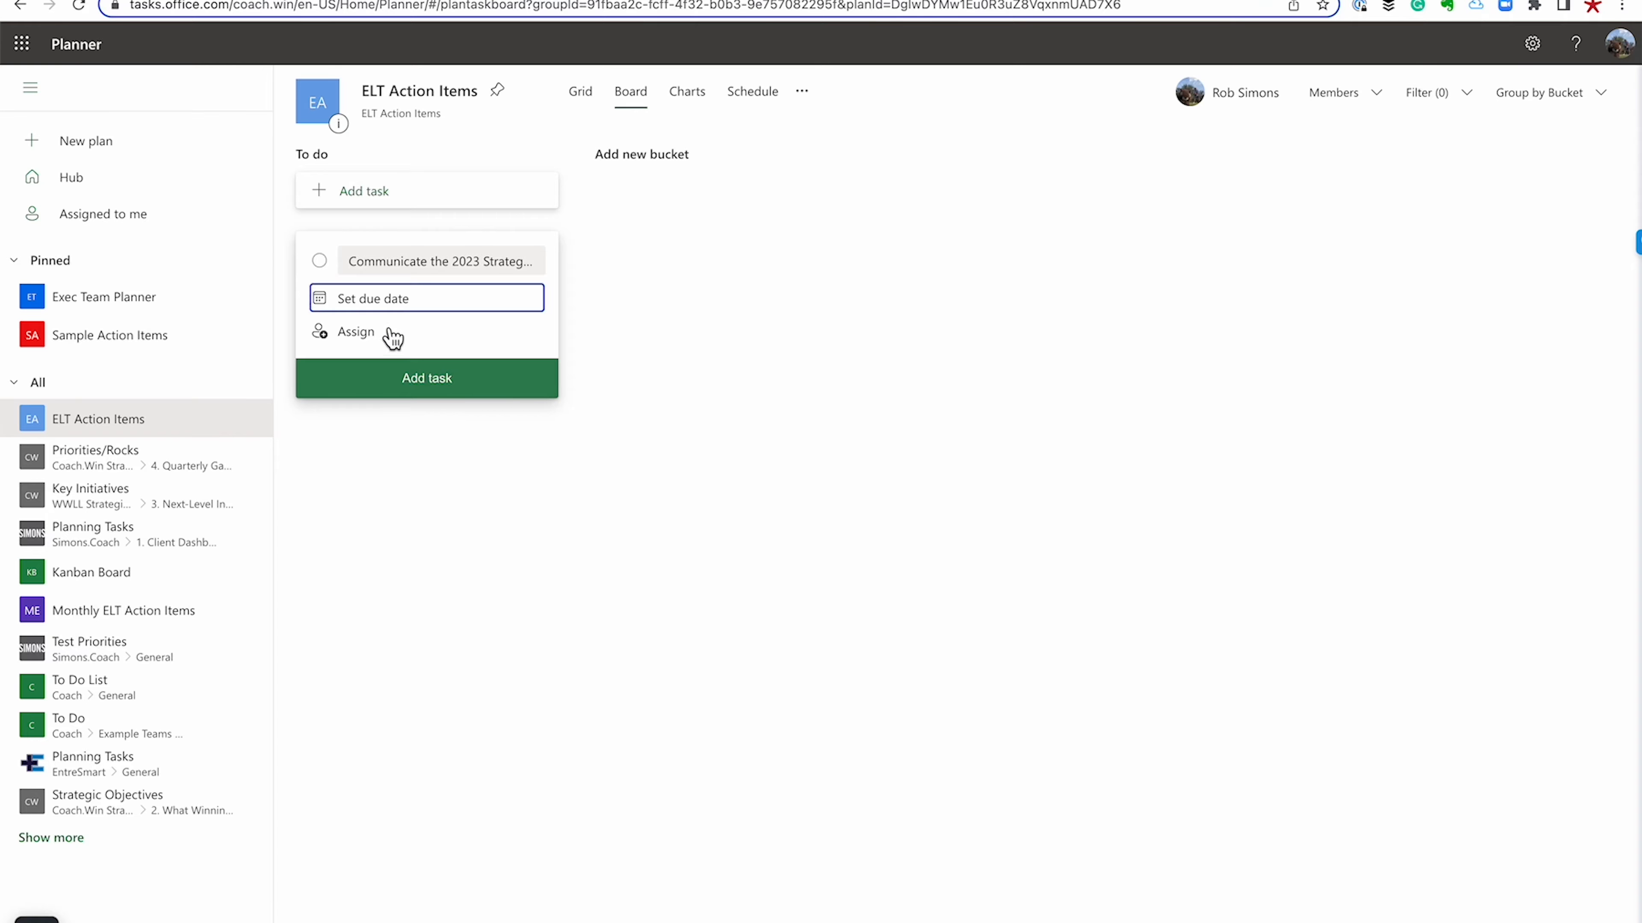
left_click(424, 297)
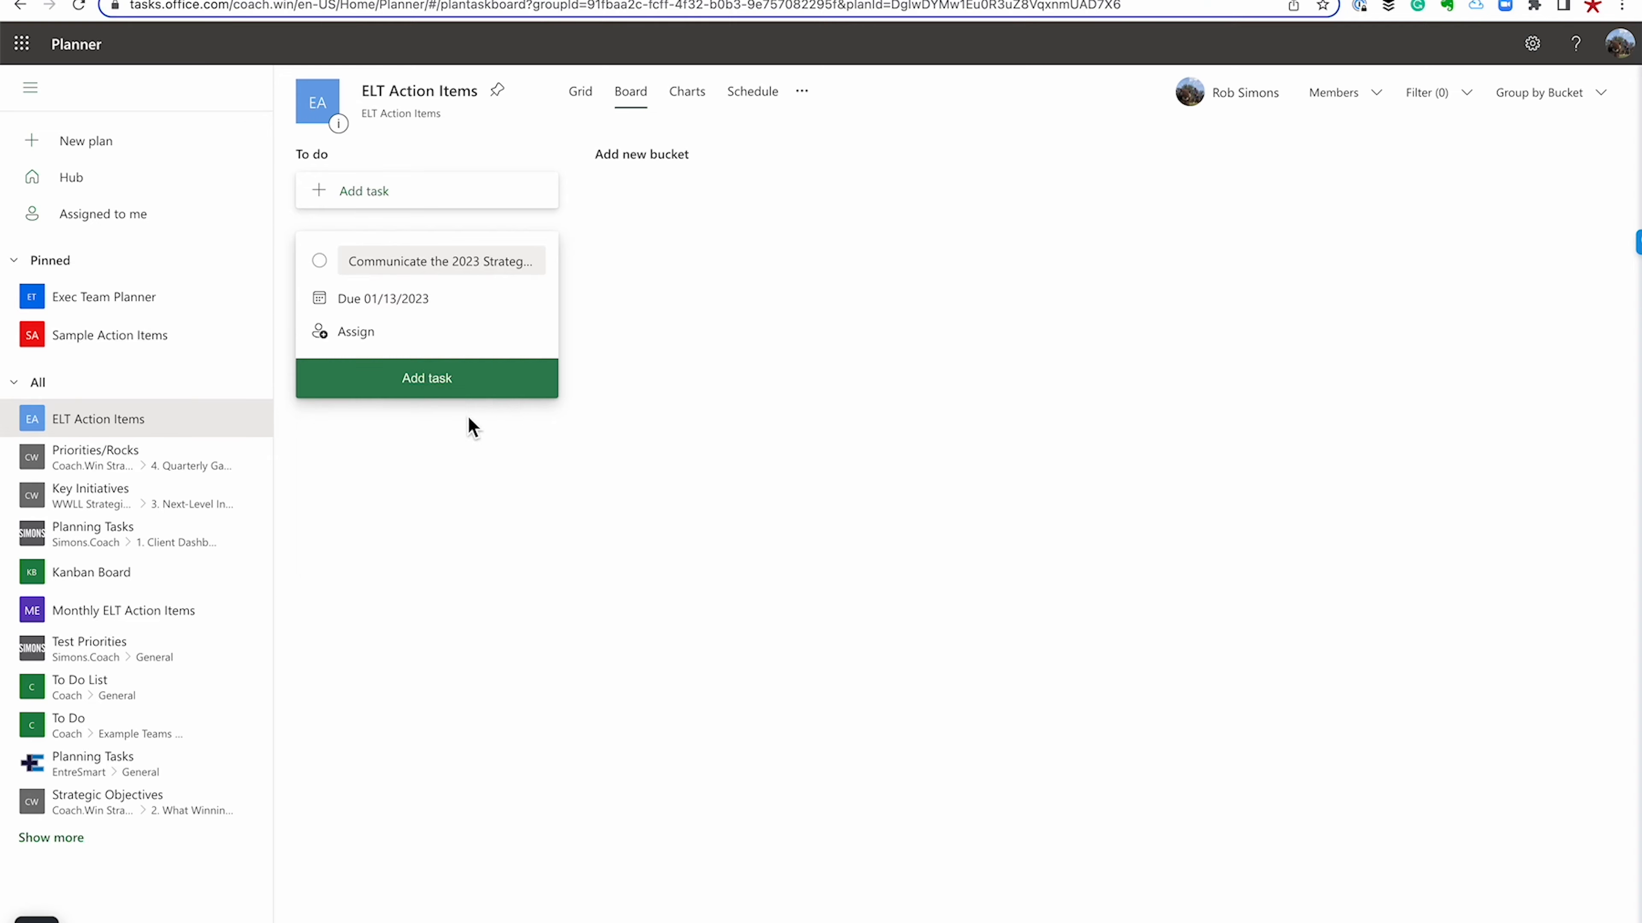
left_click(355, 331)
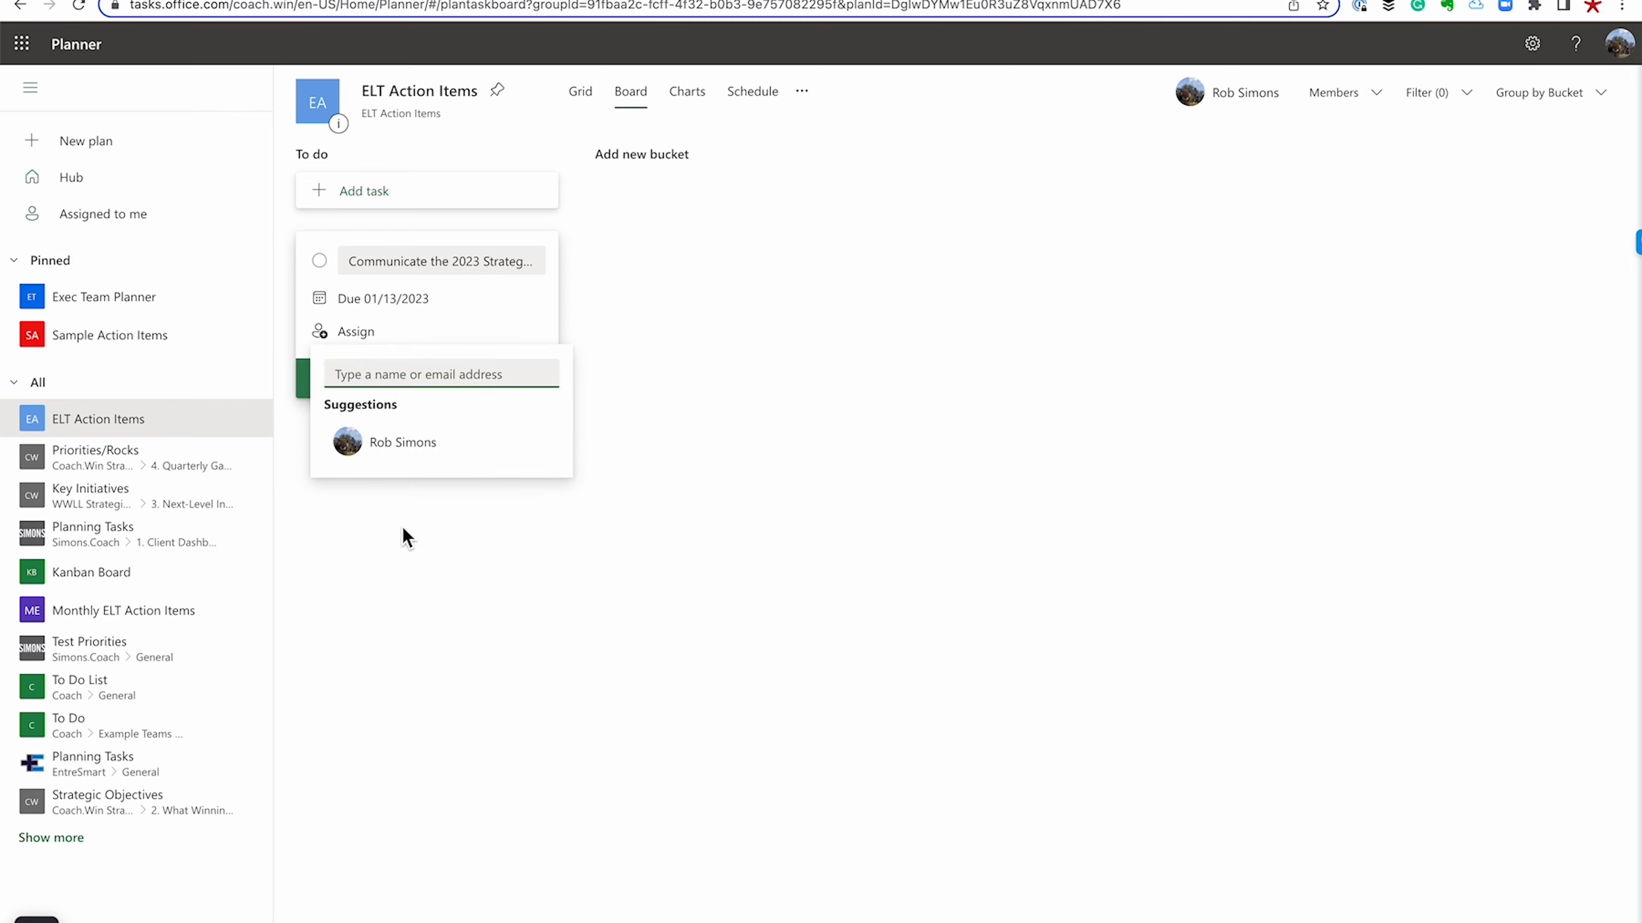
left_click(401, 442)
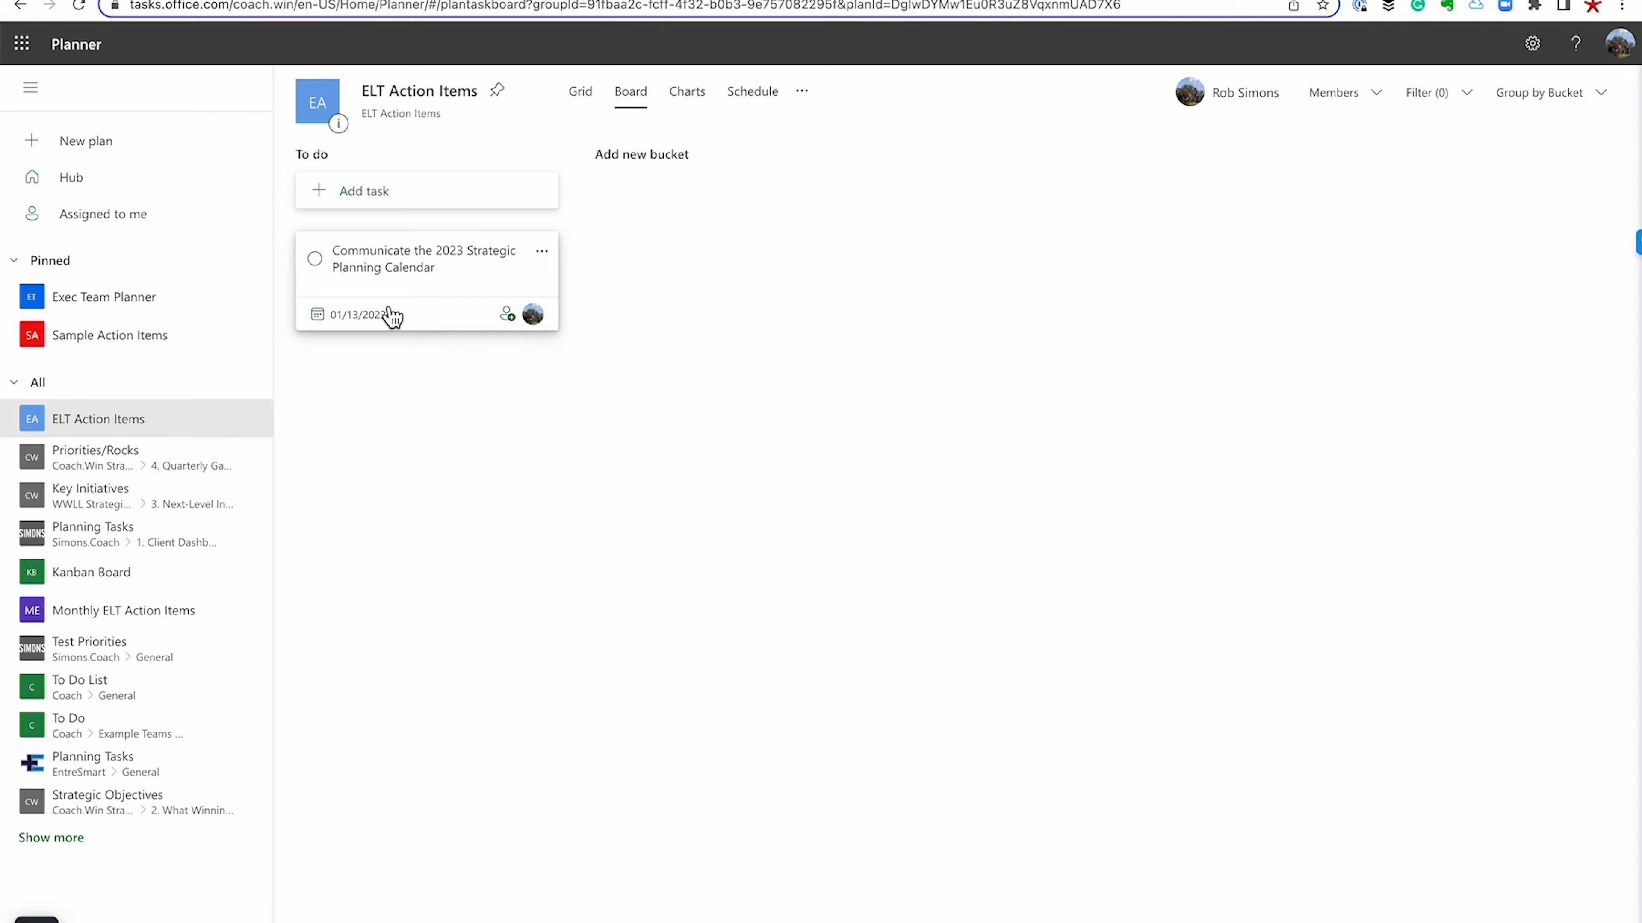
Add To do task 'Complete 2023 Forecast', due 12/31, assigned to yourself
left_click(363, 190)
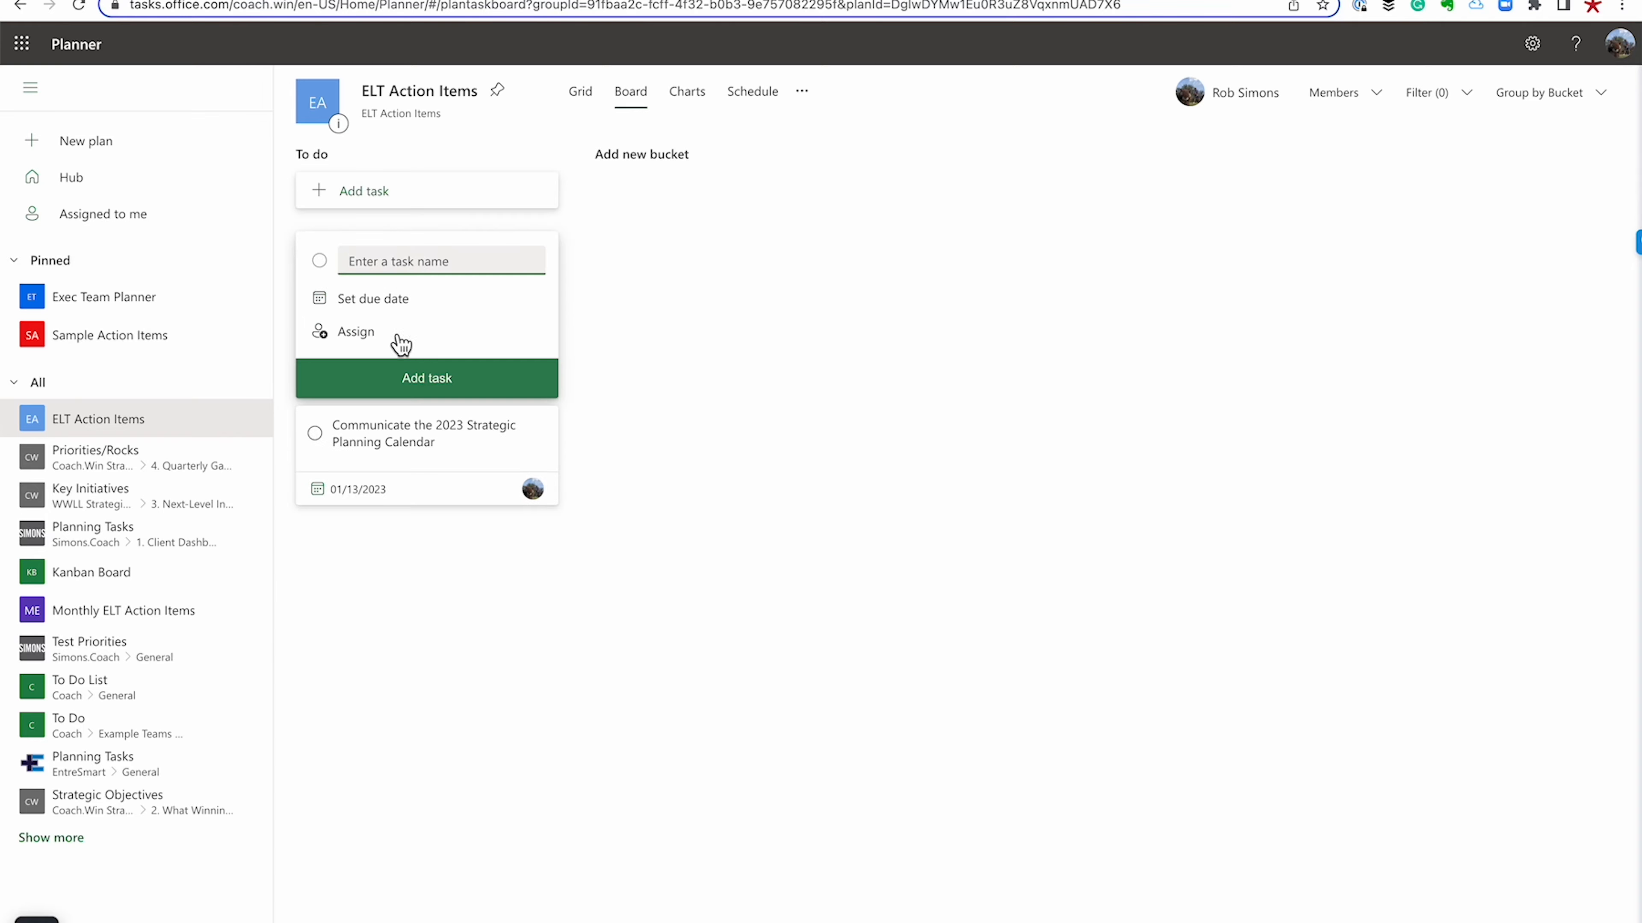
type("Complete")
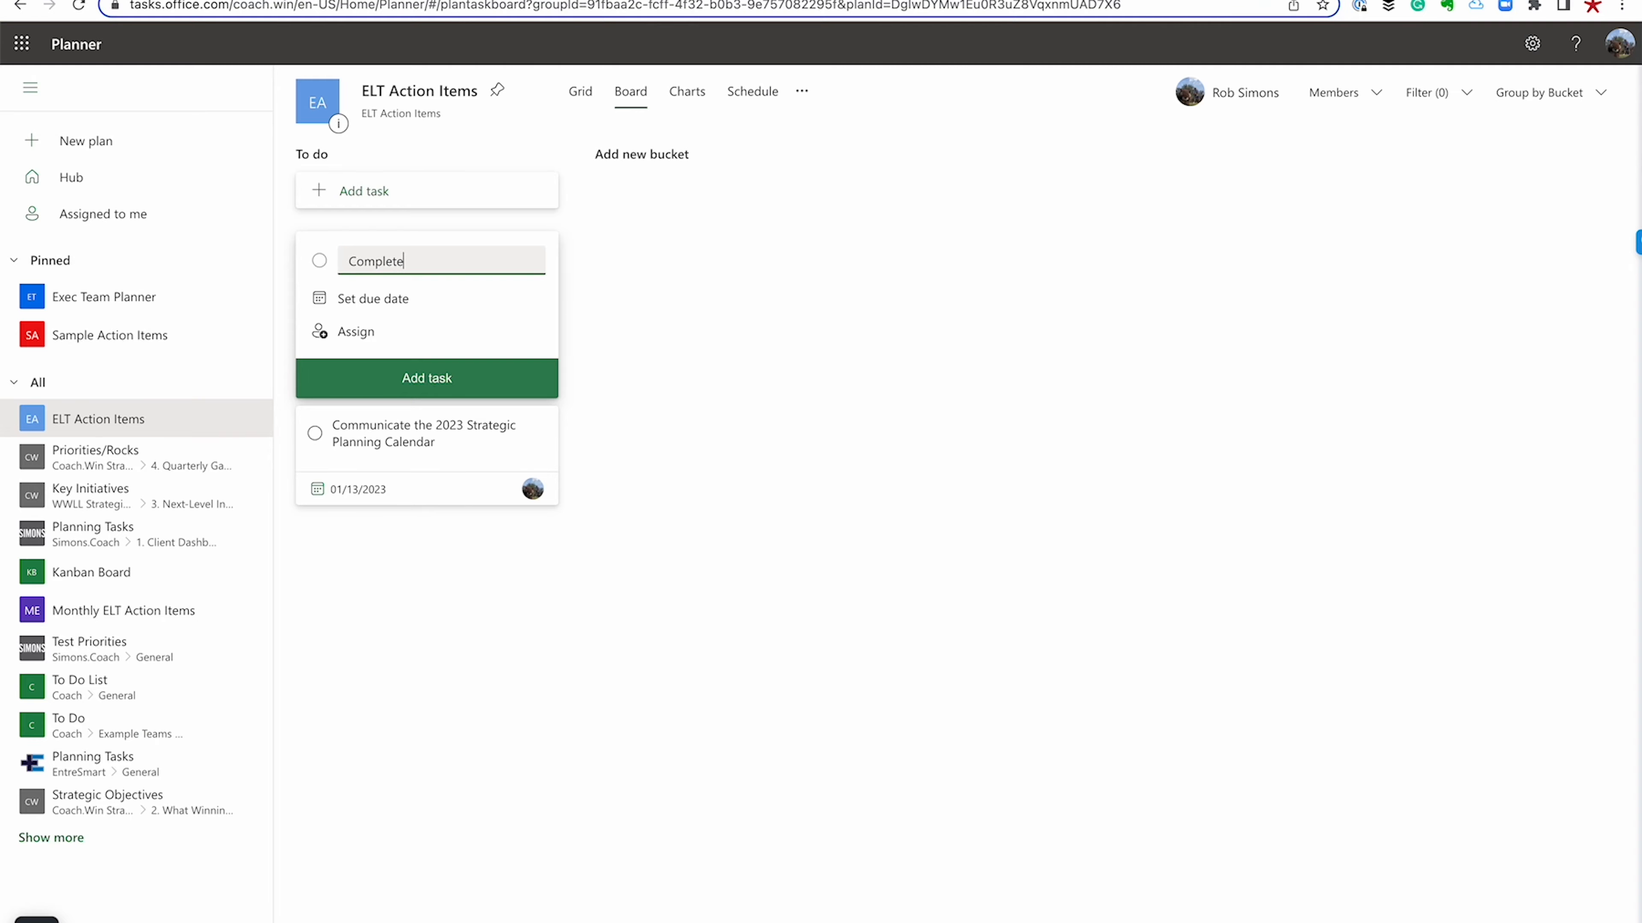
type("2023 P")
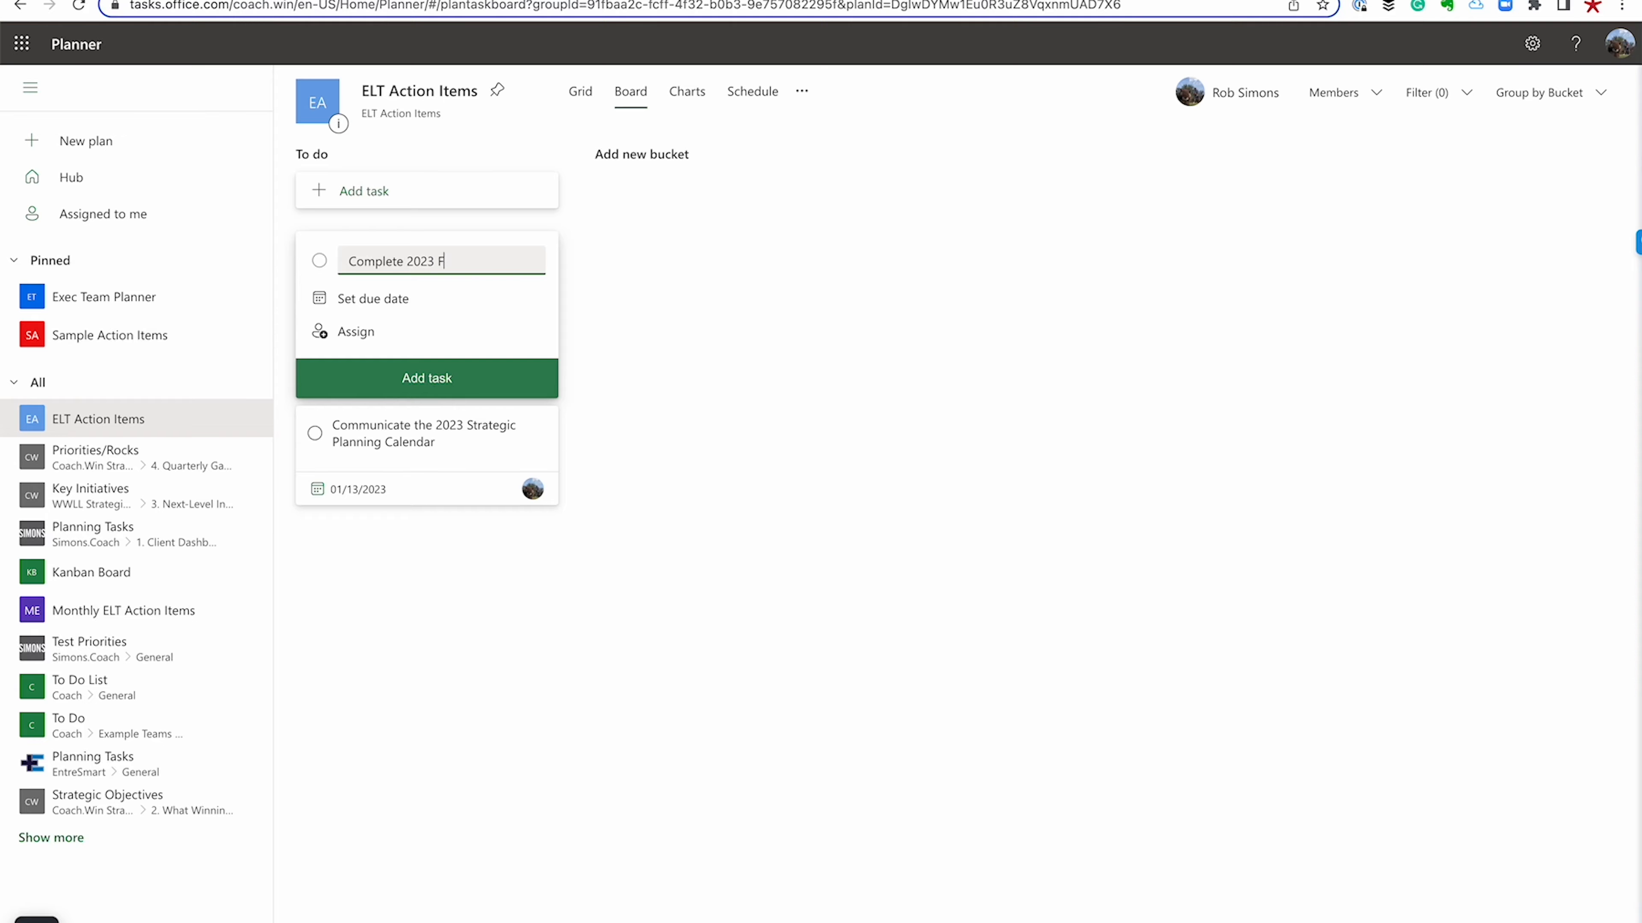
type("orecast")
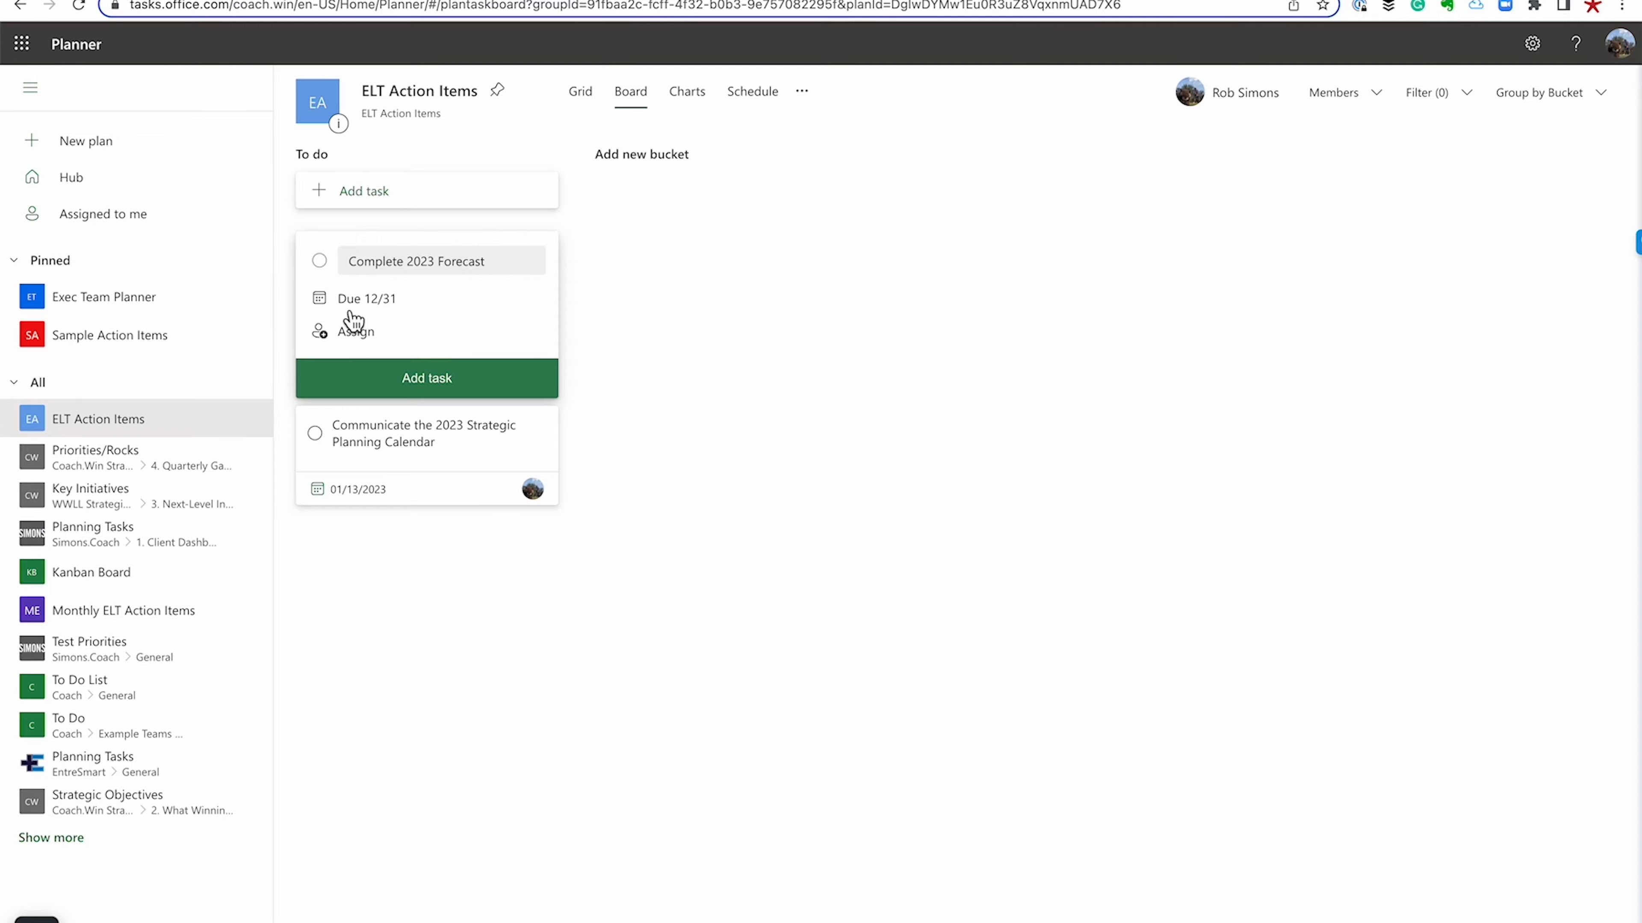
left_click(354, 331)
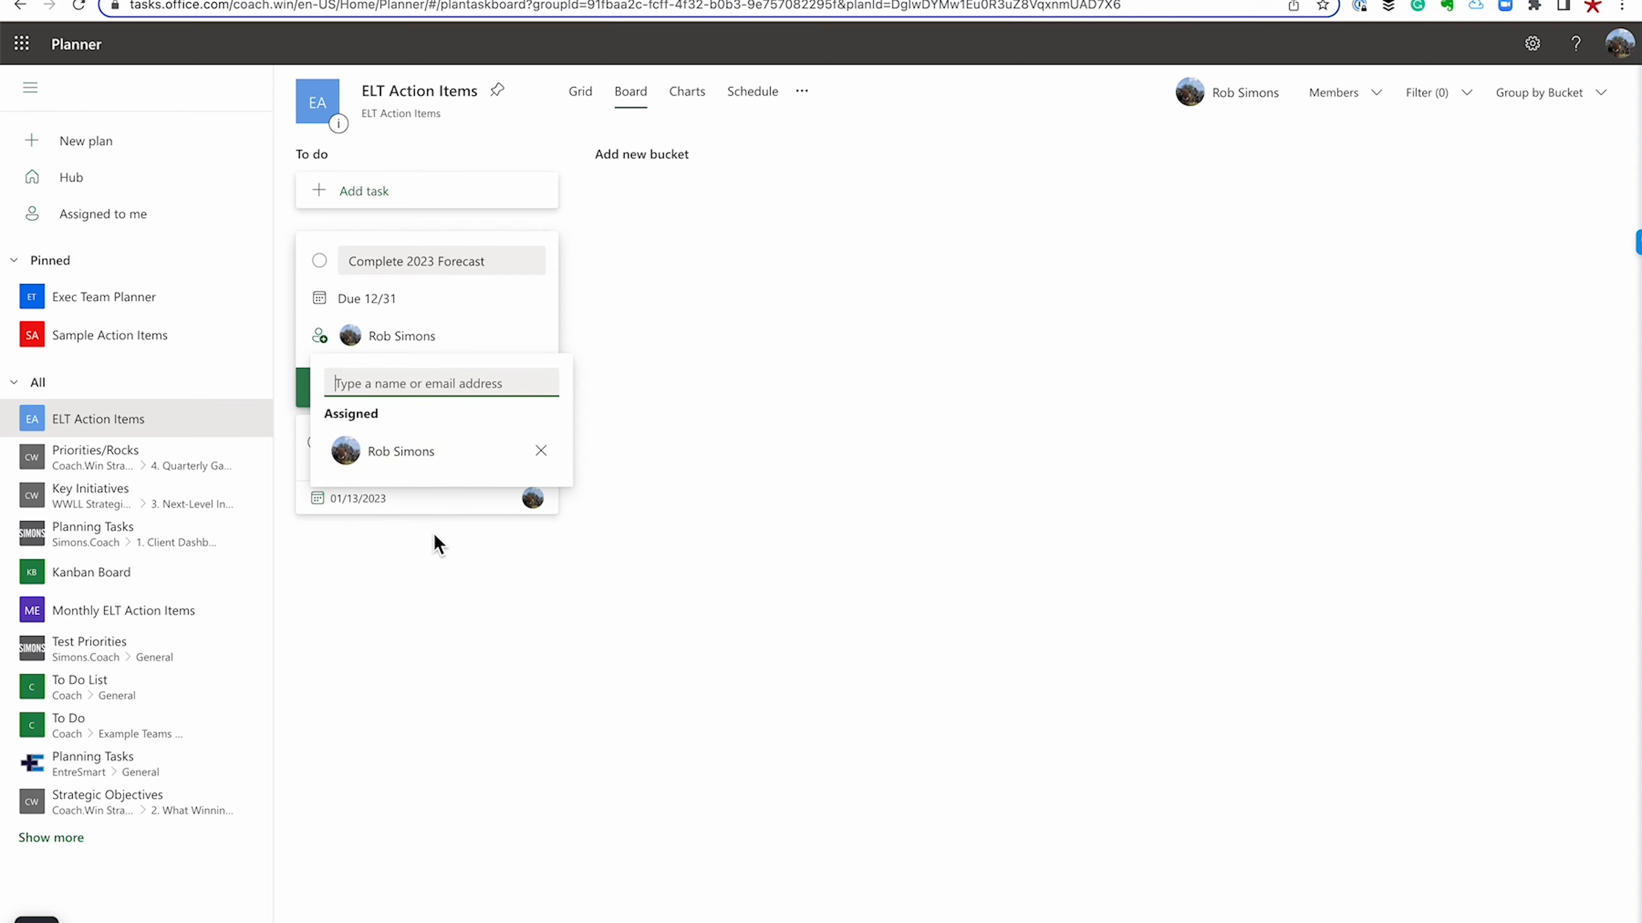
left_click(456, 783)
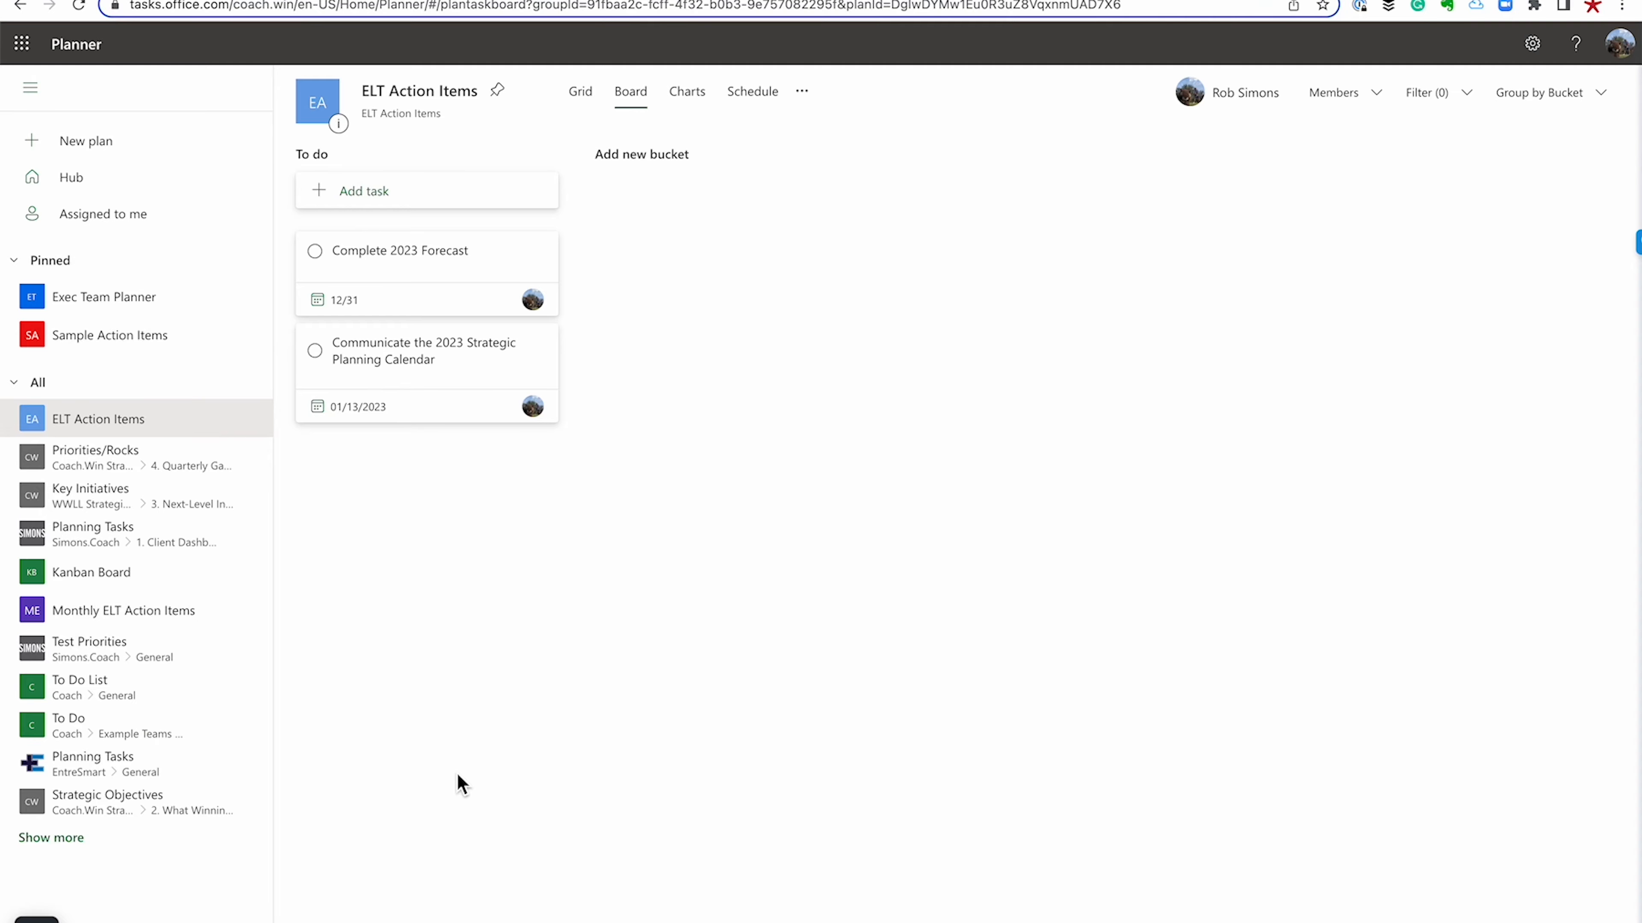
mouse_move(670, 383)
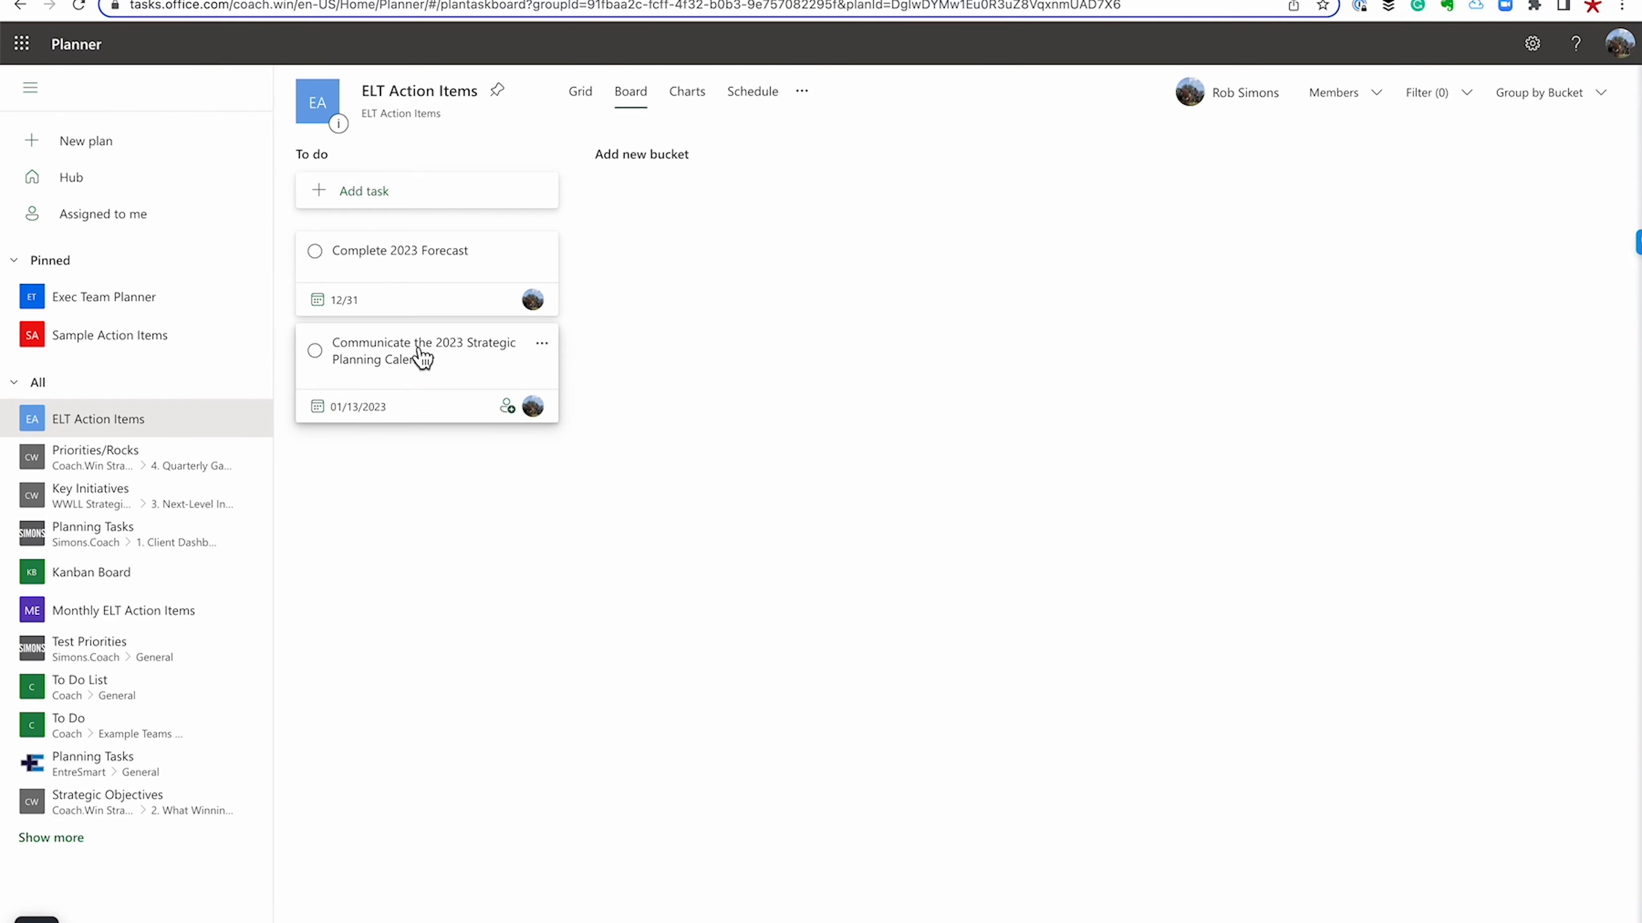
left_click(425, 350)
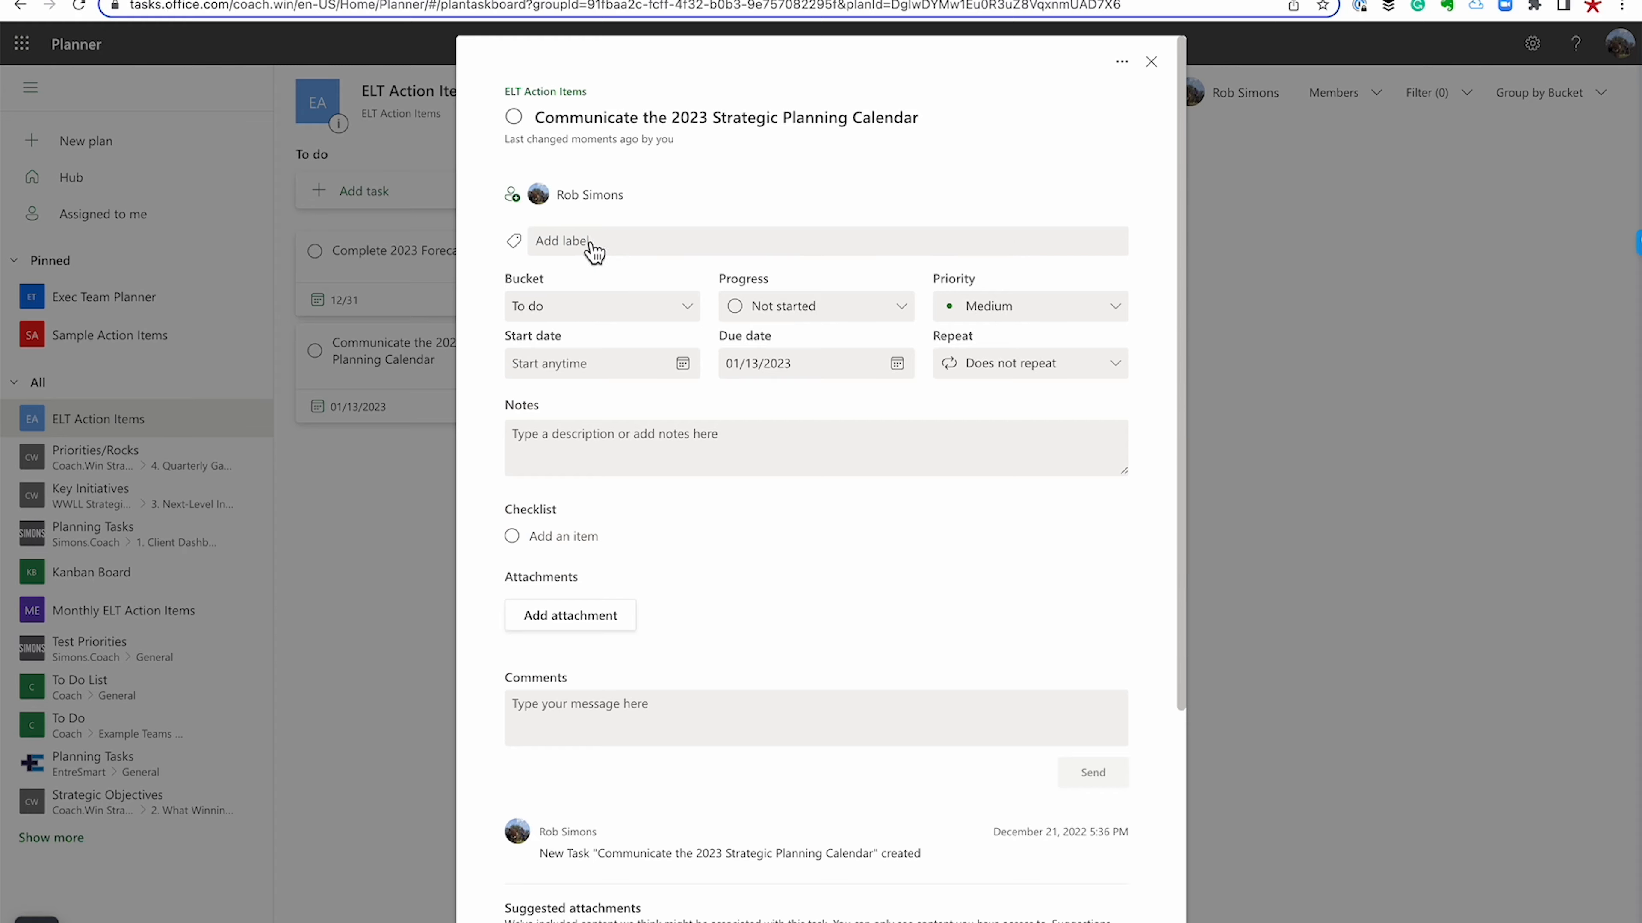
mouse_move(560, 435)
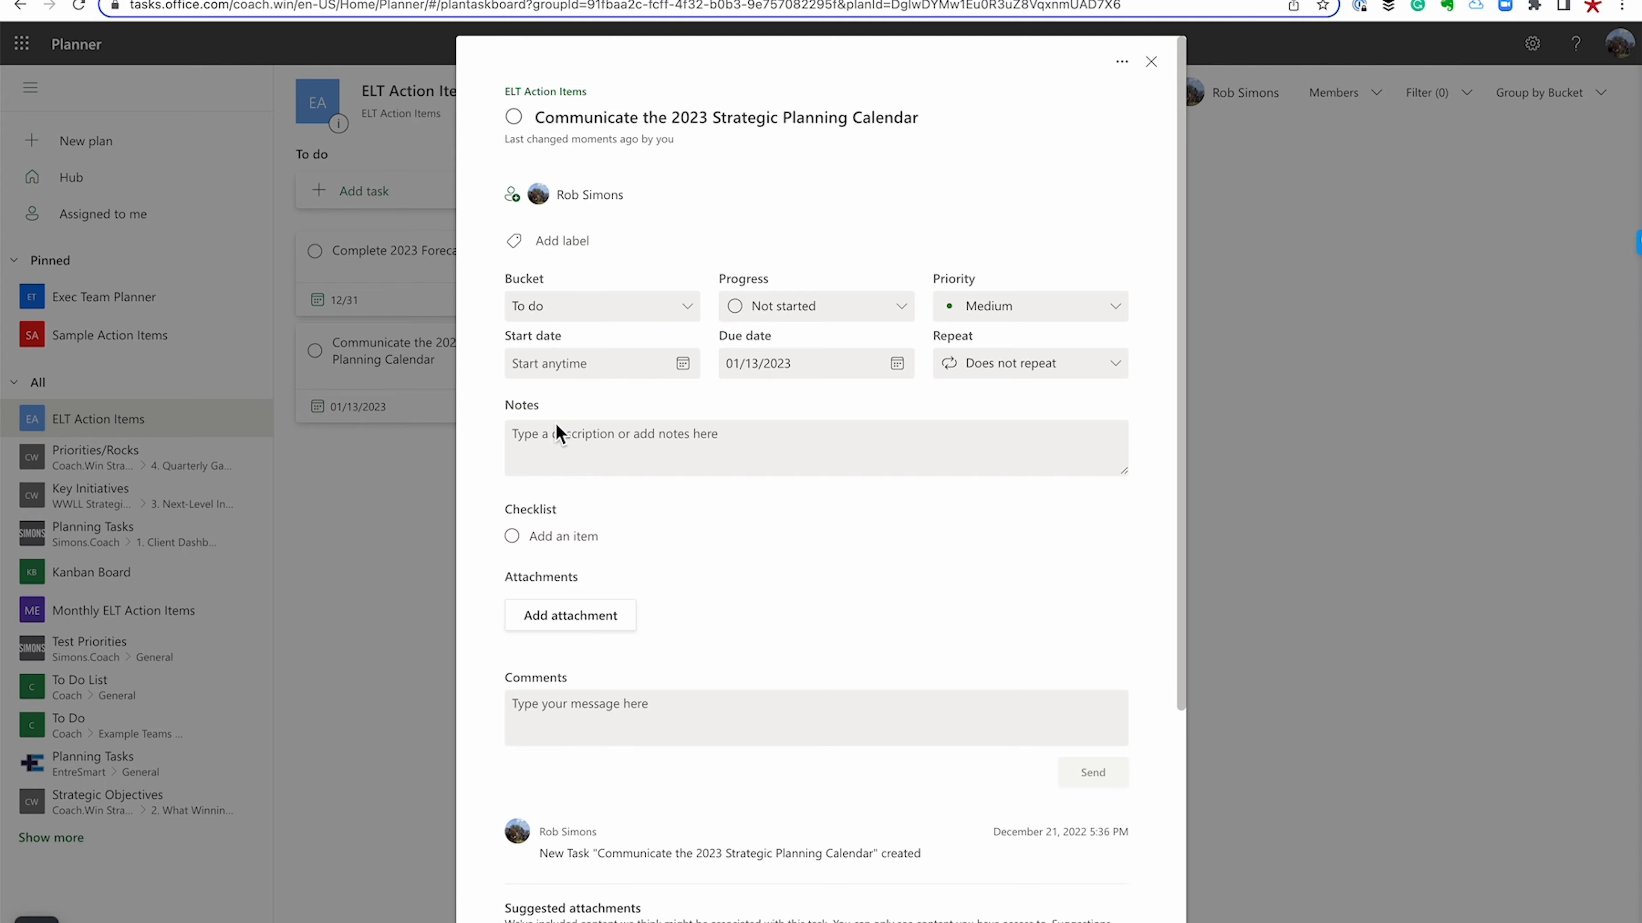
mouse_move(1073, 378)
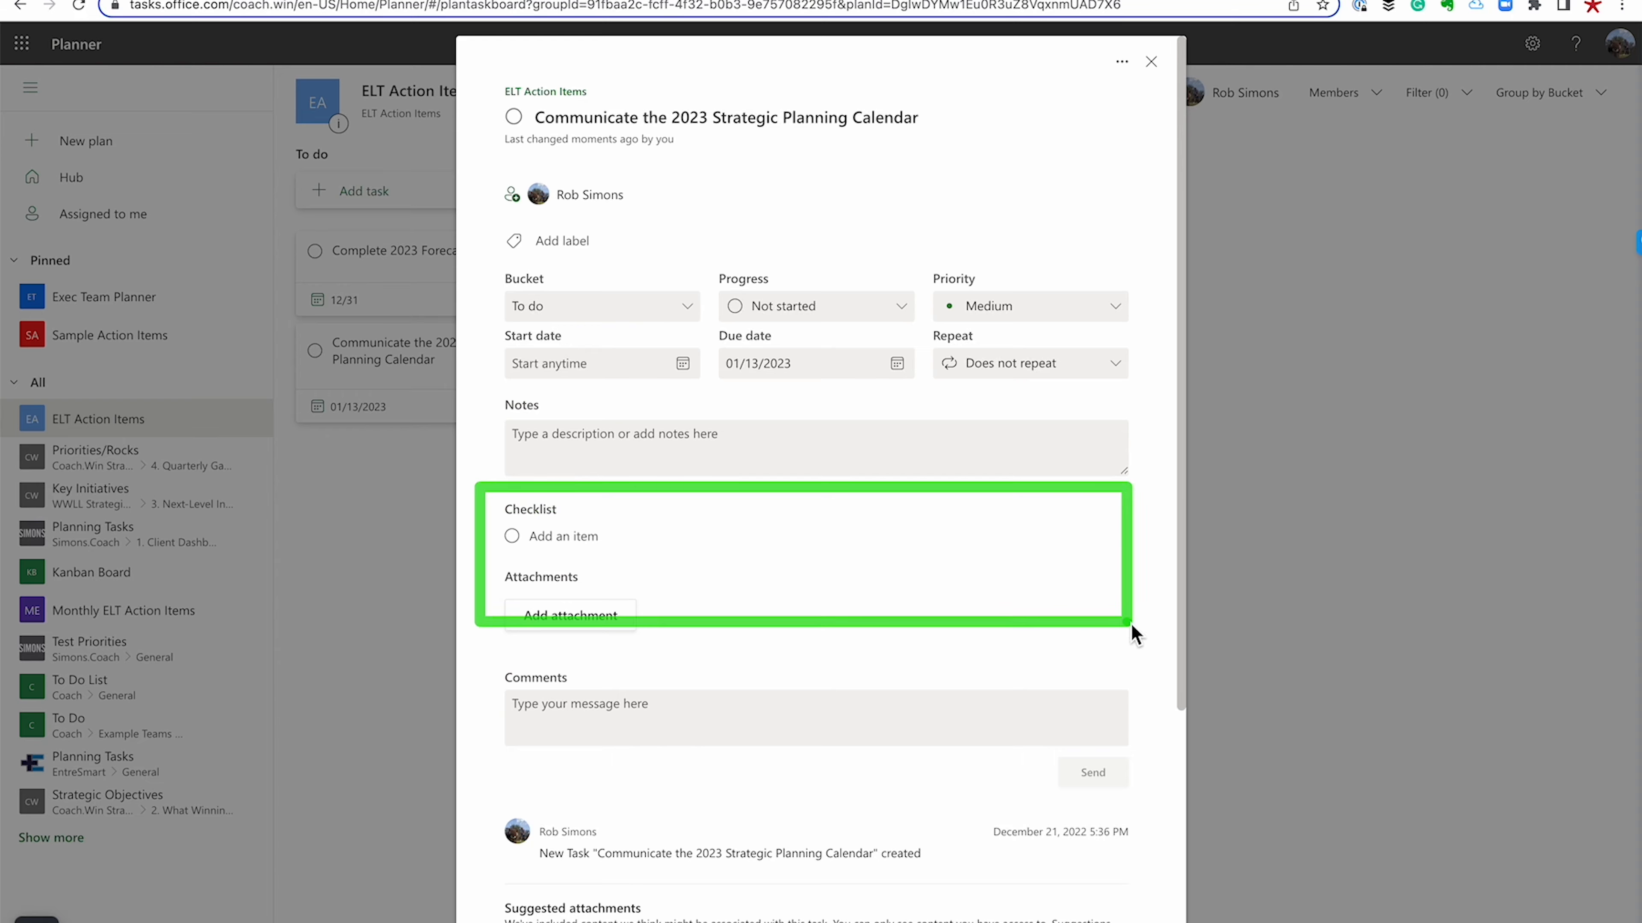
mouse_move(1144, 639)
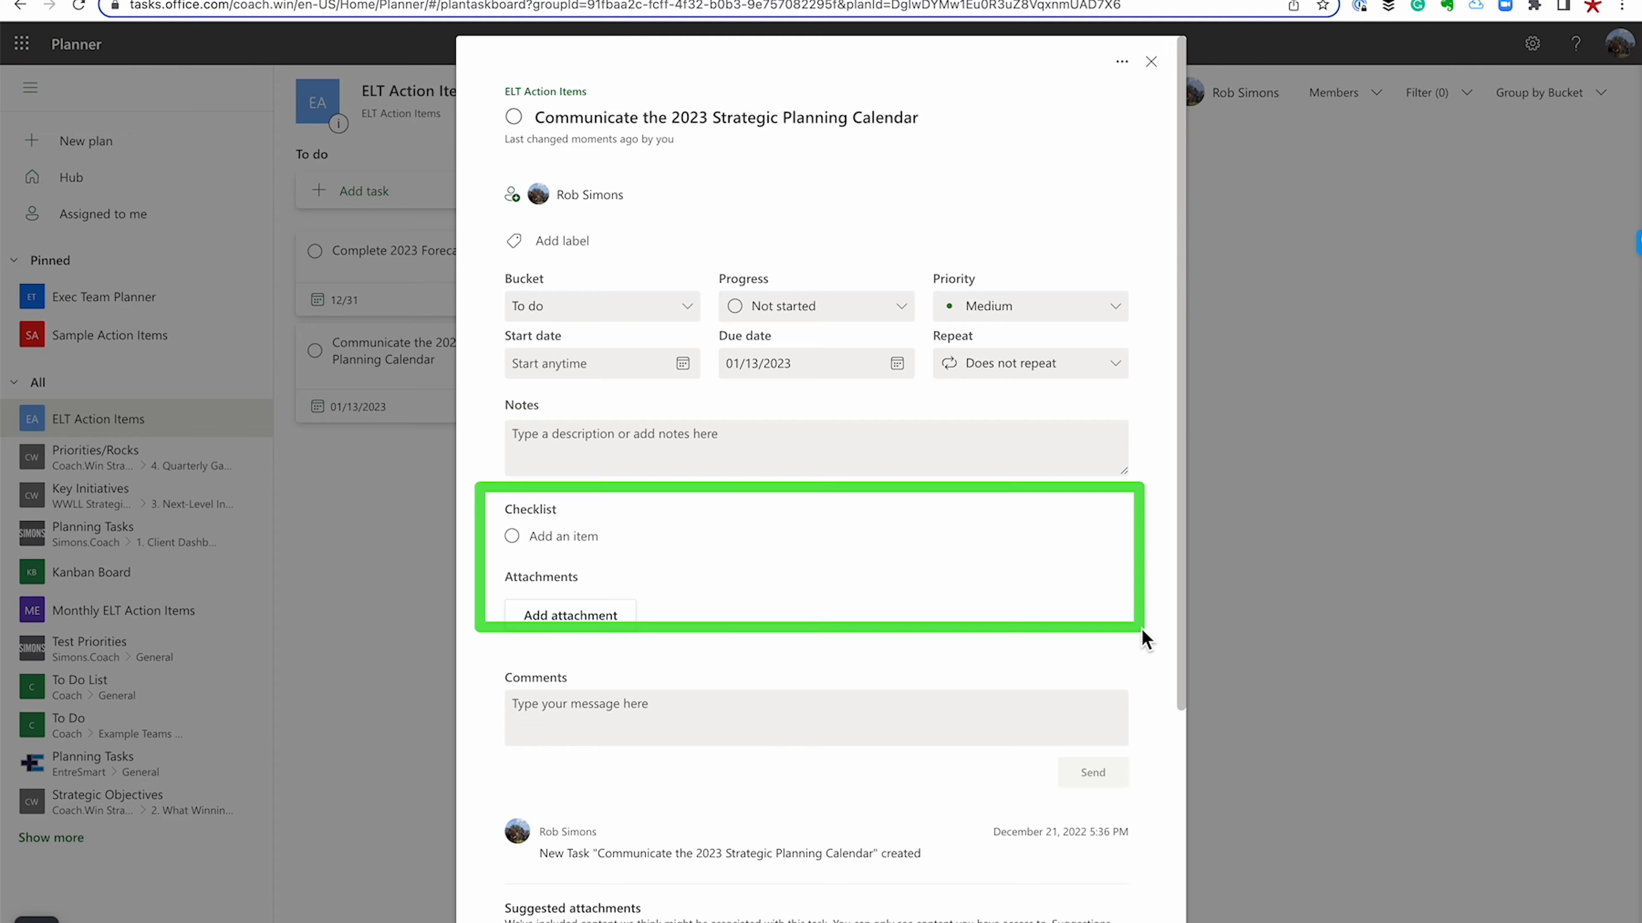
mouse_move(690, 616)
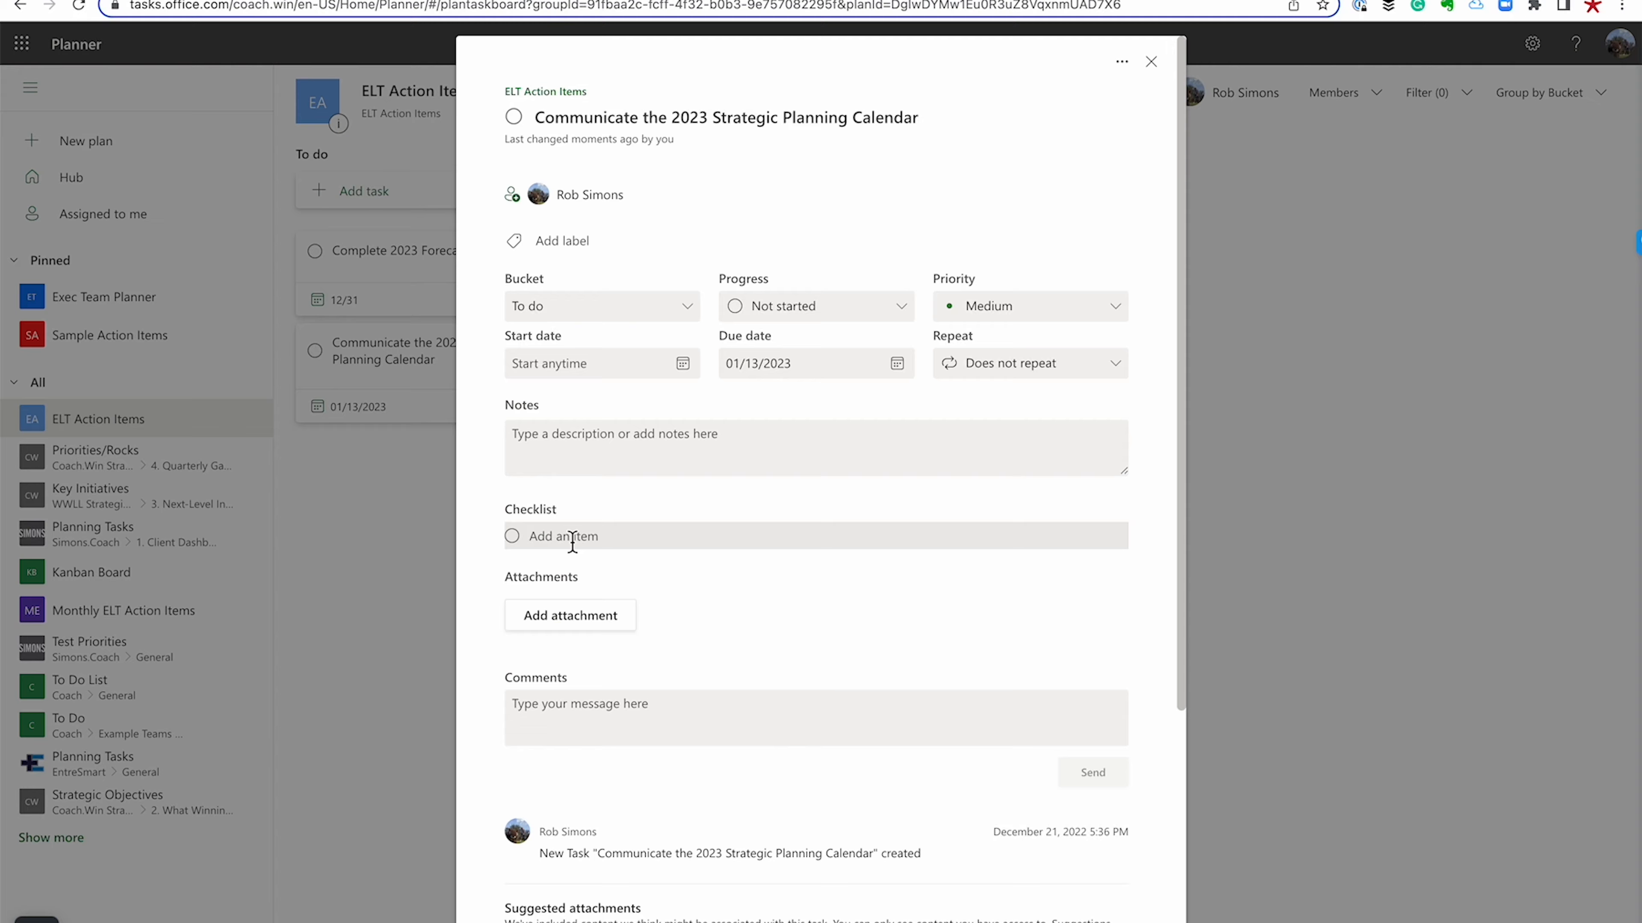
Enter checklist items Confirm Calendar with Business Coach, Book the Meeting Rooms, Send out Calendar Invites to ELT
type("c")
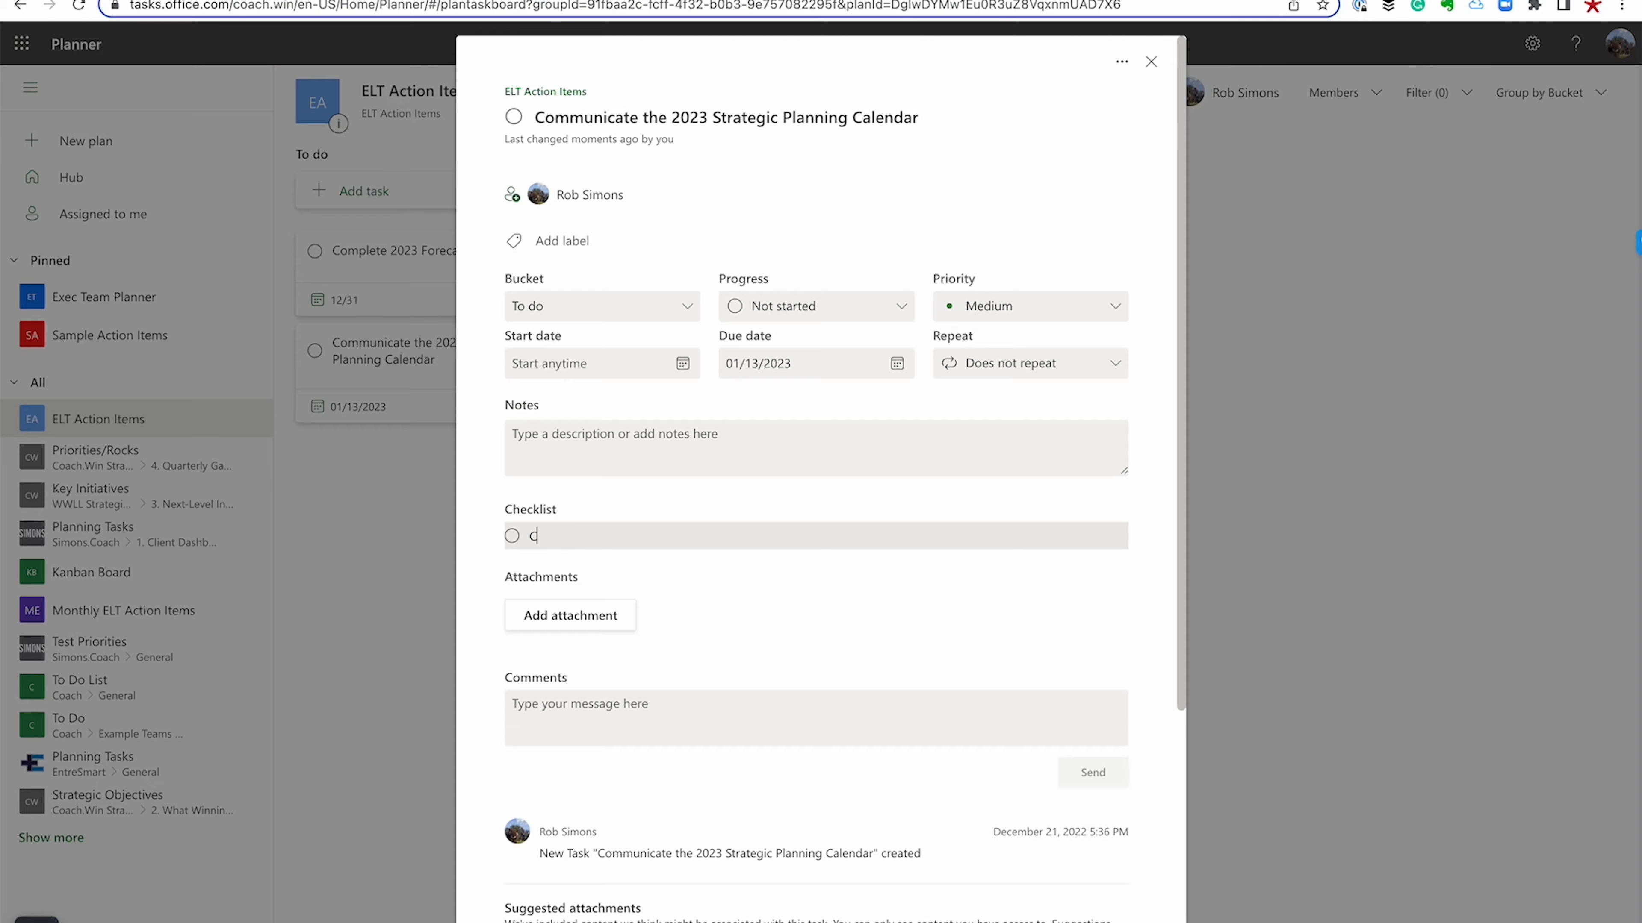
type("onfirm Calendar with Busine")
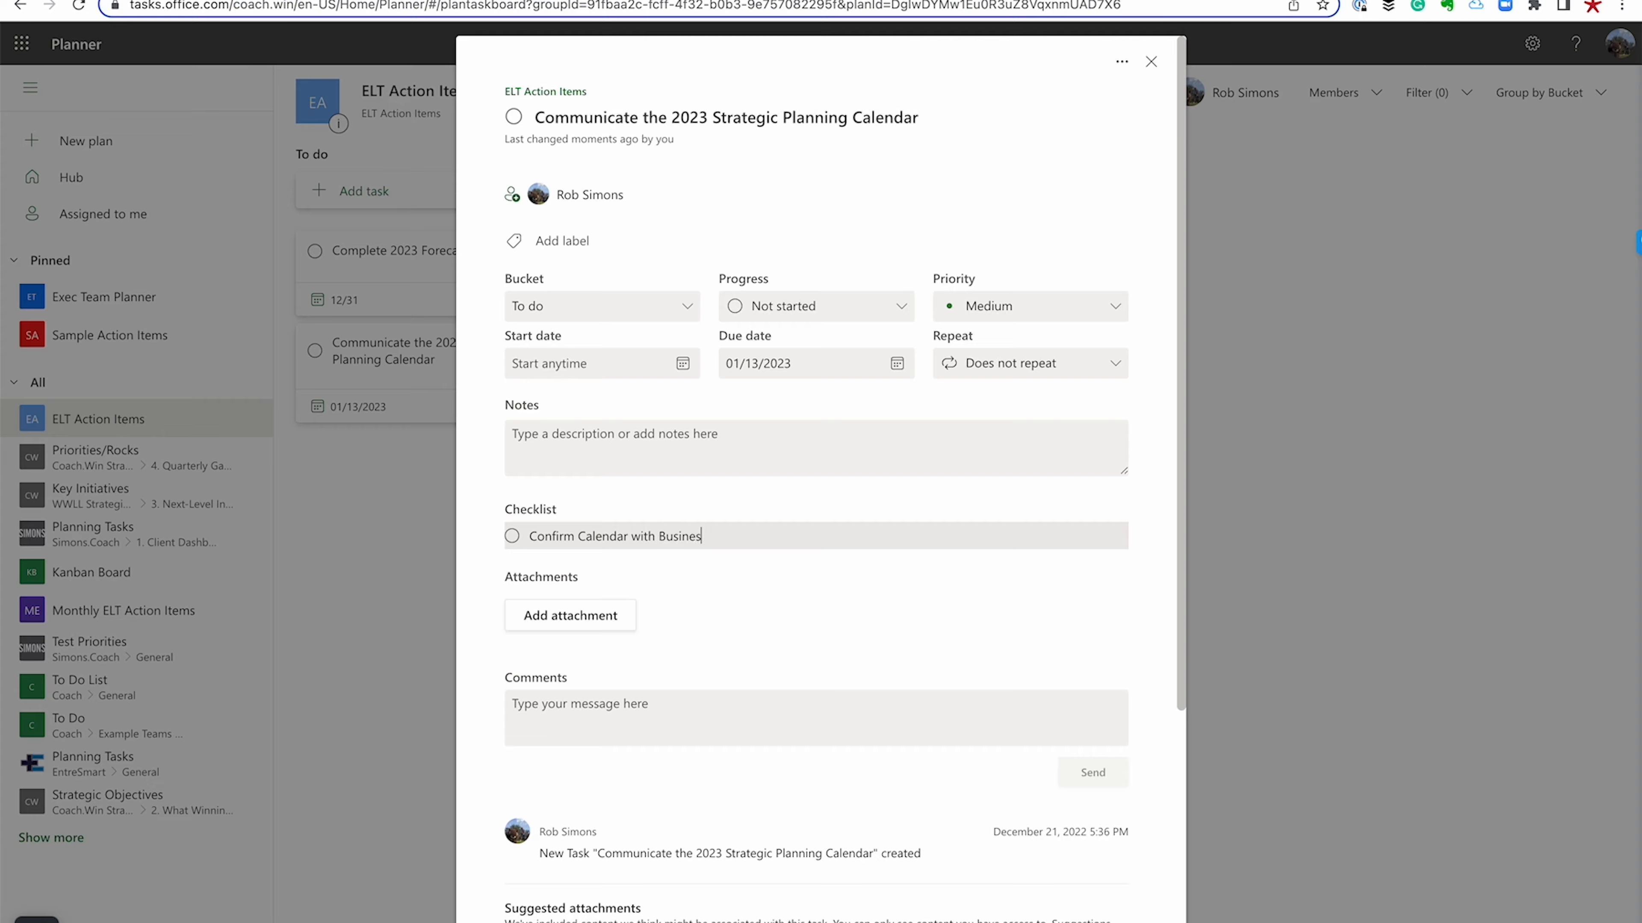
type("s Coach")
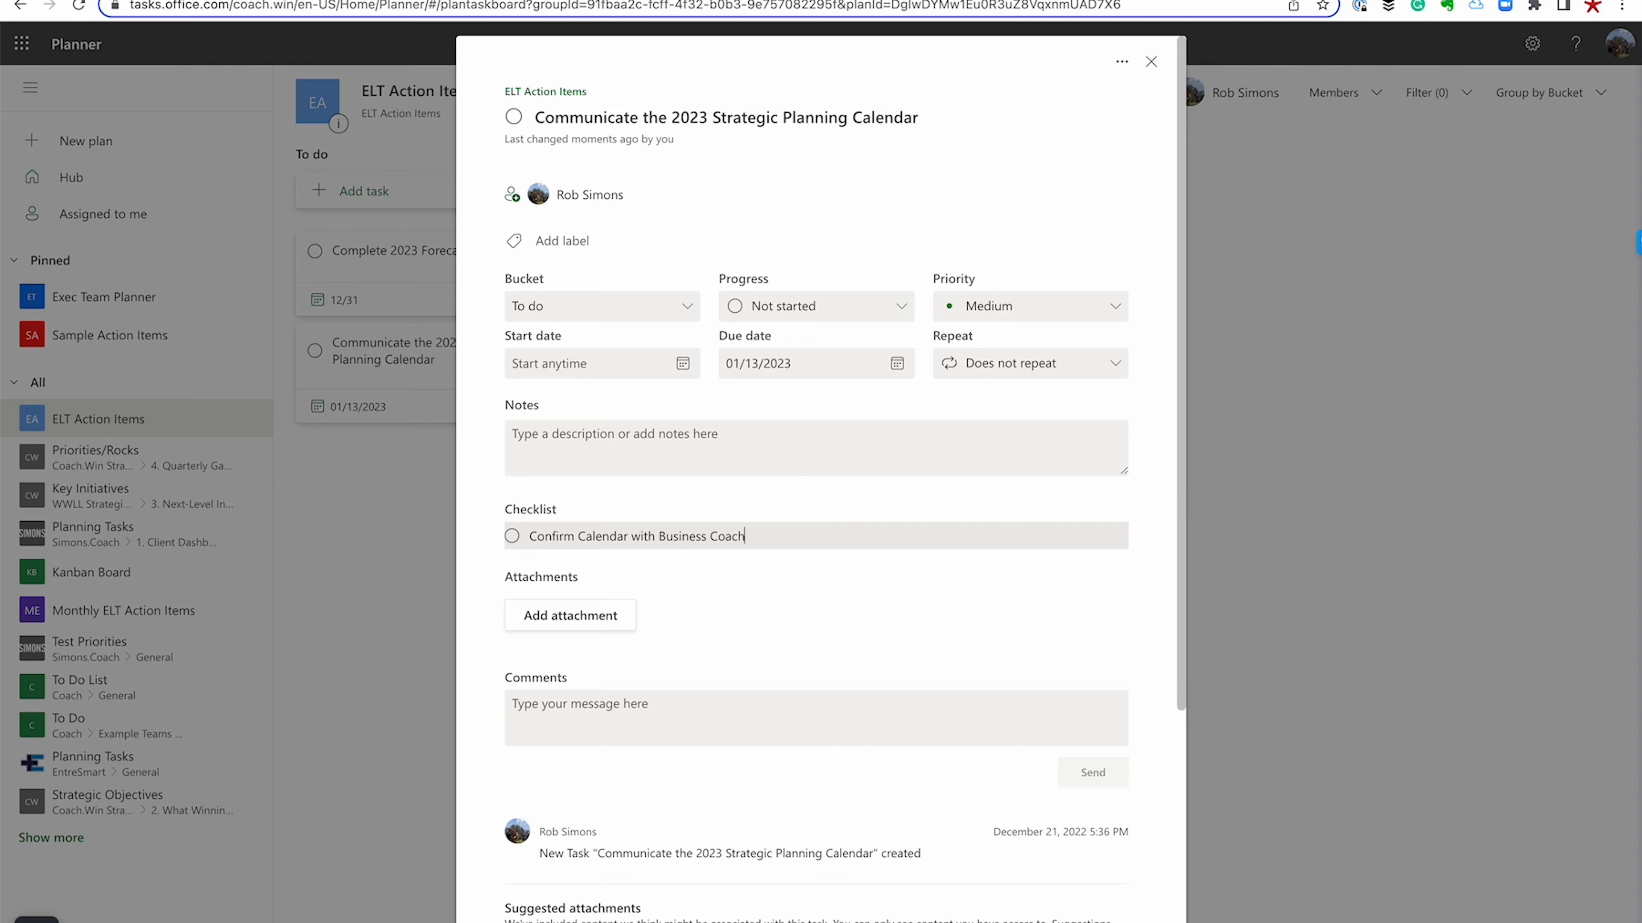
type("Book th")
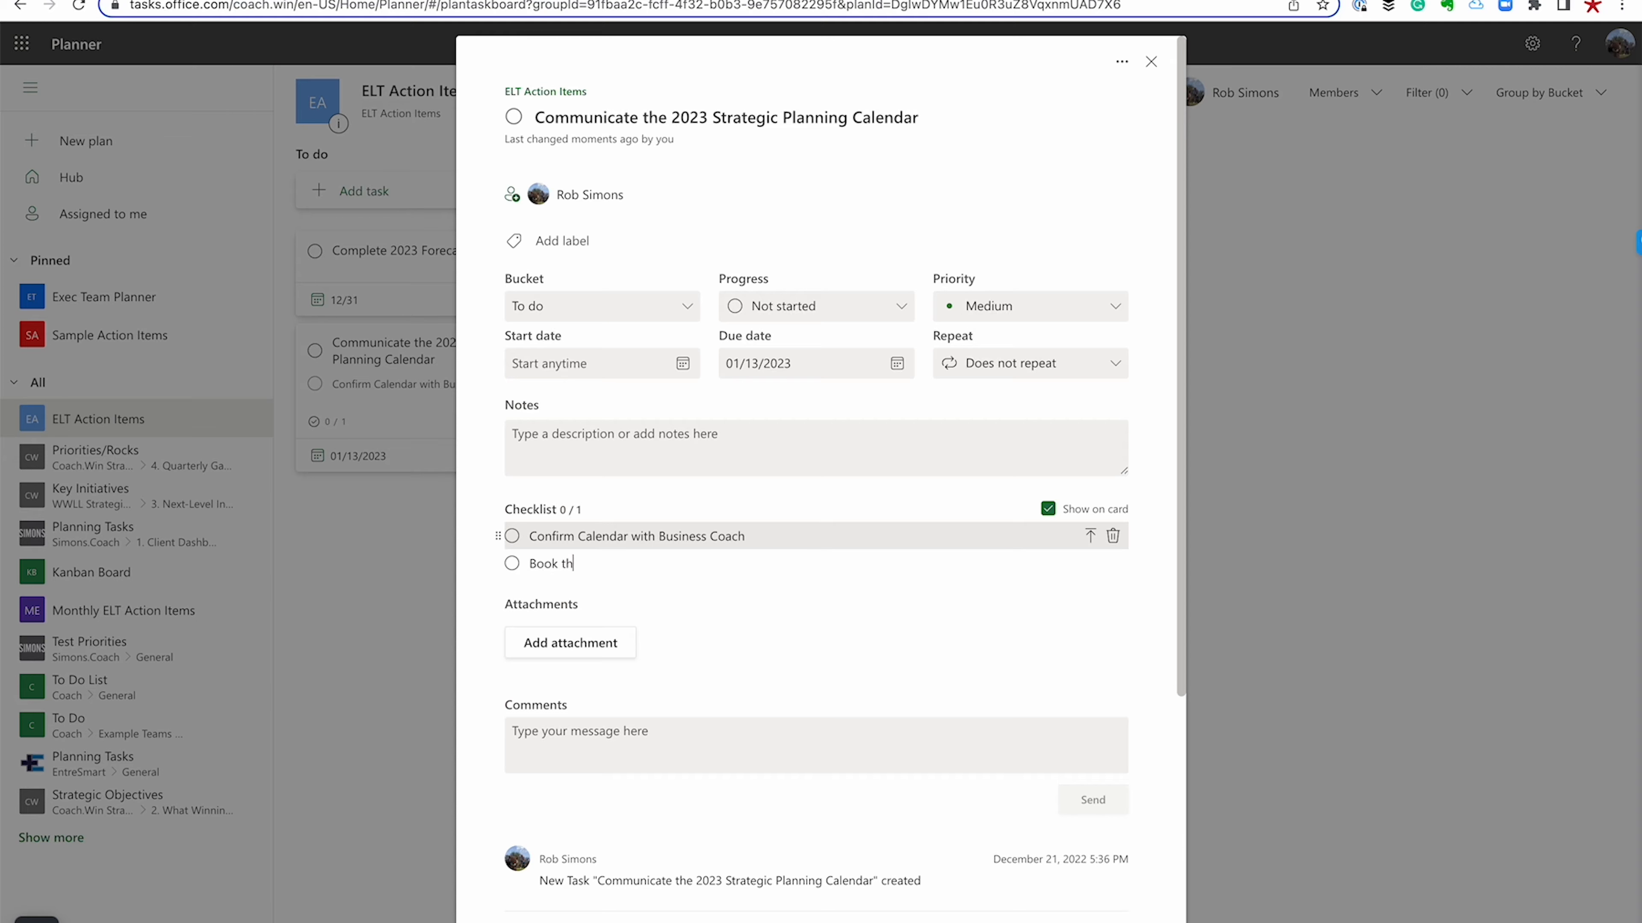
type("e Meeting Rooms")
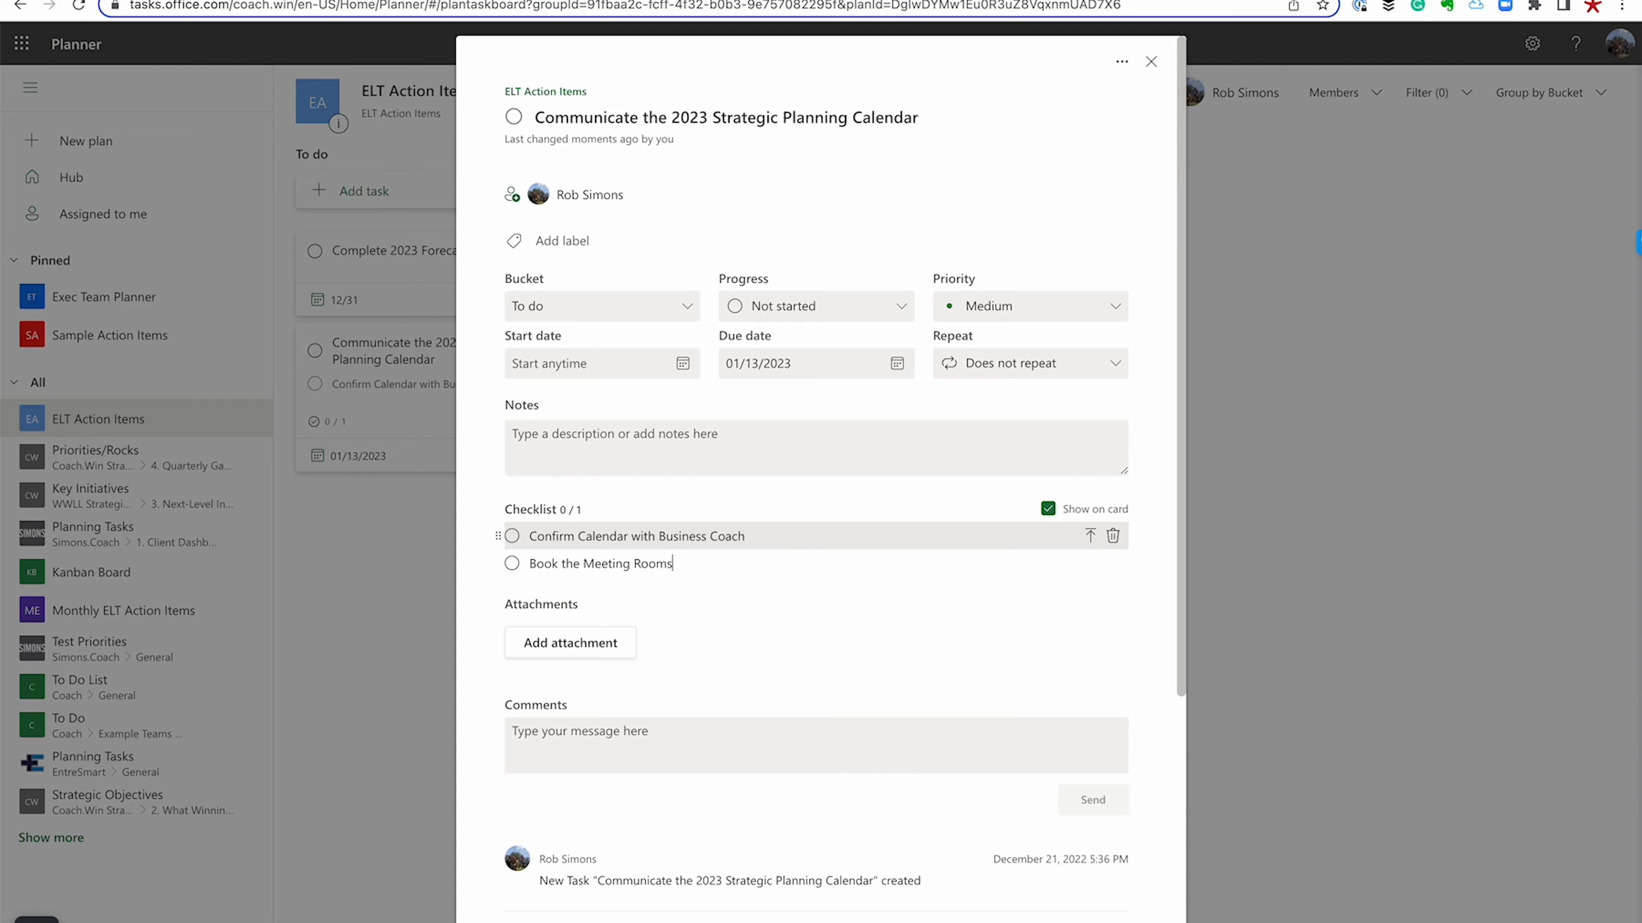
key("Return")
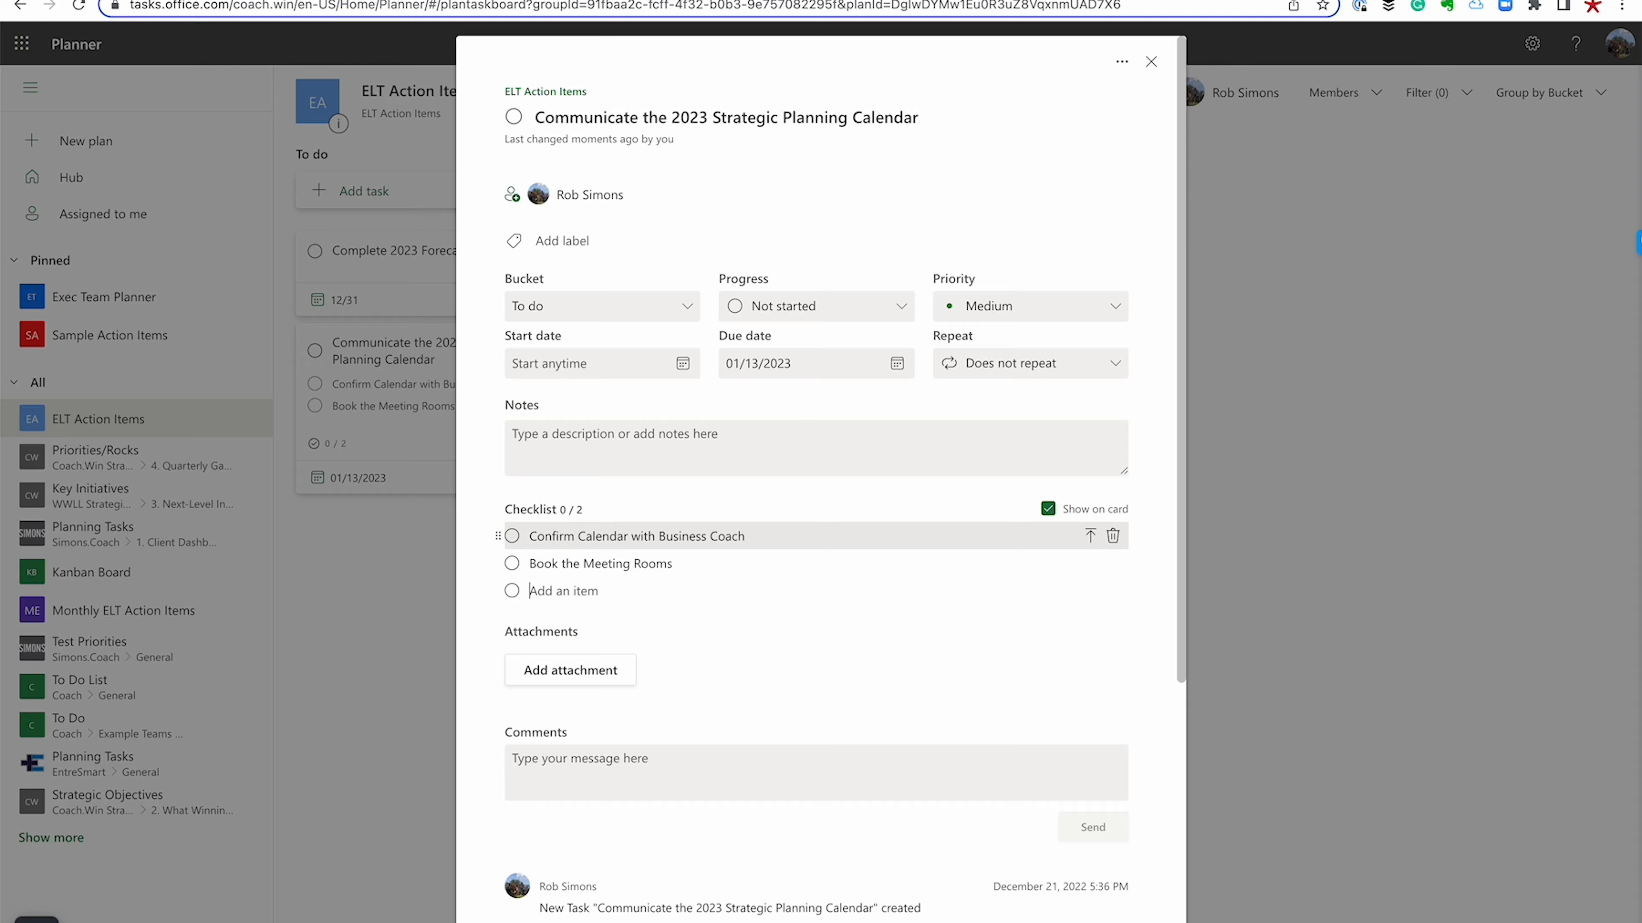
type("Send out Calendar")
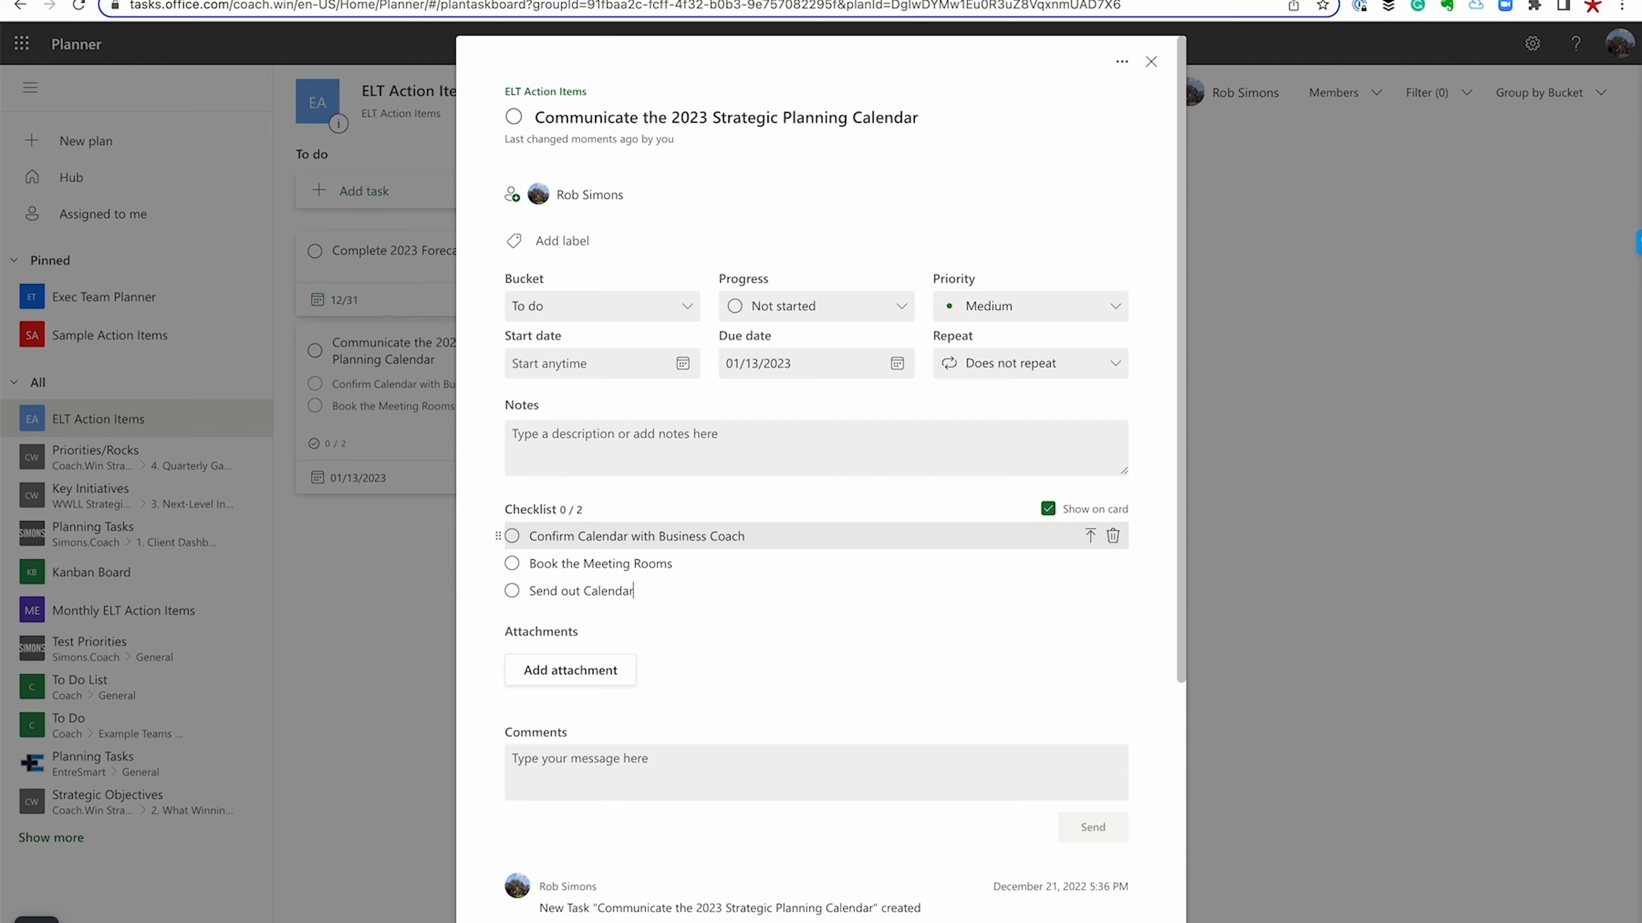
type("Invites to ELT")
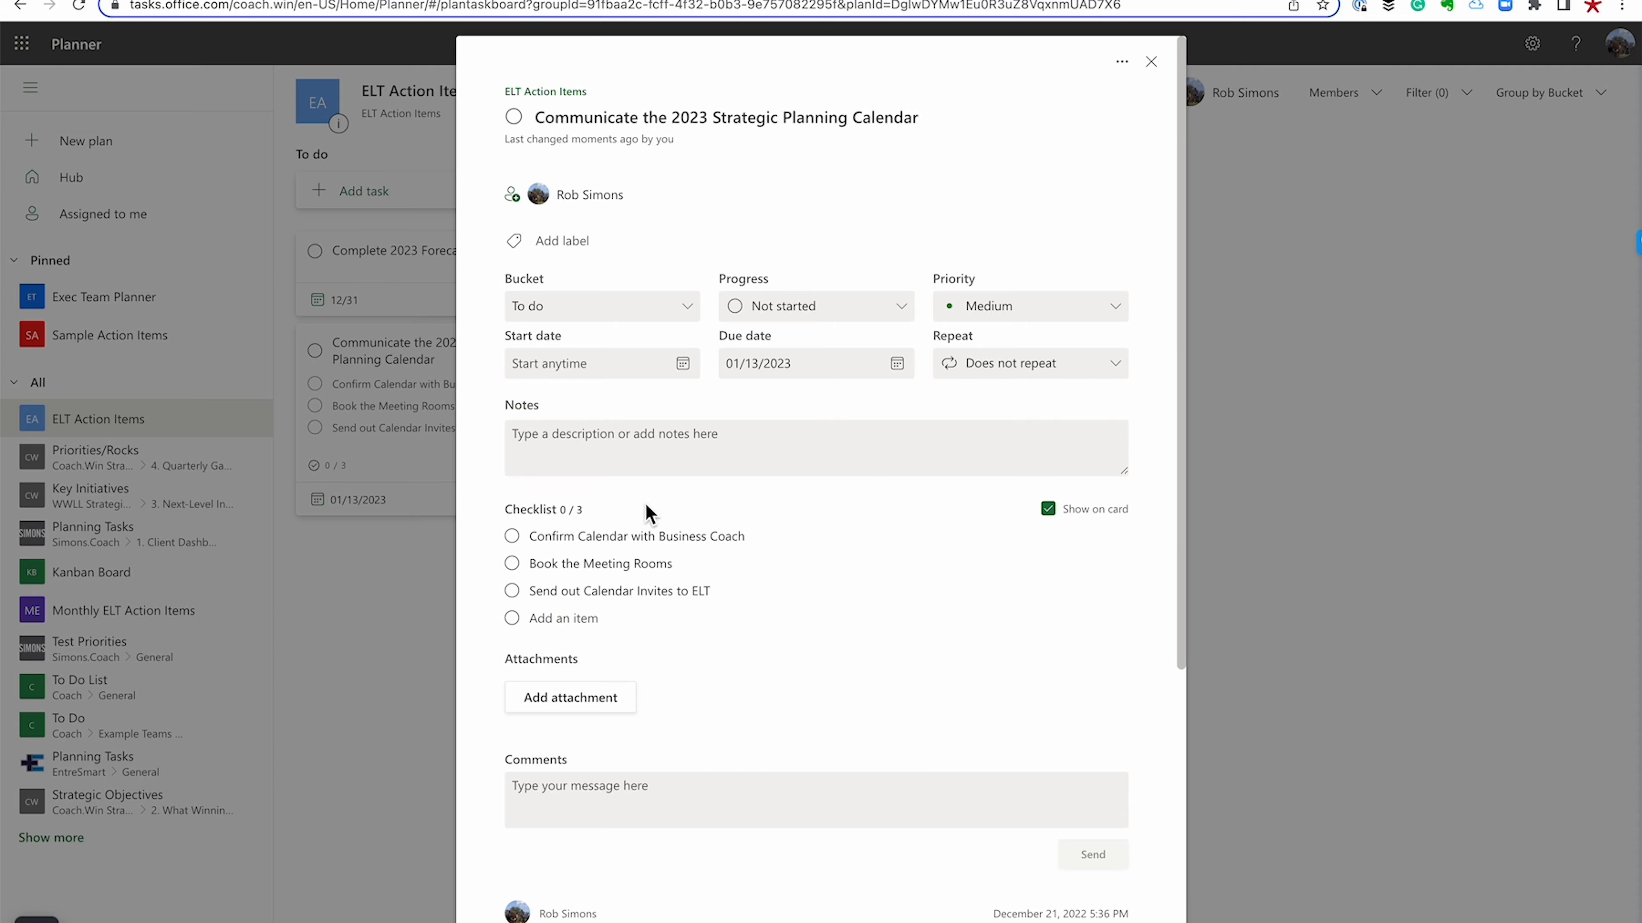
mouse_move(1197, 103)
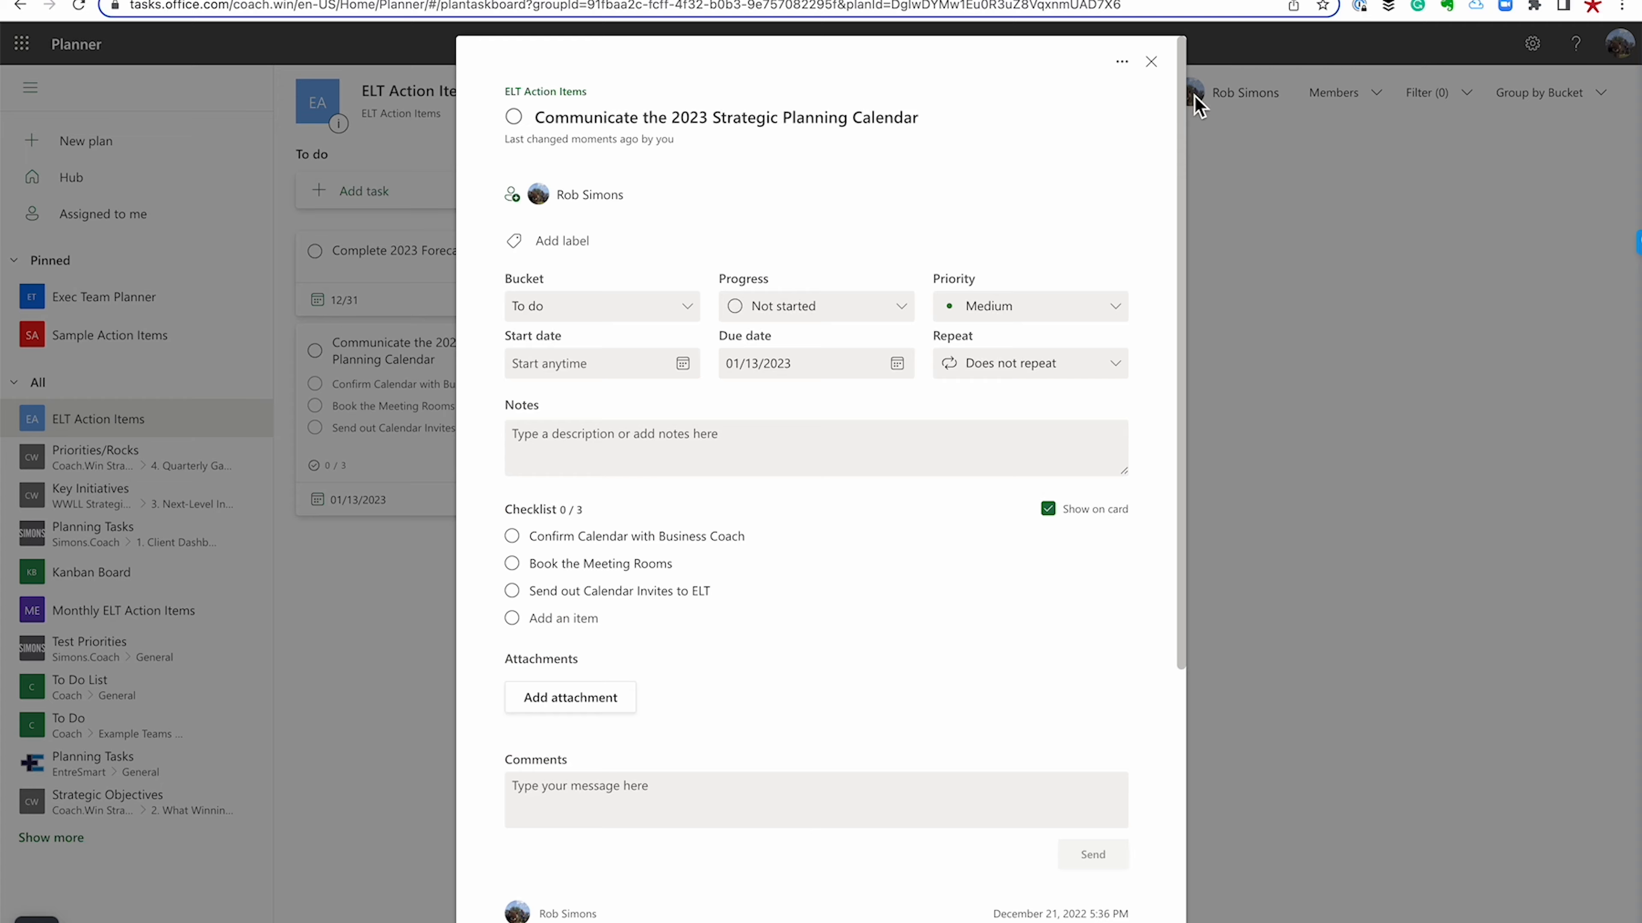
Return to the board and check off Confirm Calendar with Business Coach, showing 1/3
left_click(1151, 60)
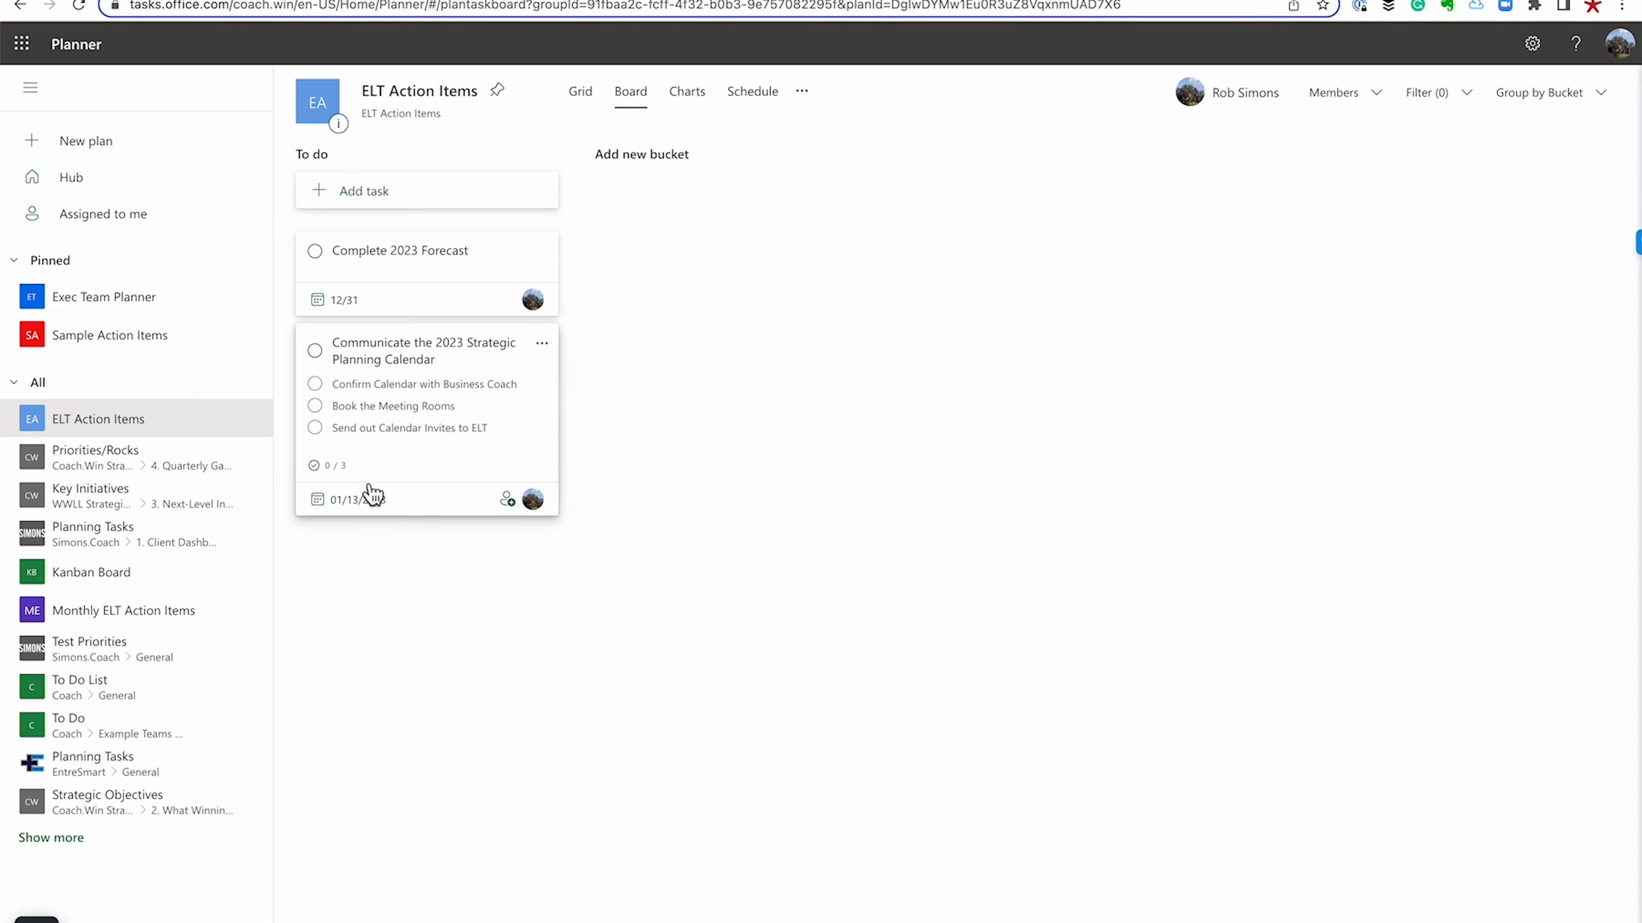
mouse_move(288, 340)
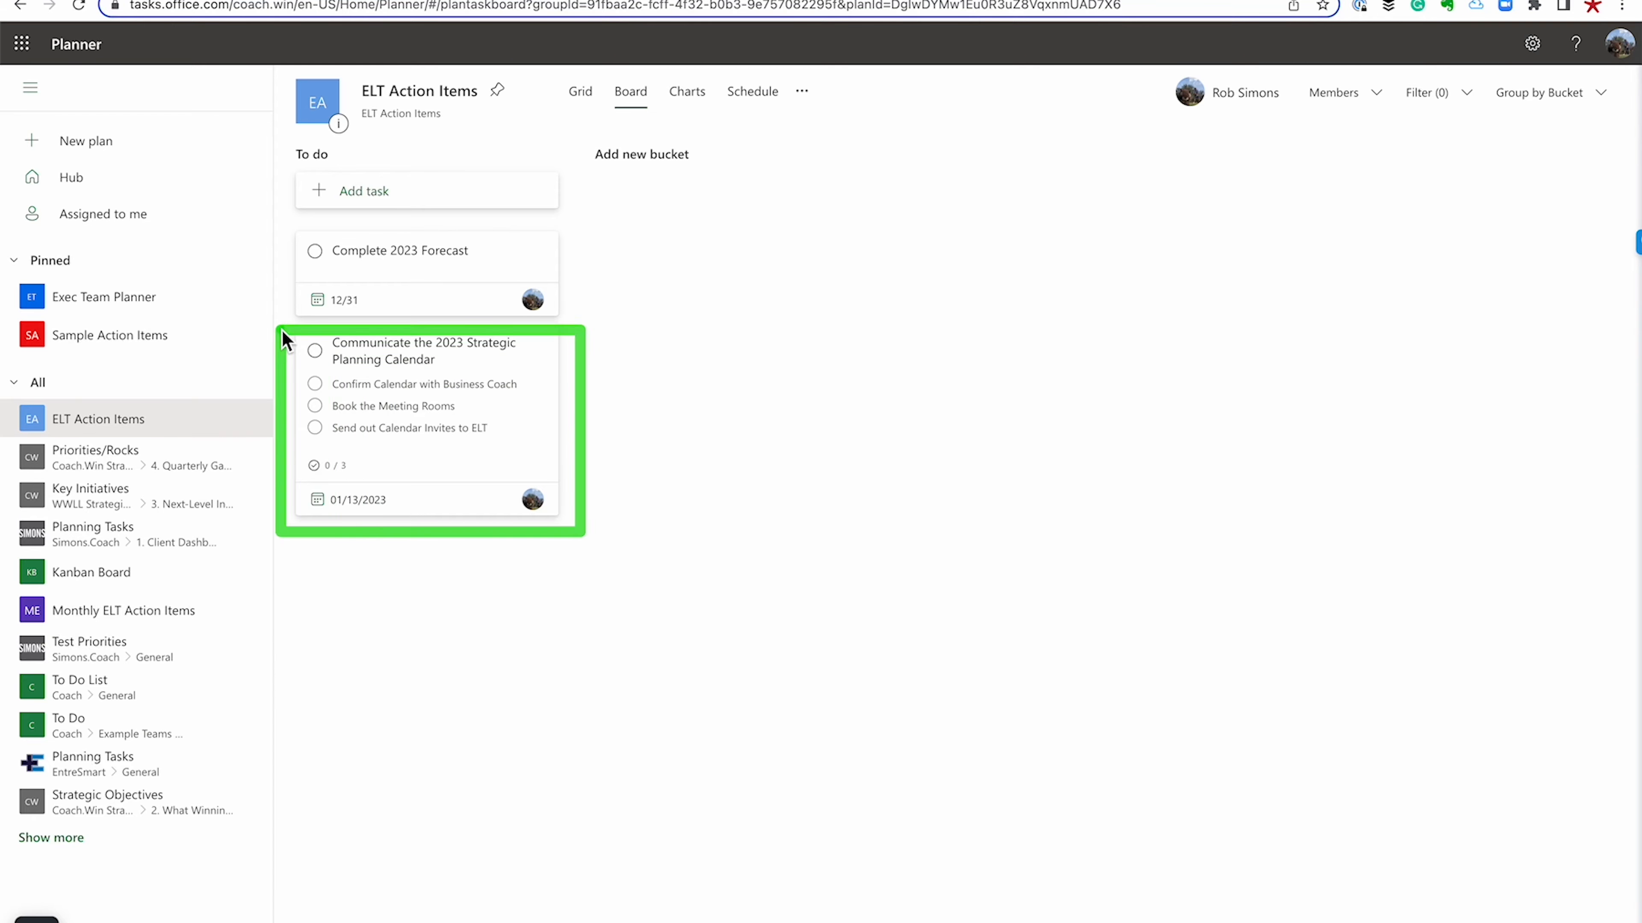
mouse_move(437, 359)
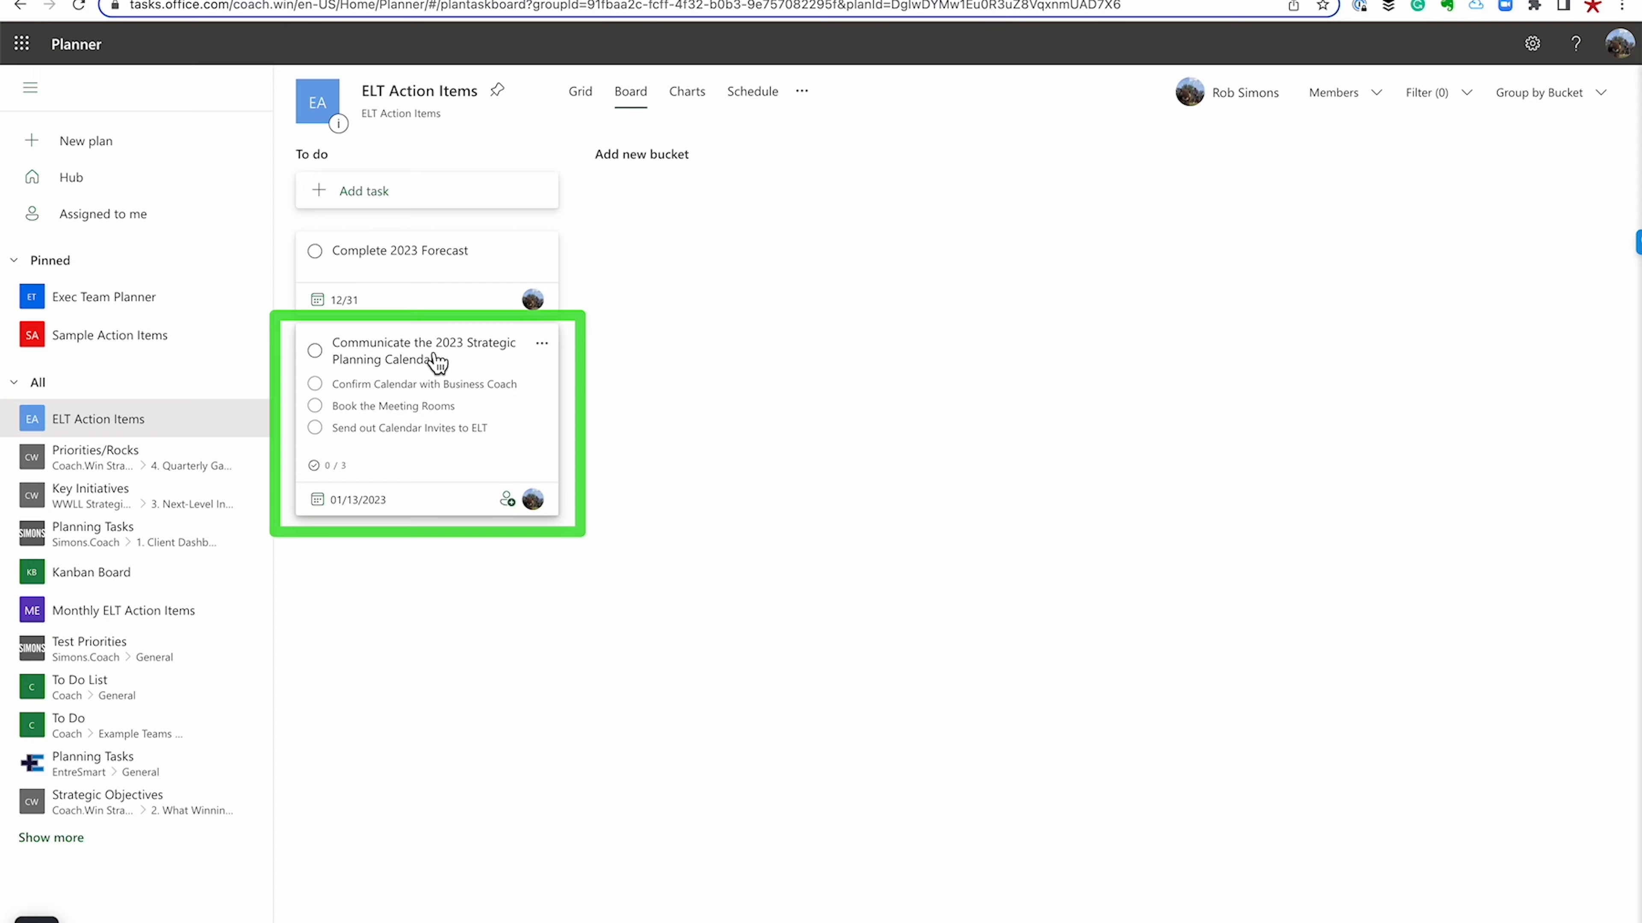
mouse_move(600, 375)
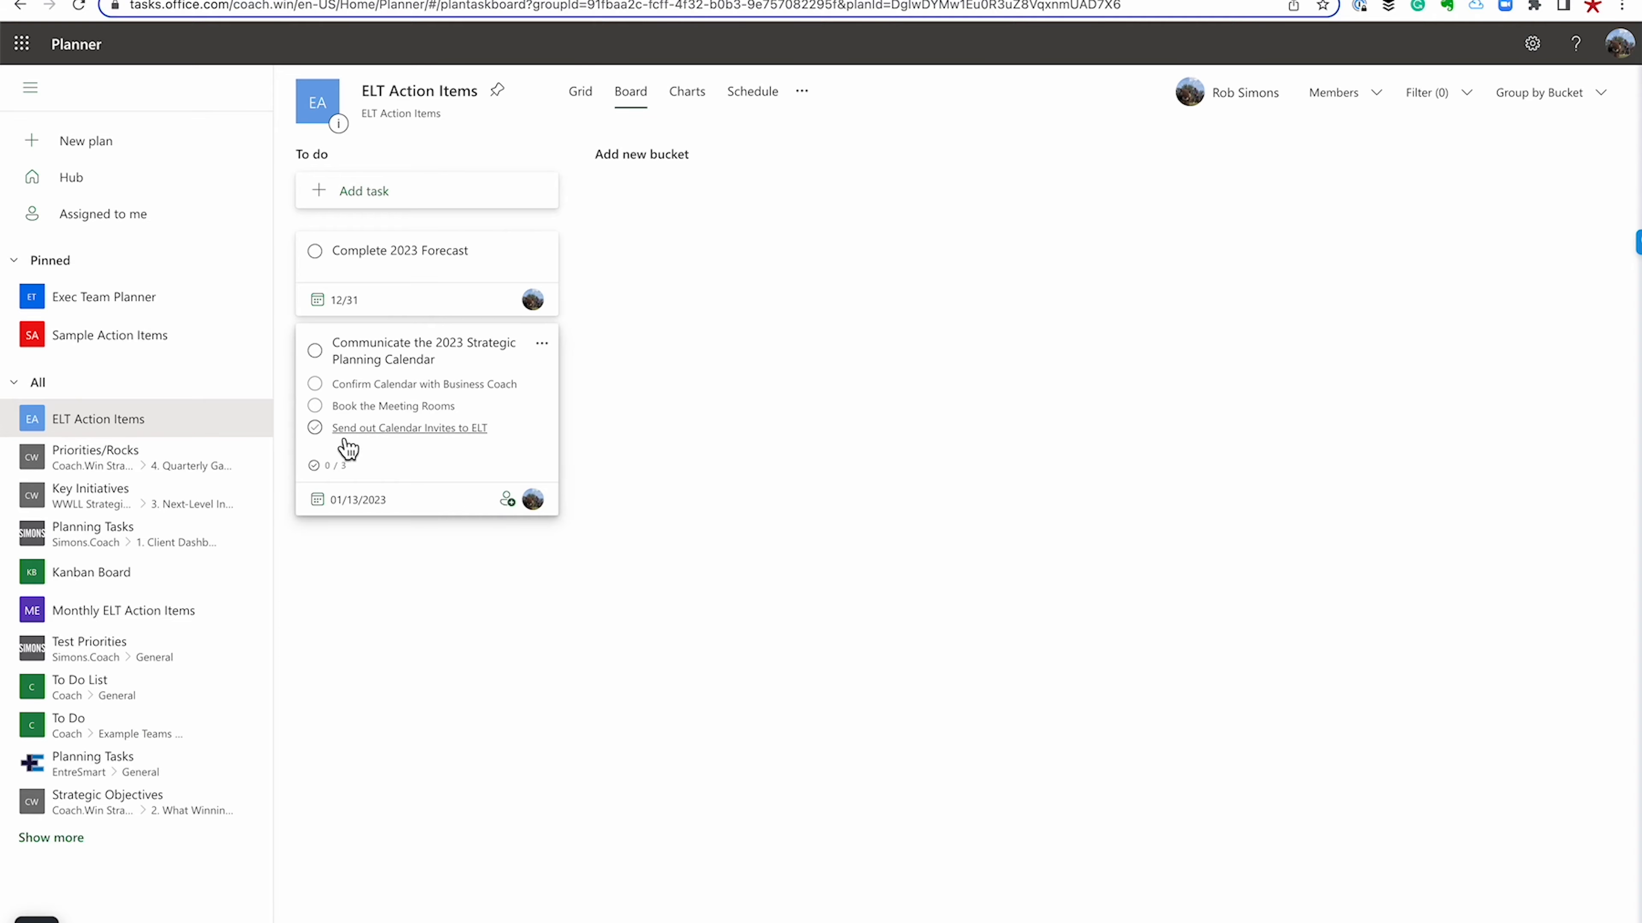
left_click(314, 383)
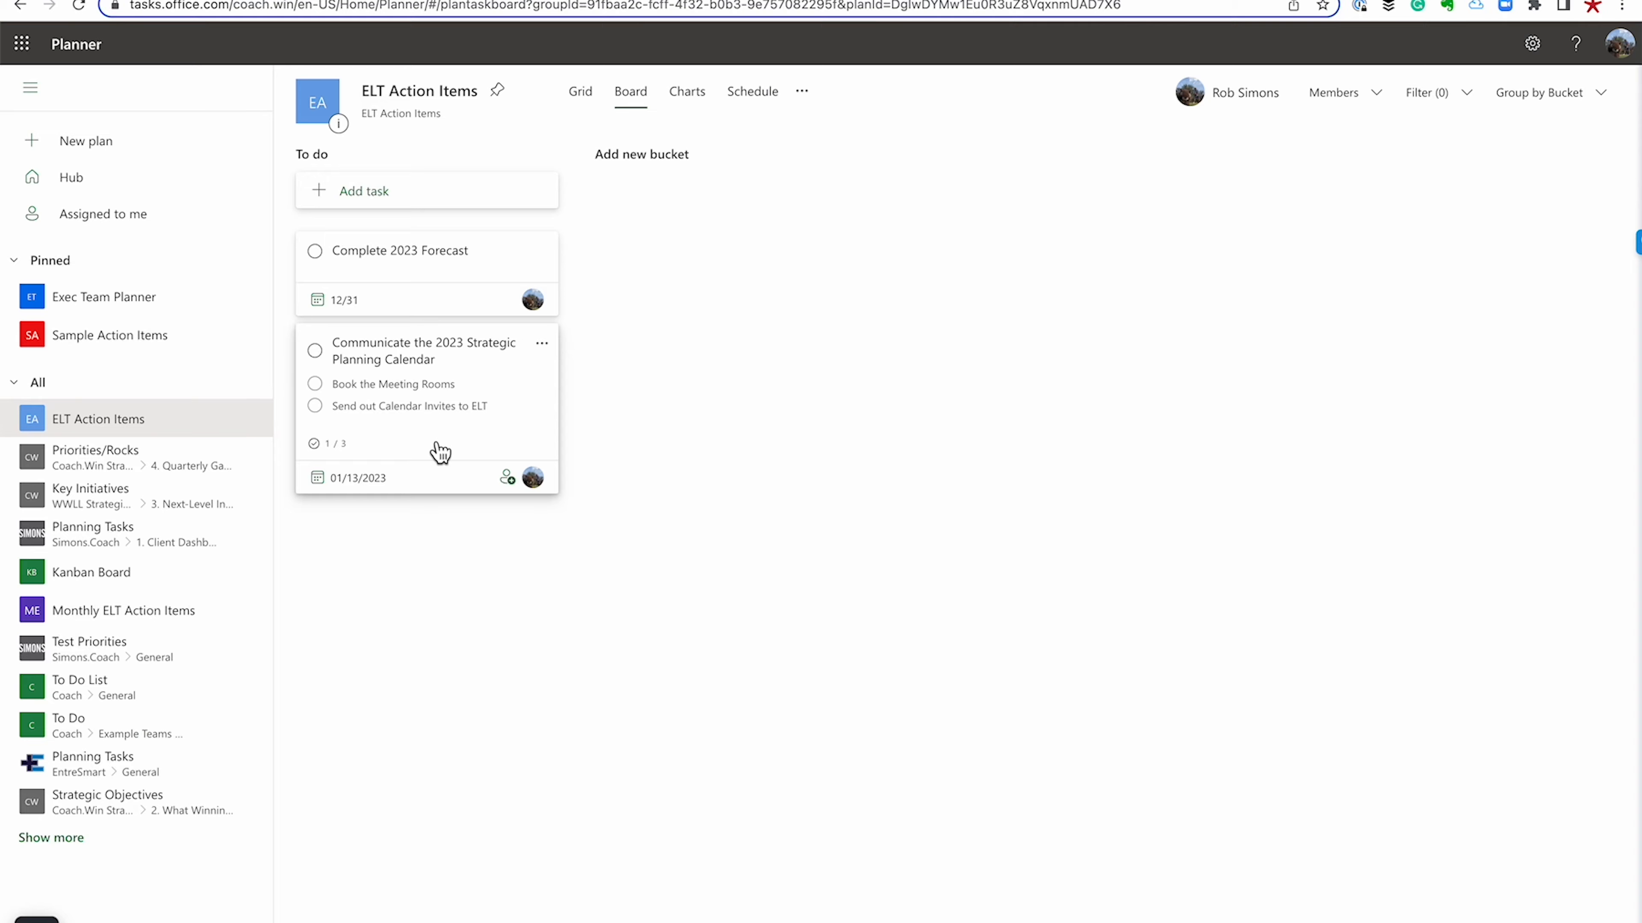
Comment on the calendar task 'Did not hear back from meeting facility. Have left several message.'
left_click(424, 350)
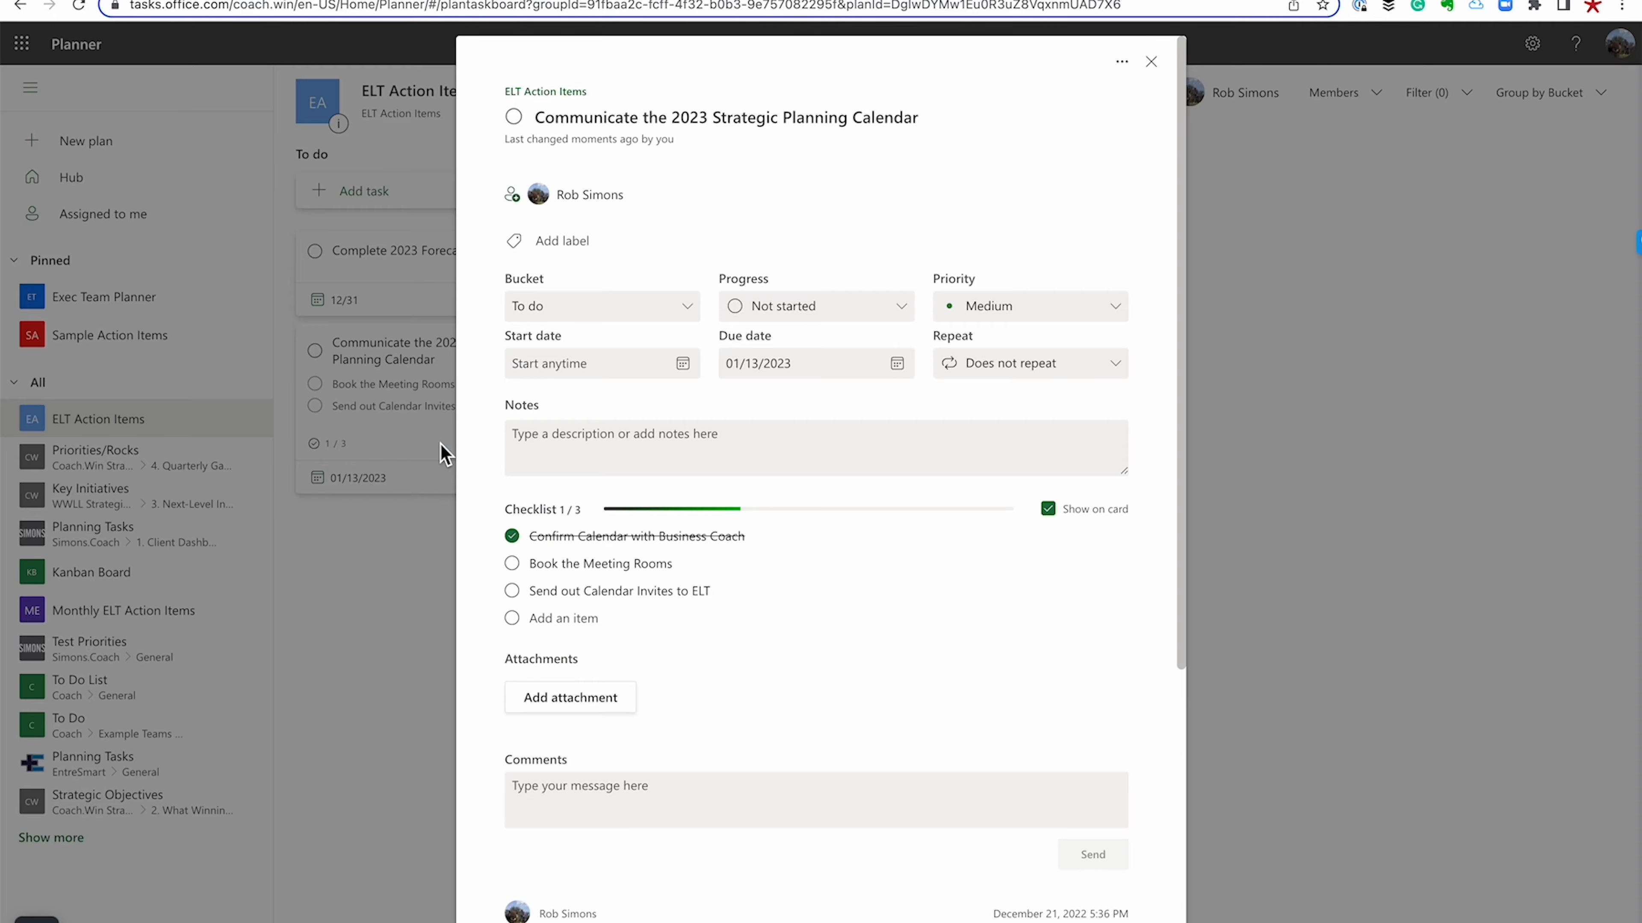
scroll("down", 3)
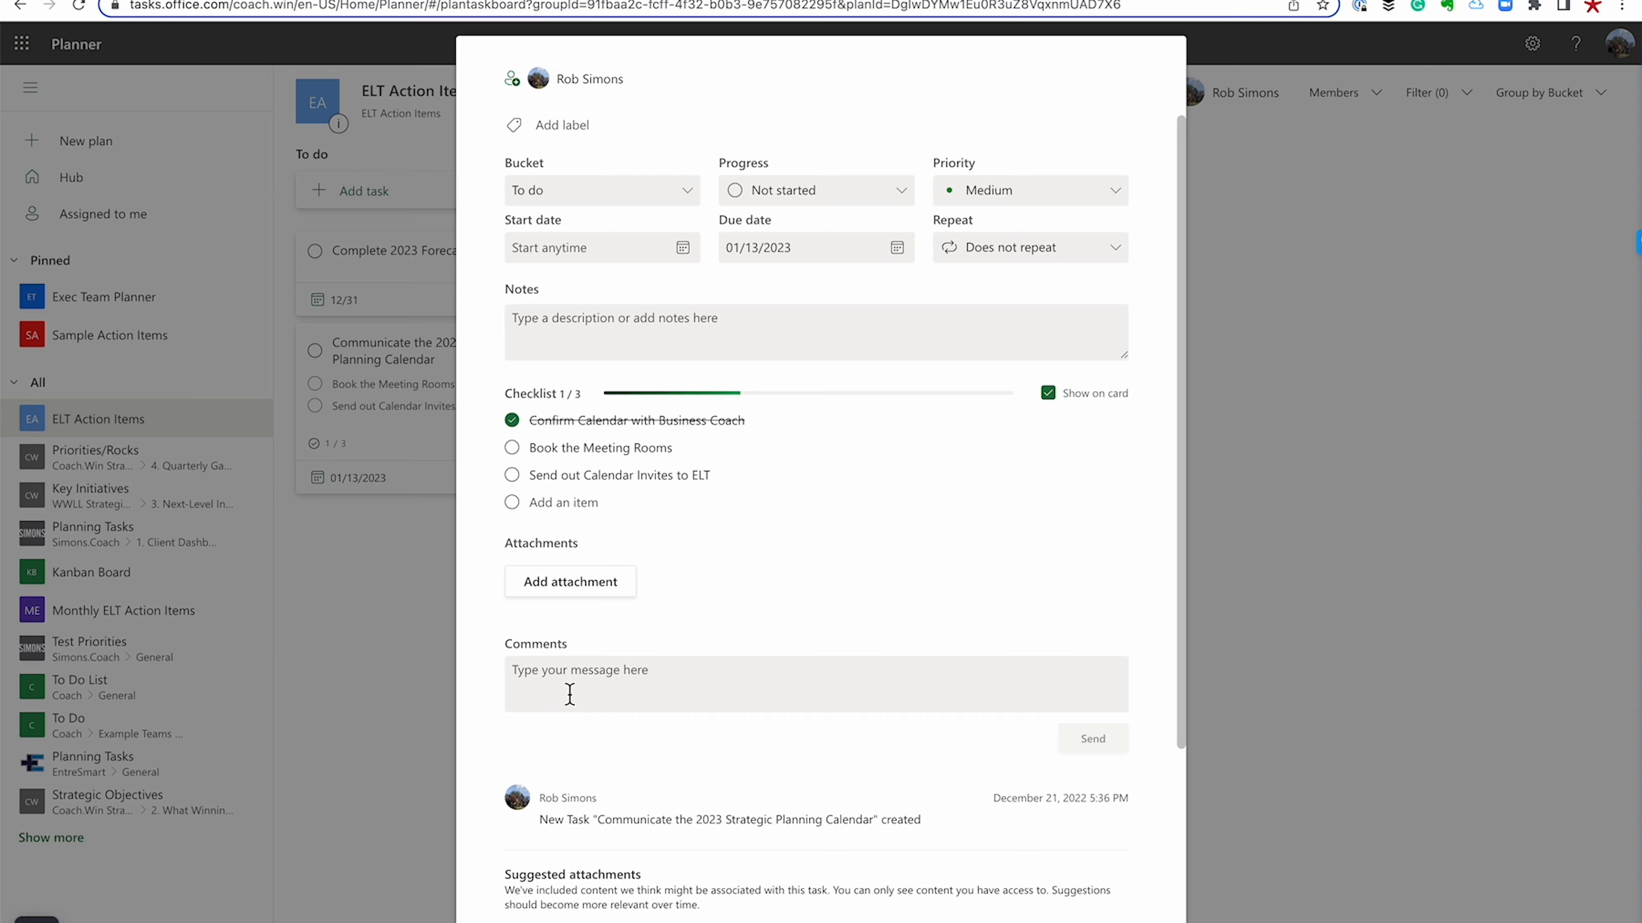
left_click(733, 684)
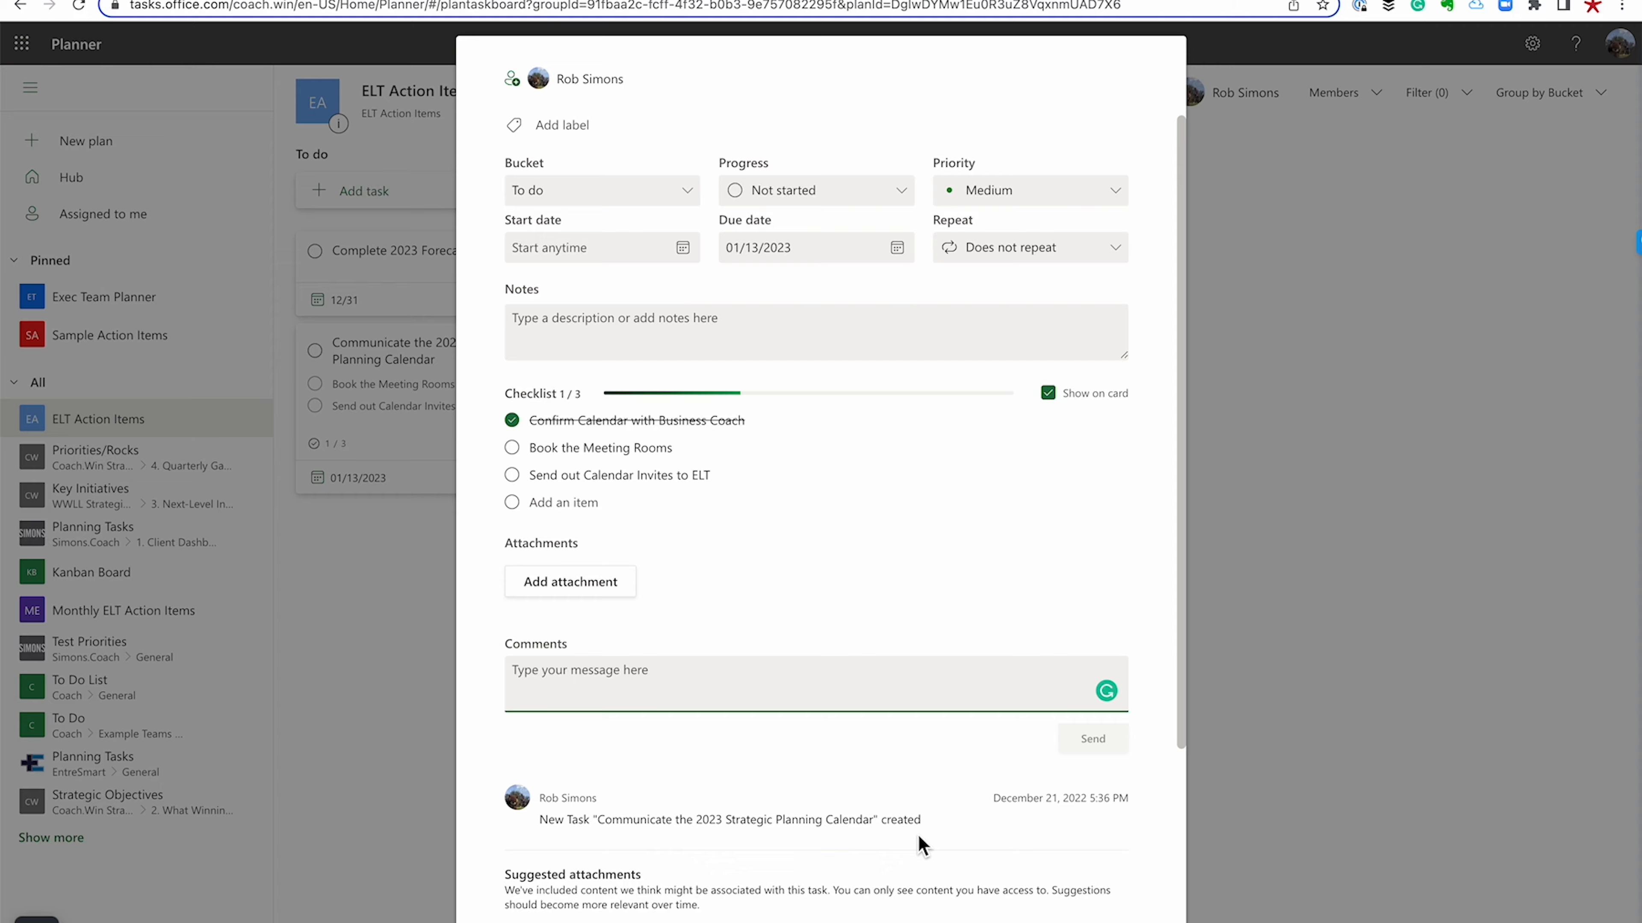
type("Did not he")
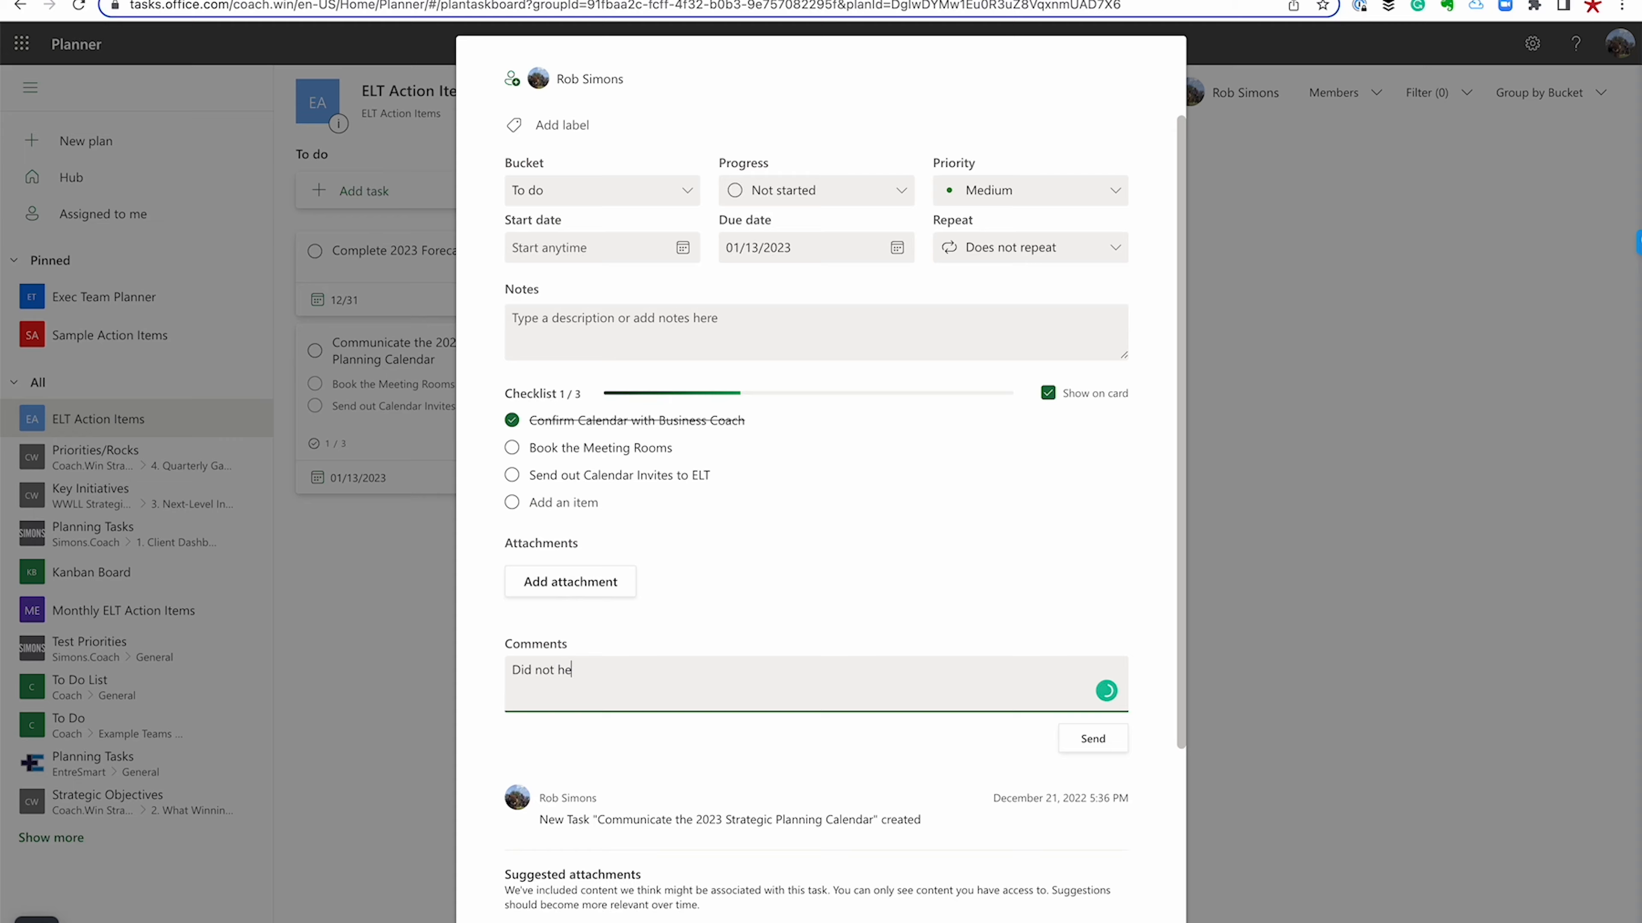
type("ar back from meet")
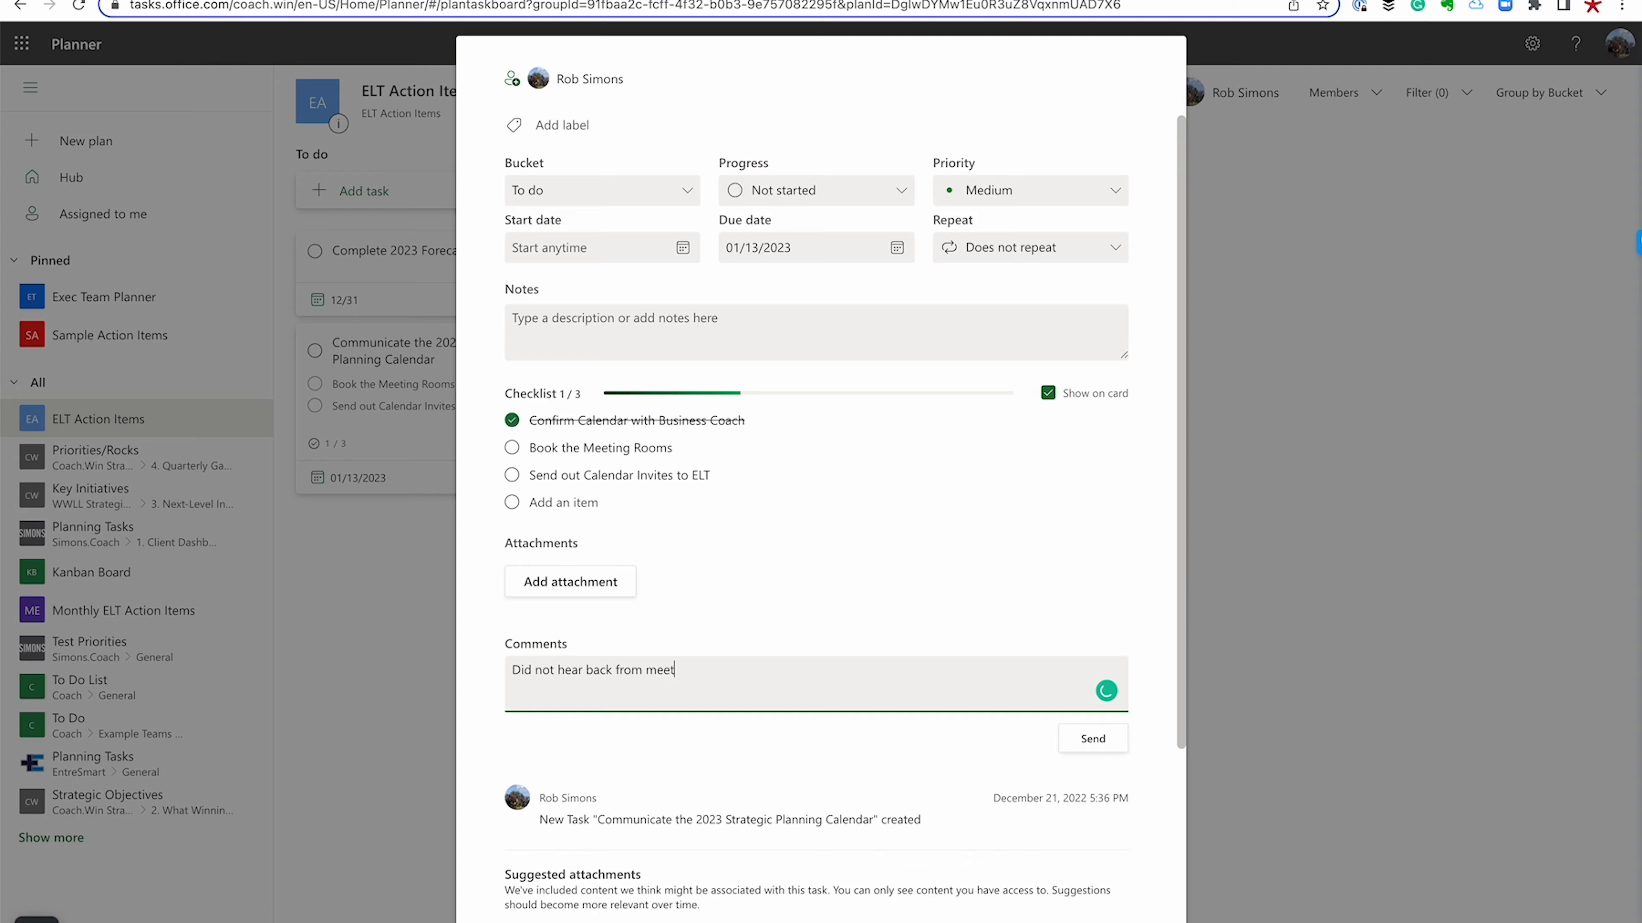
type("ing facility. Have left s")
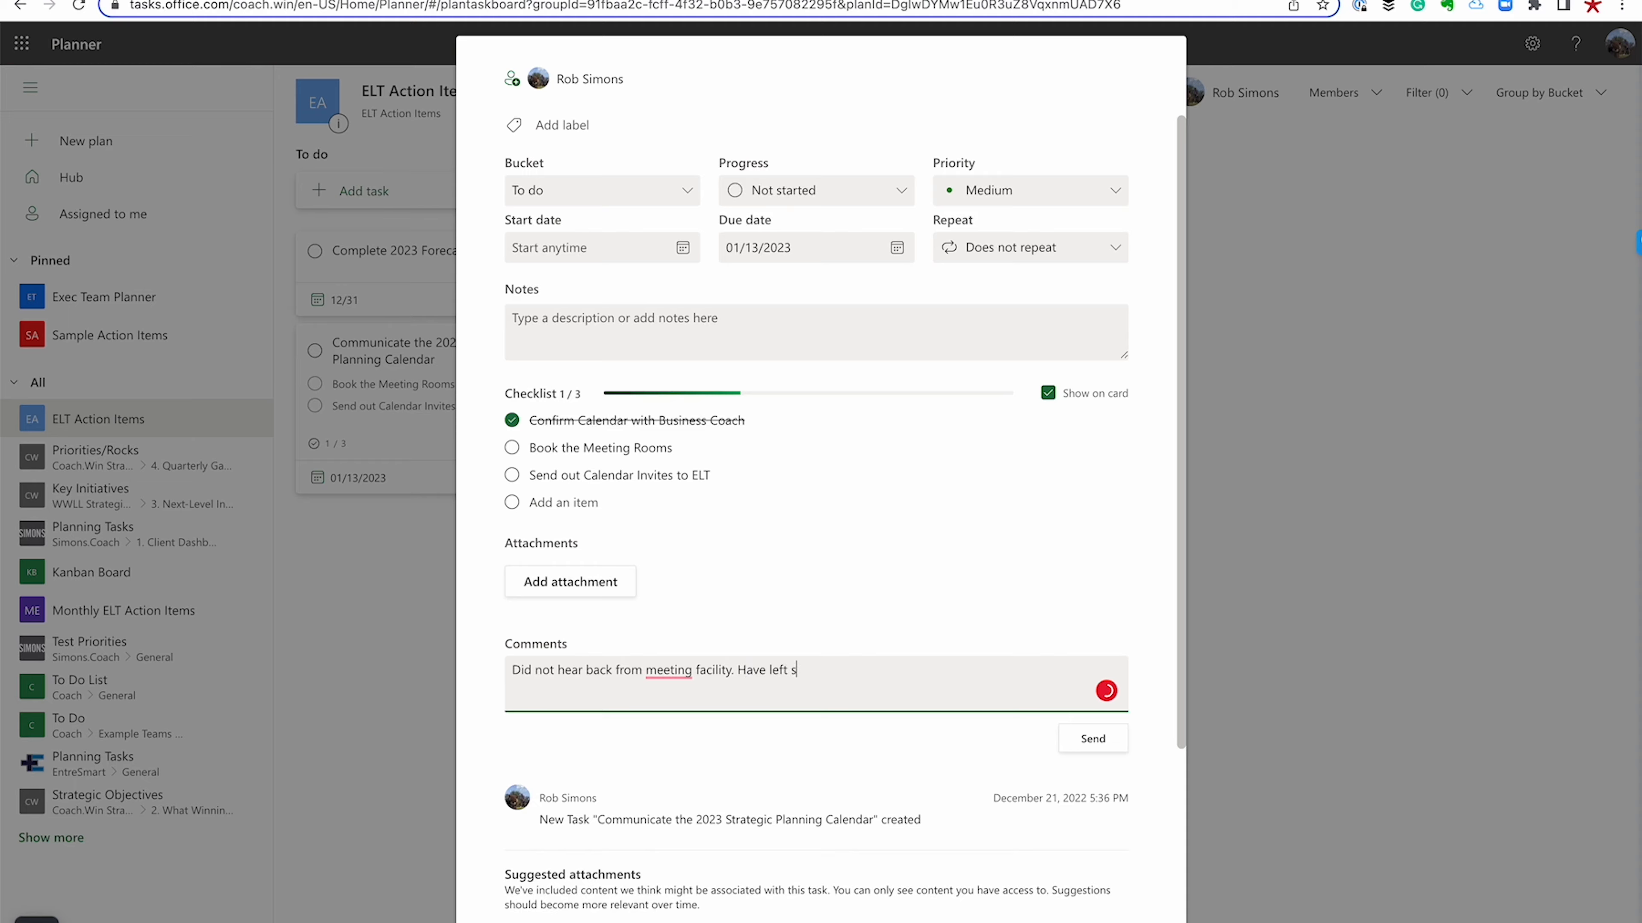
type("everal message.")
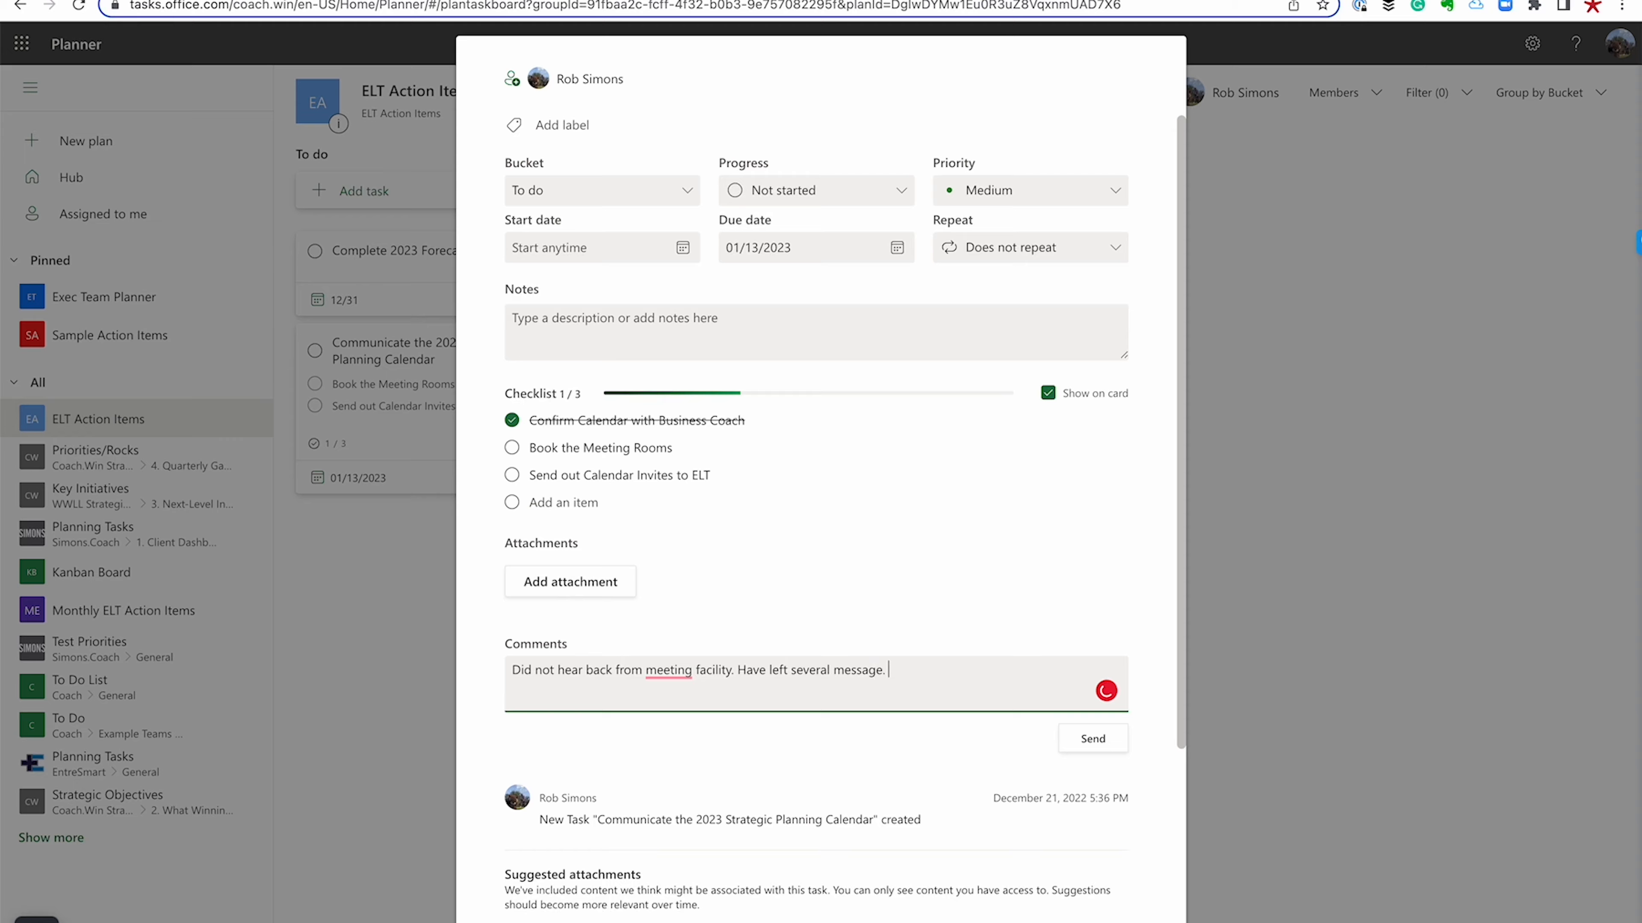
left_click(1092, 738)
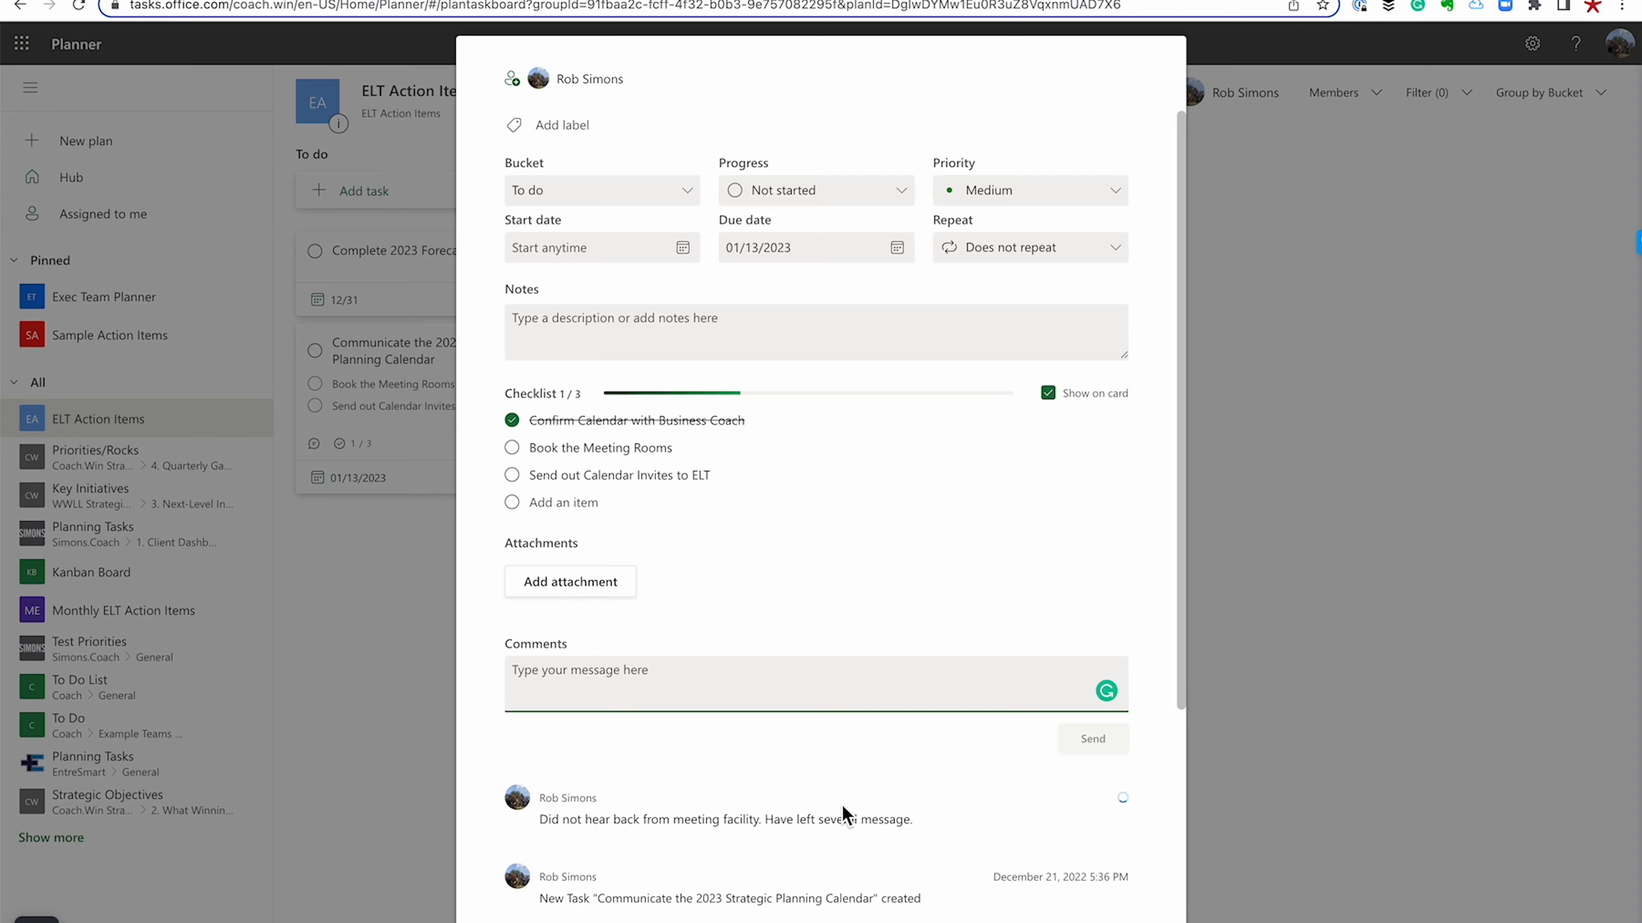
scroll("down", 3)
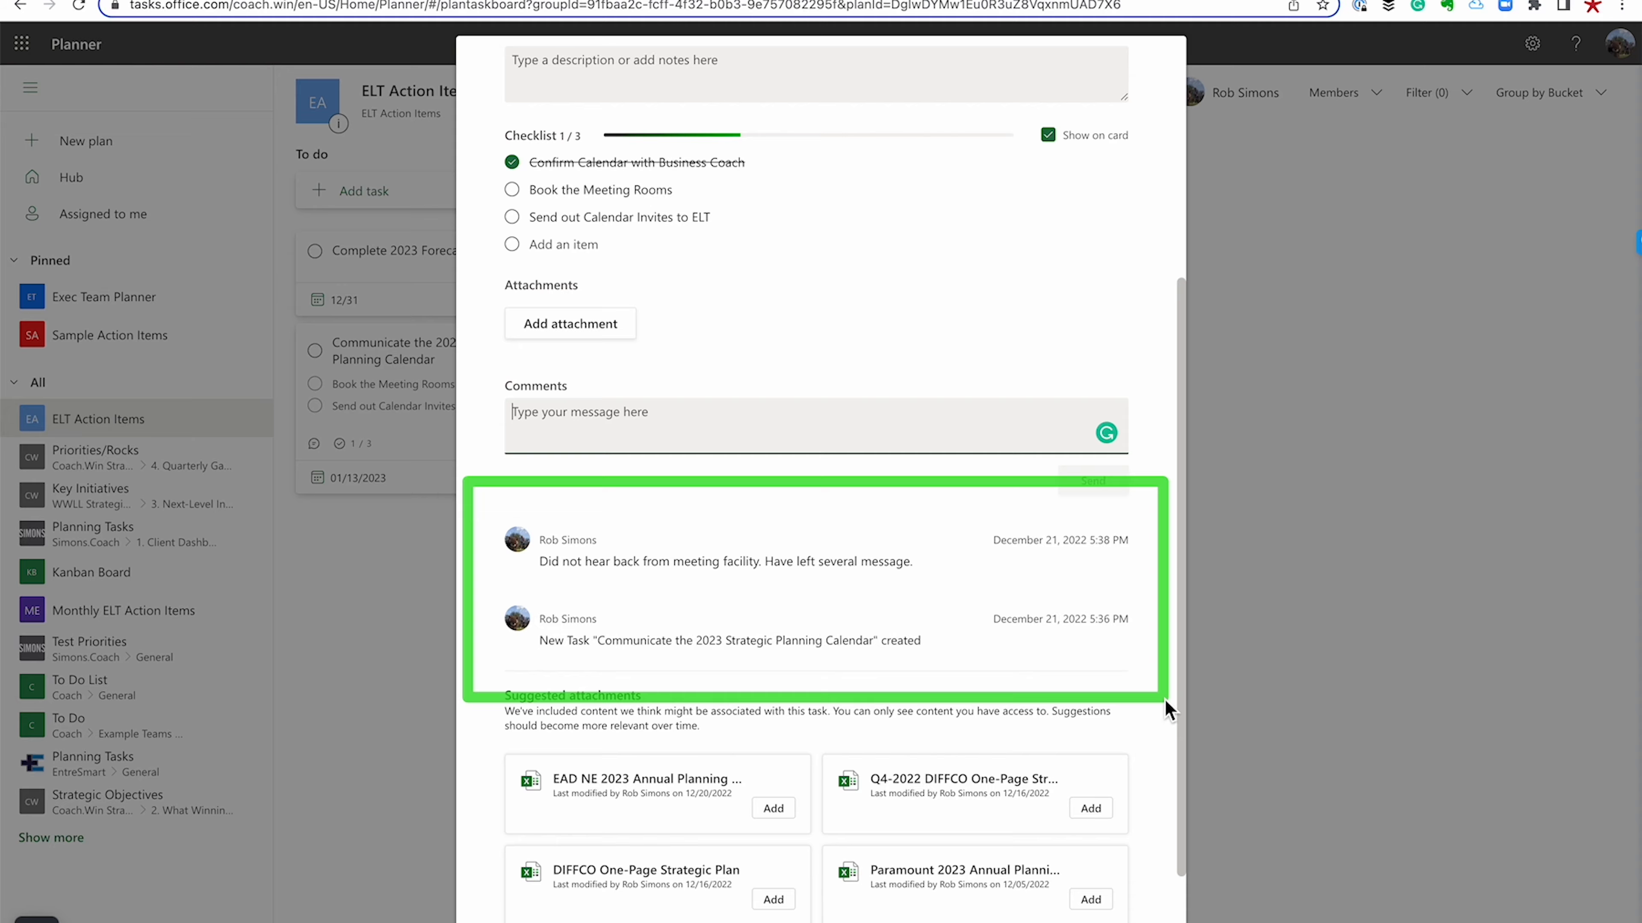
mouse_move(821, 466)
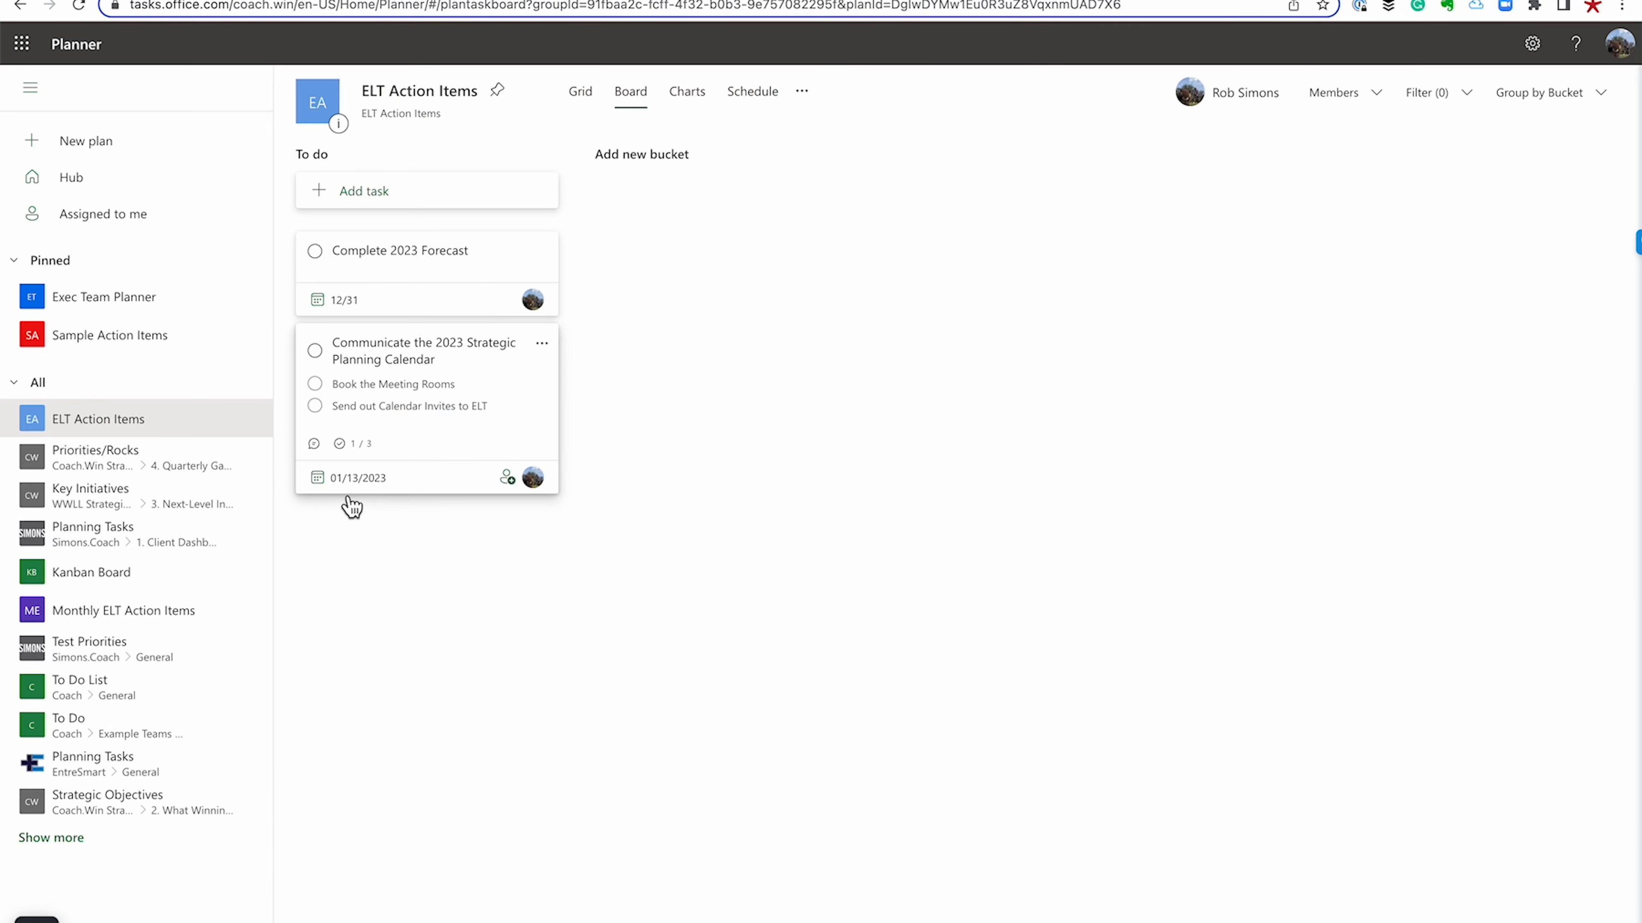
mouse_move(415, 665)
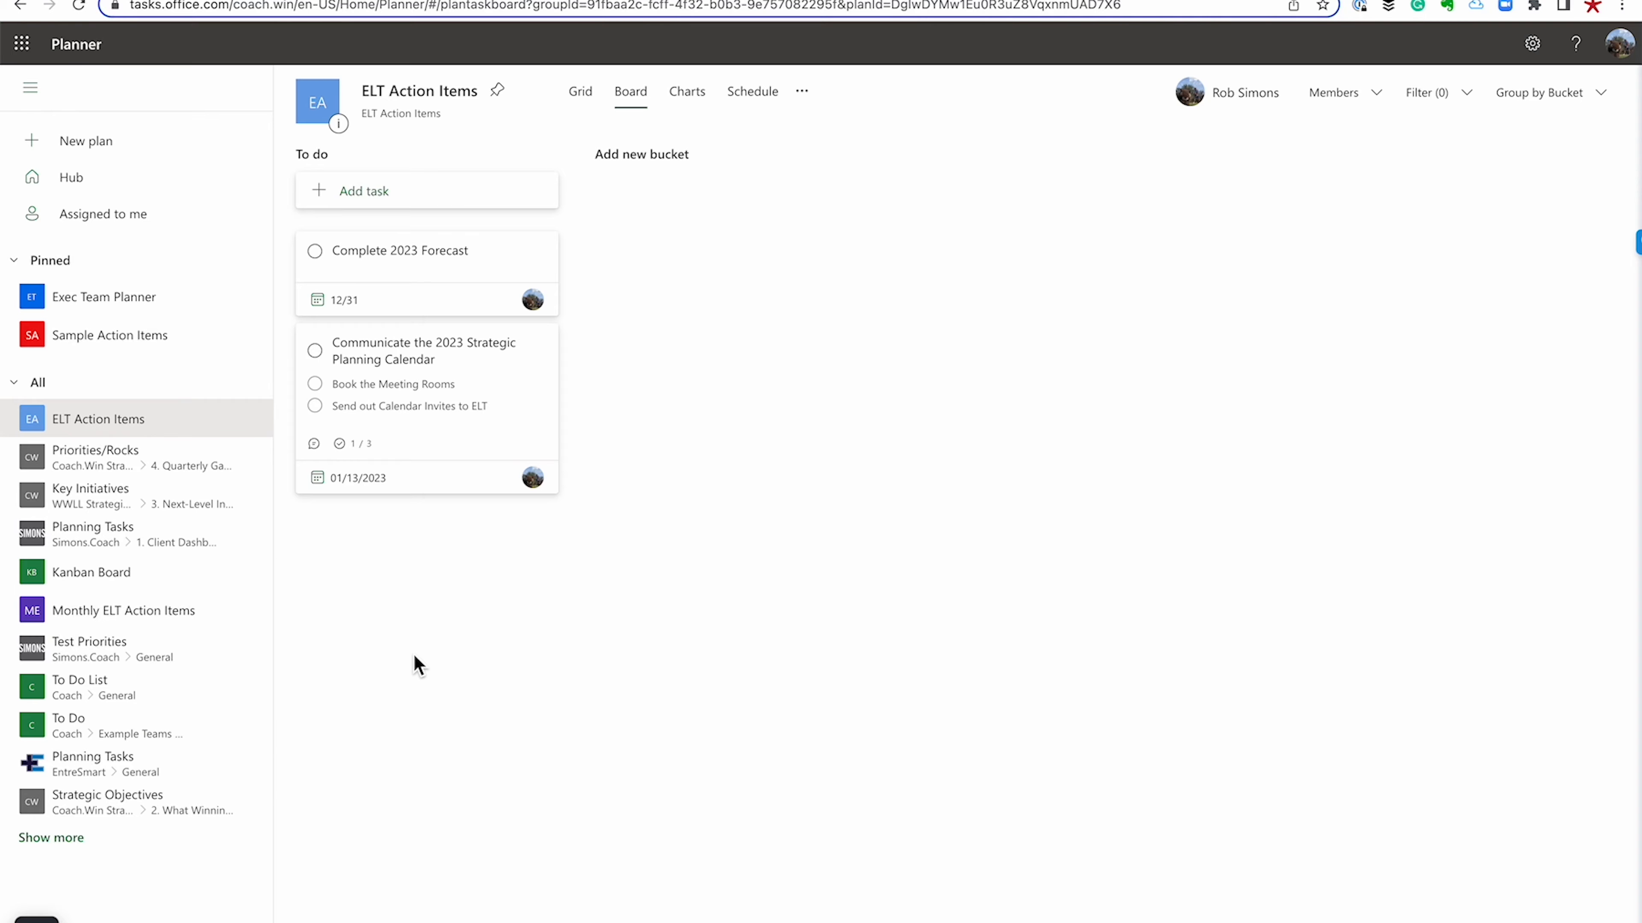
mouse_move(92, 572)
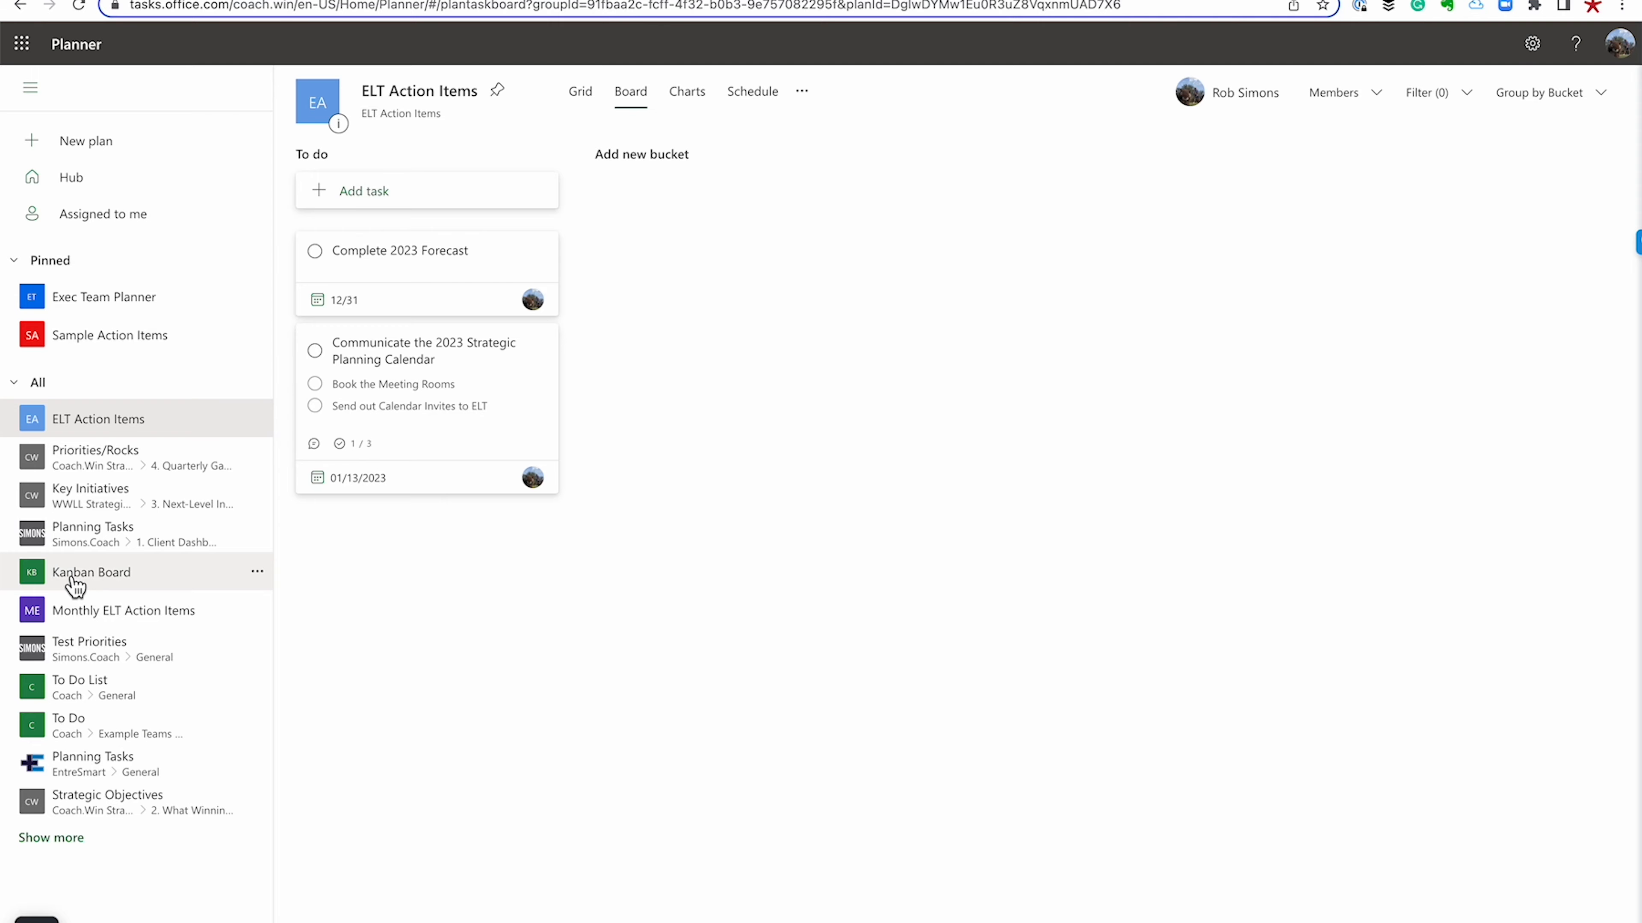
In the Kanban Board plan, complete Create Outline so COACH Website Launched moves to In Progress at 1/7
left_click(92, 572)
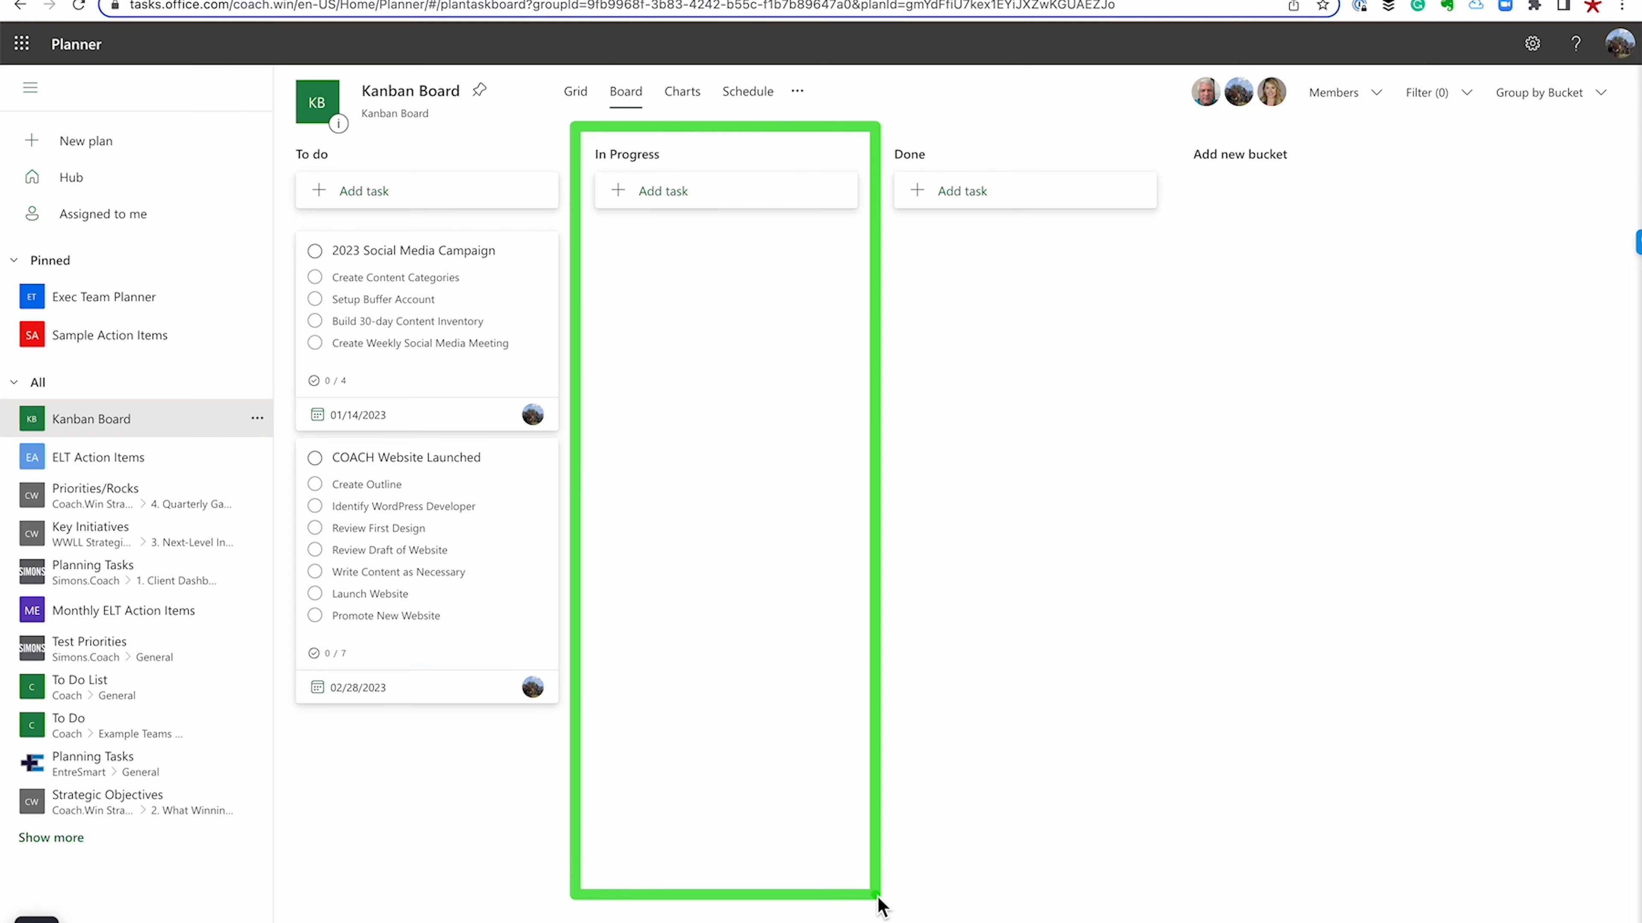
mouse_move(1155, 848)
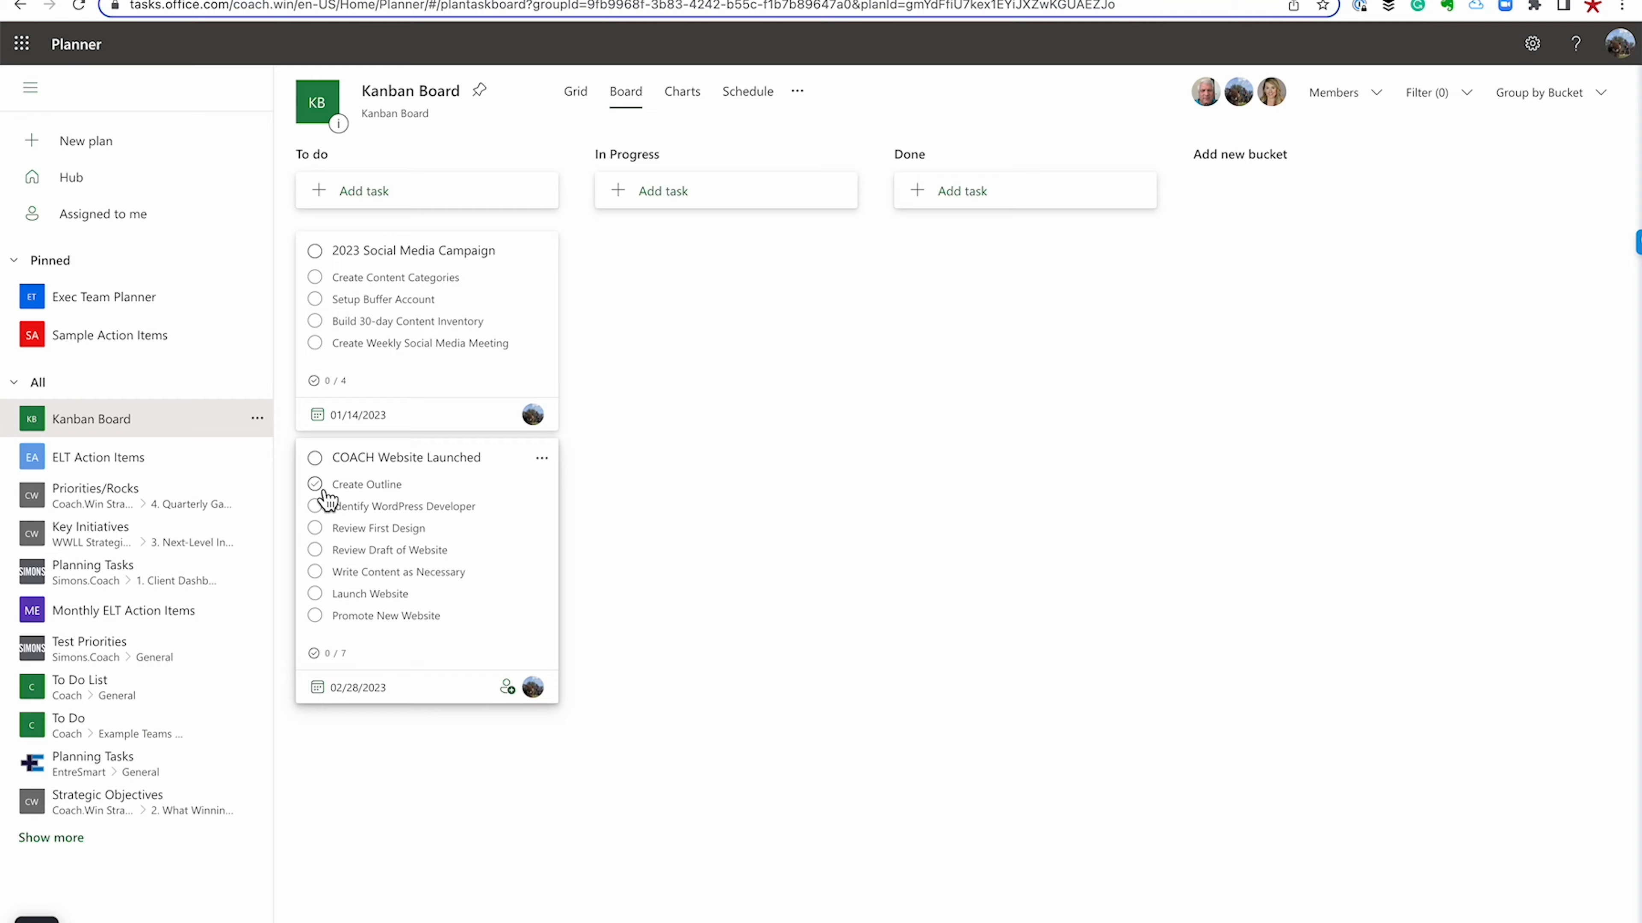
left_click(314, 484)
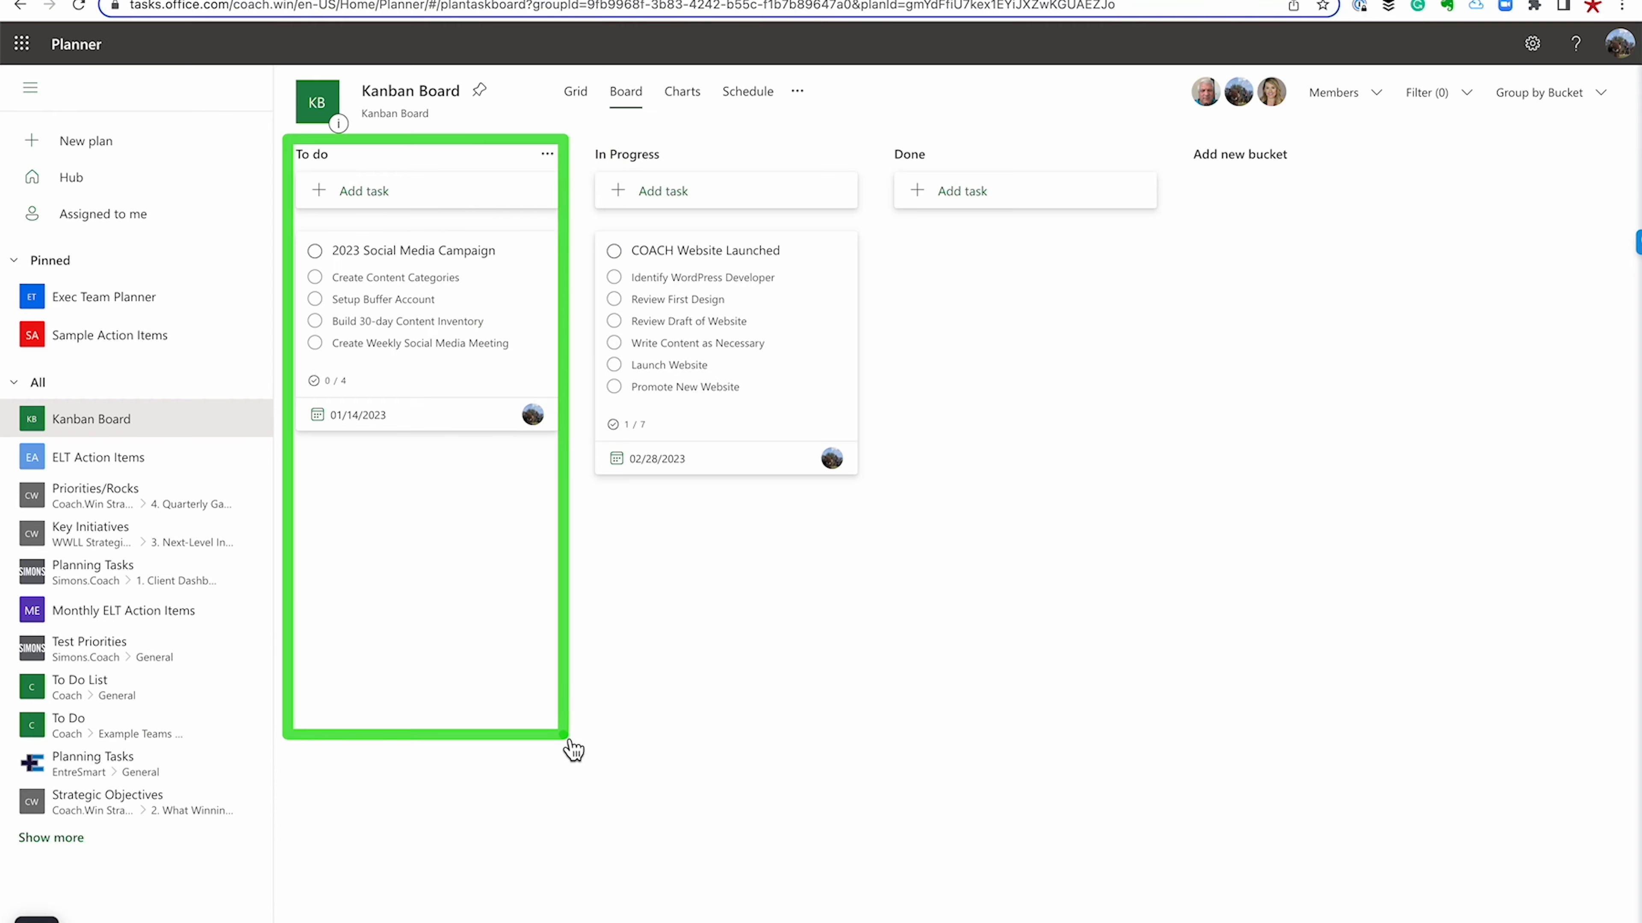
mouse_move(789, 773)
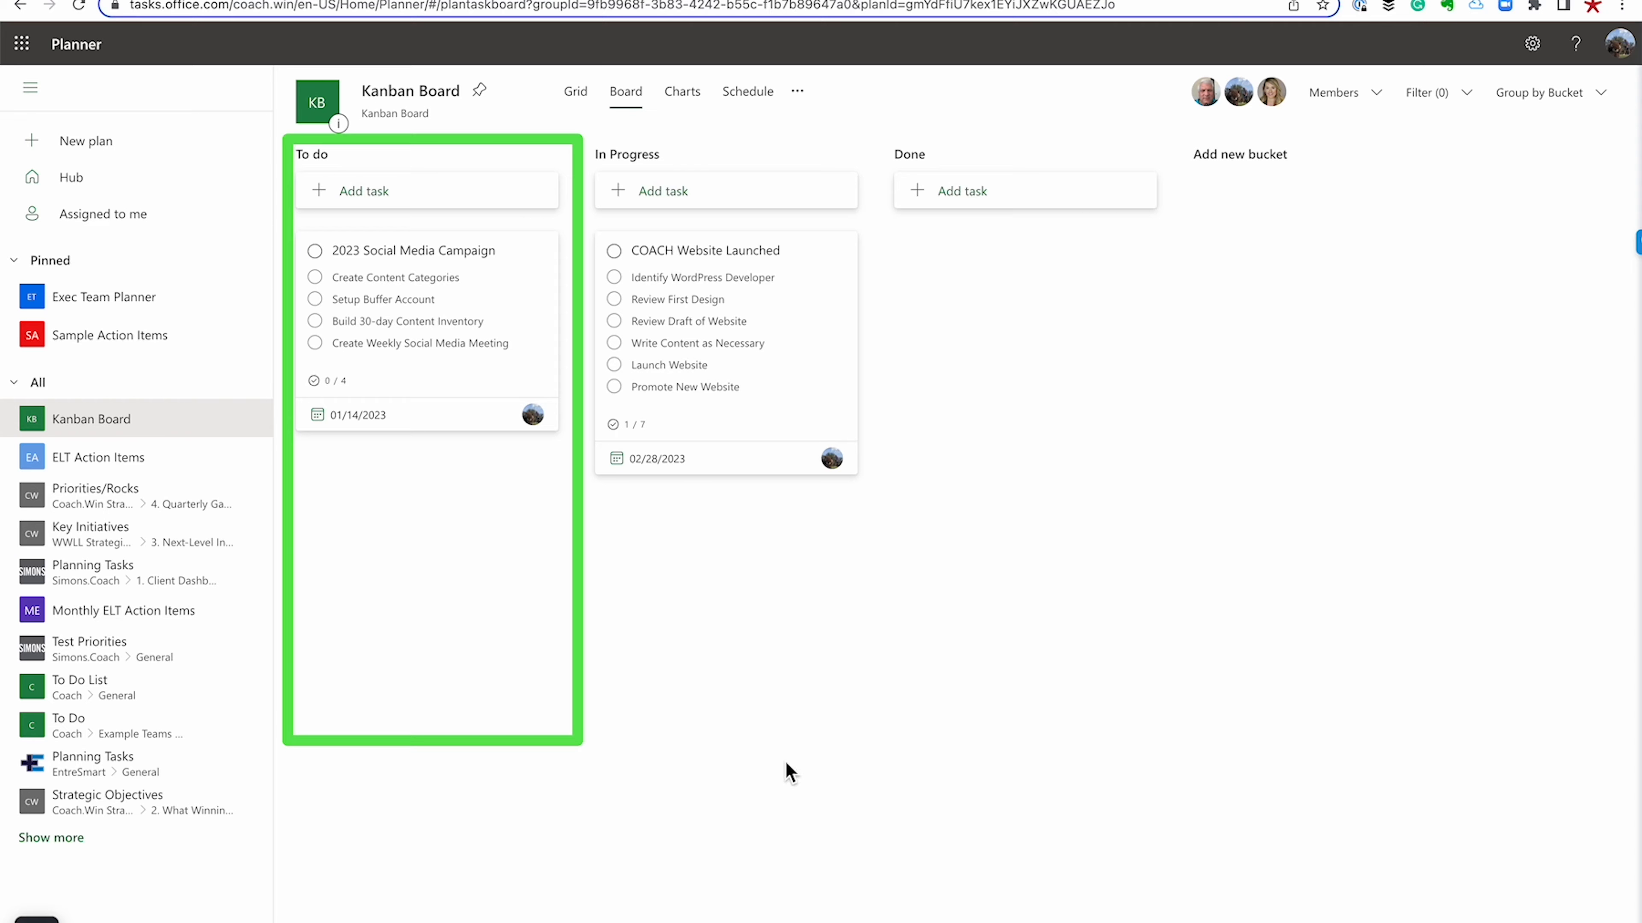
mouse_move(797, 548)
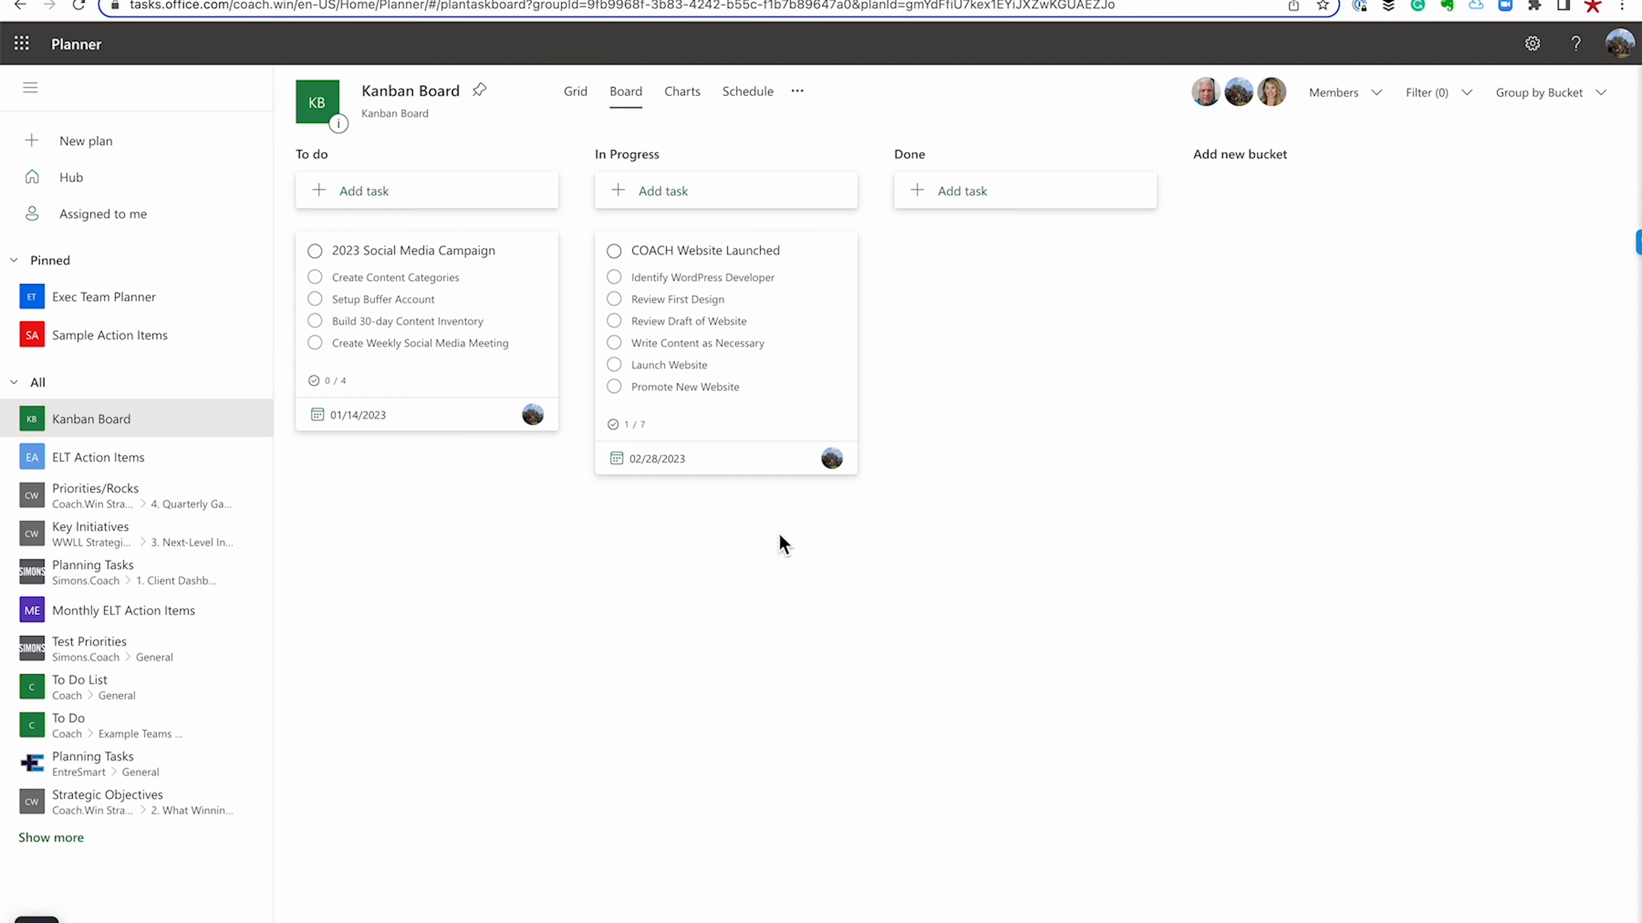
Launch Teams from the Microsoft 365 All apps search
left_click(20, 51)
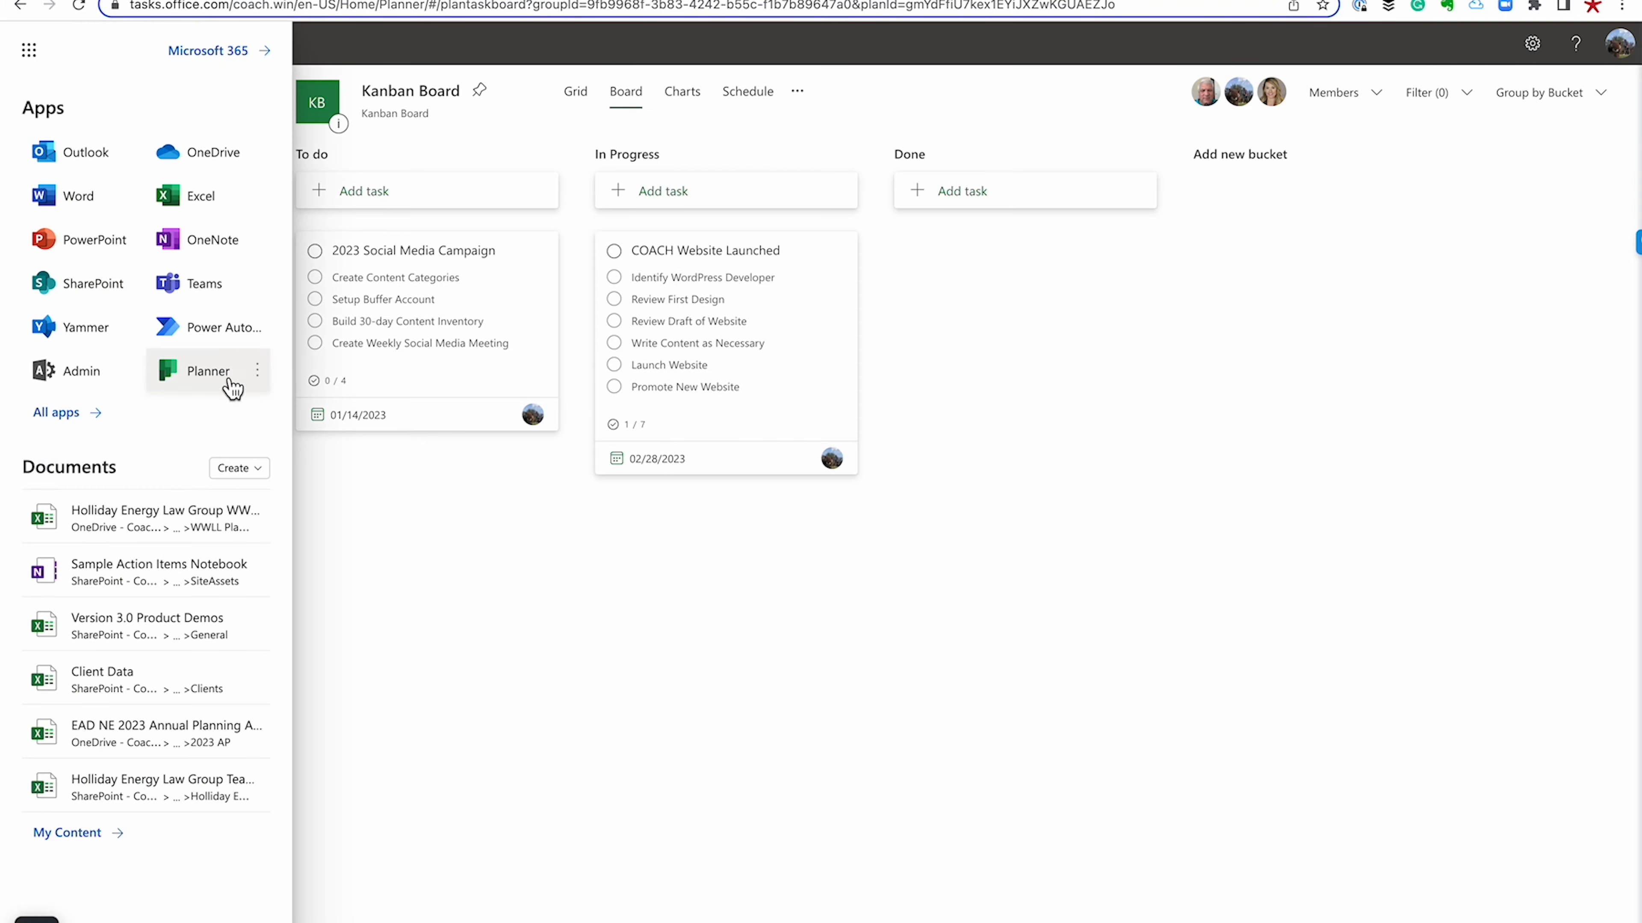
mouse_move(68, 327)
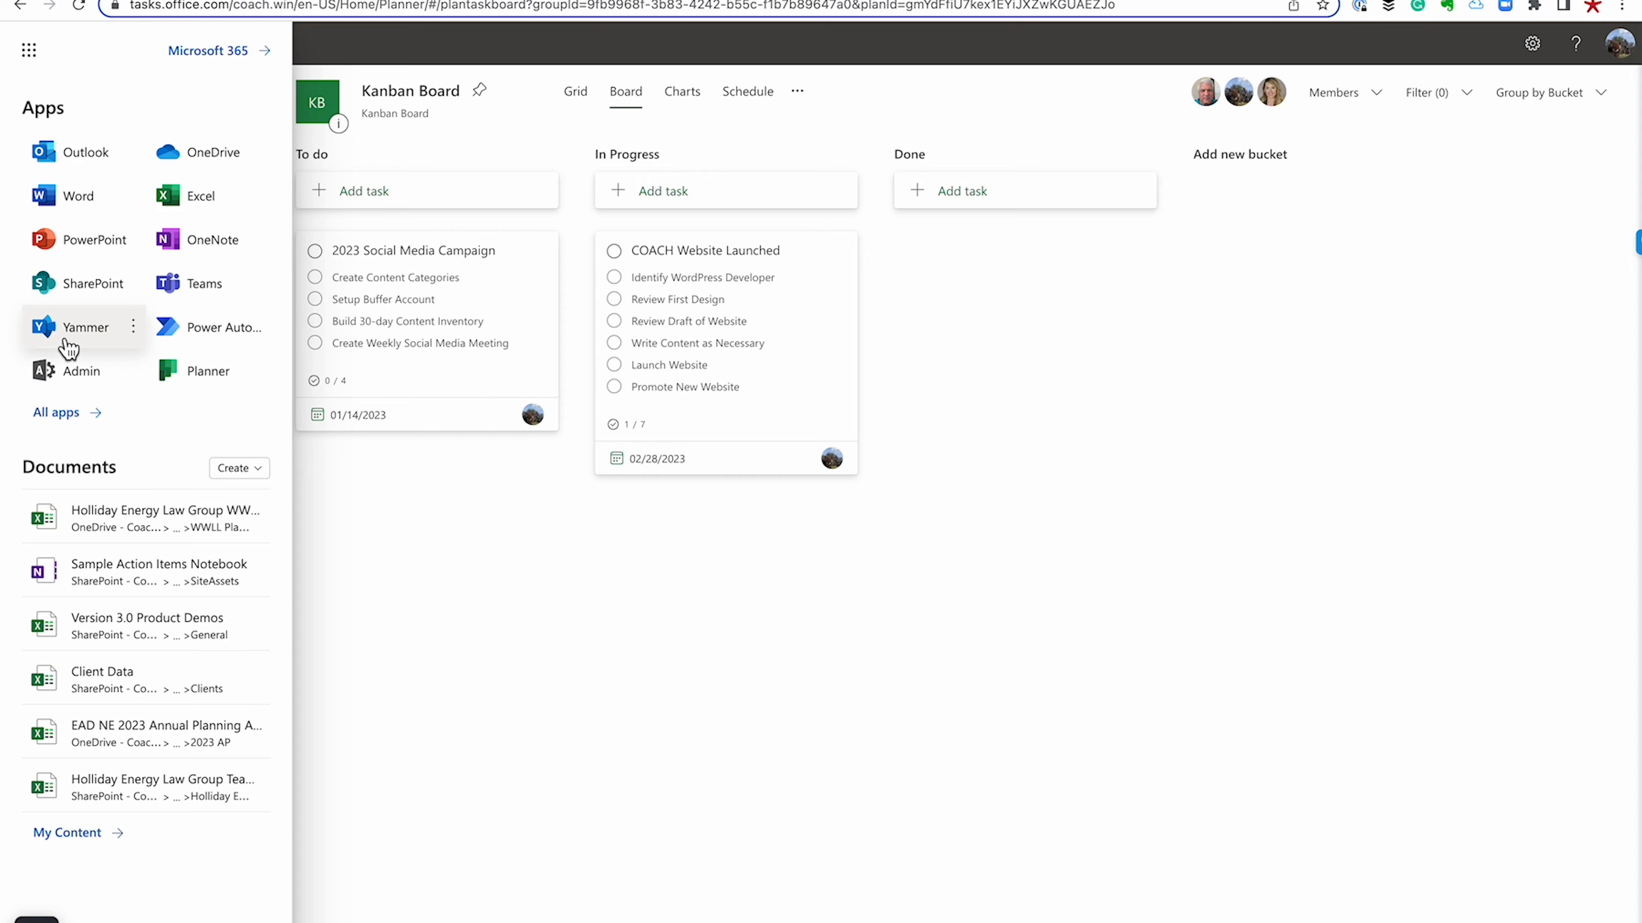
mouse_move(82, 447)
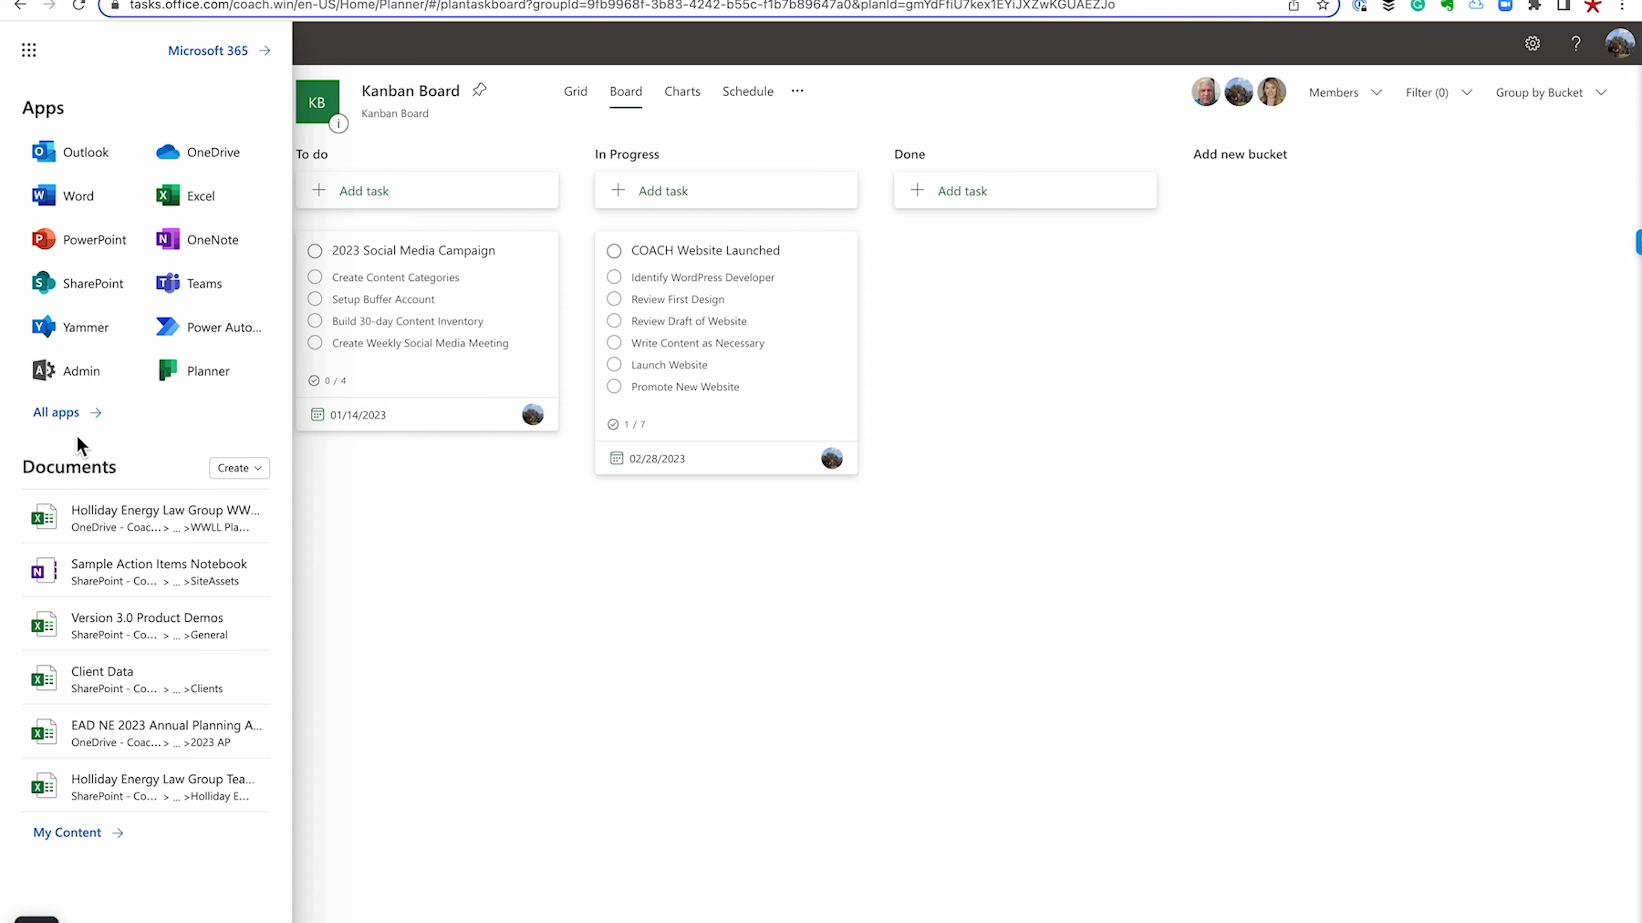
left_click(56, 411)
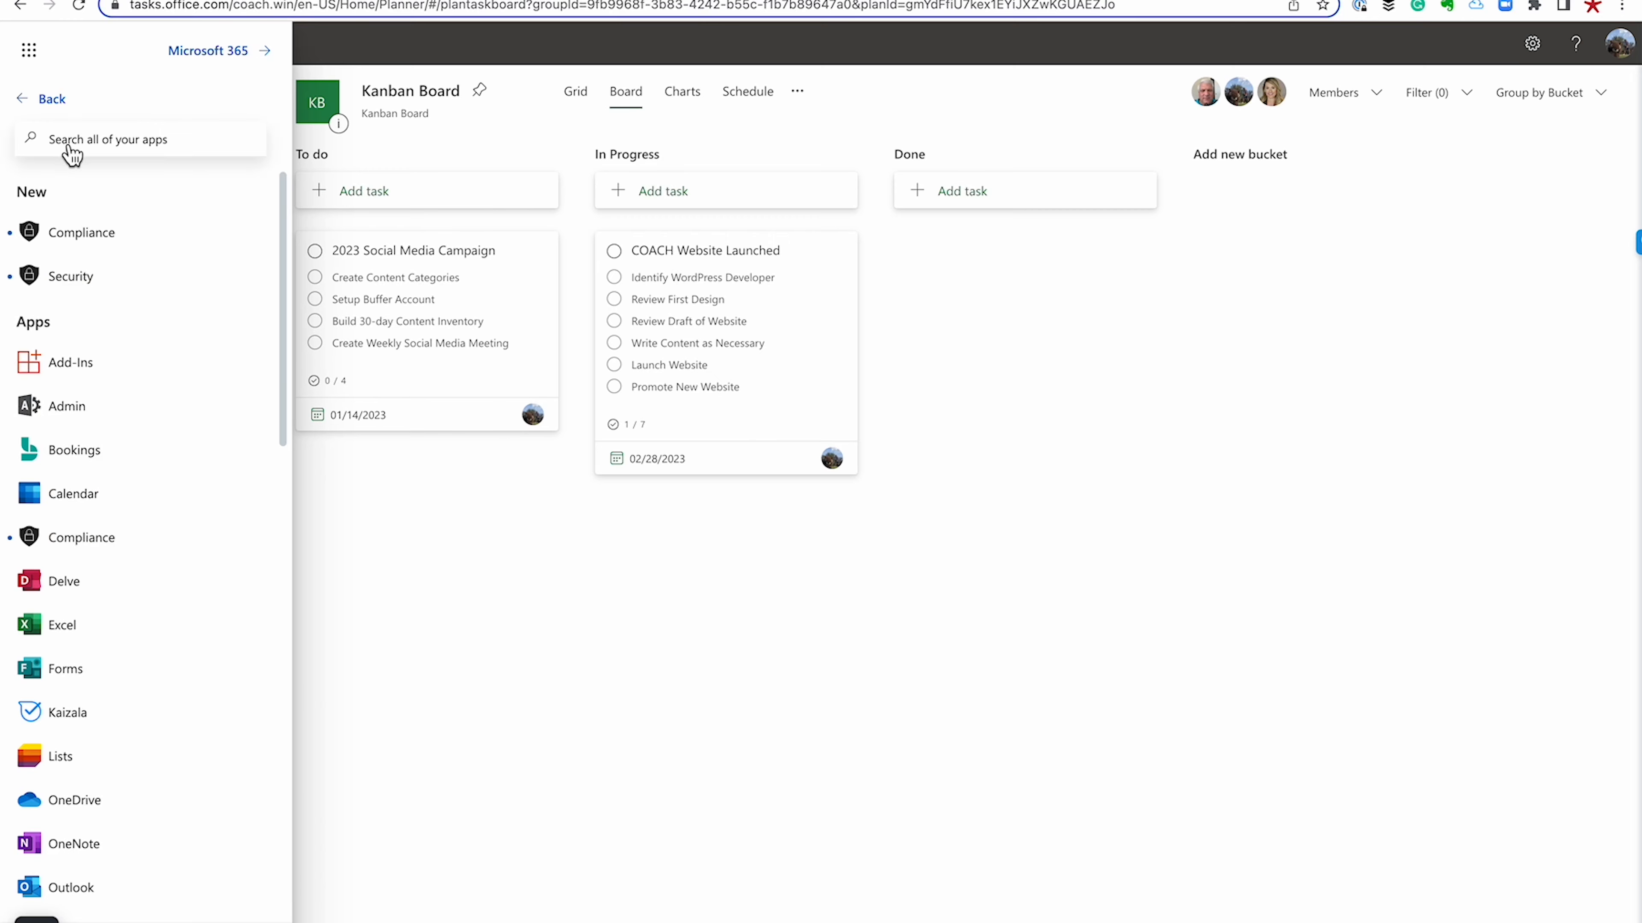
type("Teams")
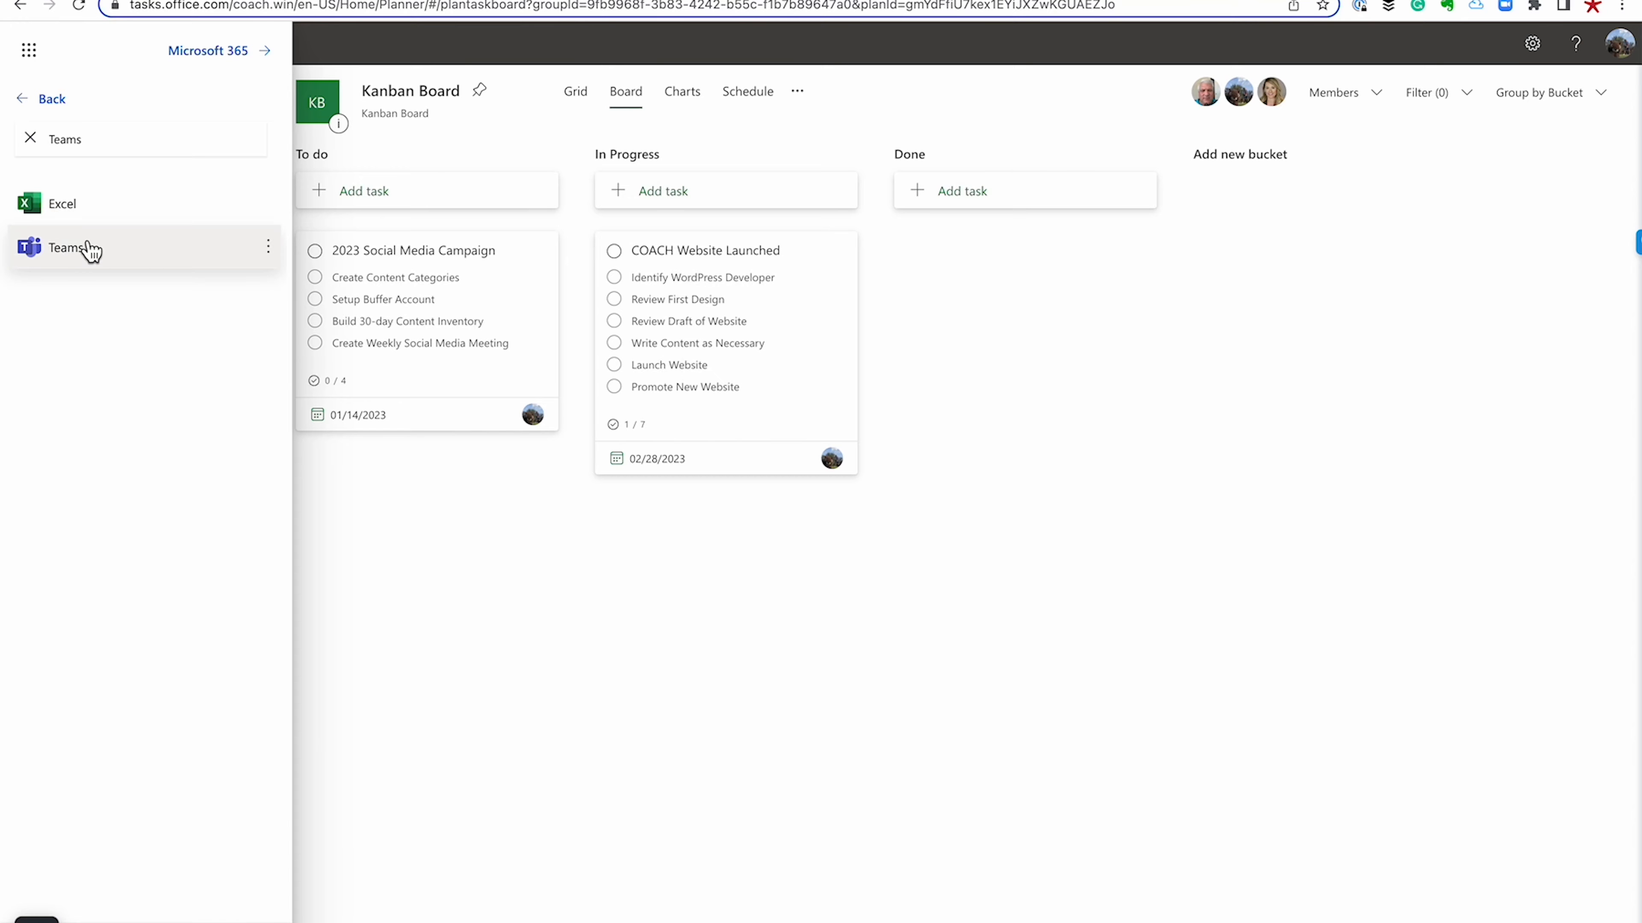
left_click(66, 248)
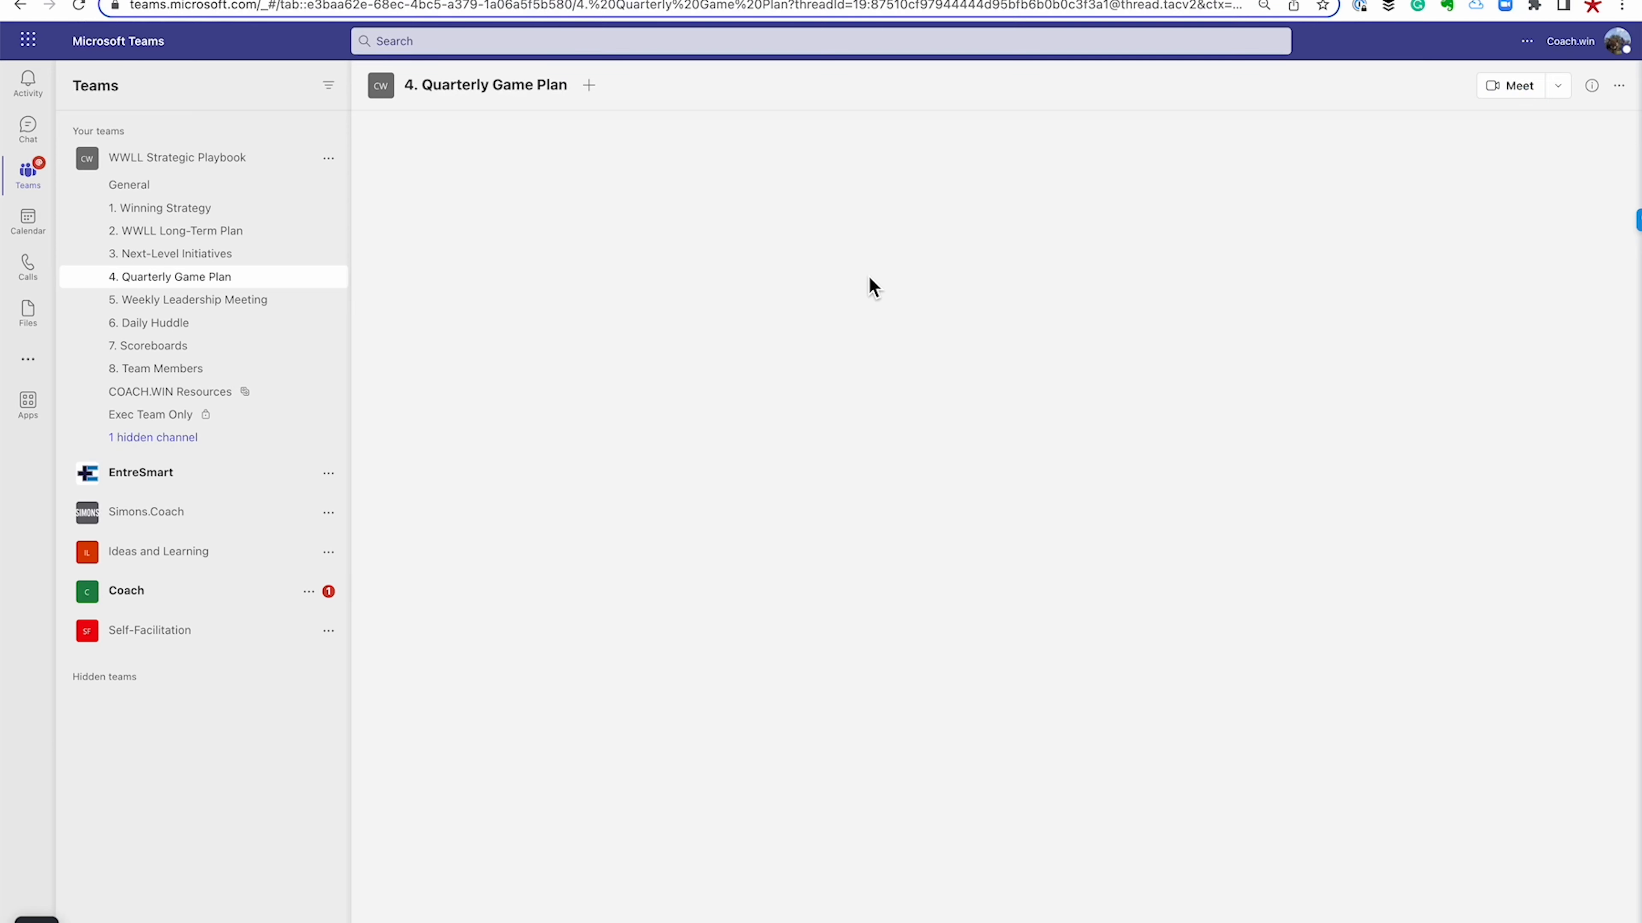
Review the Quarterly Game Plan channel, then switch to the 3. Next-Level Initiatives channel
left_click(704, 86)
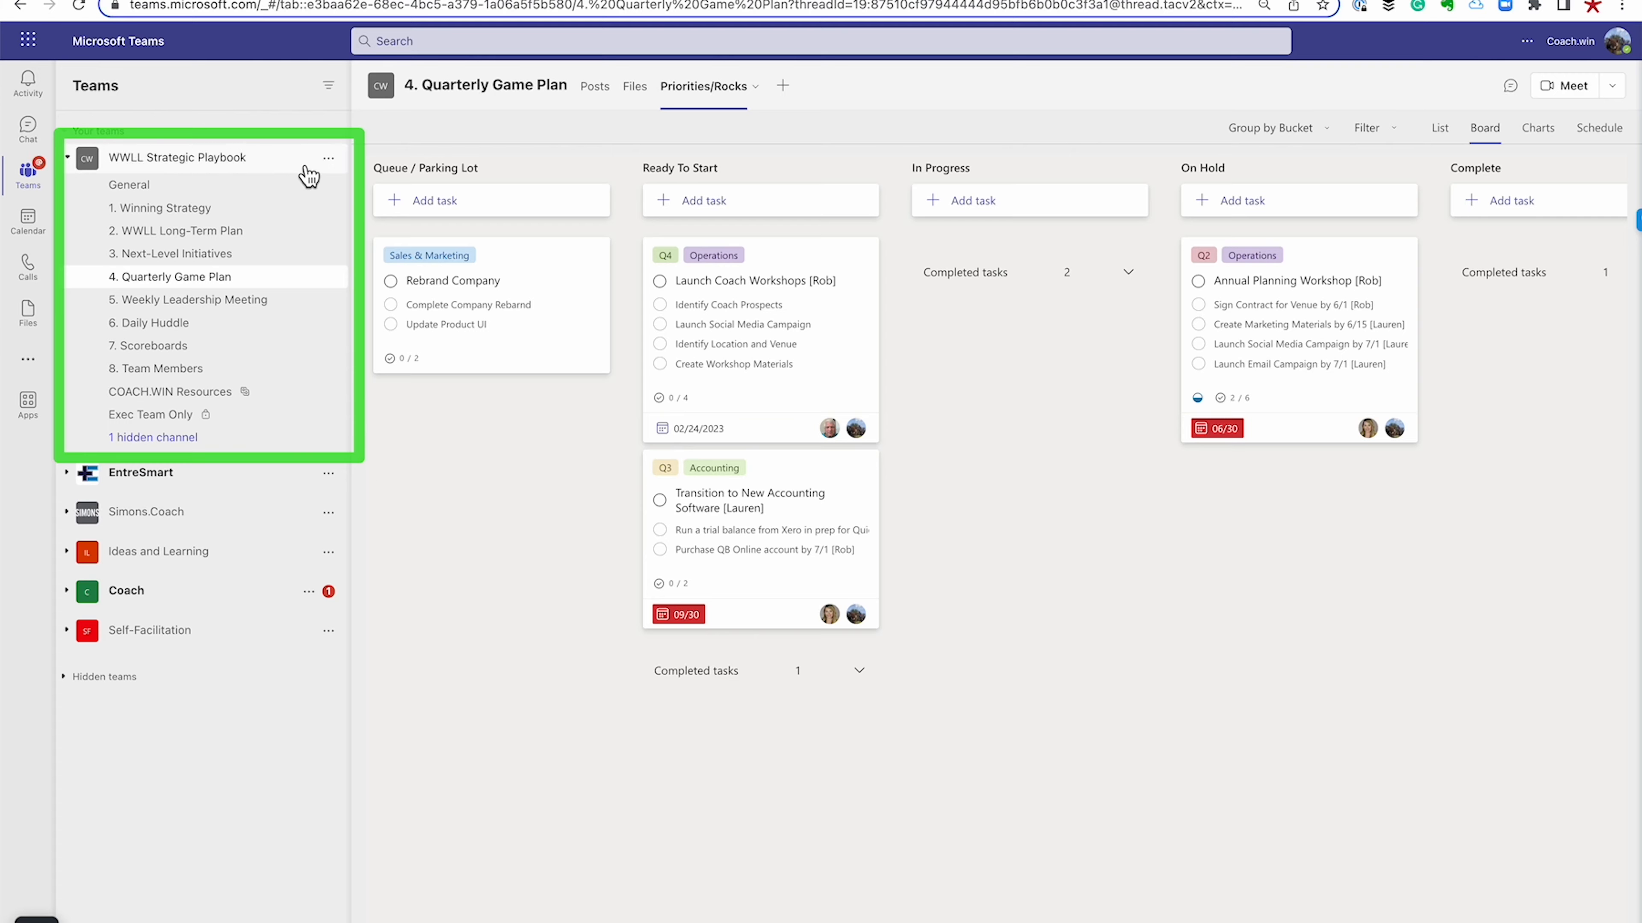
mouse_move(201, 206)
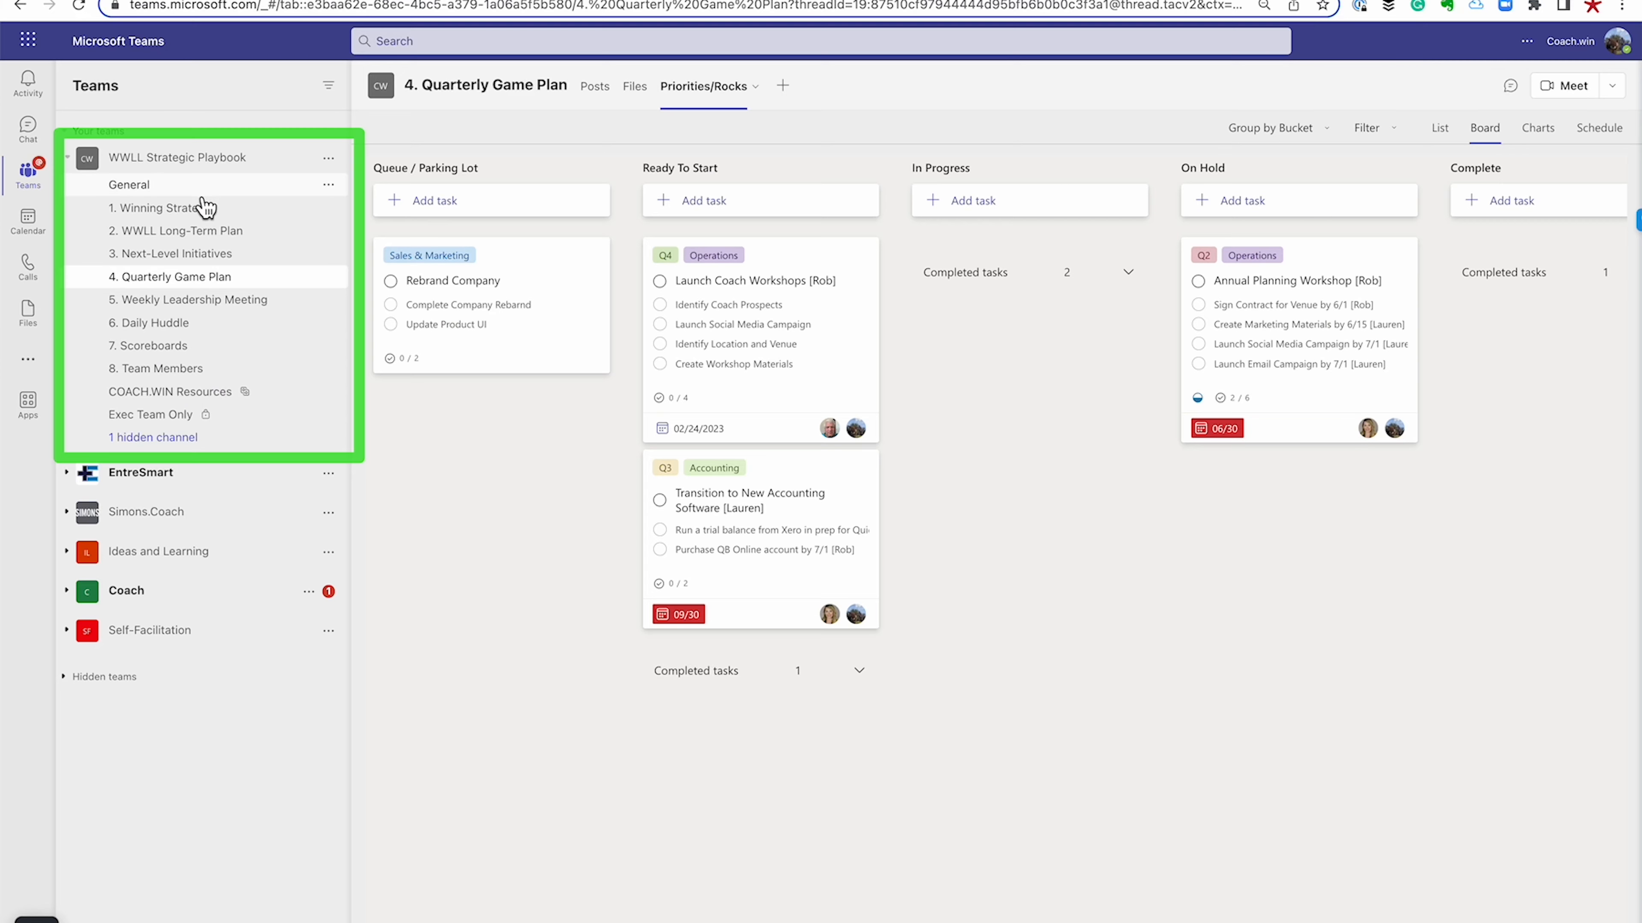
mouse_move(224, 255)
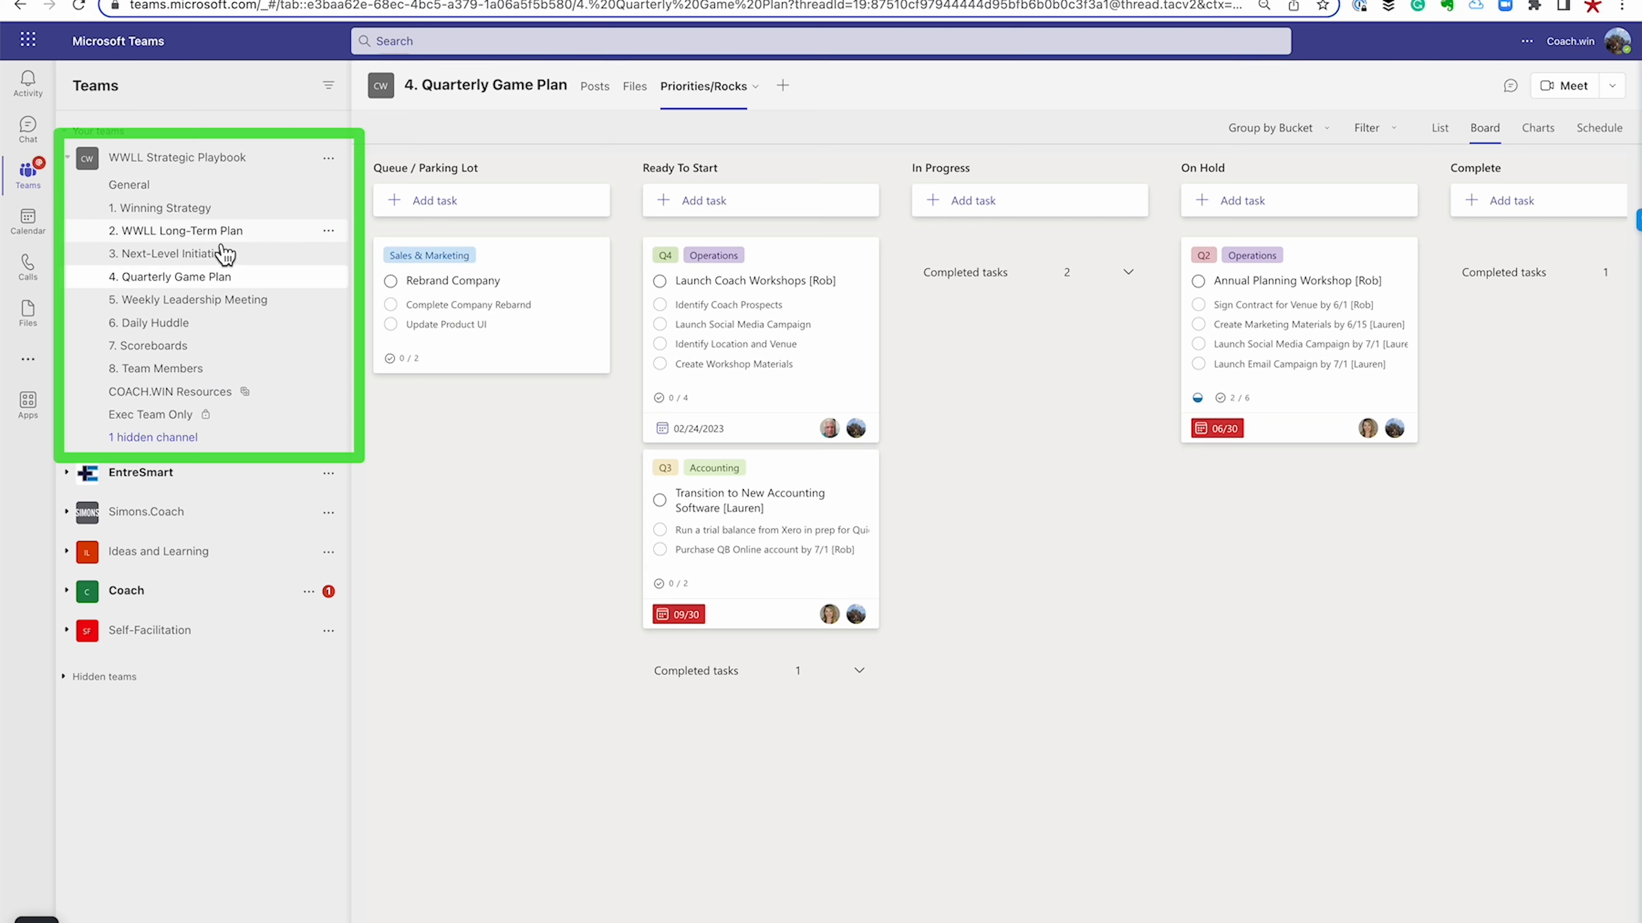
left_click(174, 254)
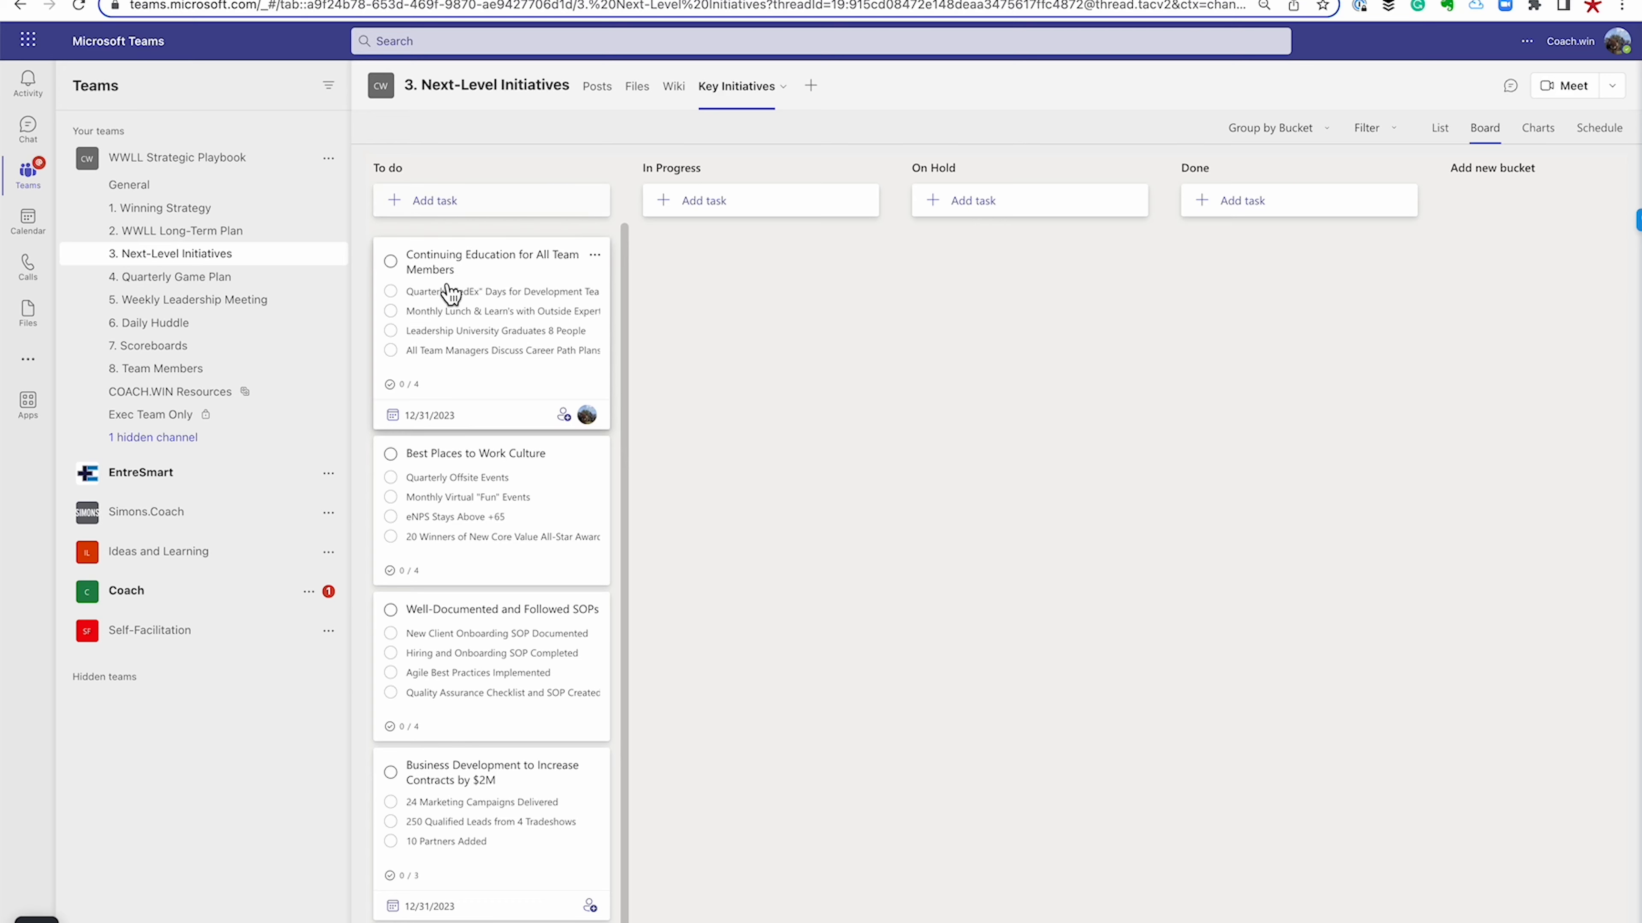
mouse_move(538, 335)
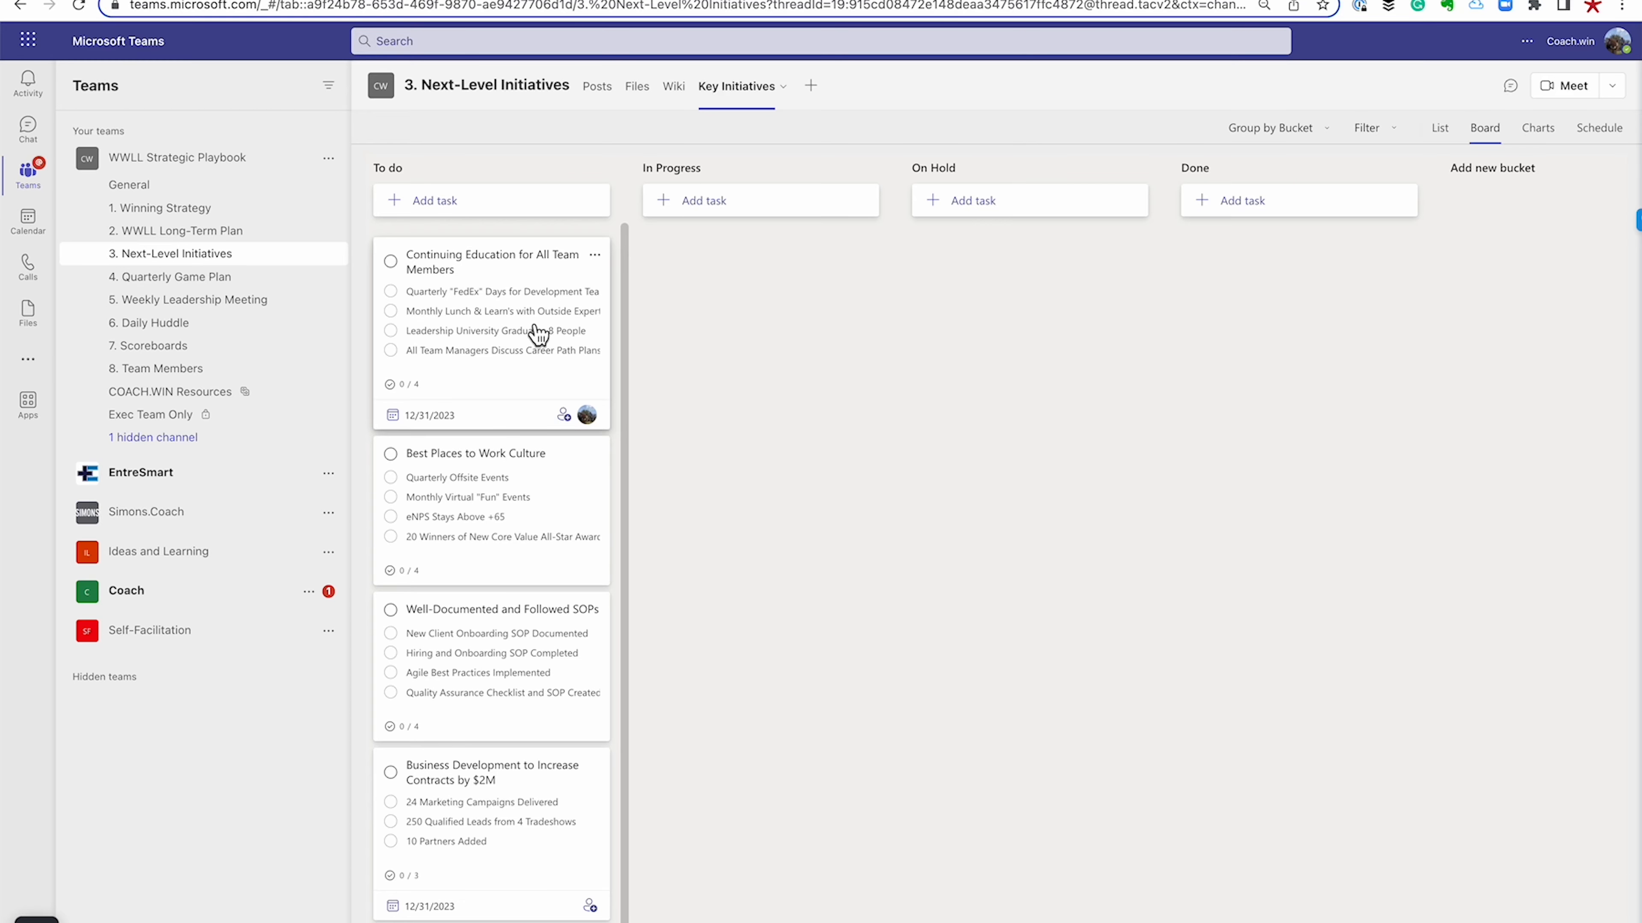
mouse_move(784, 659)
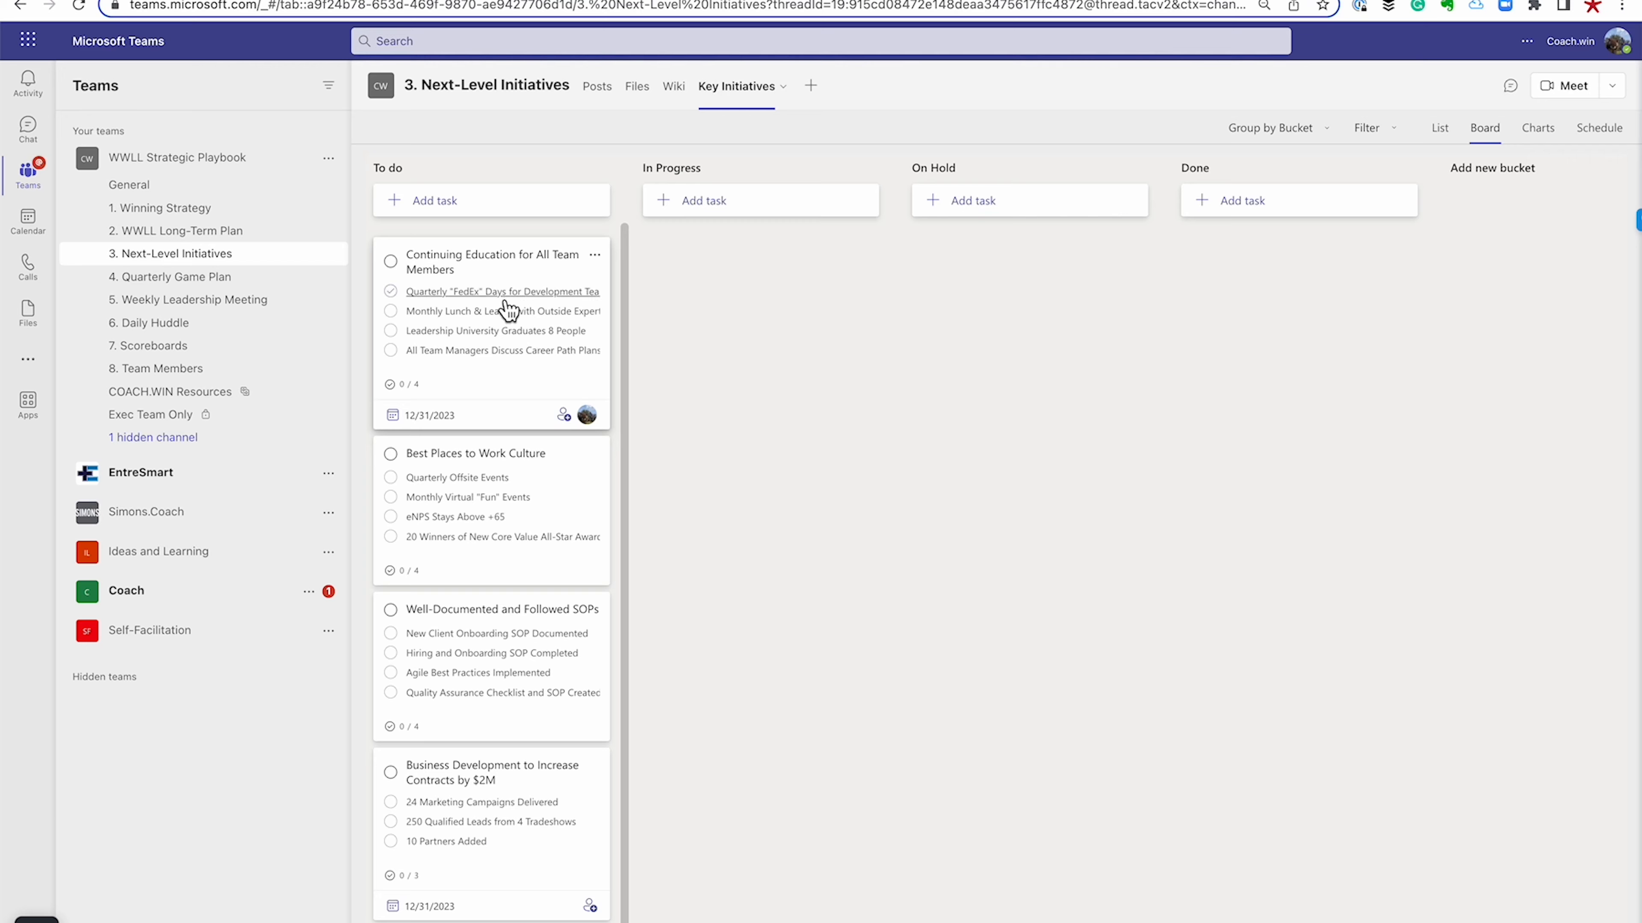
mouse_move(495, 351)
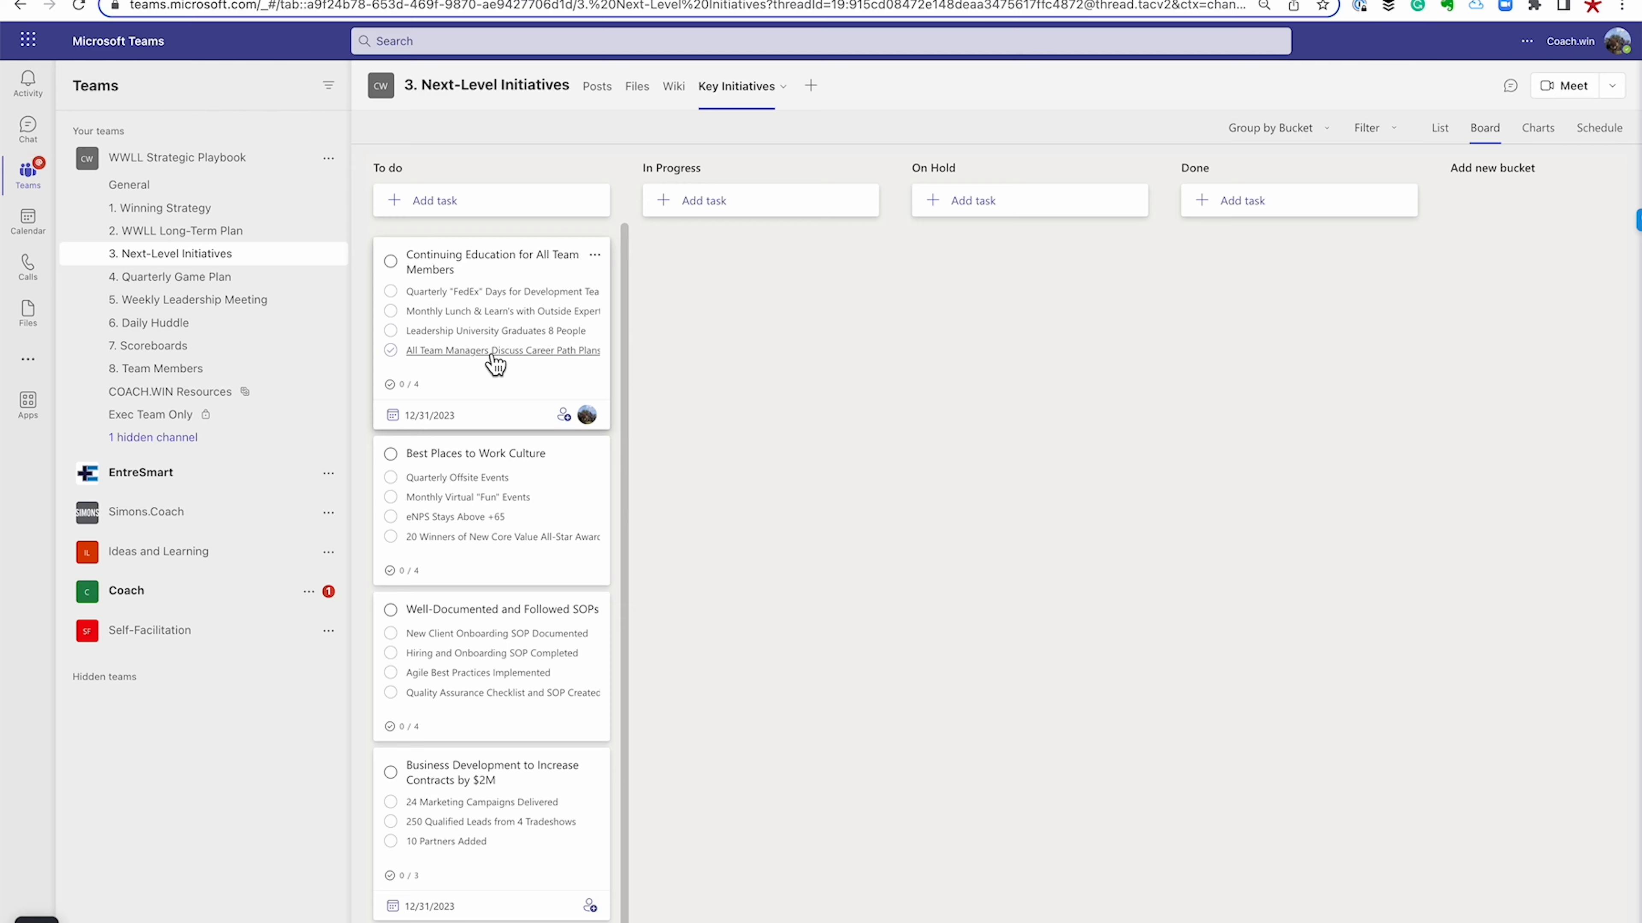
mouse_move(495, 635)
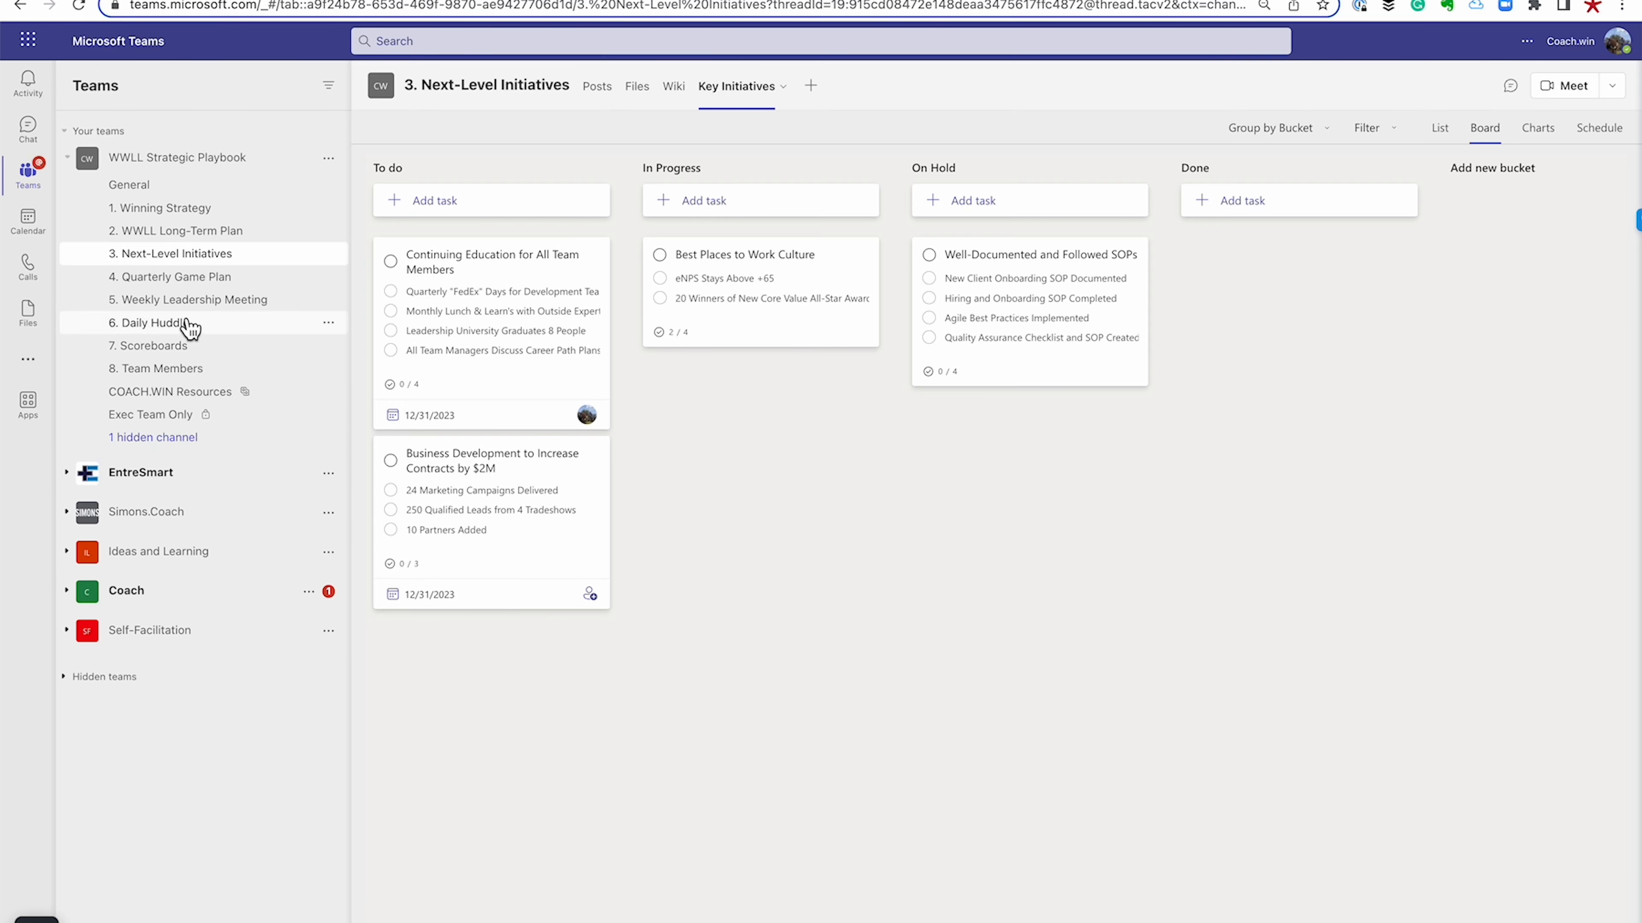
Return to the 4. Quarterly Game Plan channel's posts
left_click(169, 276)
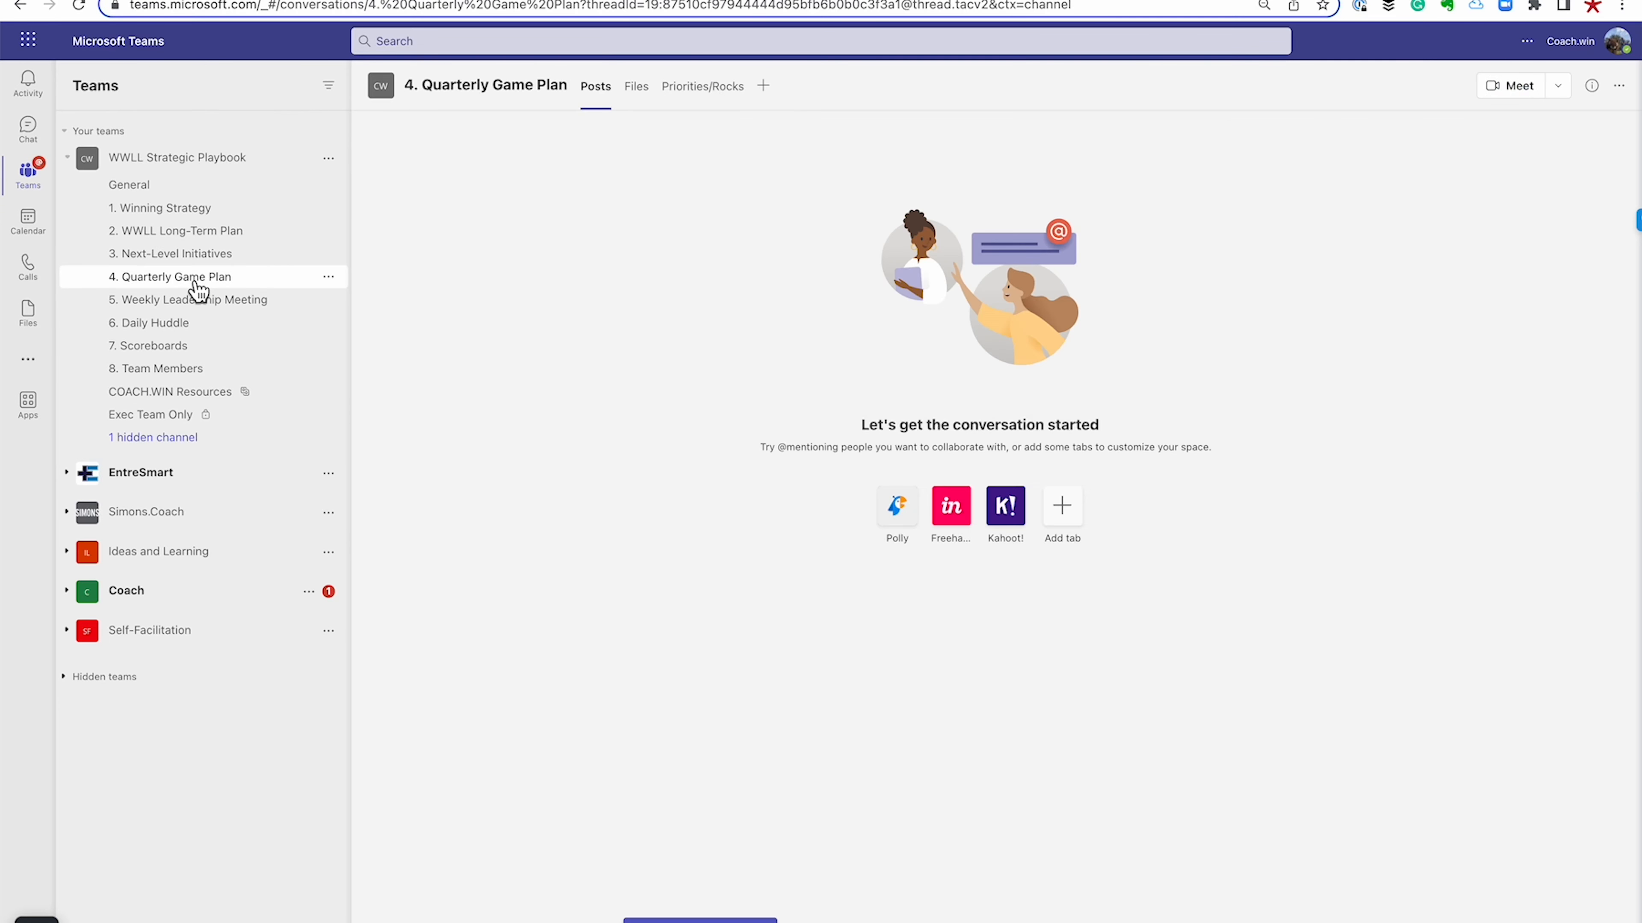
mouse_move(703, 85)
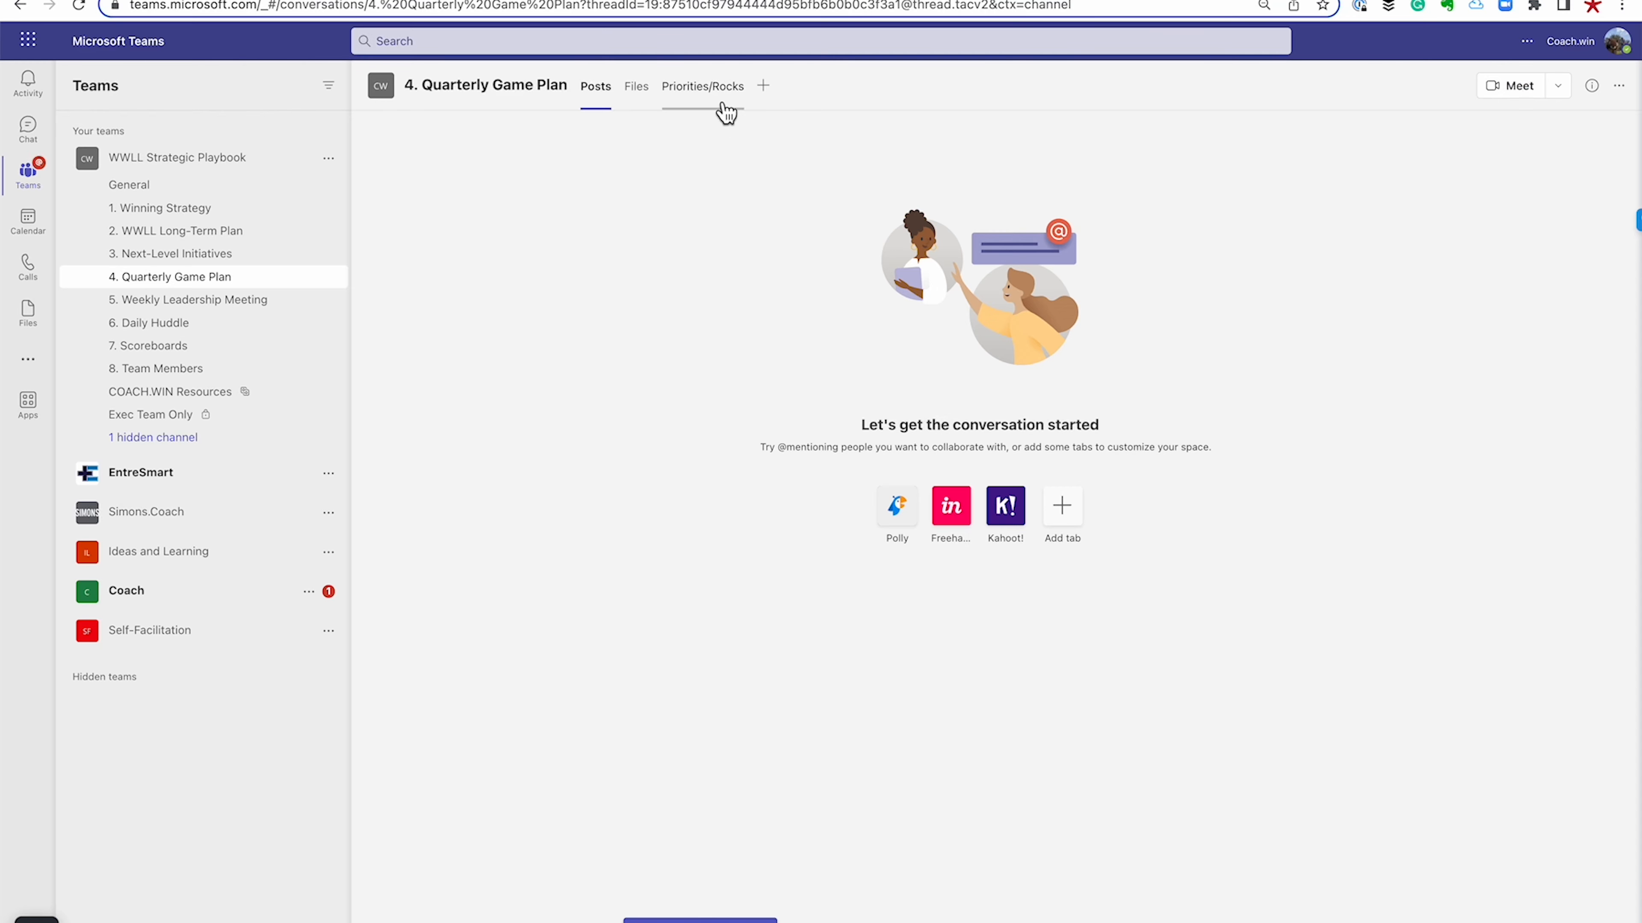
Bring up the Priorities/Rocks Planner board with its Queue through Complete buckets
left_click(703, 85)
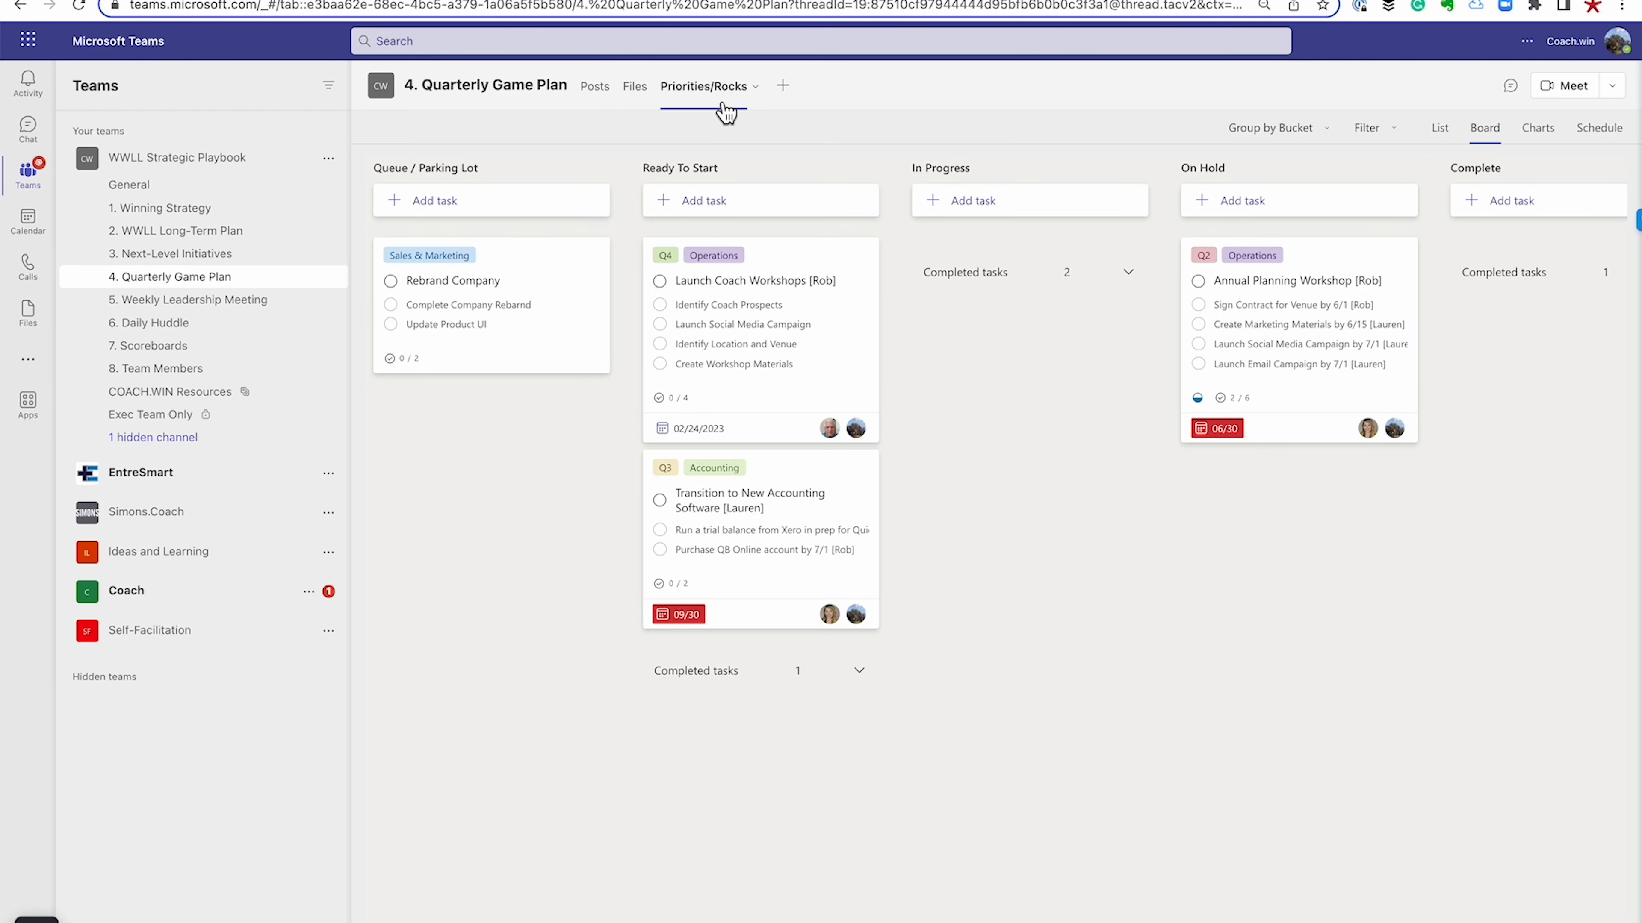
mouse_move(1020, 395)
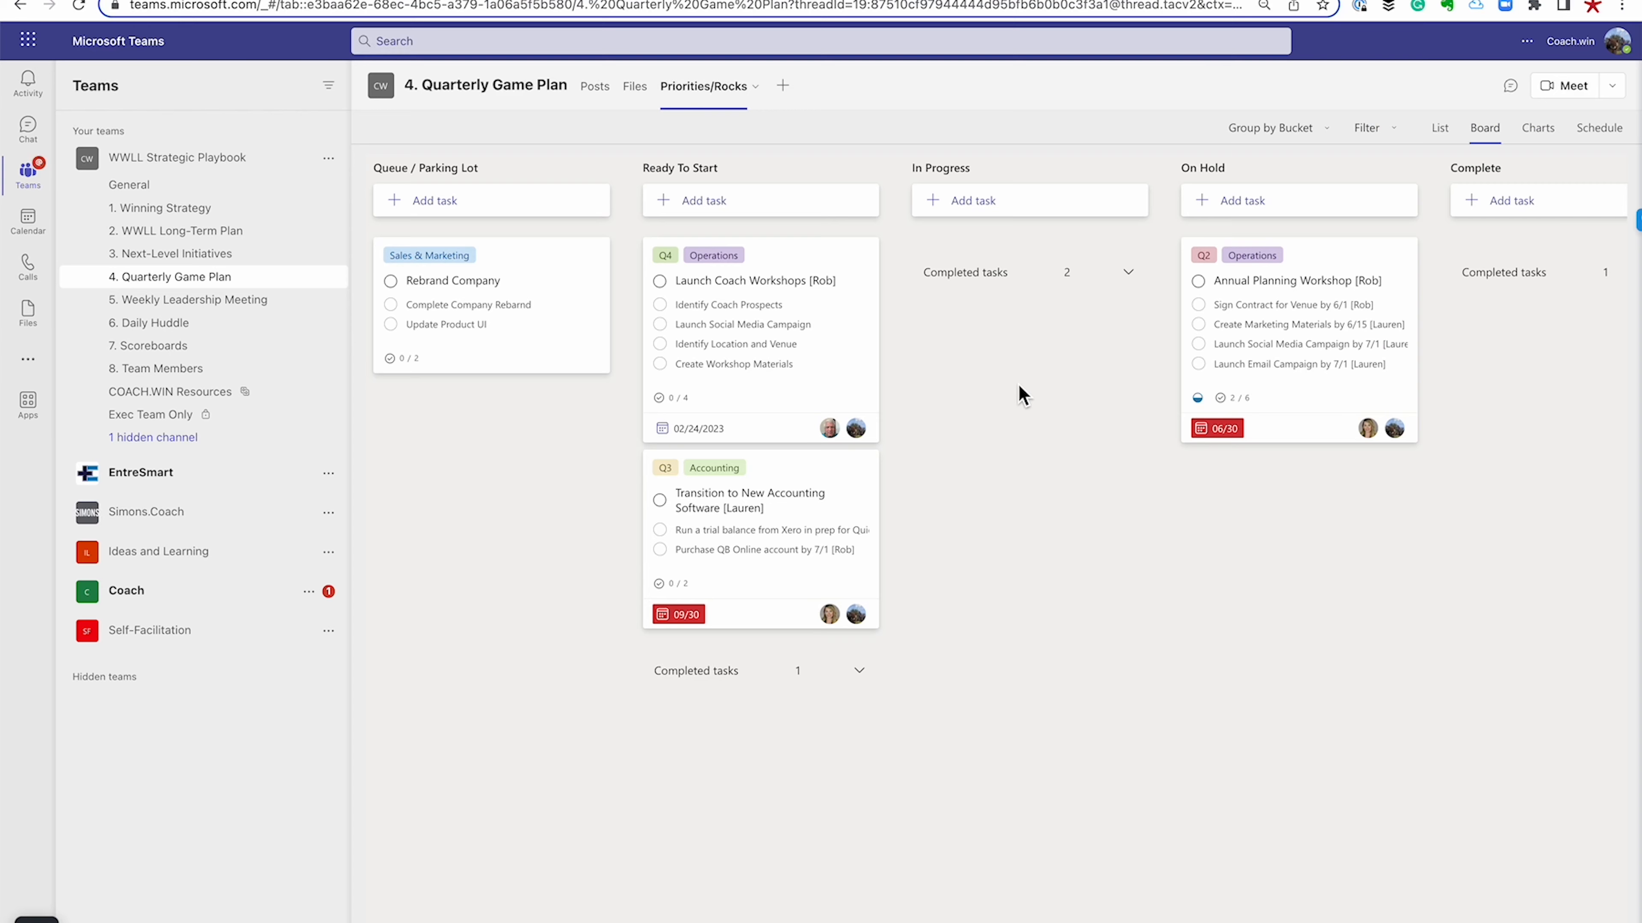
mouse_move(589, 165)
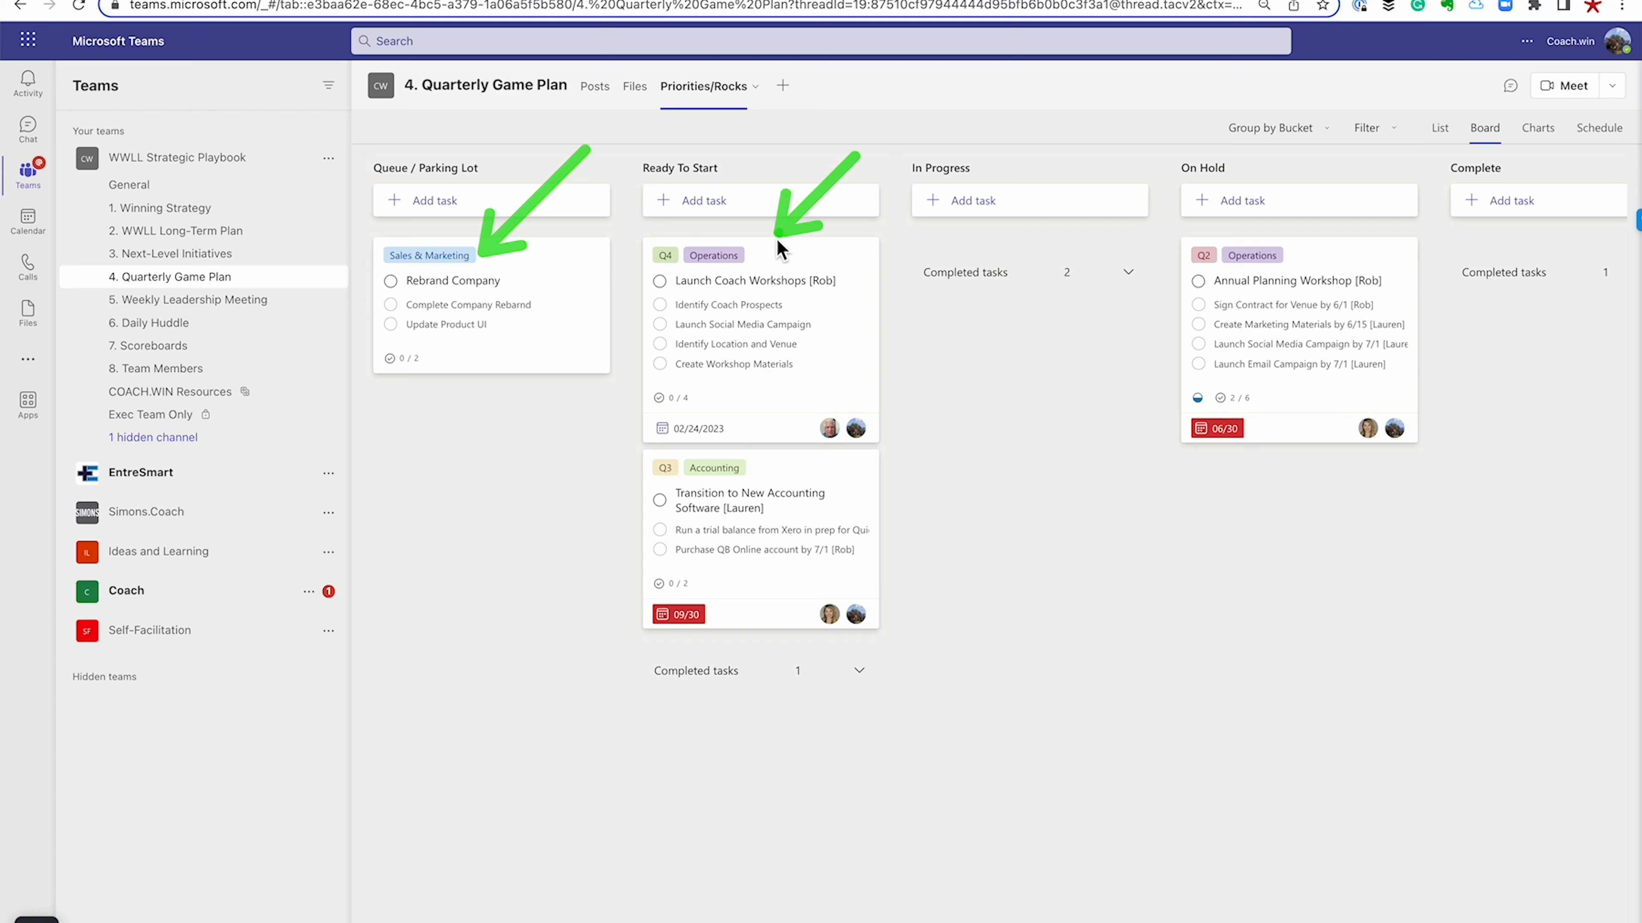
mouse_move(832, 551)
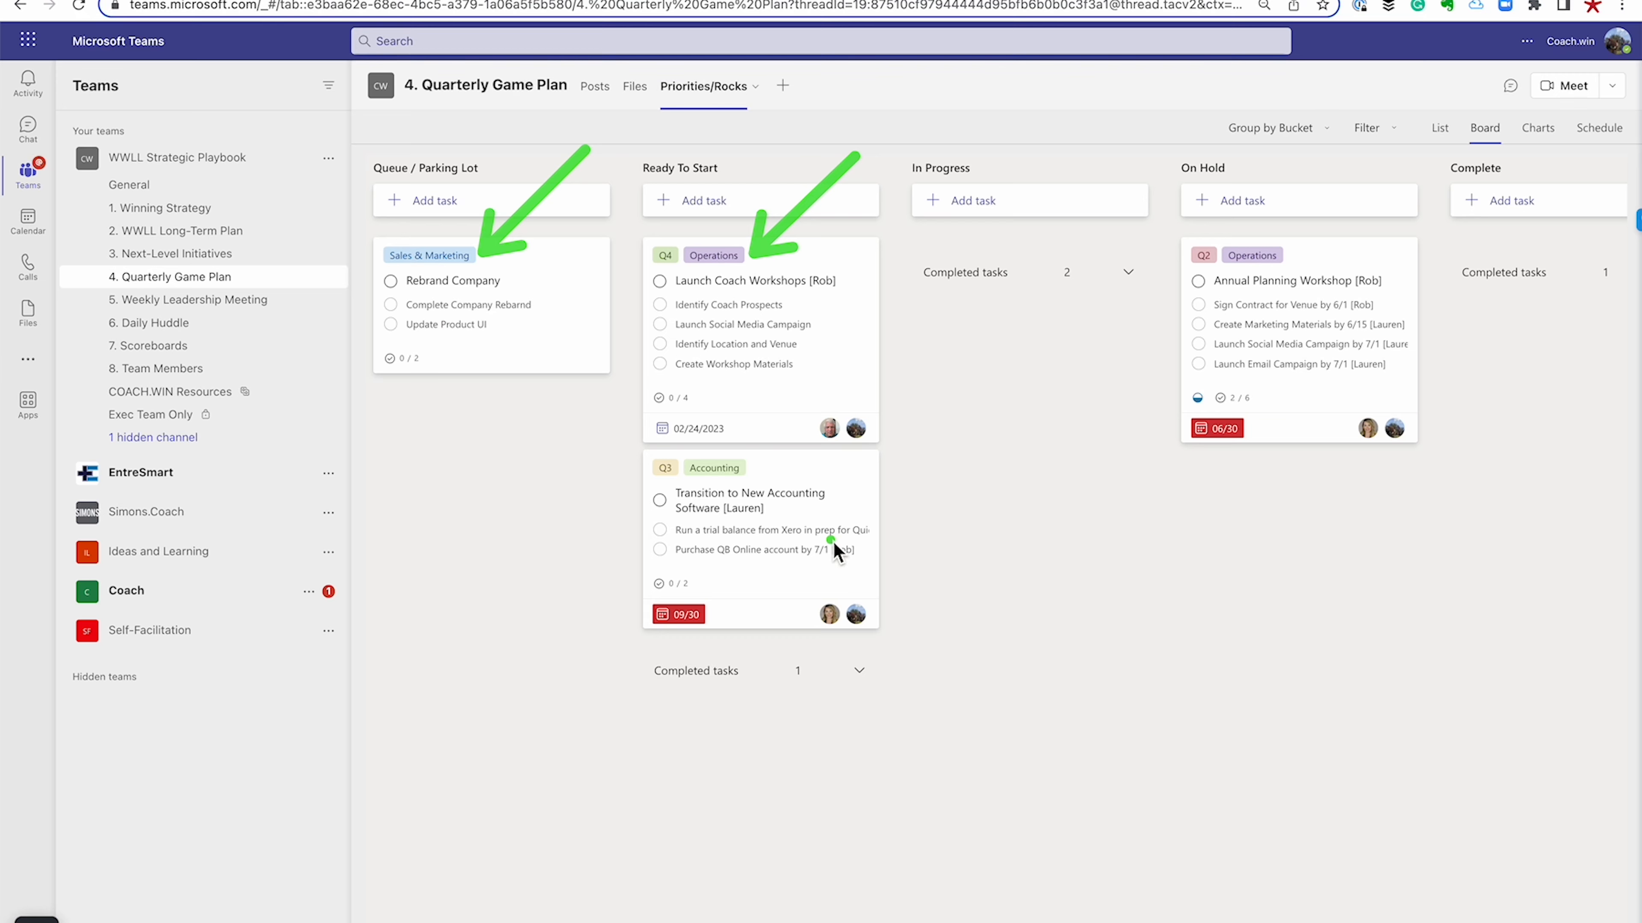
mouse_move(770, 485)
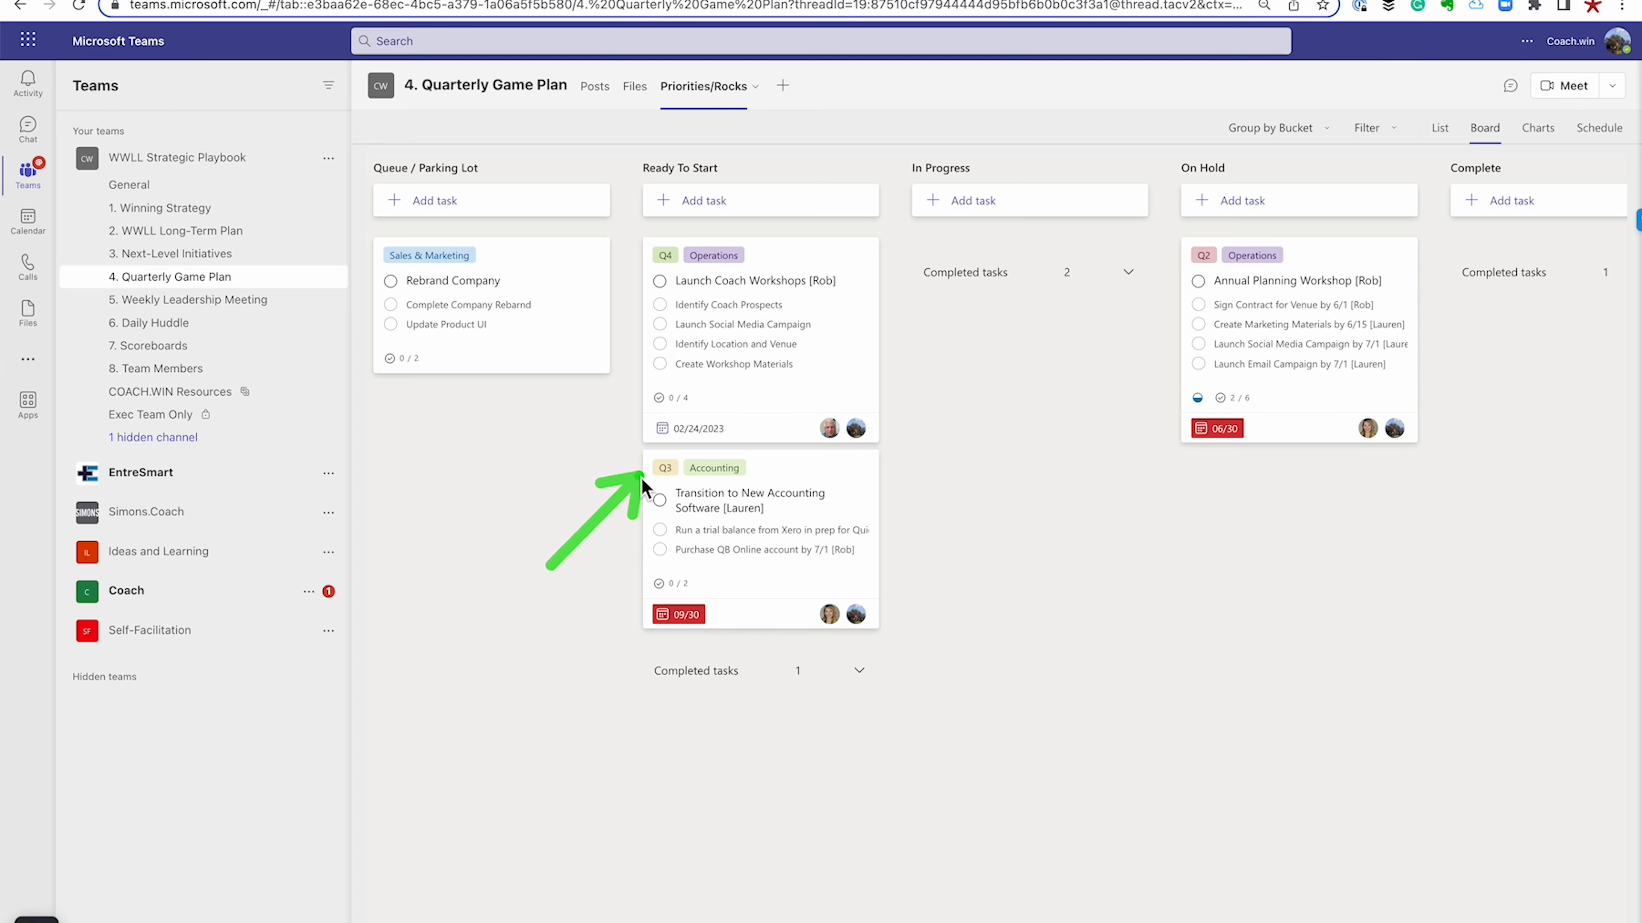
mouse_move(649, 248)
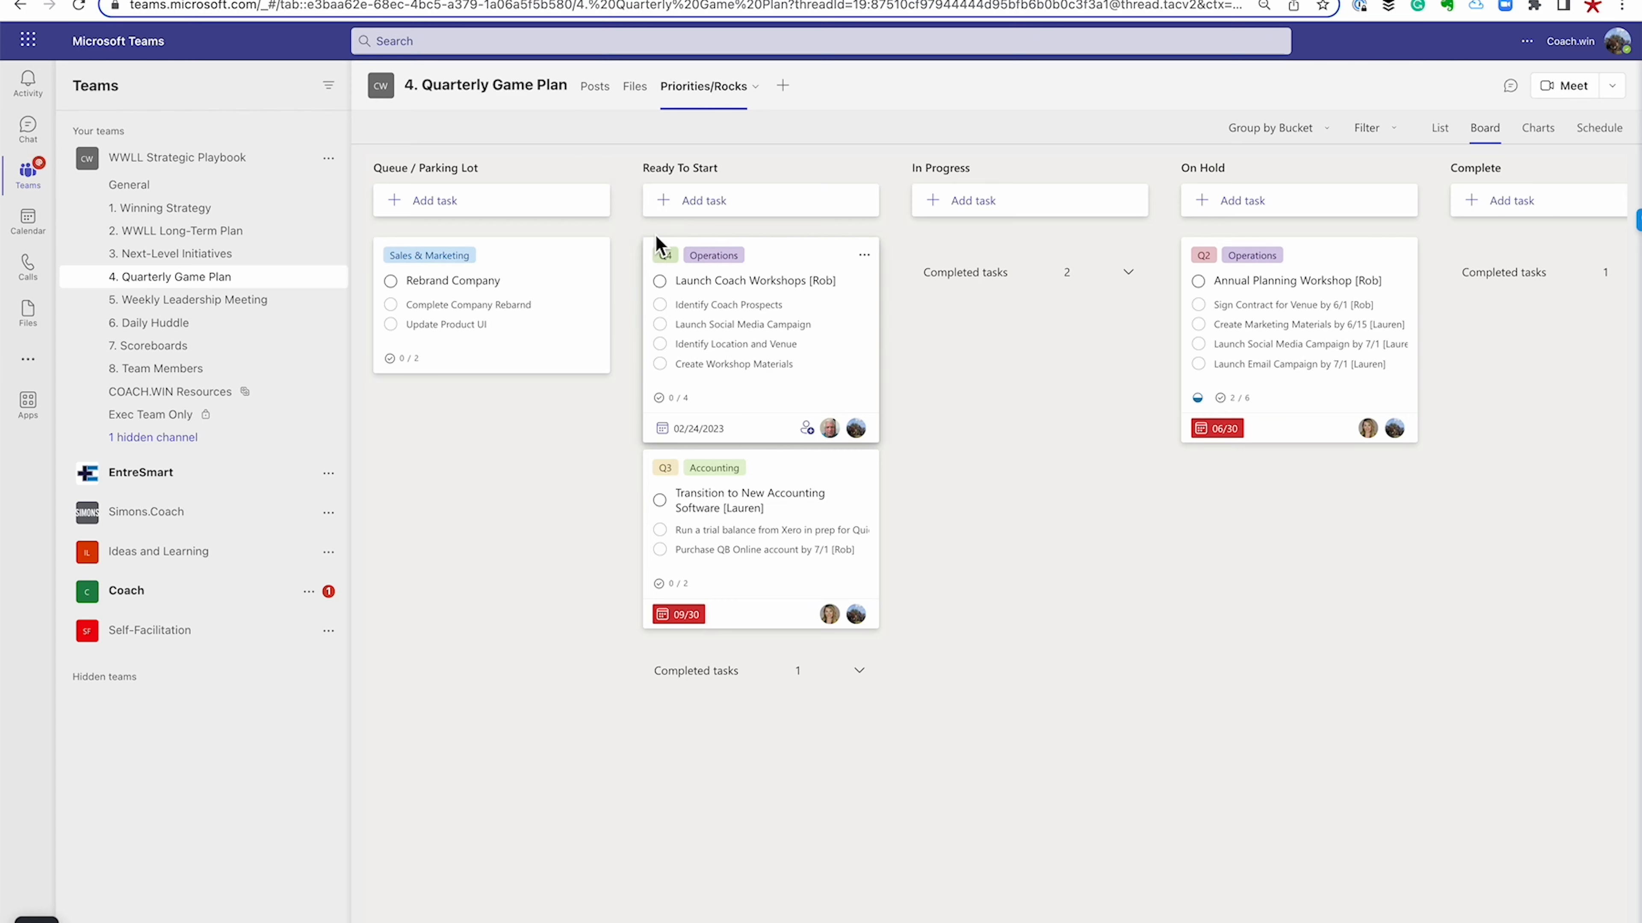
mouse_move(1255, 95)
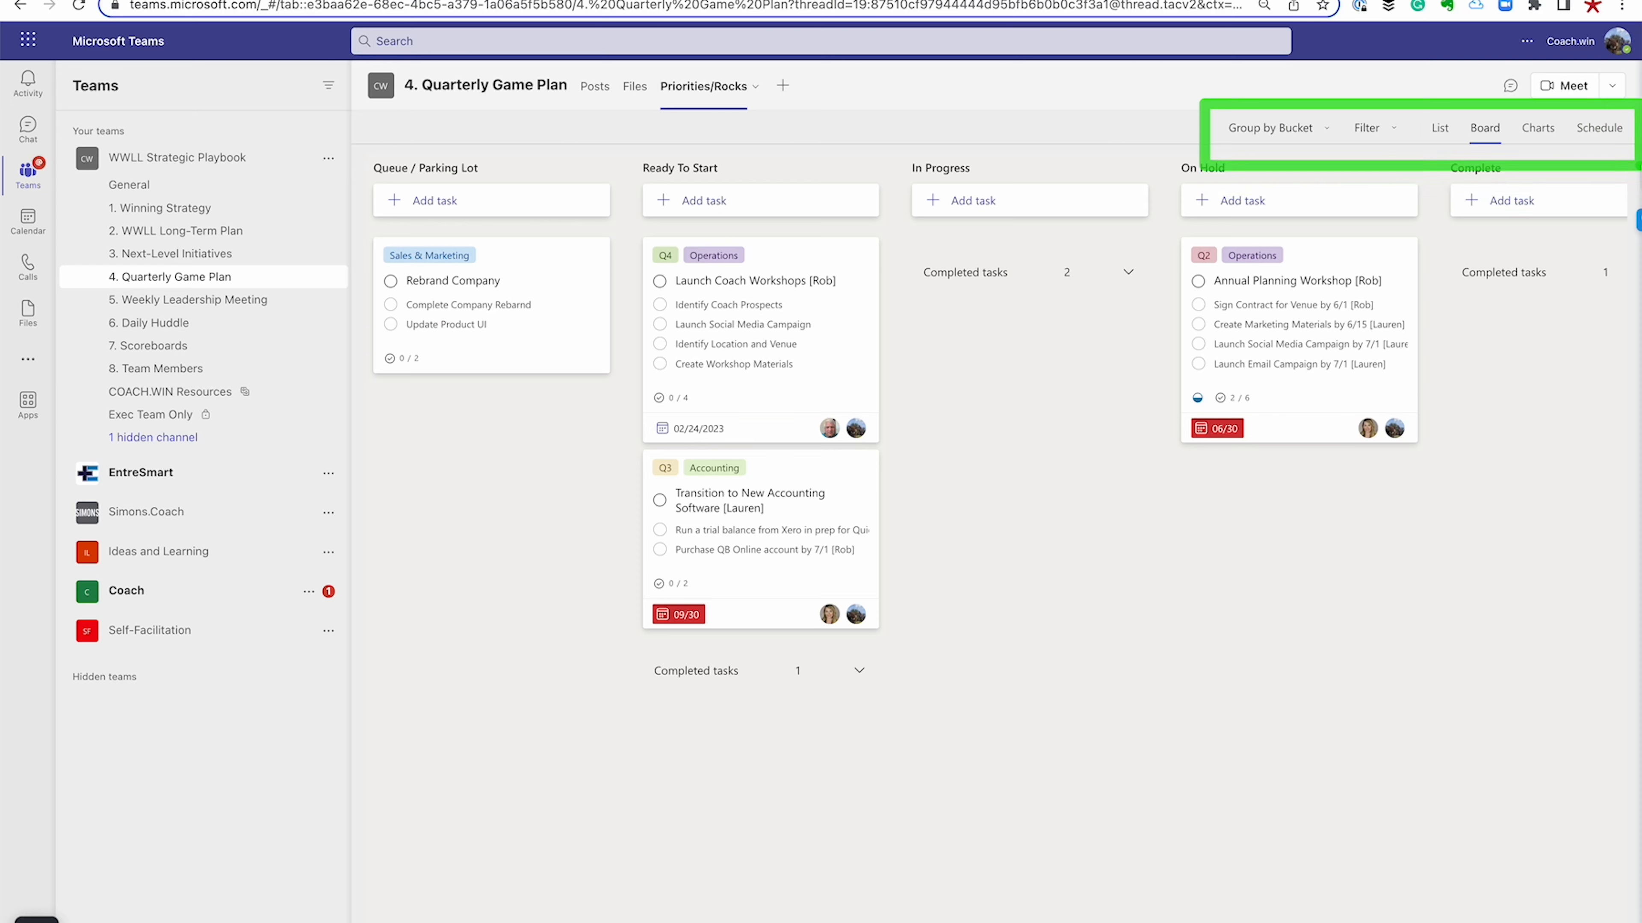
mouse_move(1155, 333)
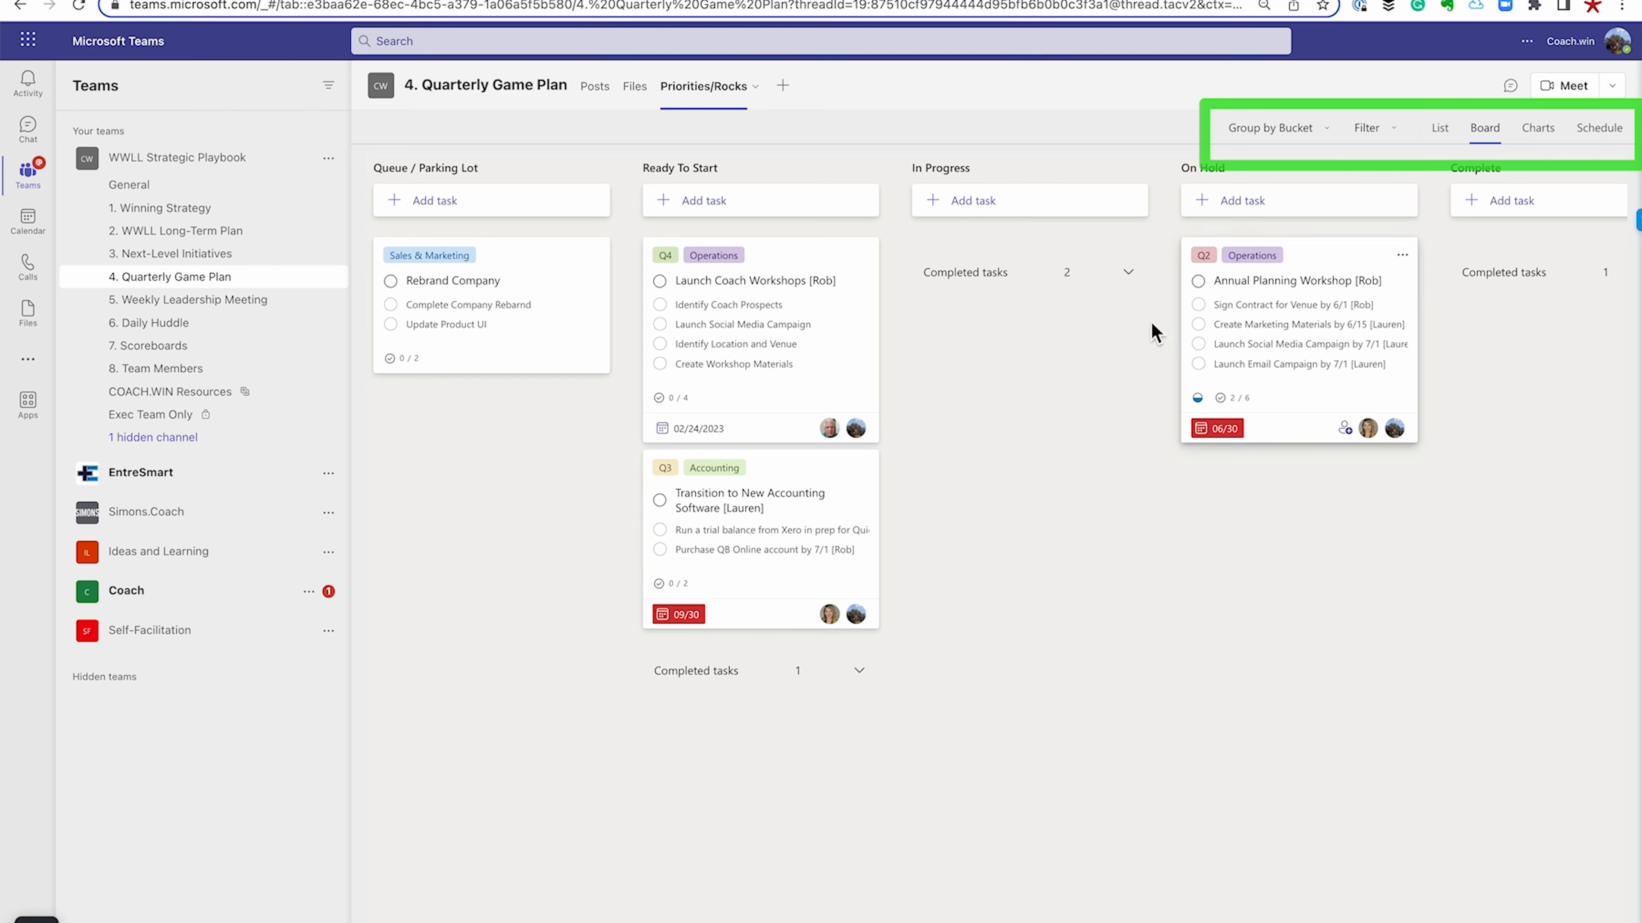
Filter the board to tasks that are late or due this week, then clear the filters
left_click(1368, 127)
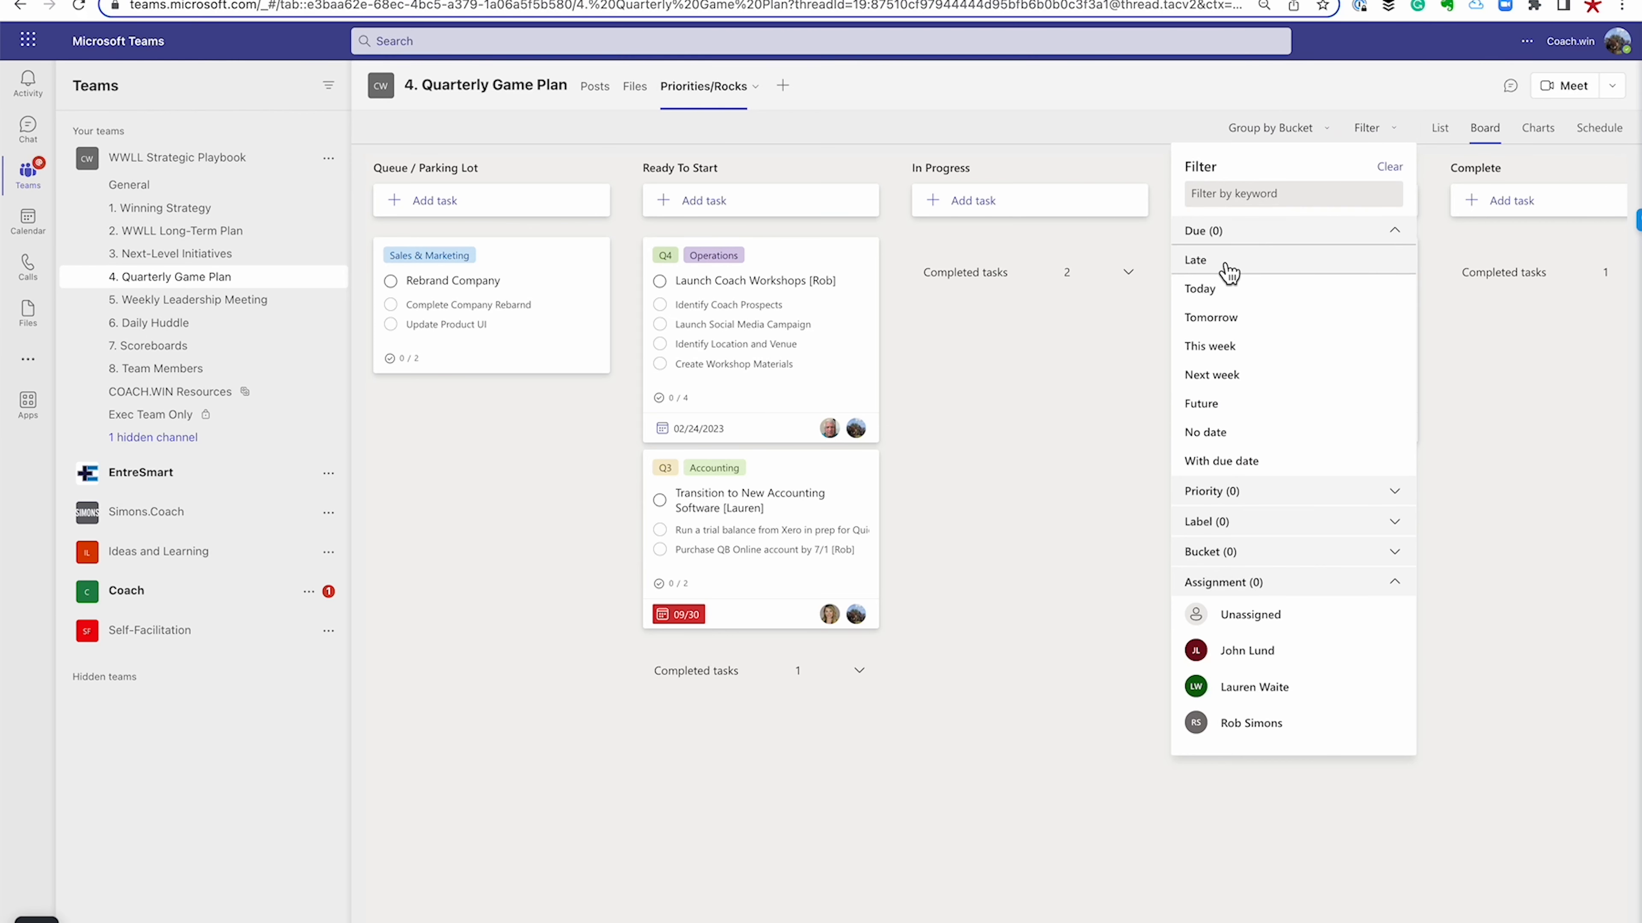
left_click(1194, 260)
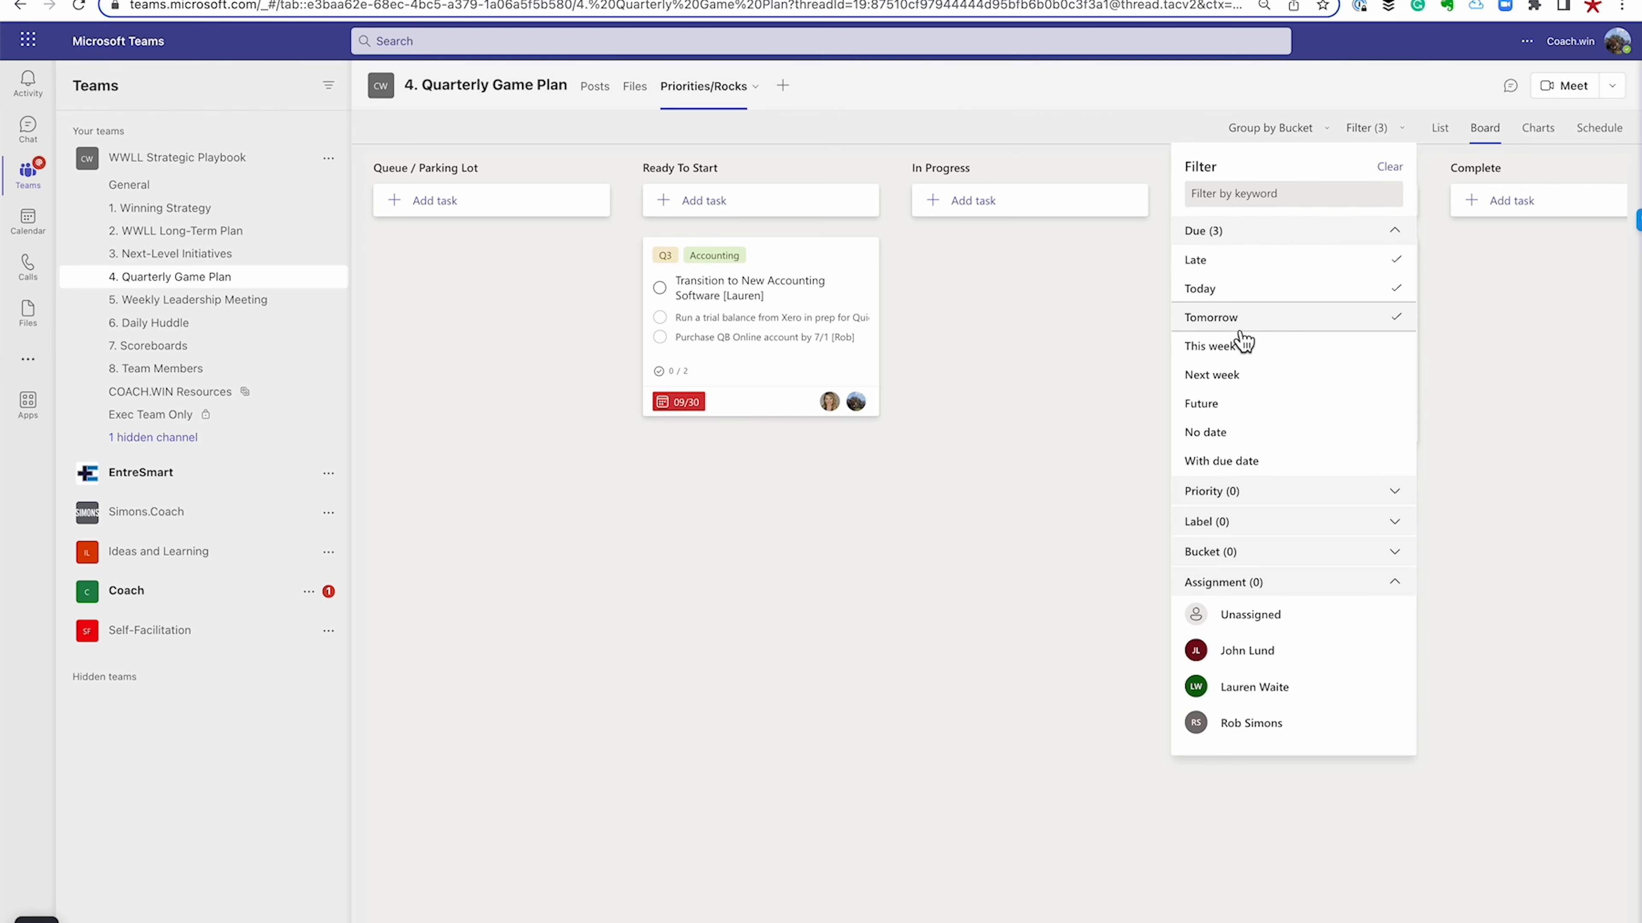
left_click(1212, 346)
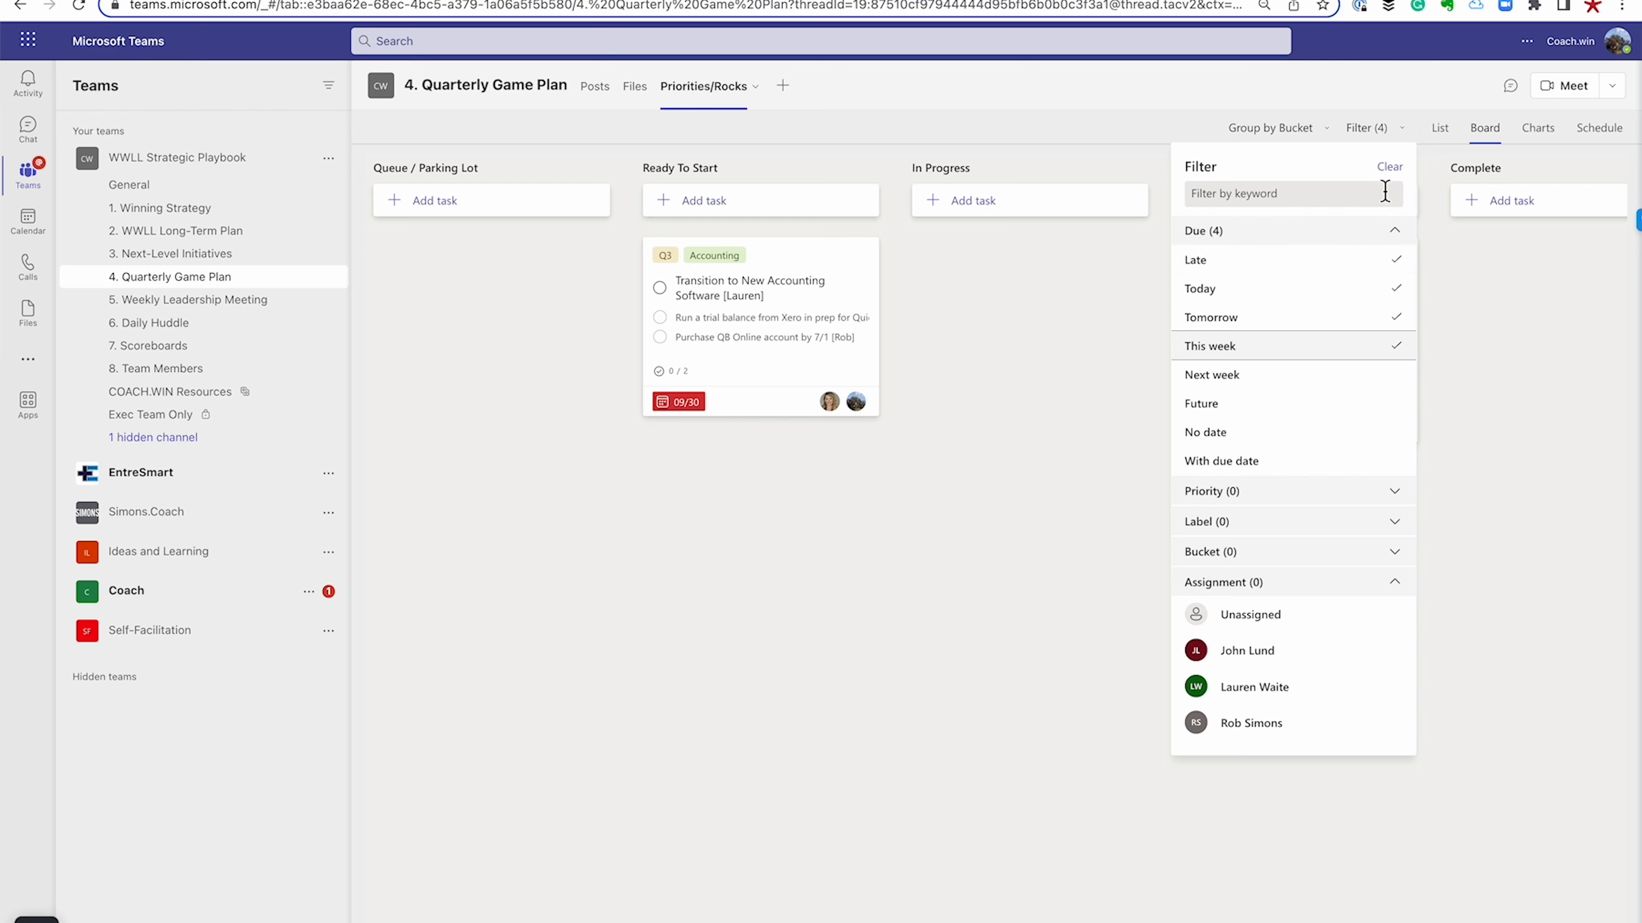
left_click(1389, 166)
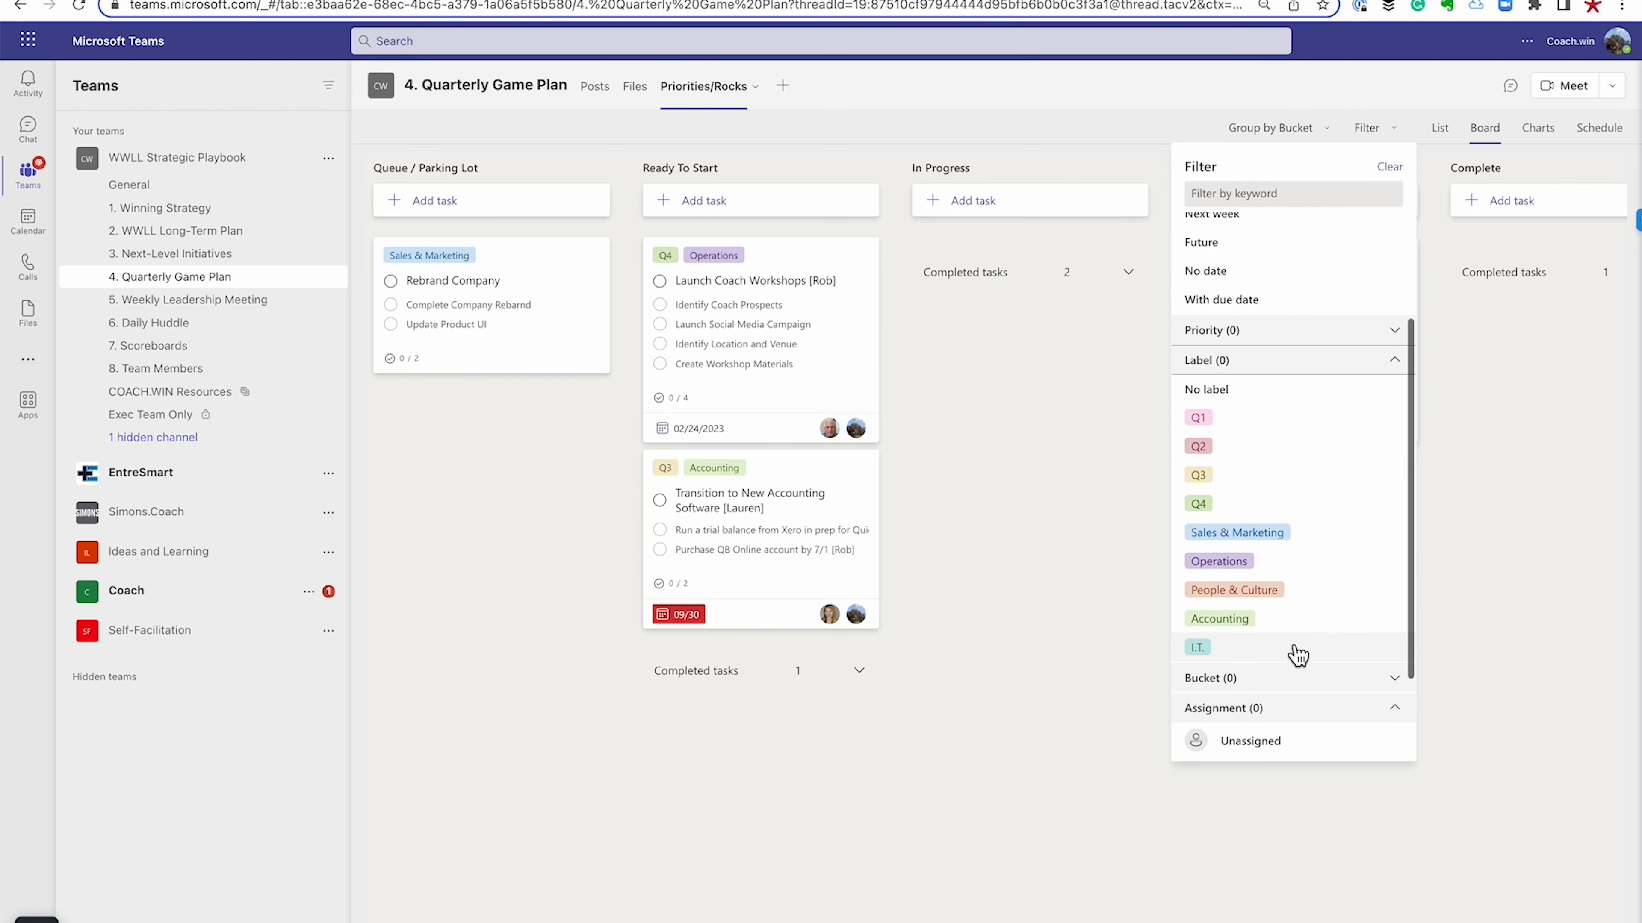
Filter by the Operations then Sales & Marketing label, then by one assignee, ending unfiltered
left_click(1217, 561)
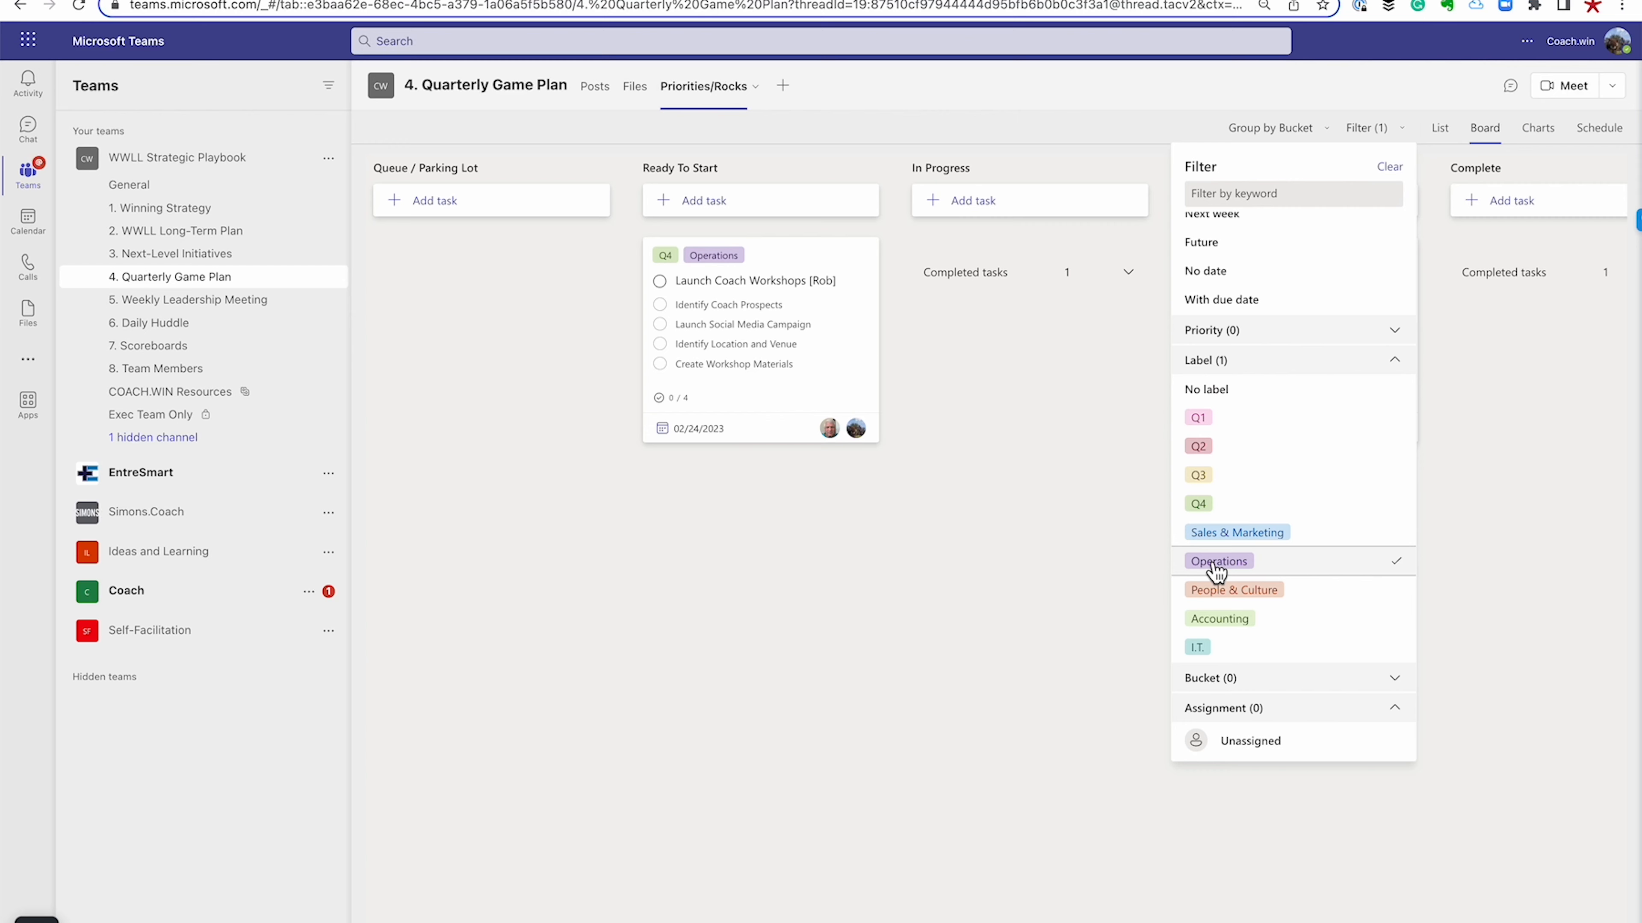
left_click(1236, 532)
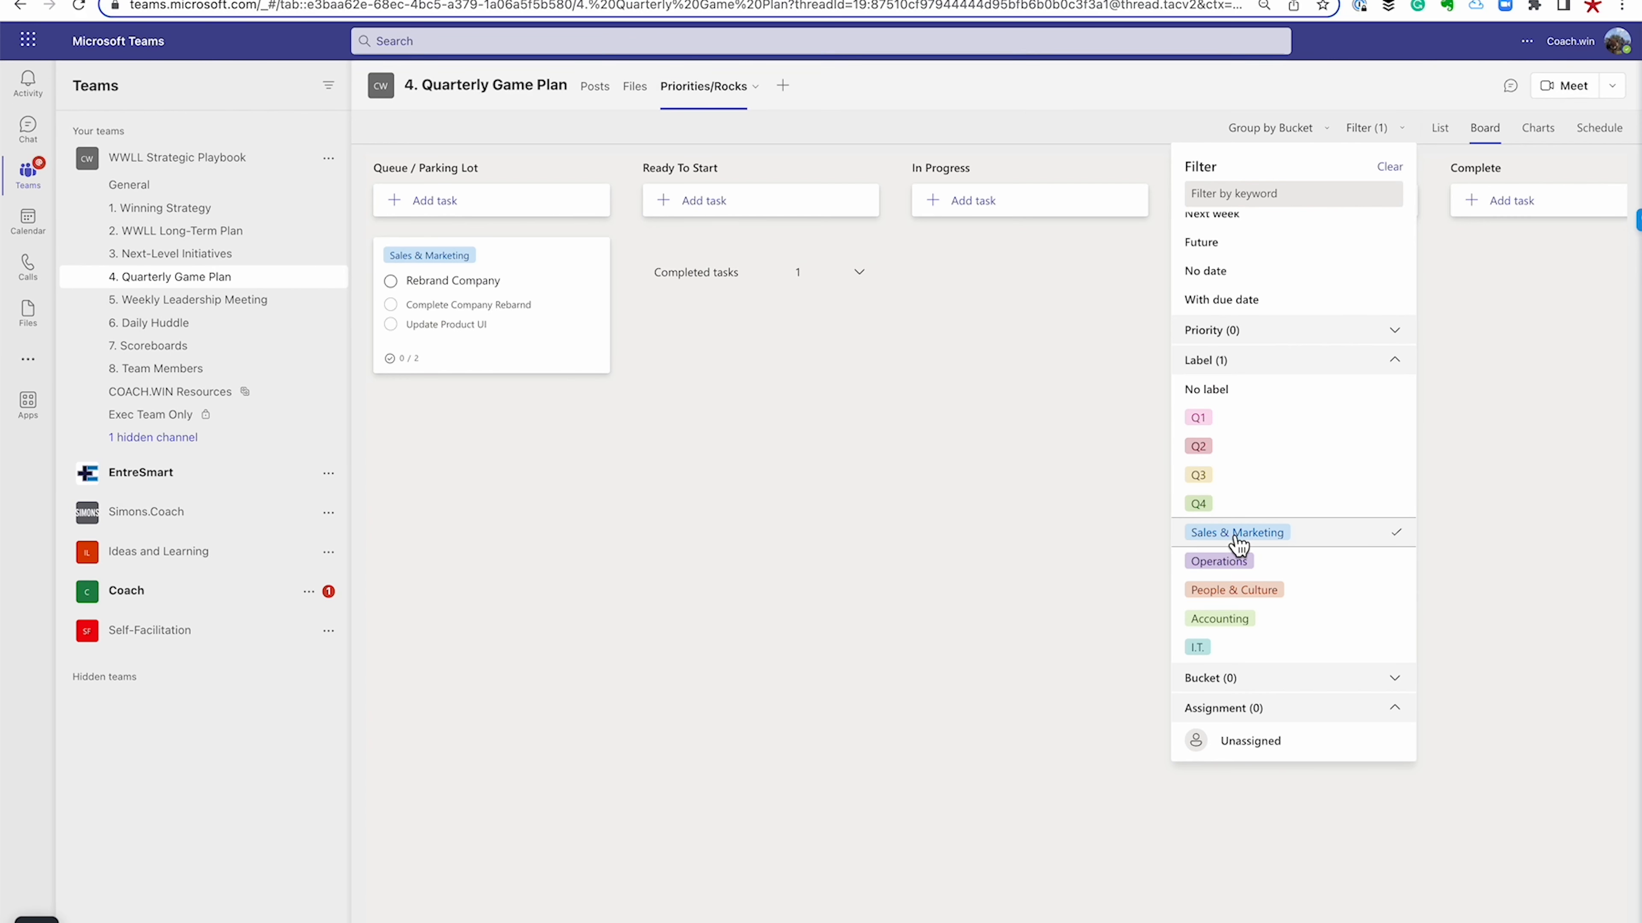
left_click(1236, 532)
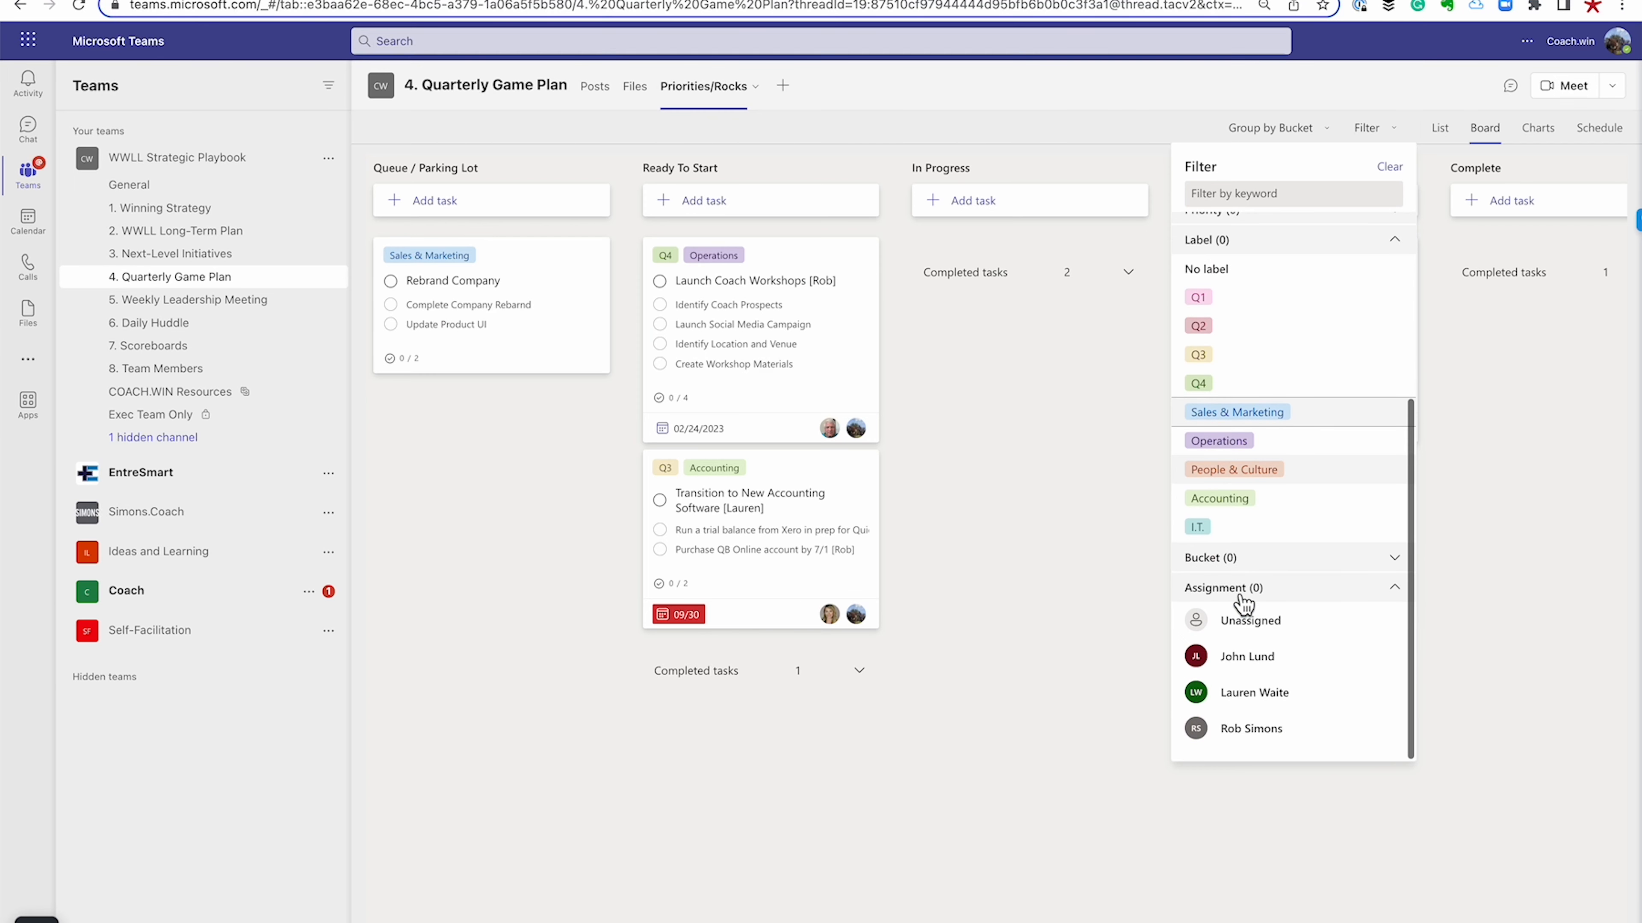
left_click(1250, 728)
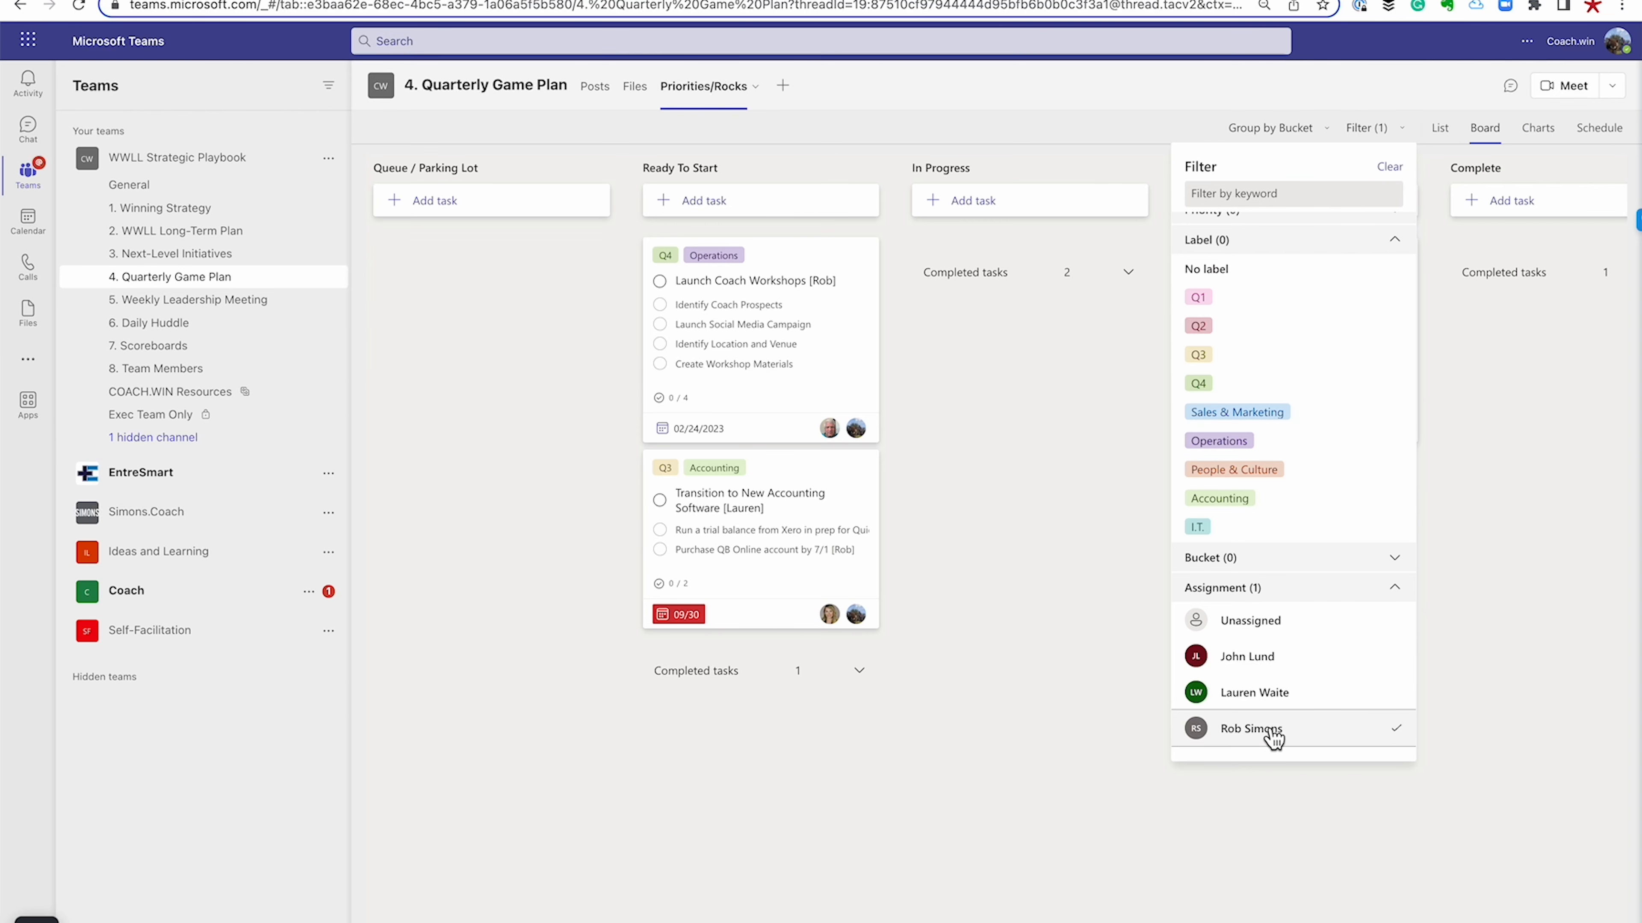
mouse_move(1370, 311)
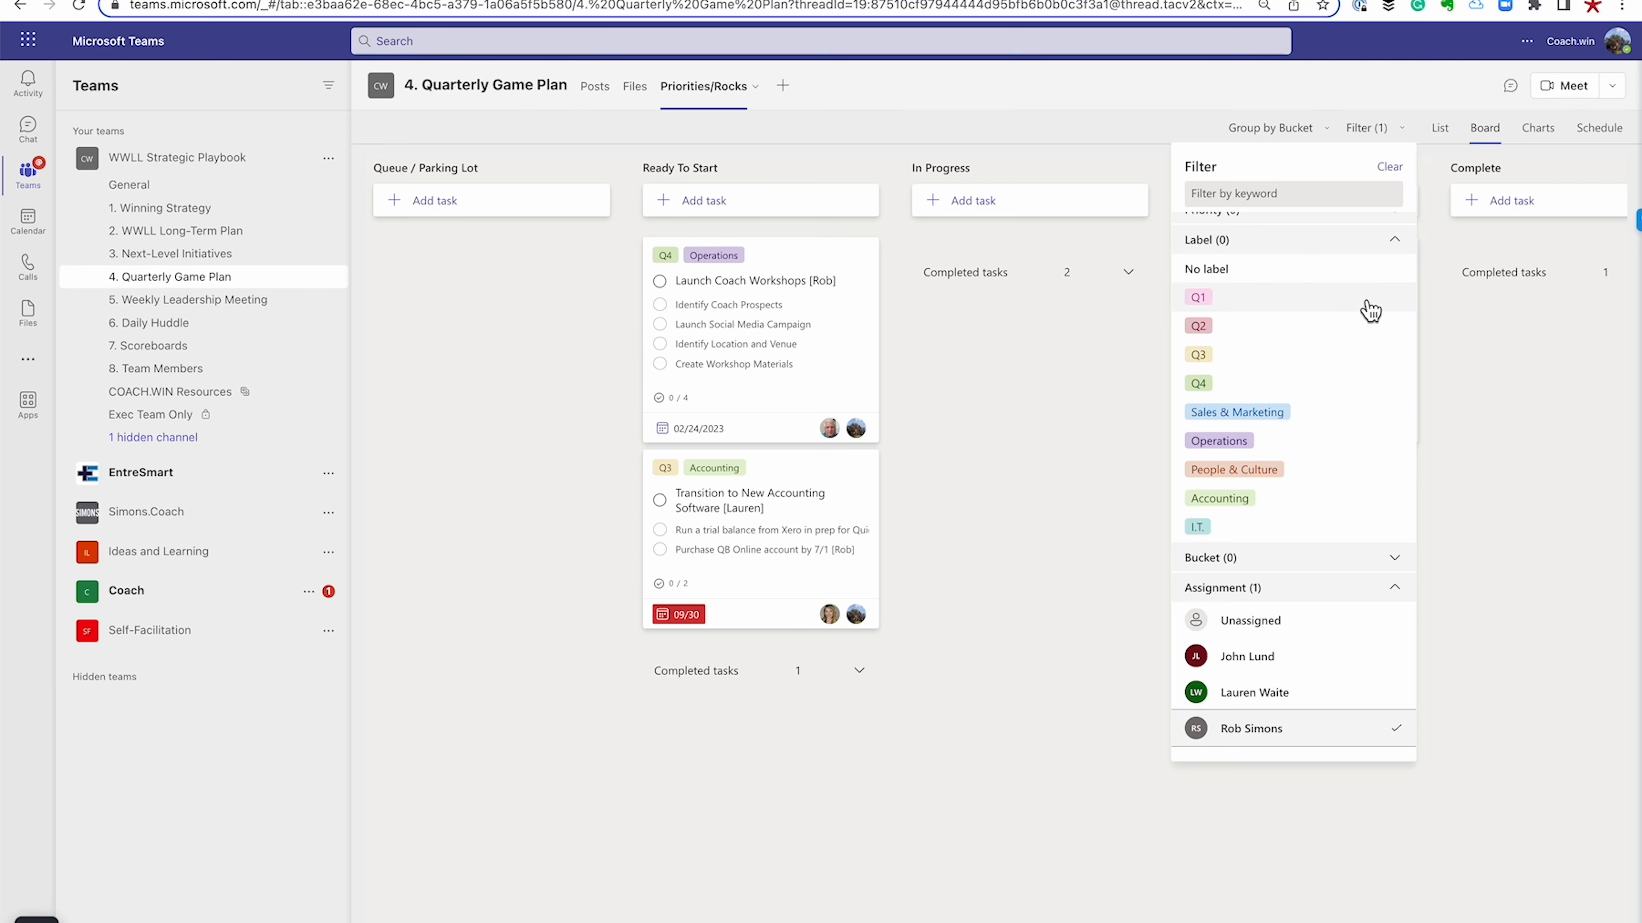
left_click(1249, 728)
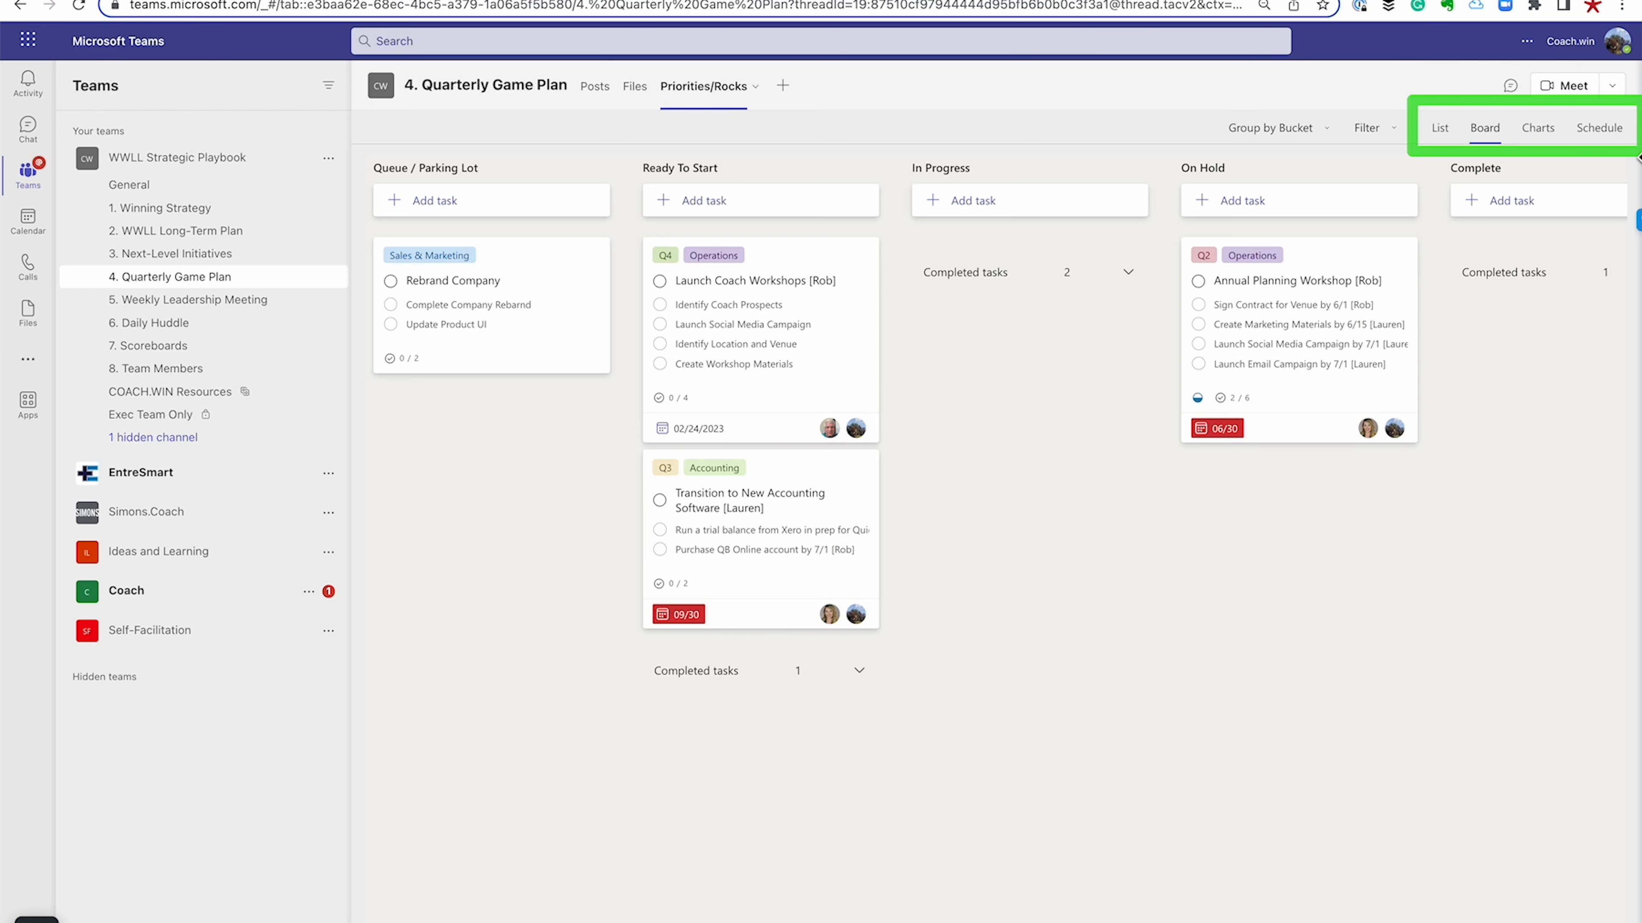
mouse_move(797, 274)
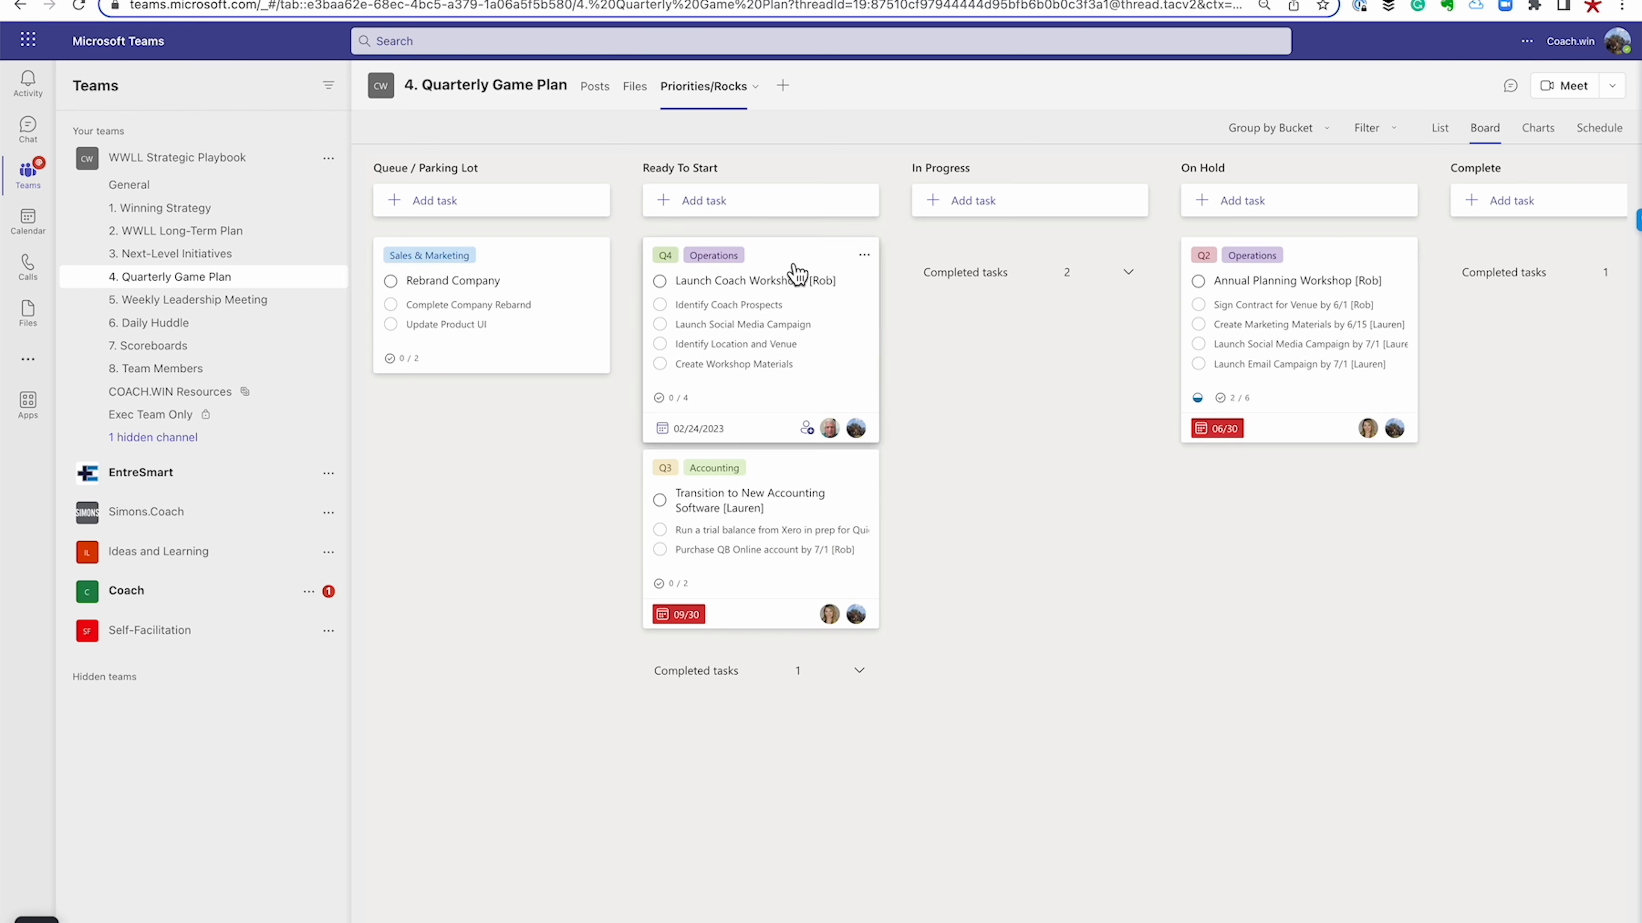
mouse_move(789, 265)
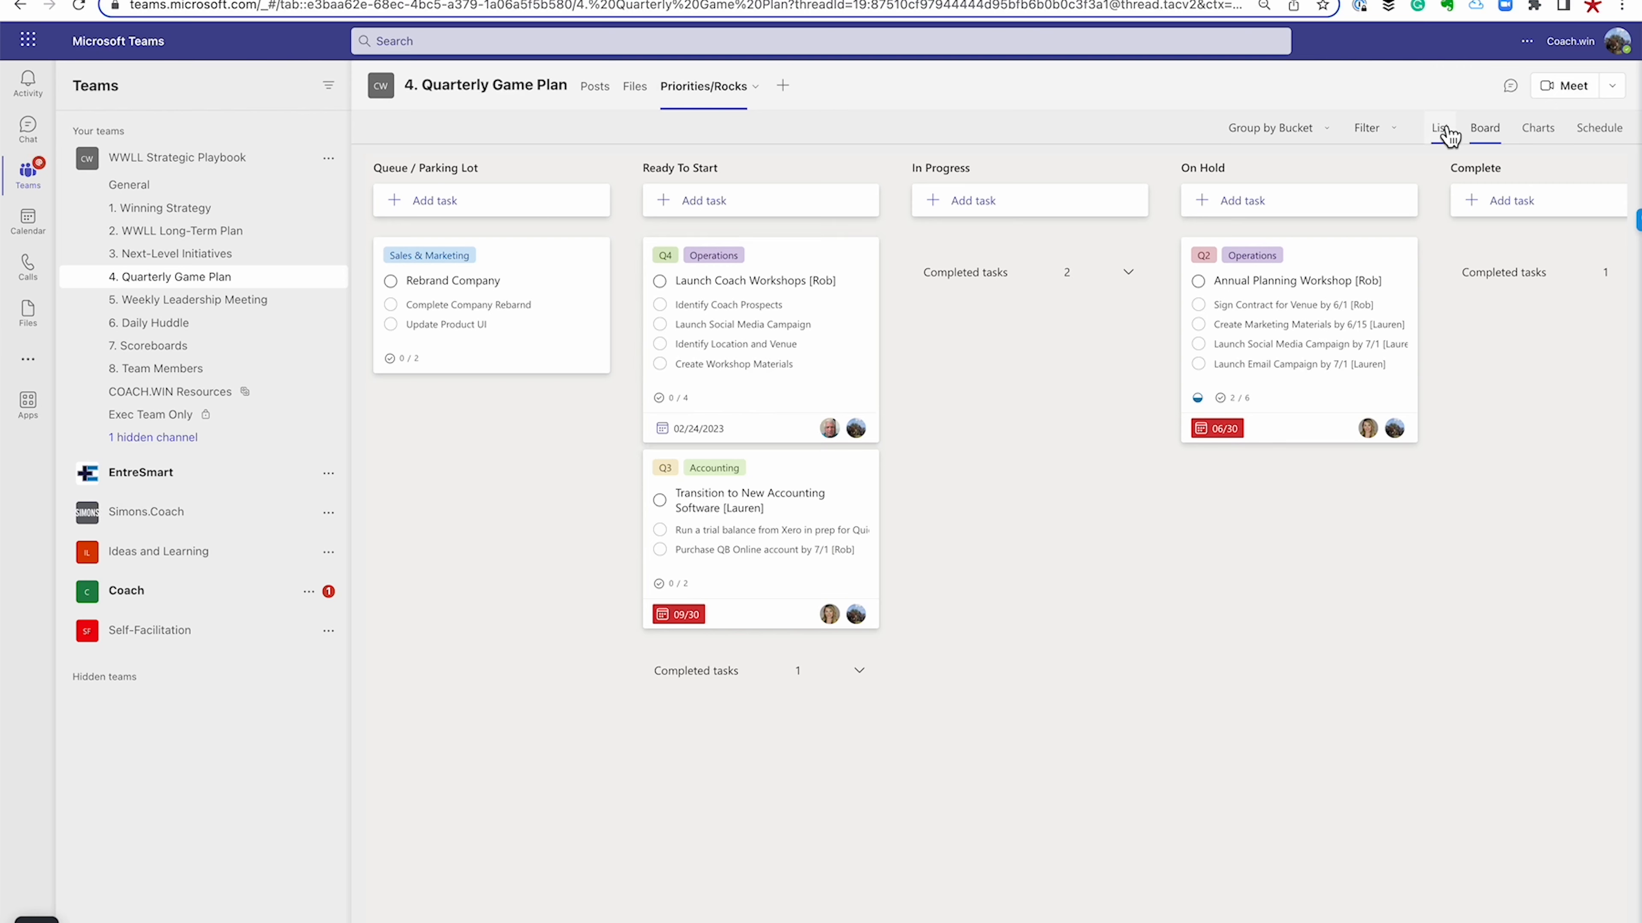
Show the plan as a list, then as charts of status, bucket, priority and members
left_click(1440, 127)
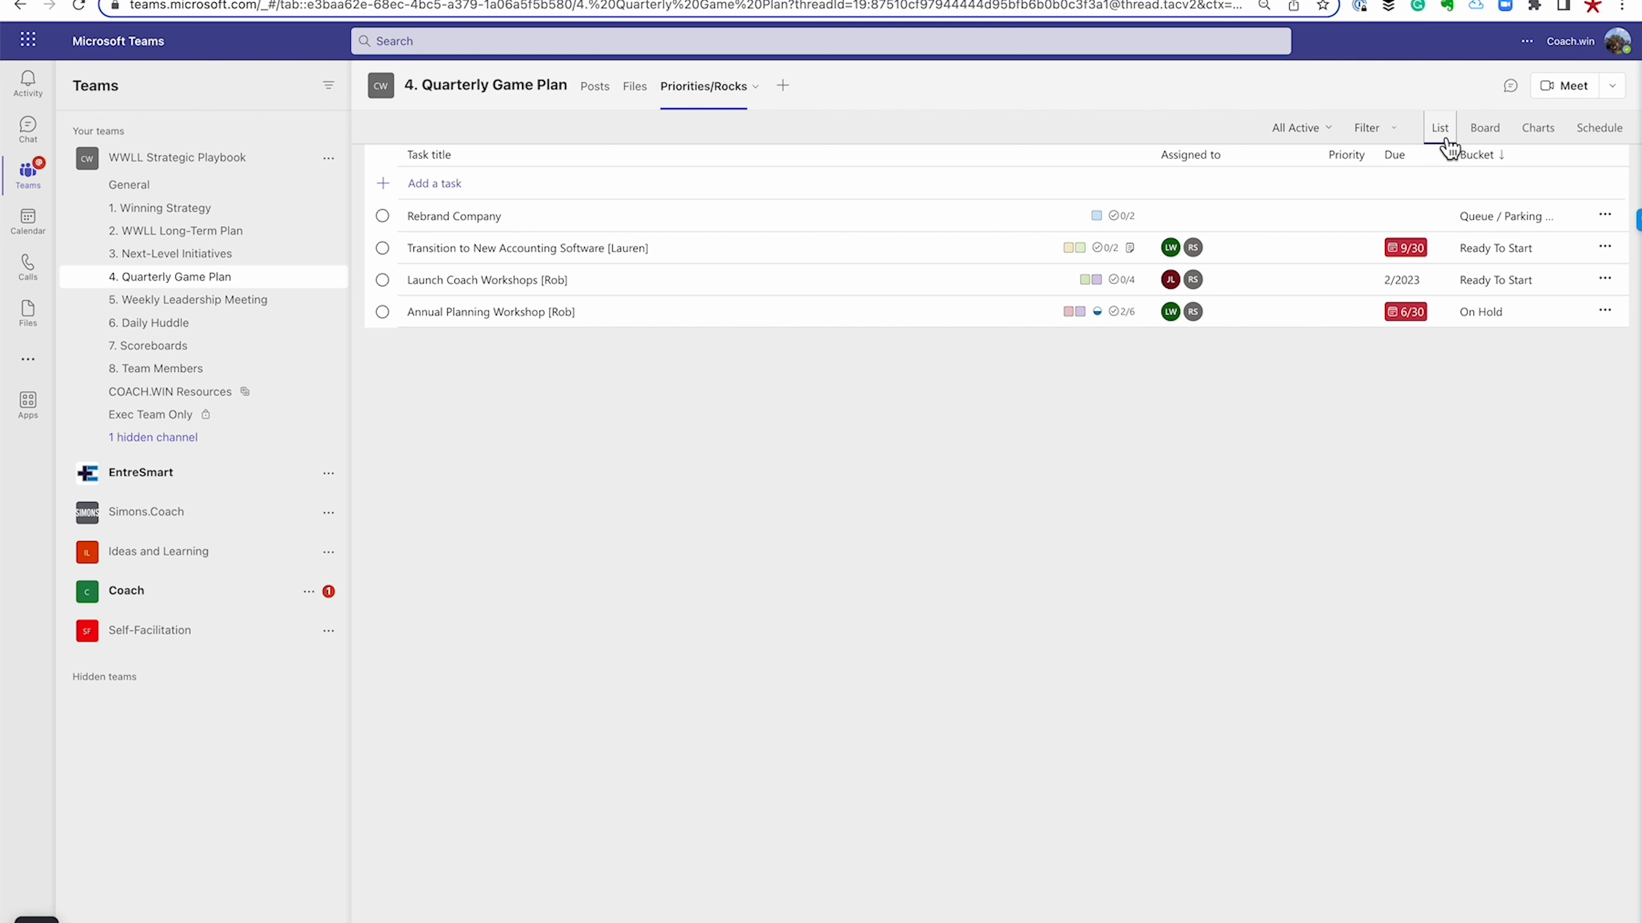
left_click(1535, 127)
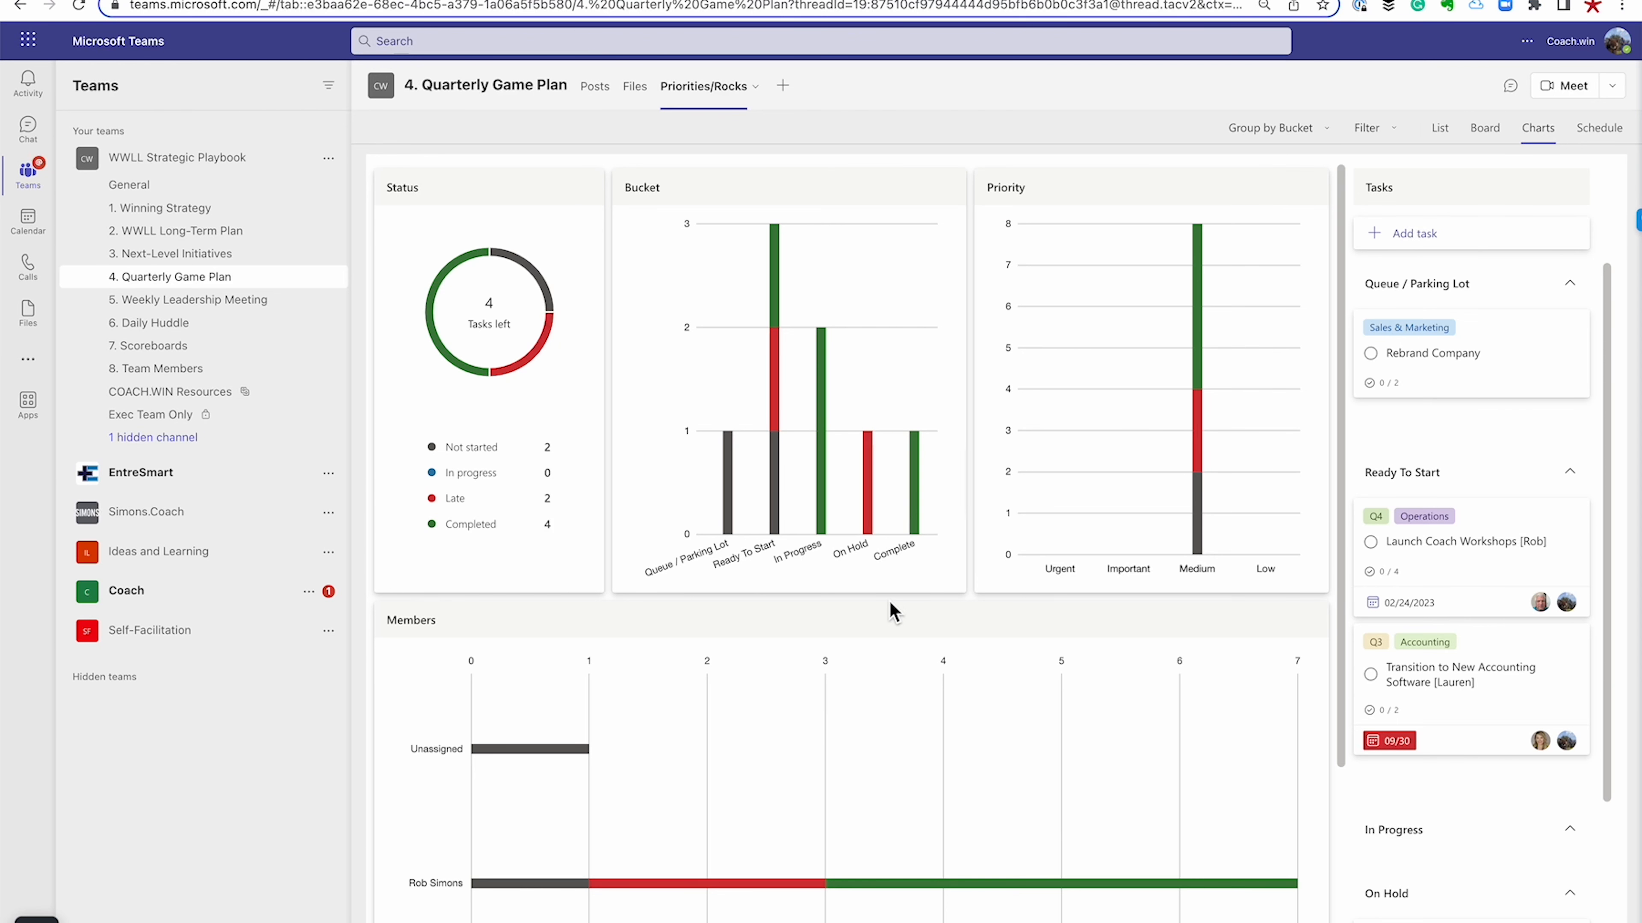
scroll("down", 3)
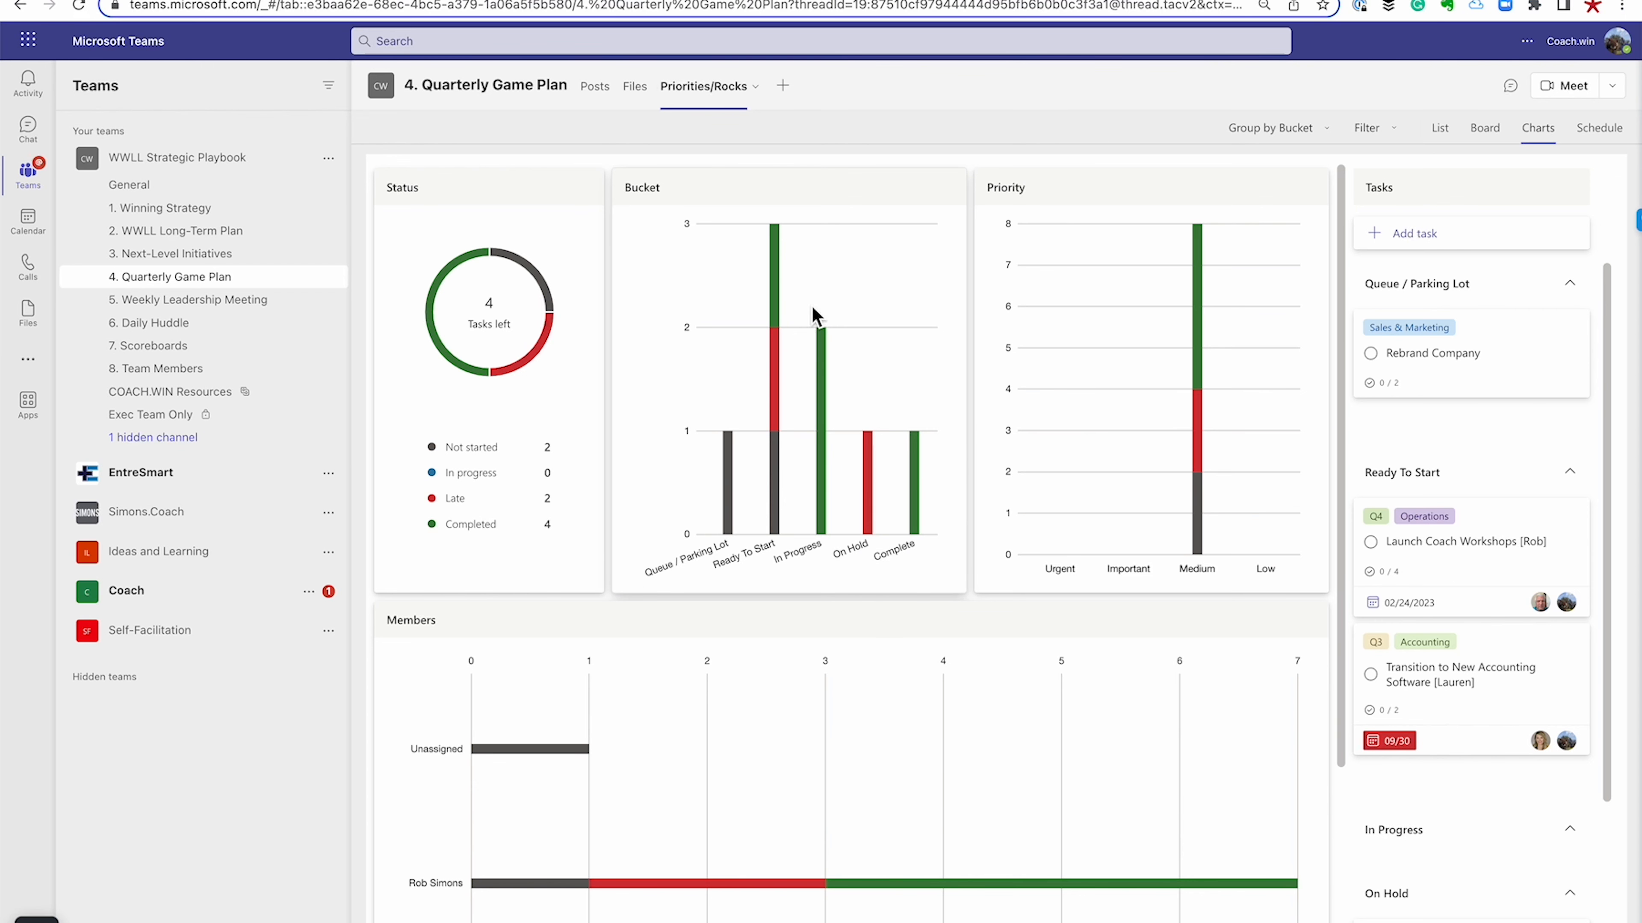
mouse_move(1044, 589)
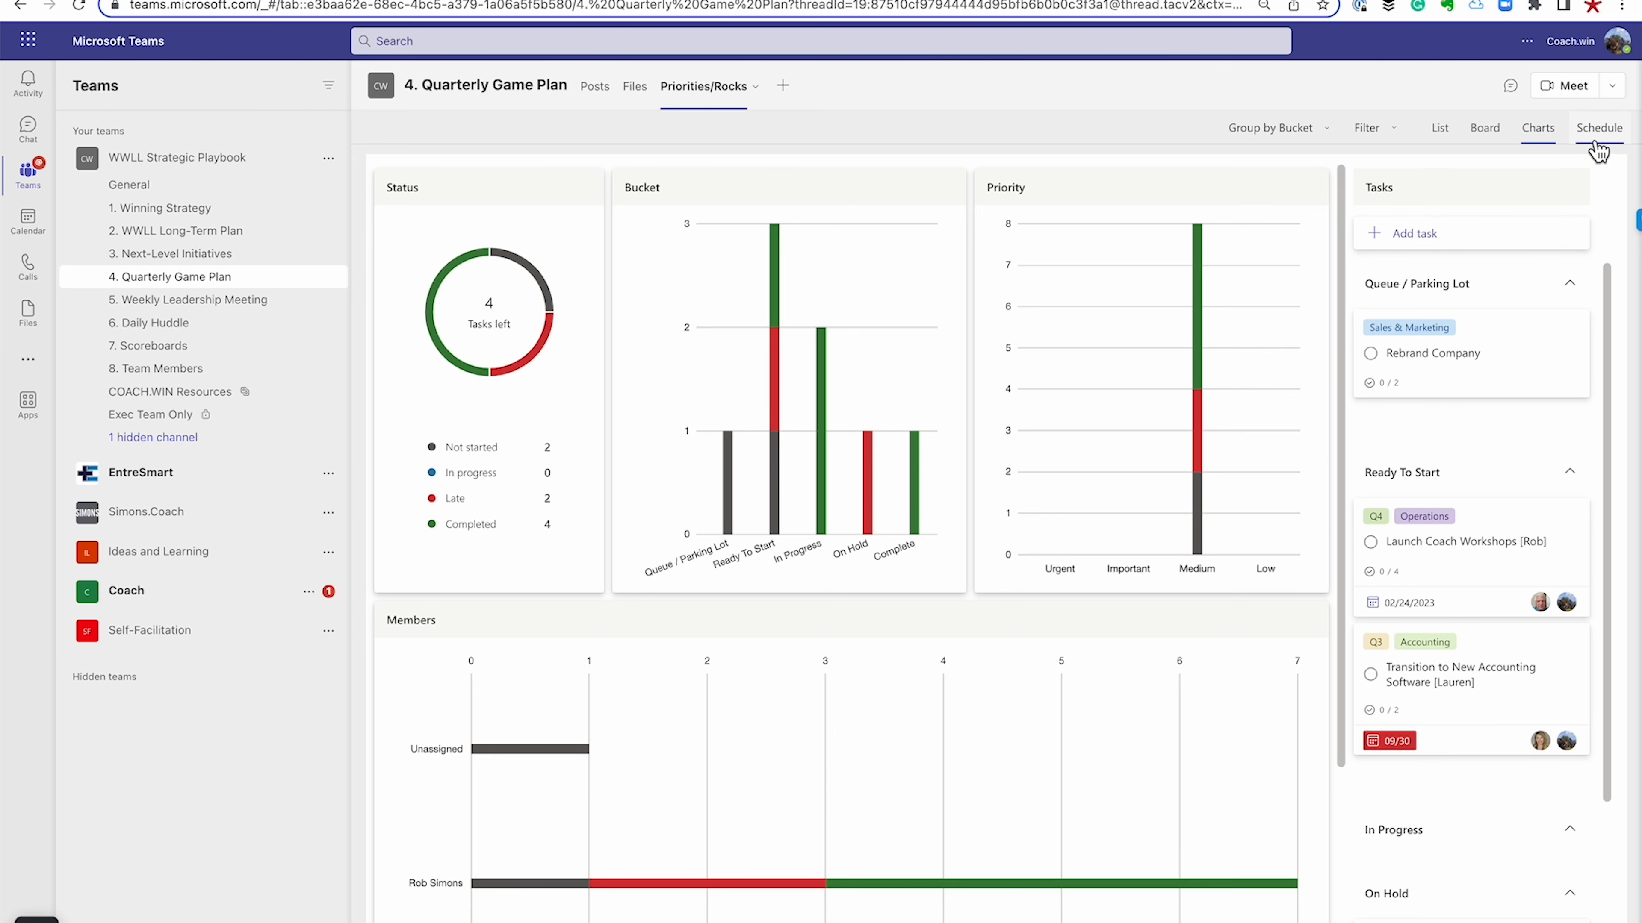
Show the tasks on the December 2022 monthly Schedule calendar
left_click(1598, 126)
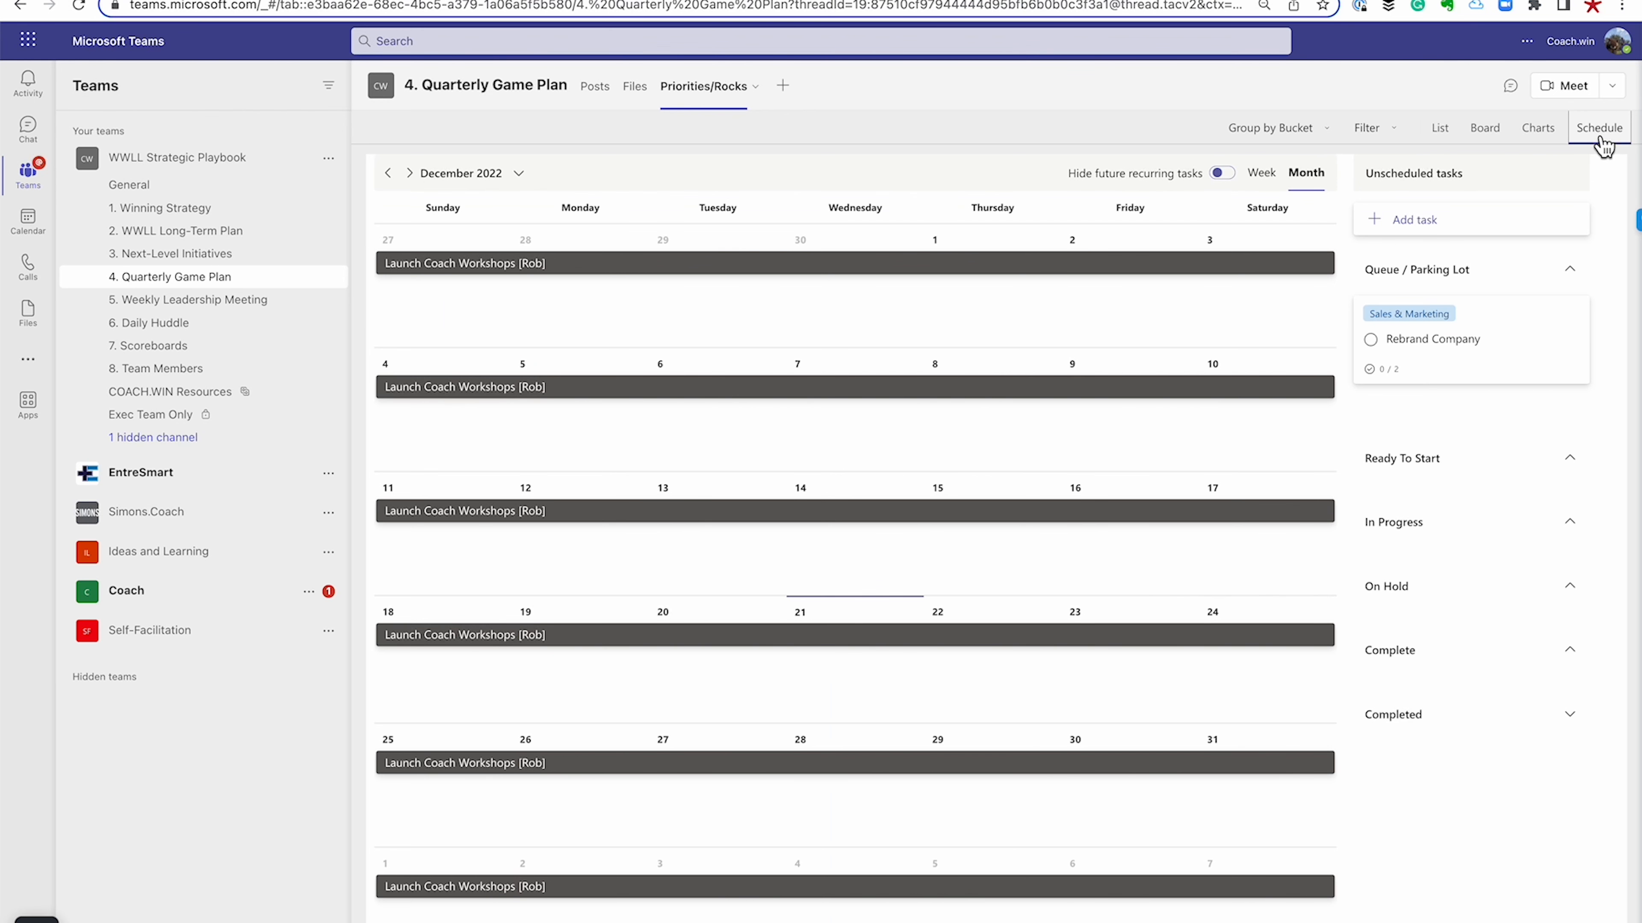
mouse_move(801, 568)
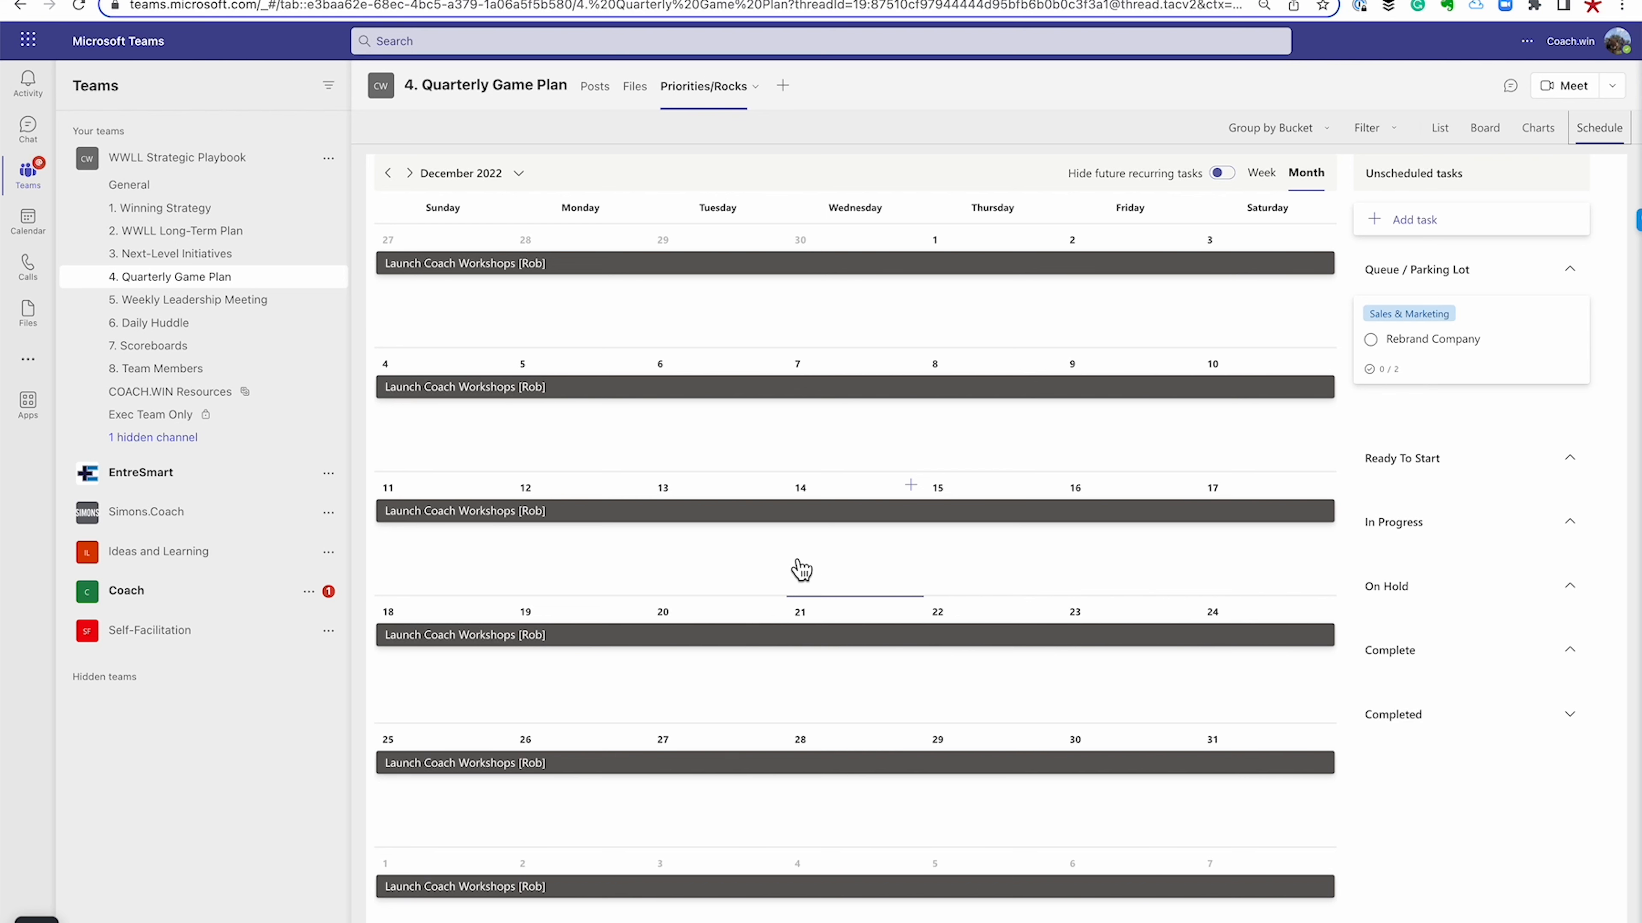
mouse_move(955, 127)
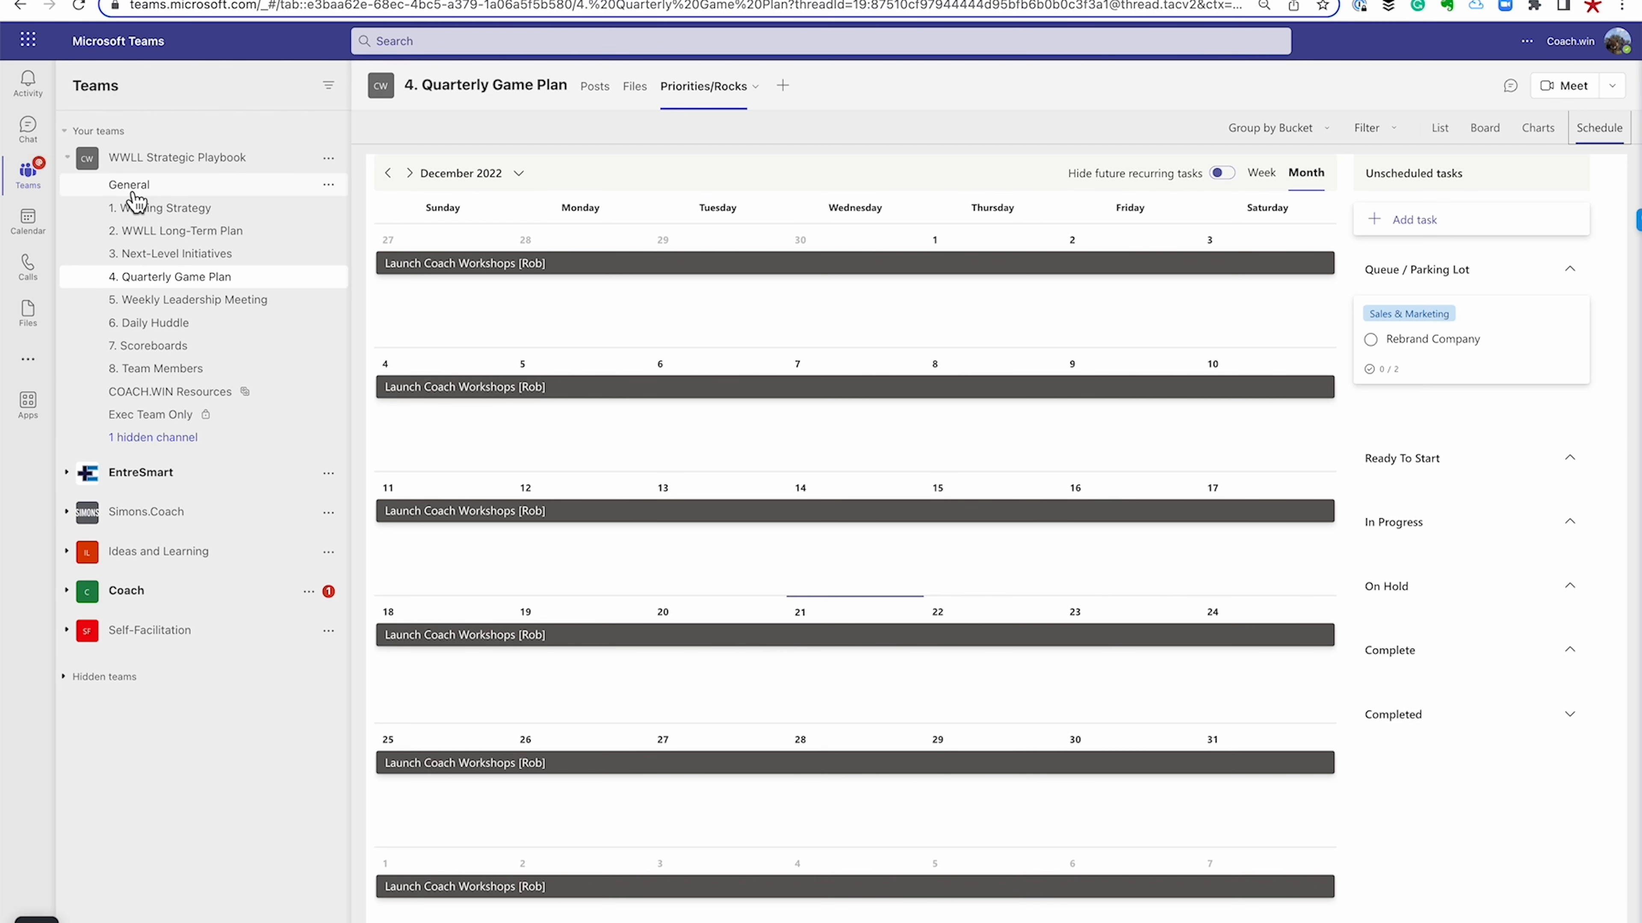
Go to the General channel and bring up the Add a tab app picker
left_click(126, 185)
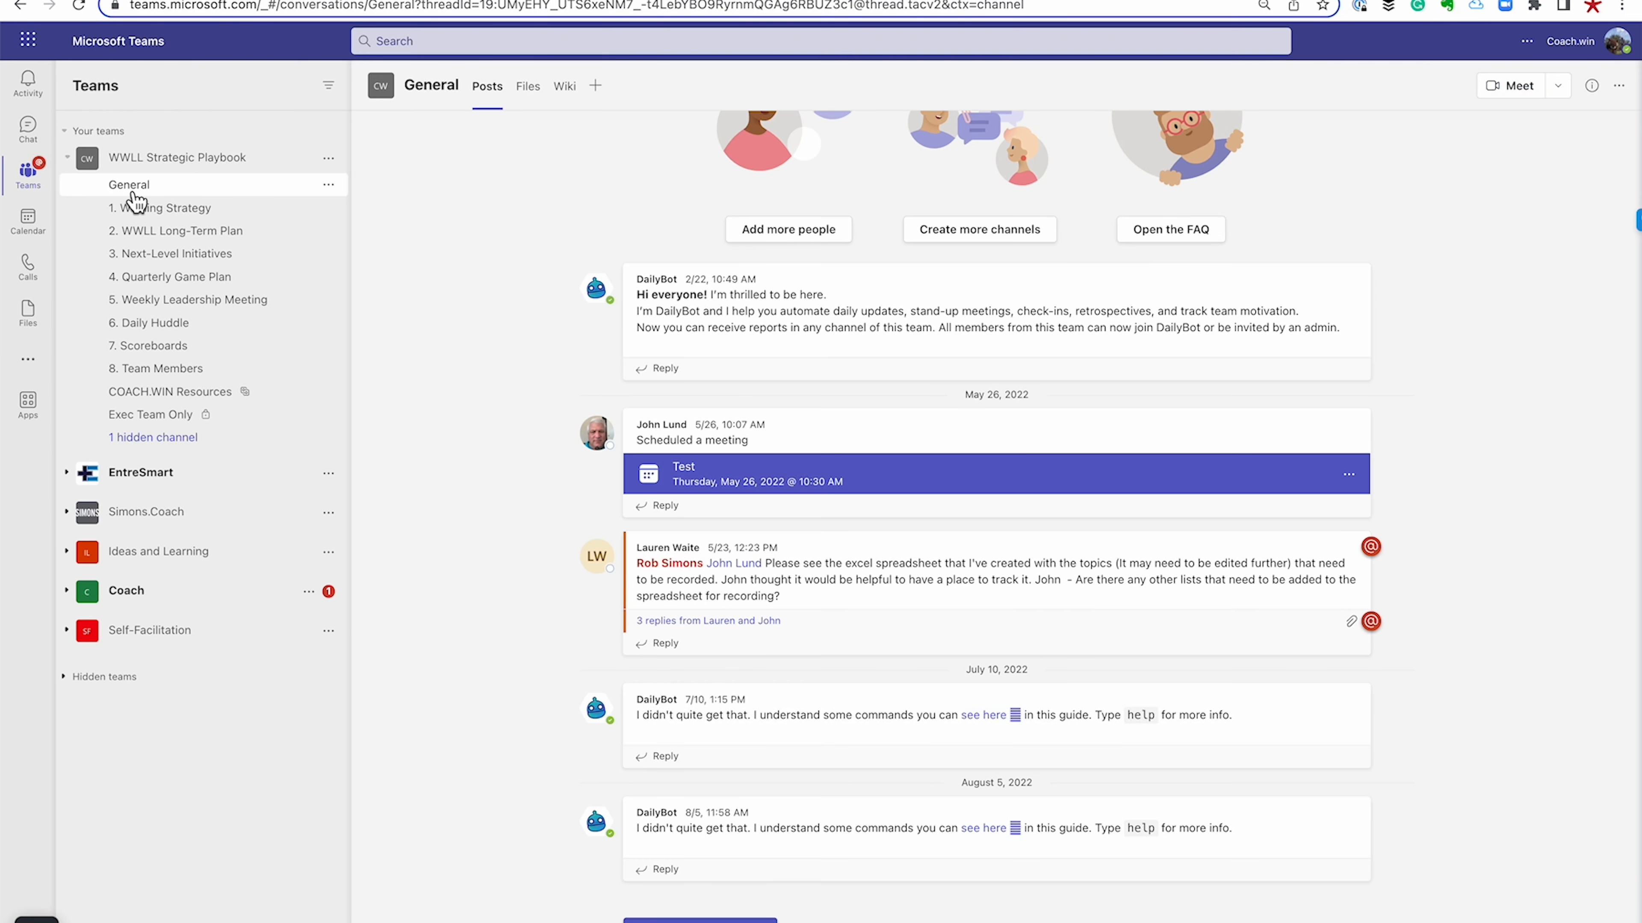
mouse_move(611, 100)
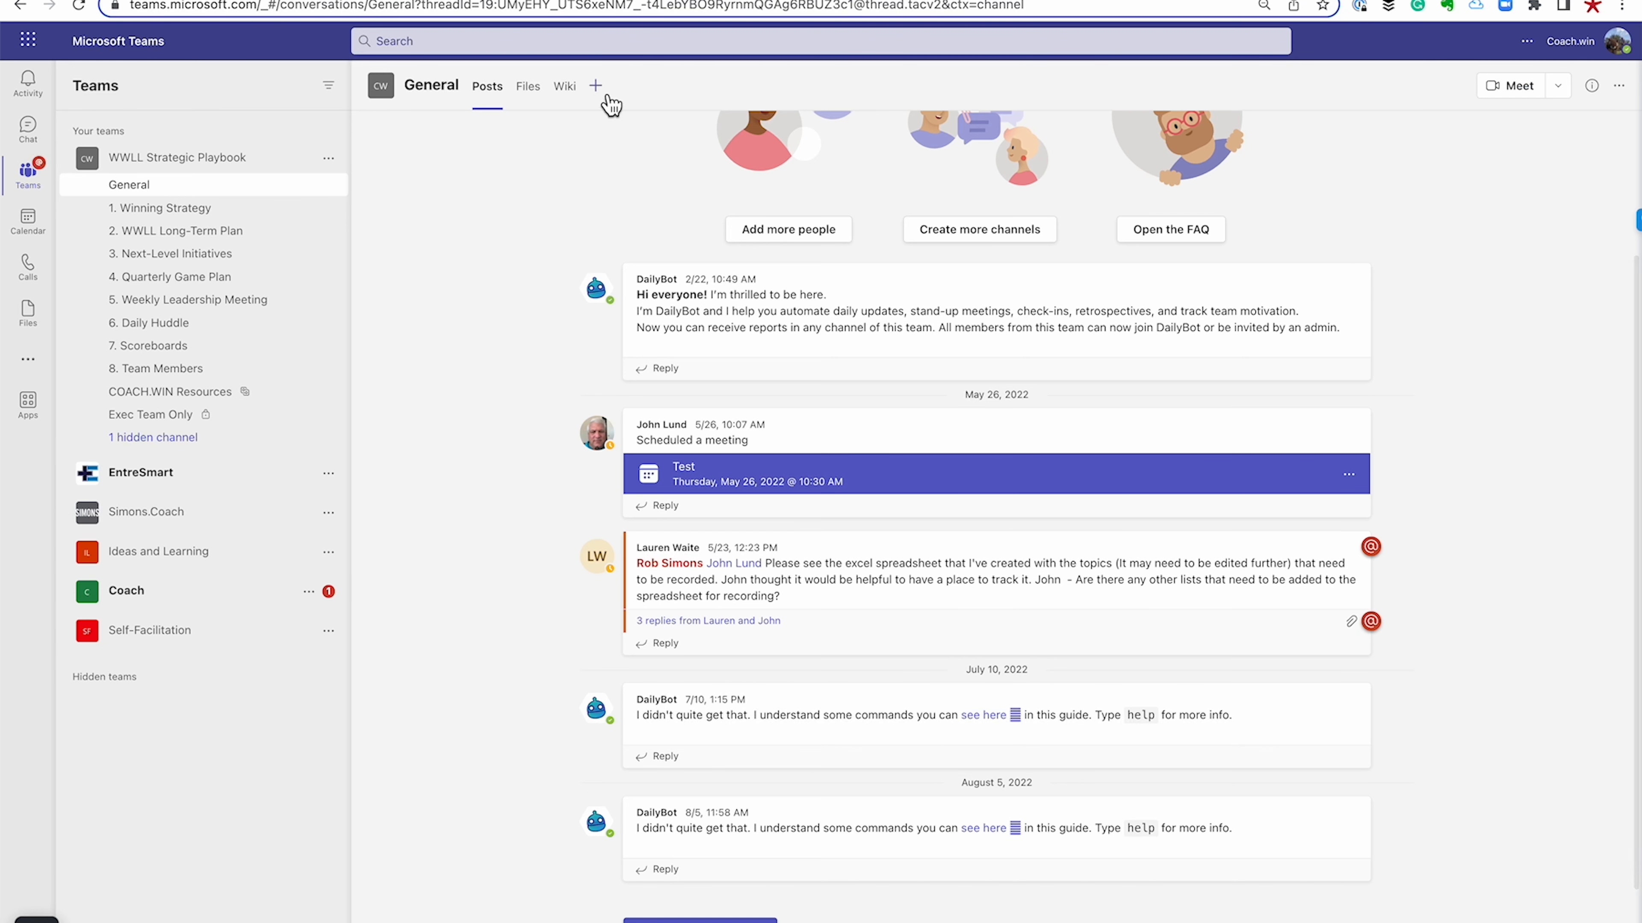
left_click(596, 85)
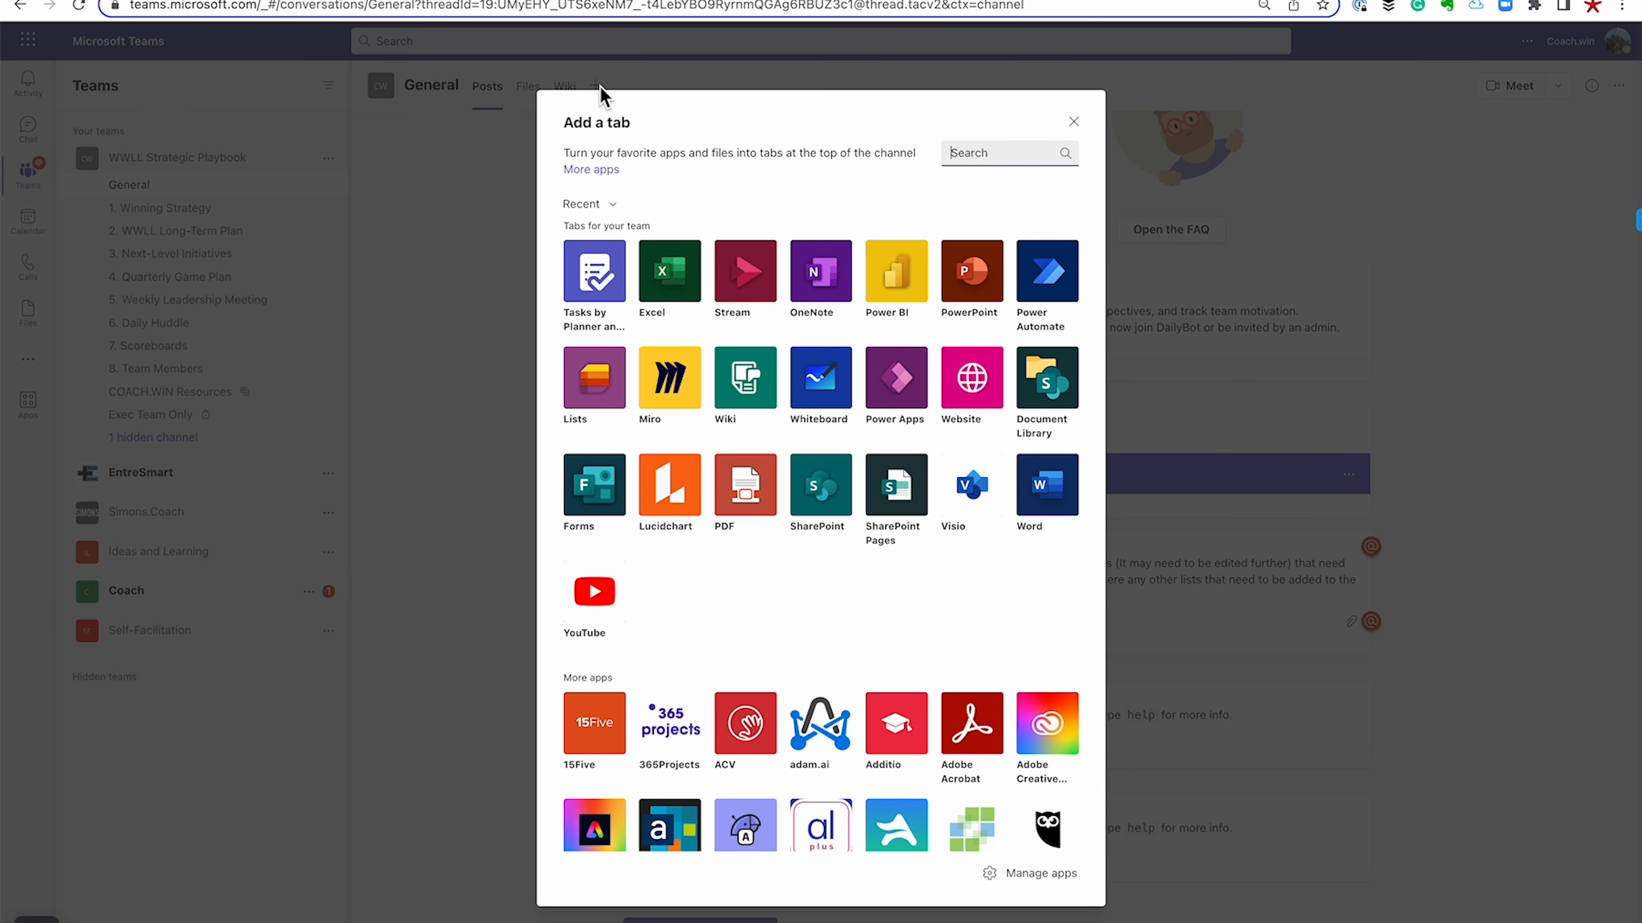
mouse_move(594, 273)
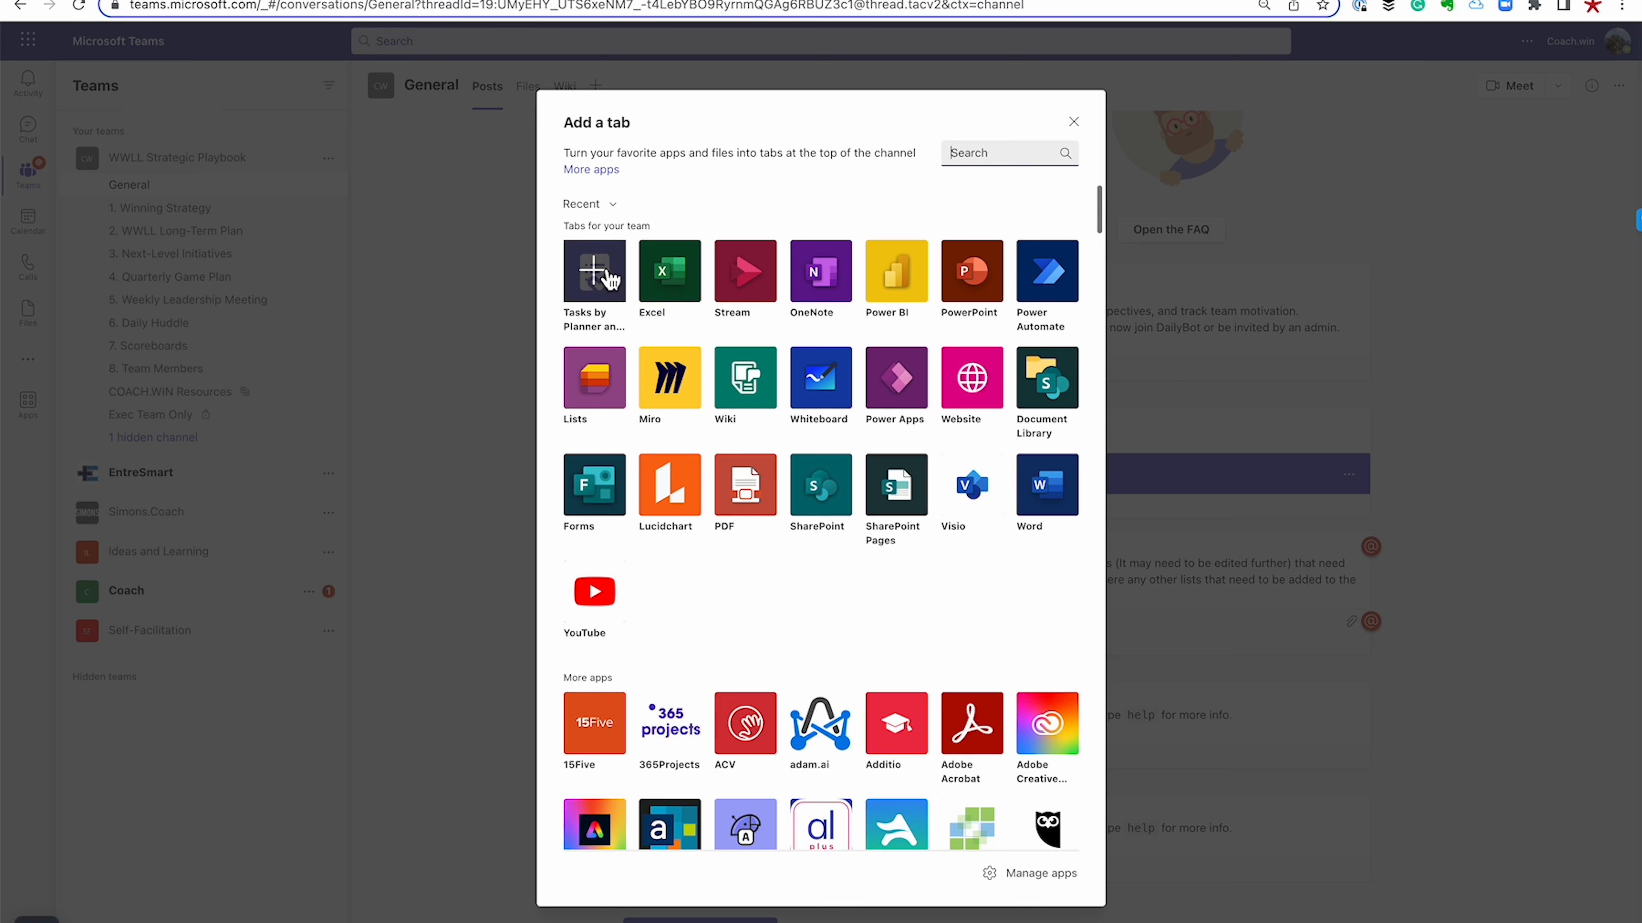
mouse_move(605, 283)
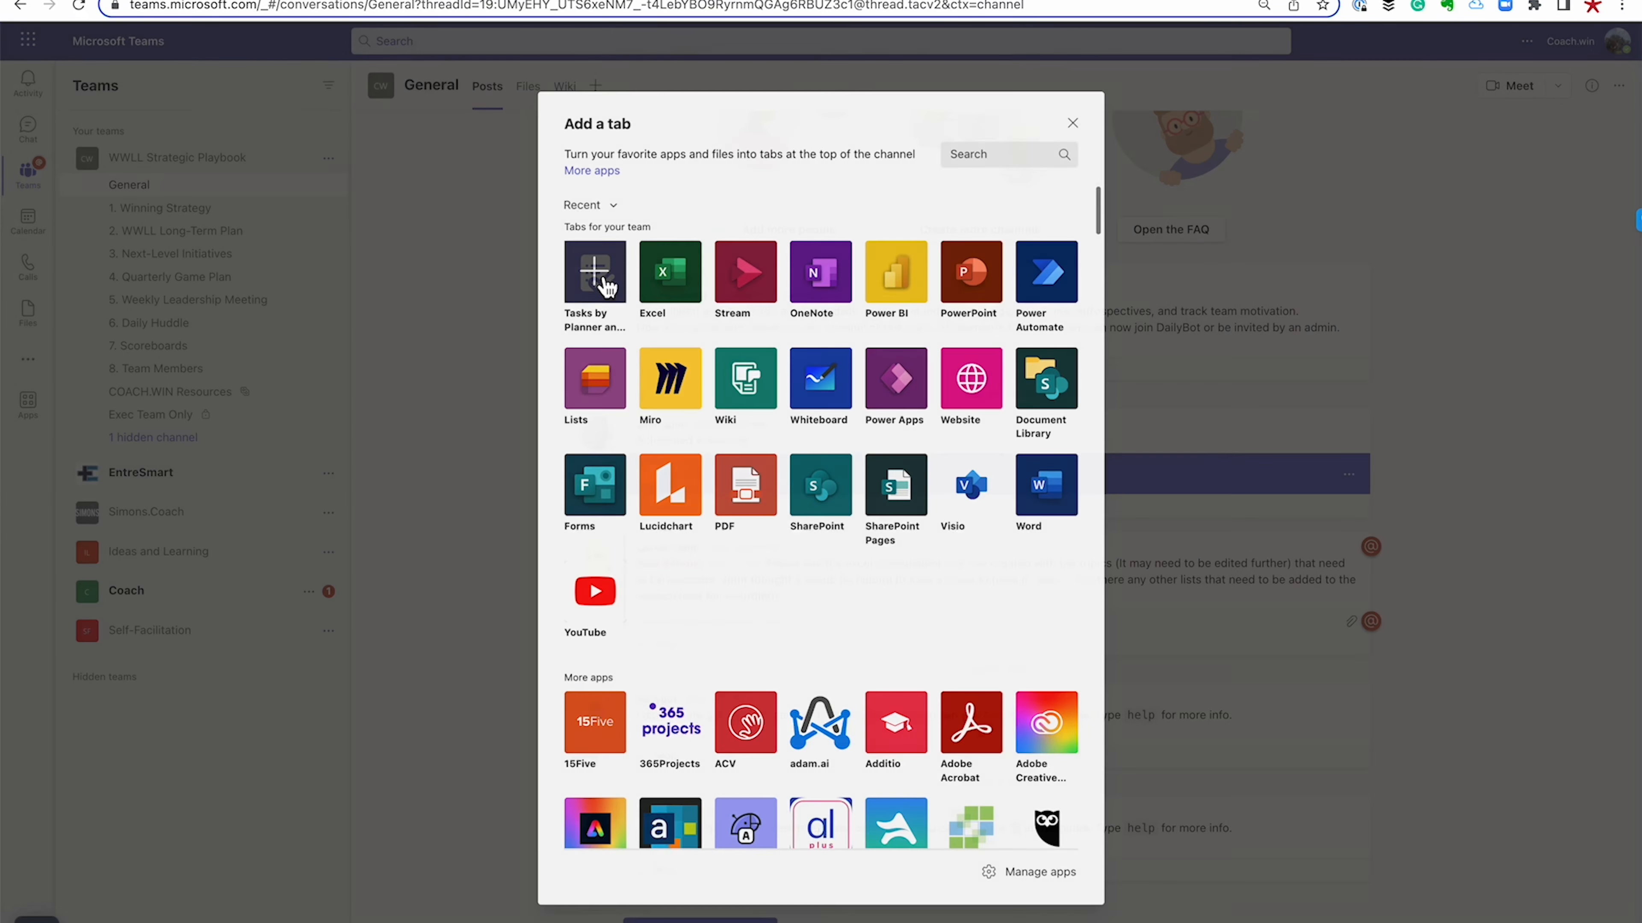
Choose Tasks by Planner and To Do and opt to use an existing plan from this team
left_click(594, 275)
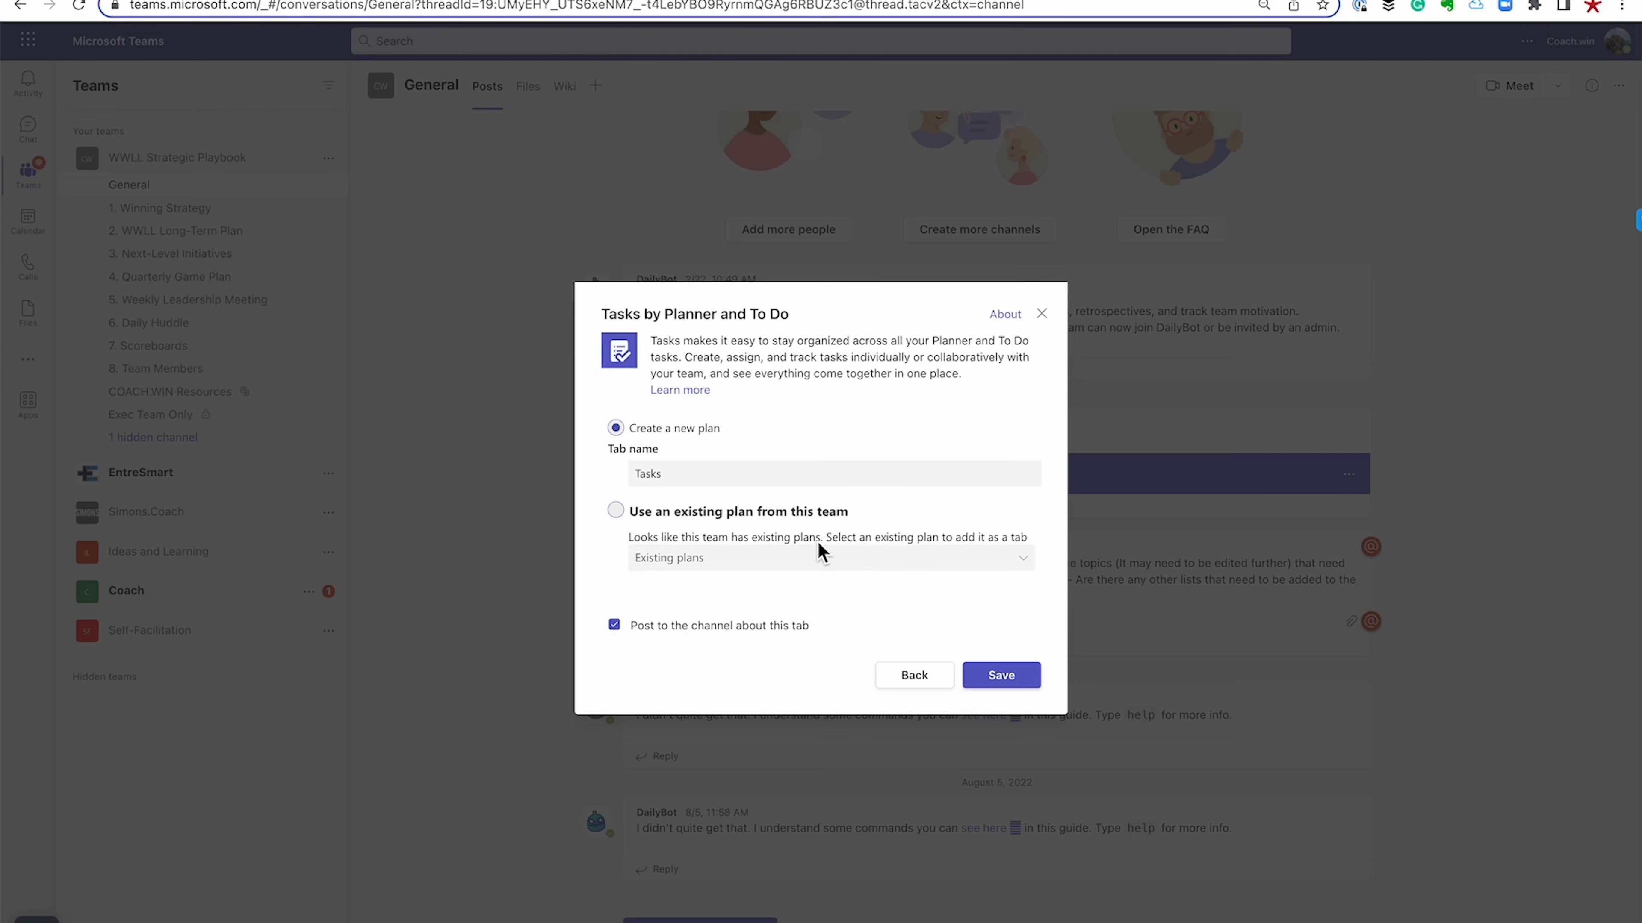
mouse_move(816, 517)
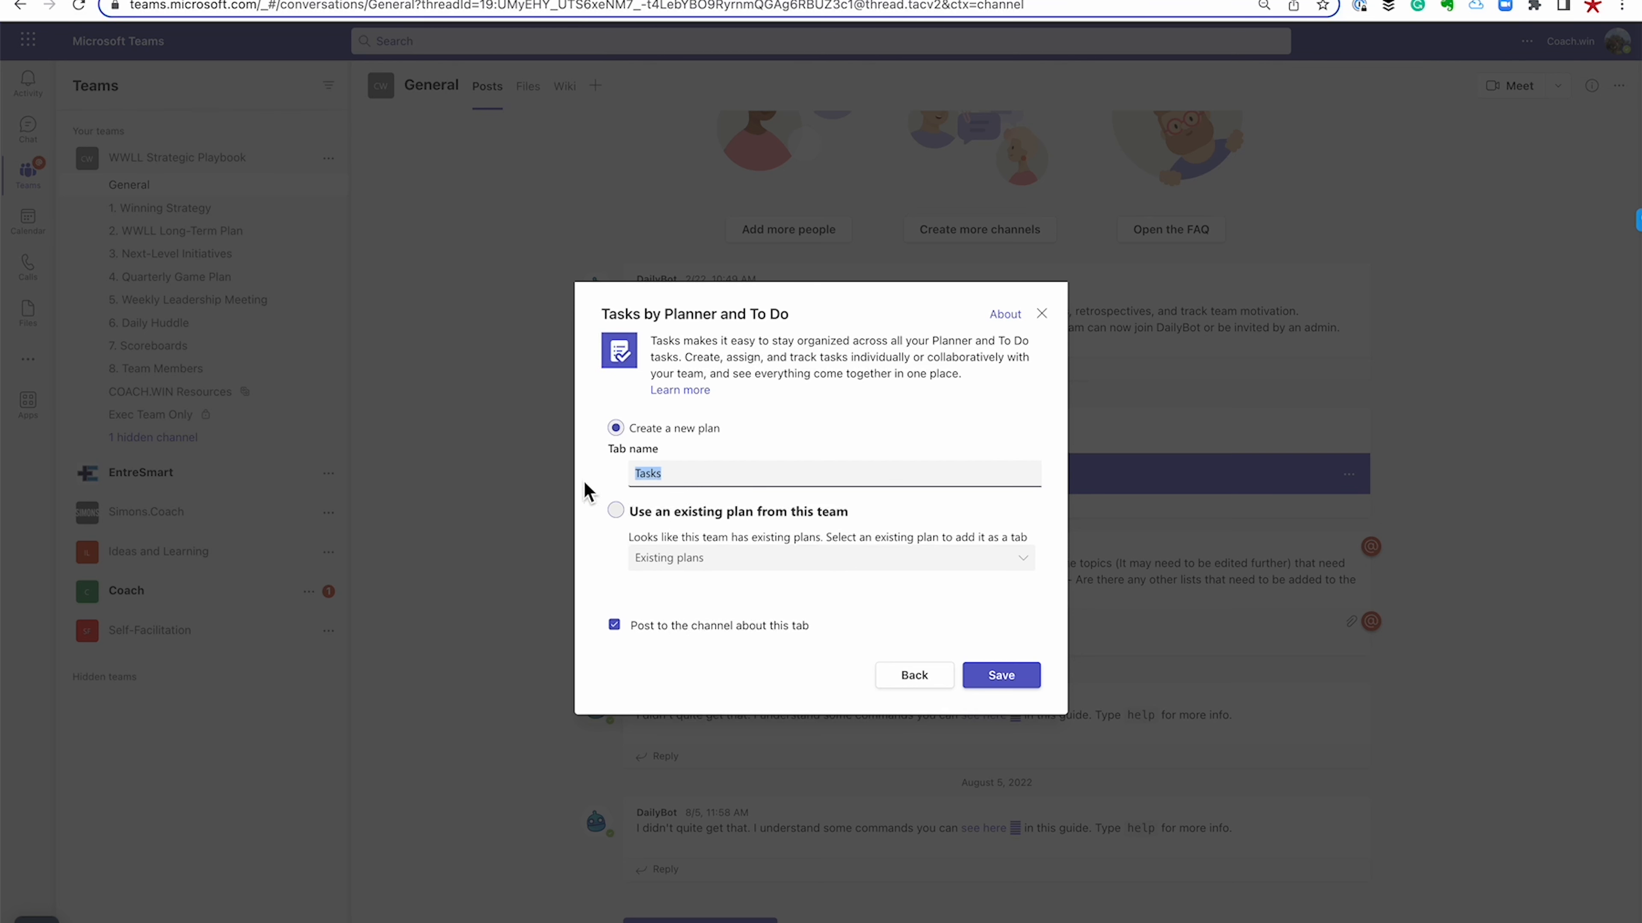
left_click(615, 511)
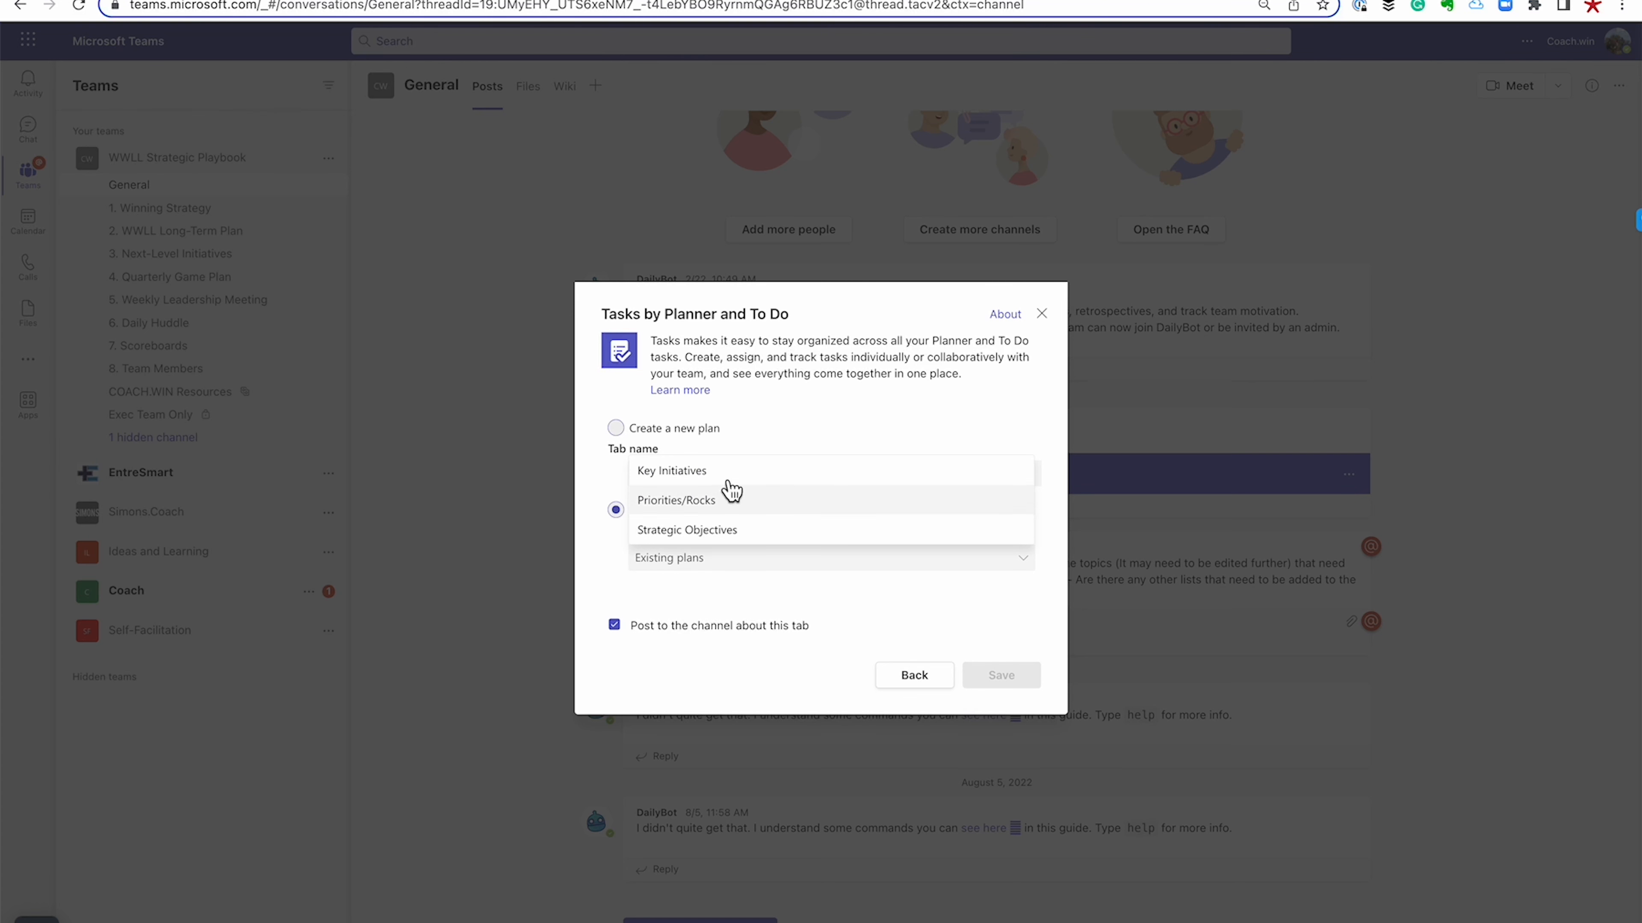
mouse_move(720, 598)
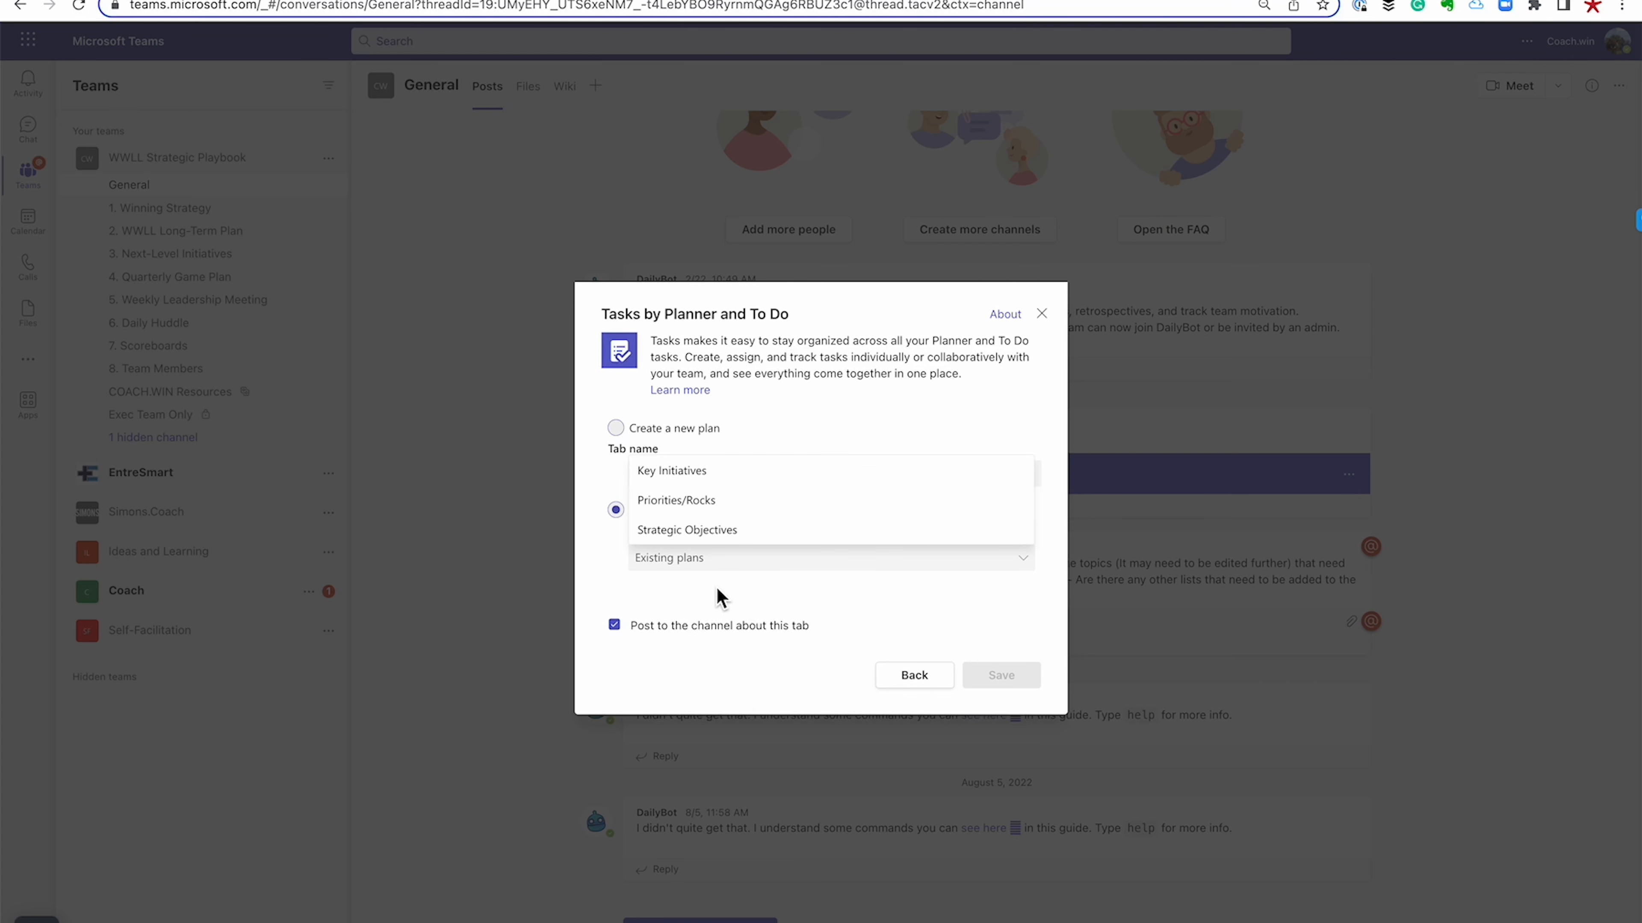